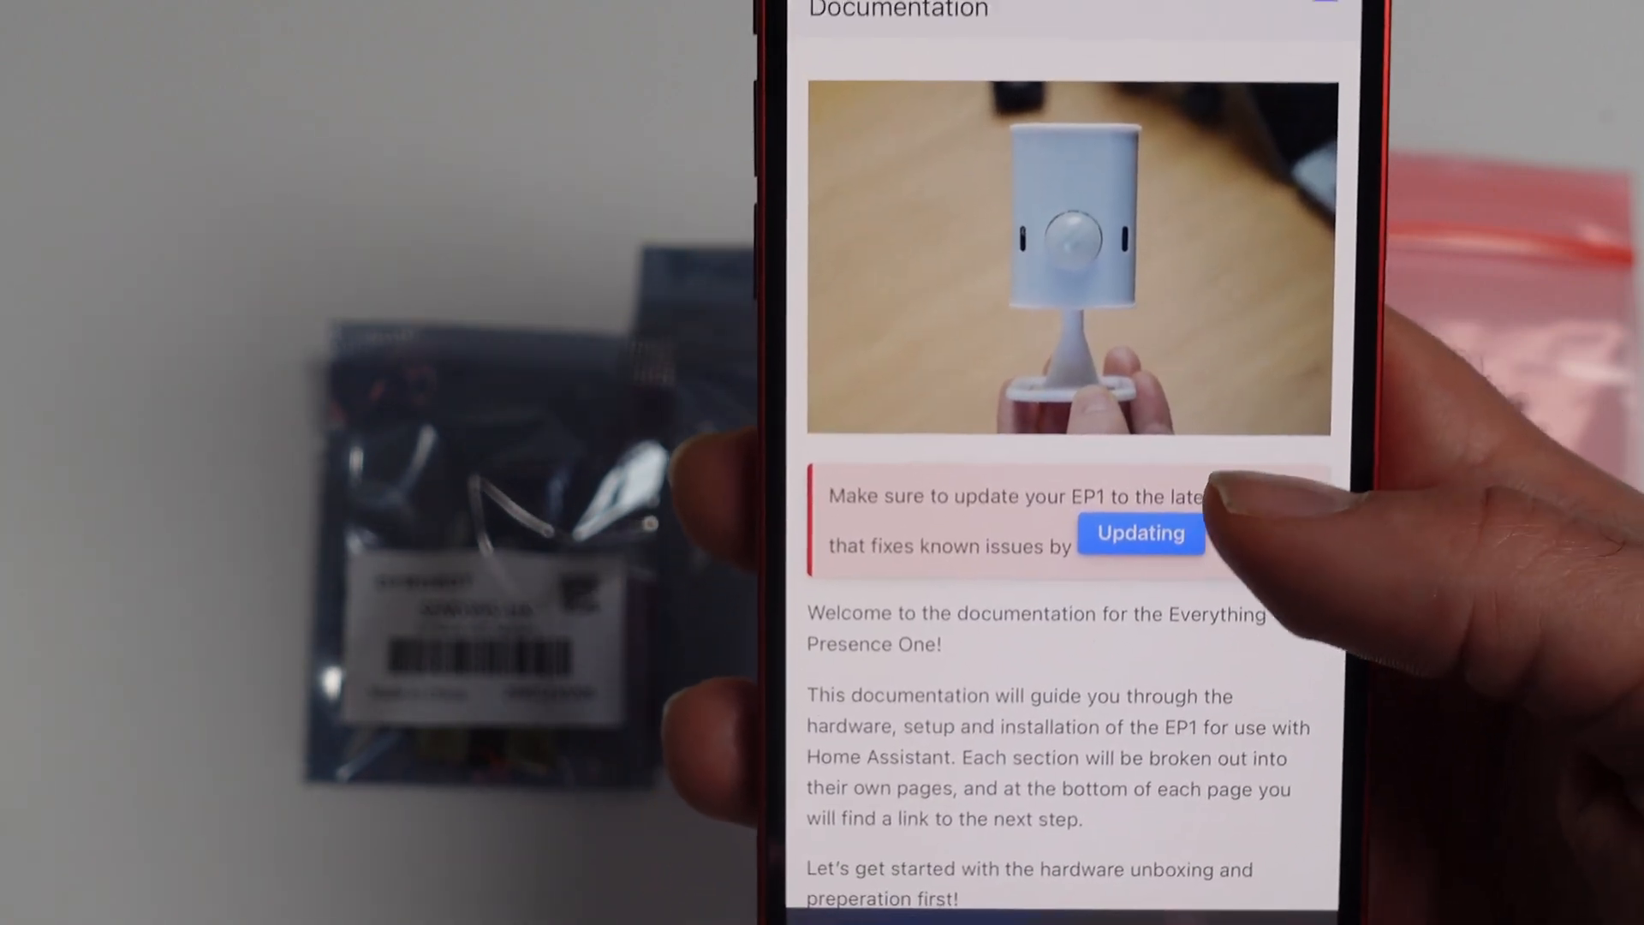
Scroll through the Case - Part 1 locking ring and ball joint notes to the Board and Sensors heading.
{"action": "scroll", "scroll_direction": "up", "scroll_amount": 3}
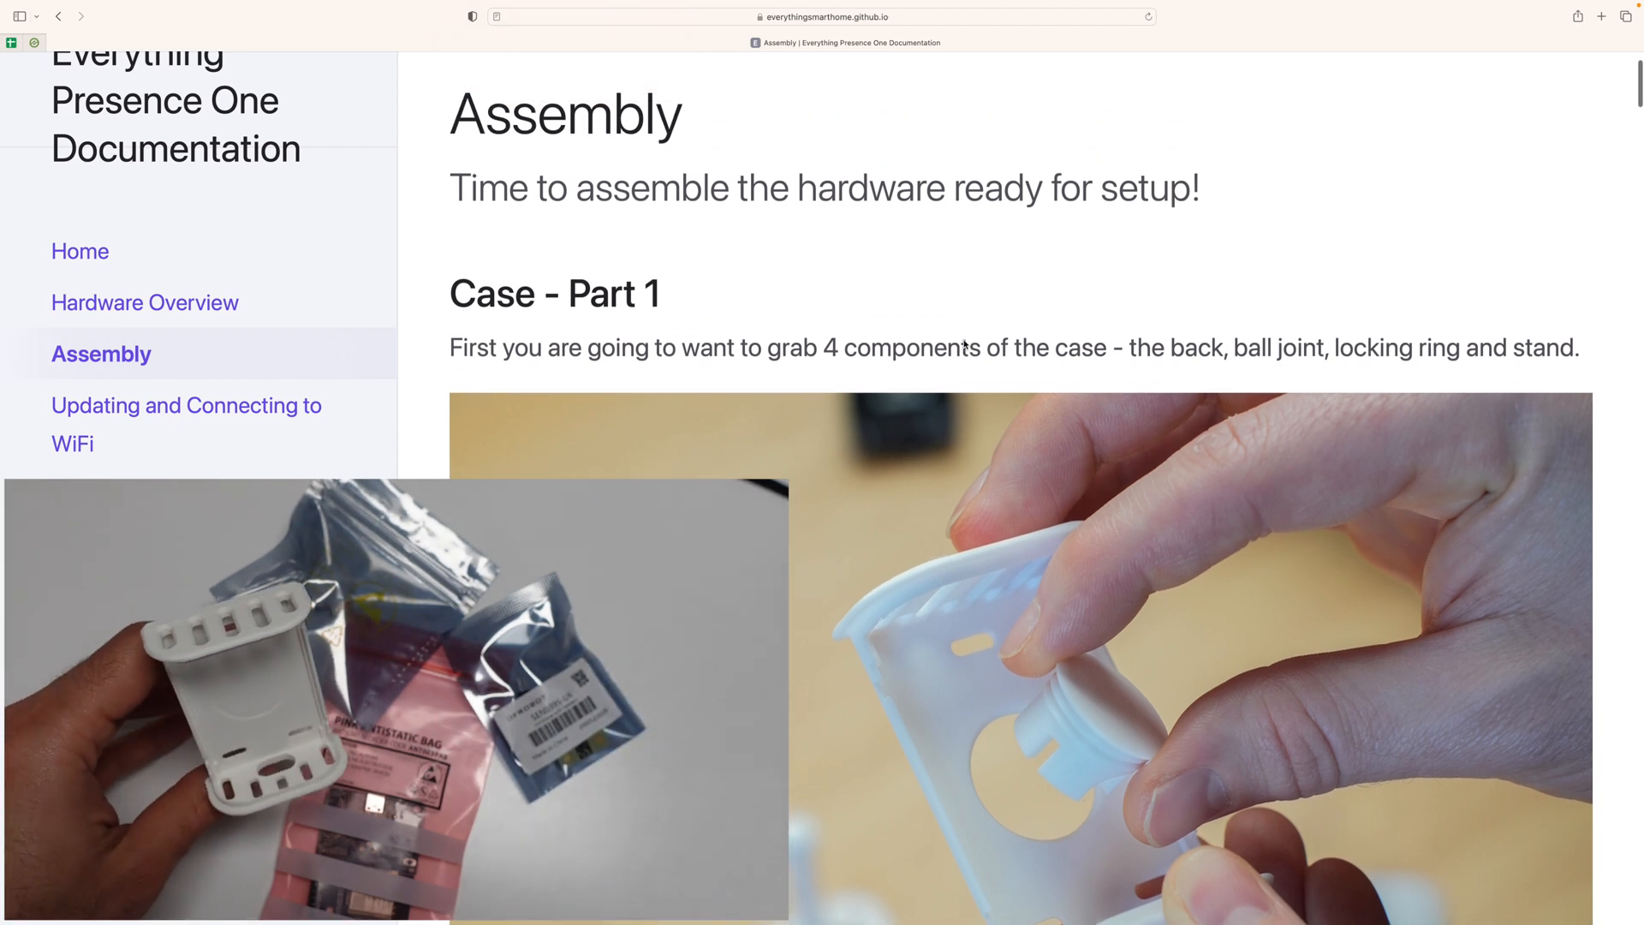
{"action": "scroll", "scroll_direction": "down", "scroll_amount": 3}
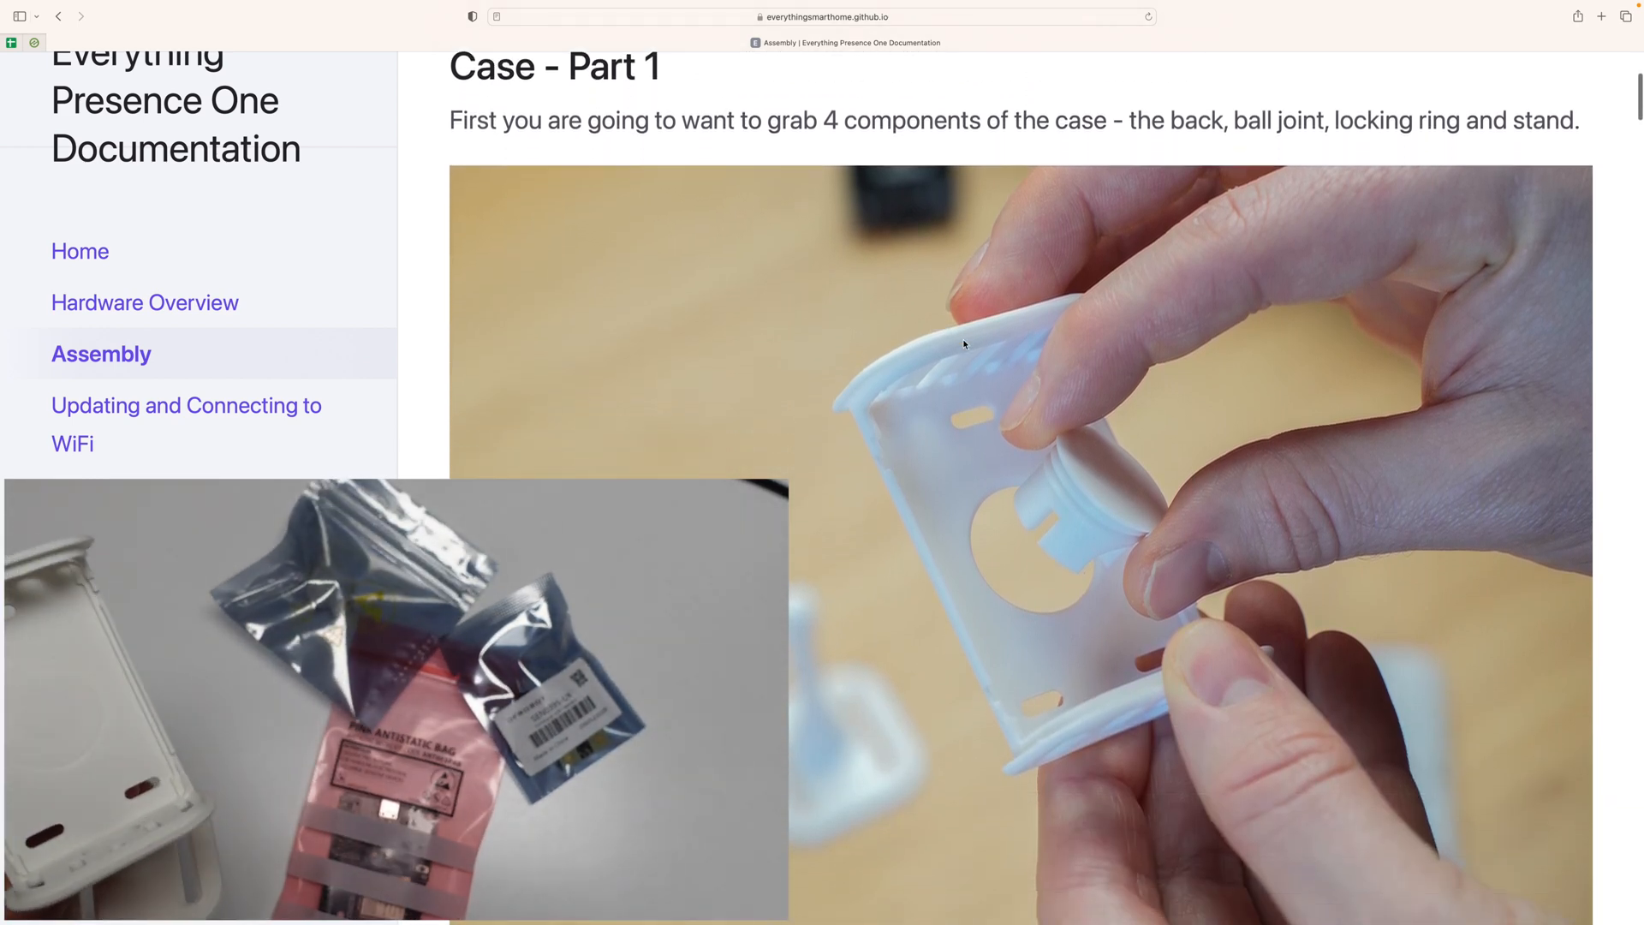
{"action": "scroll", "scroll_direction": "down", "scroll_amount": 3}
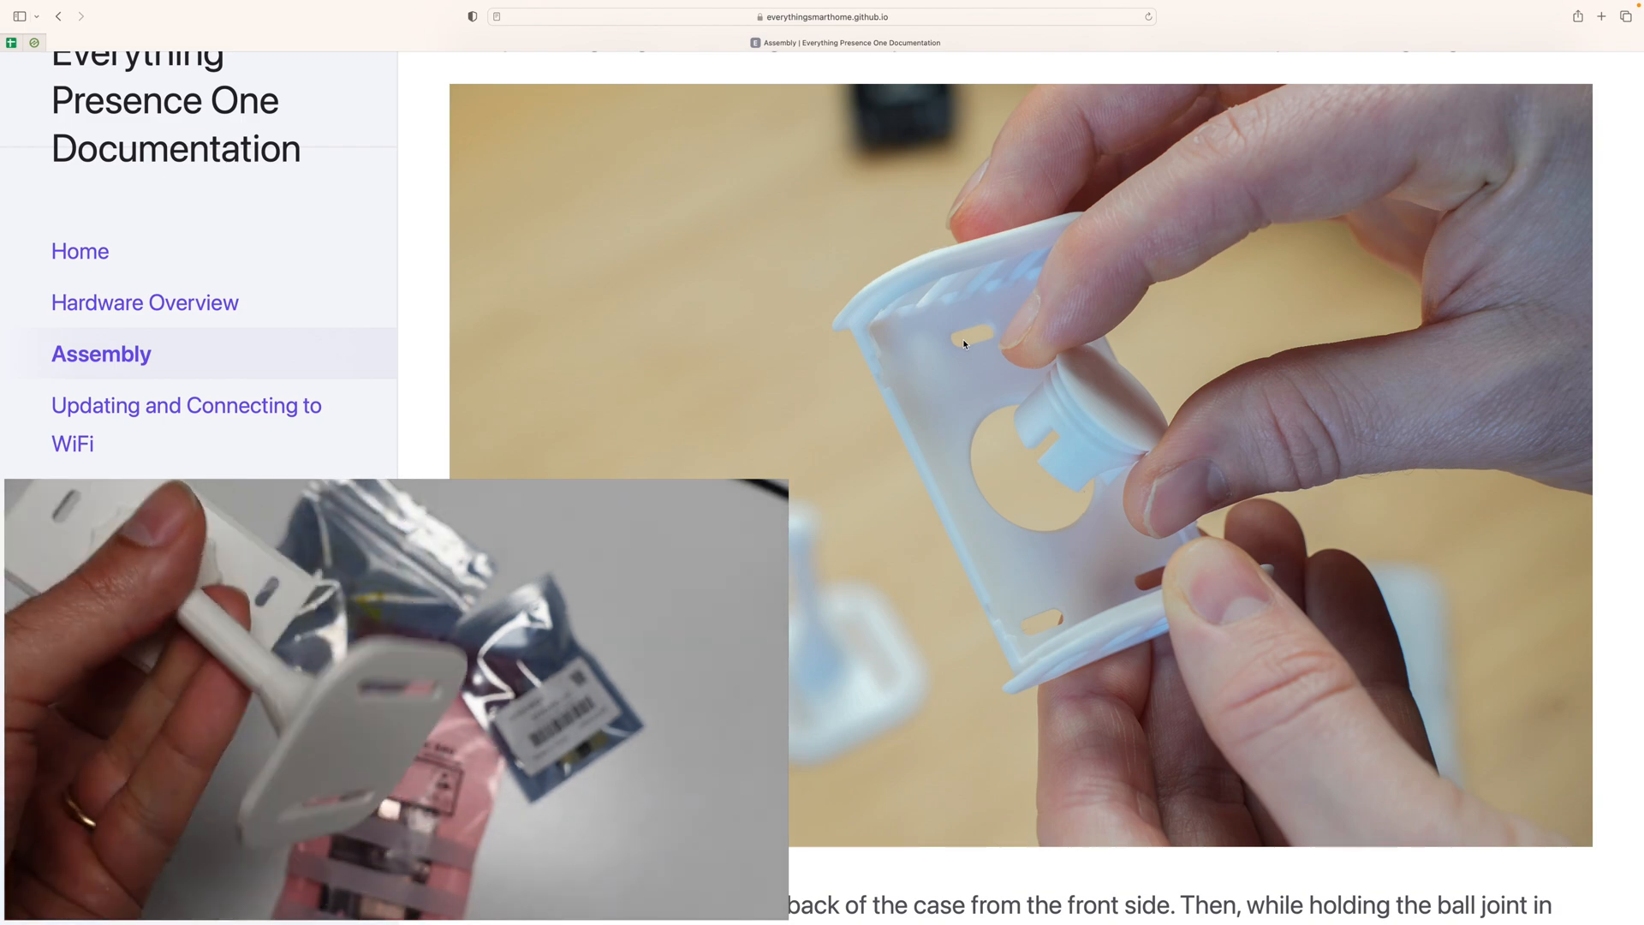
{"action": "scroll", "scroll_direction": "down", "scroll_amount": 3}
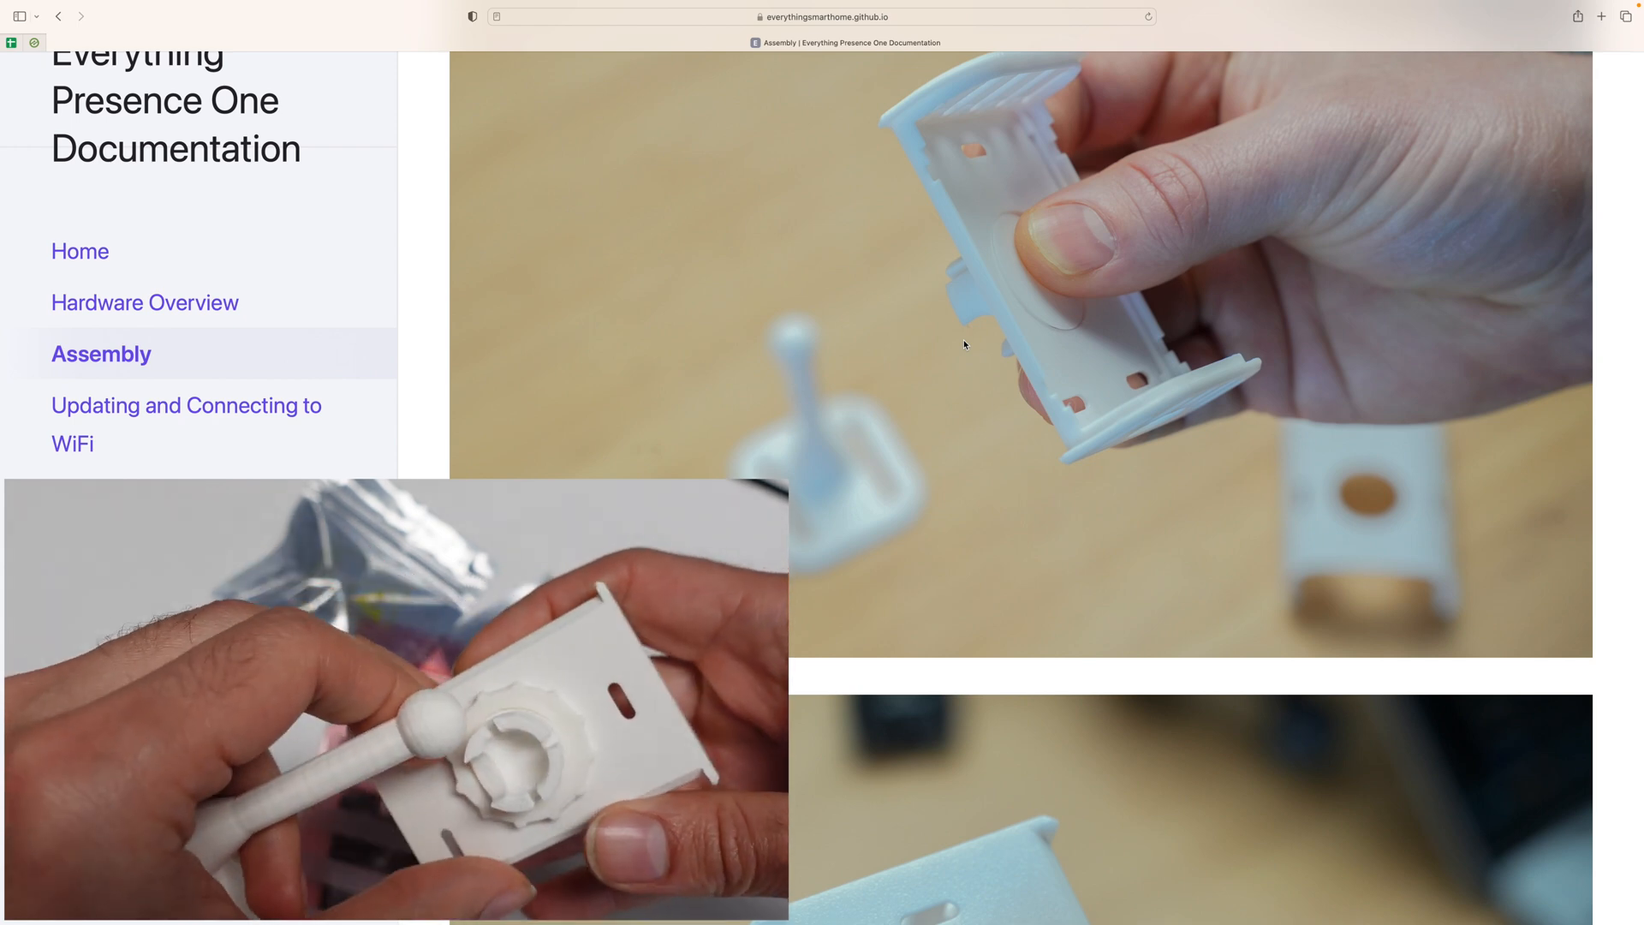
{"action": "scroll", "scroll_direction": "down", "scroll_amount": 3}
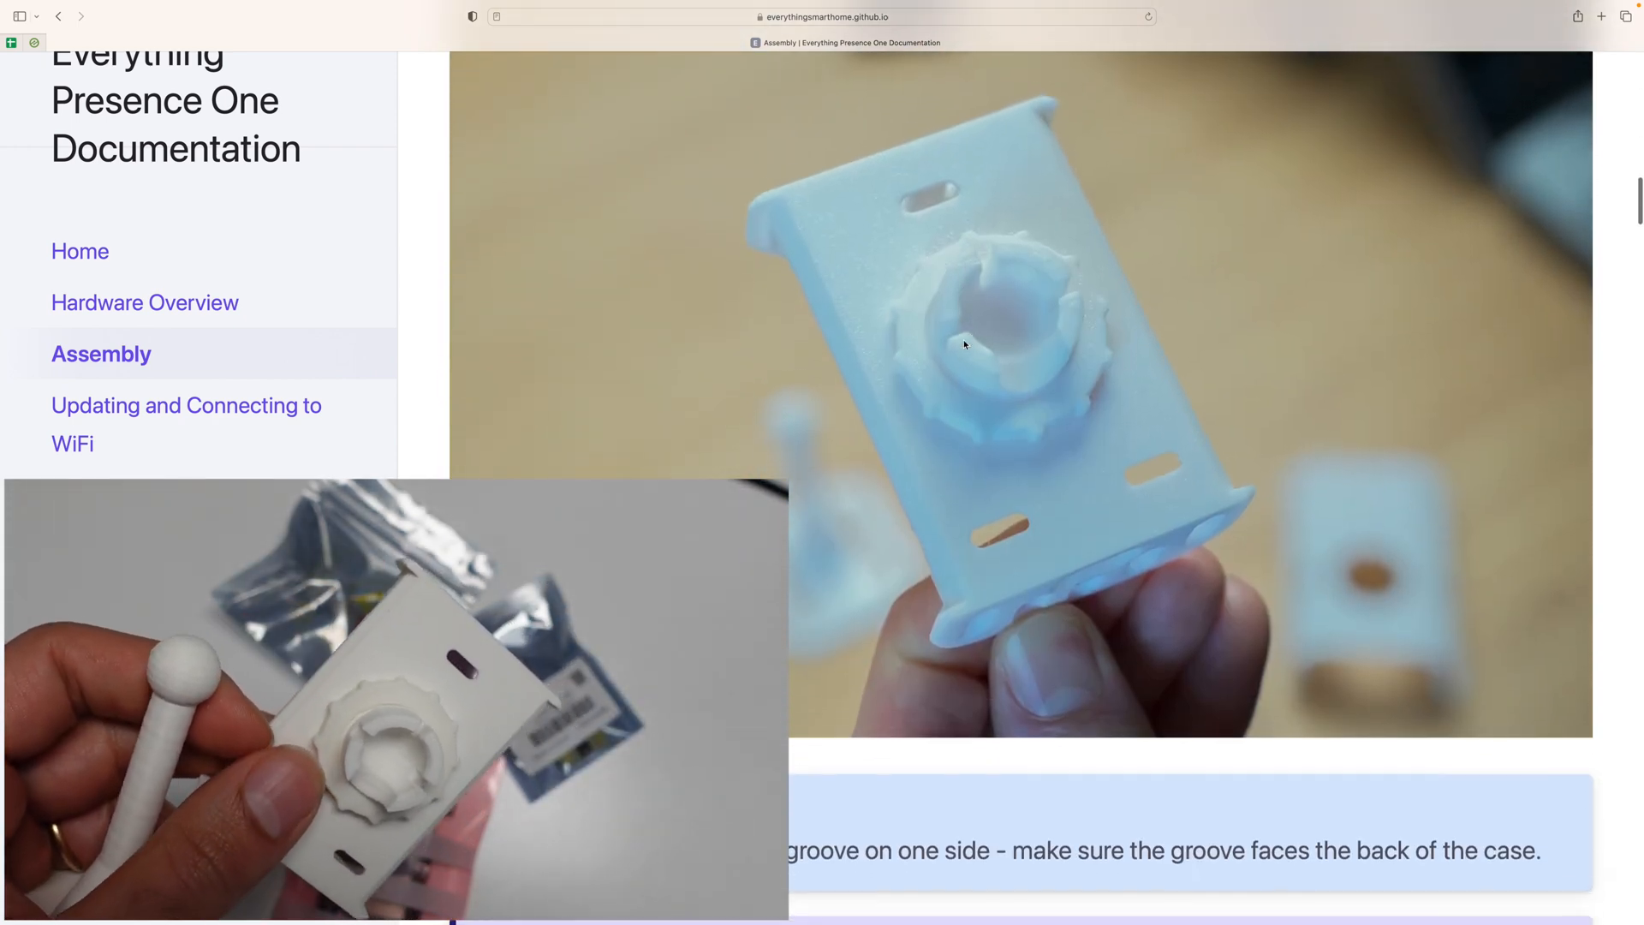
{"action": "scroll", "scroll_direction": "down", "scroll_amount": 3}
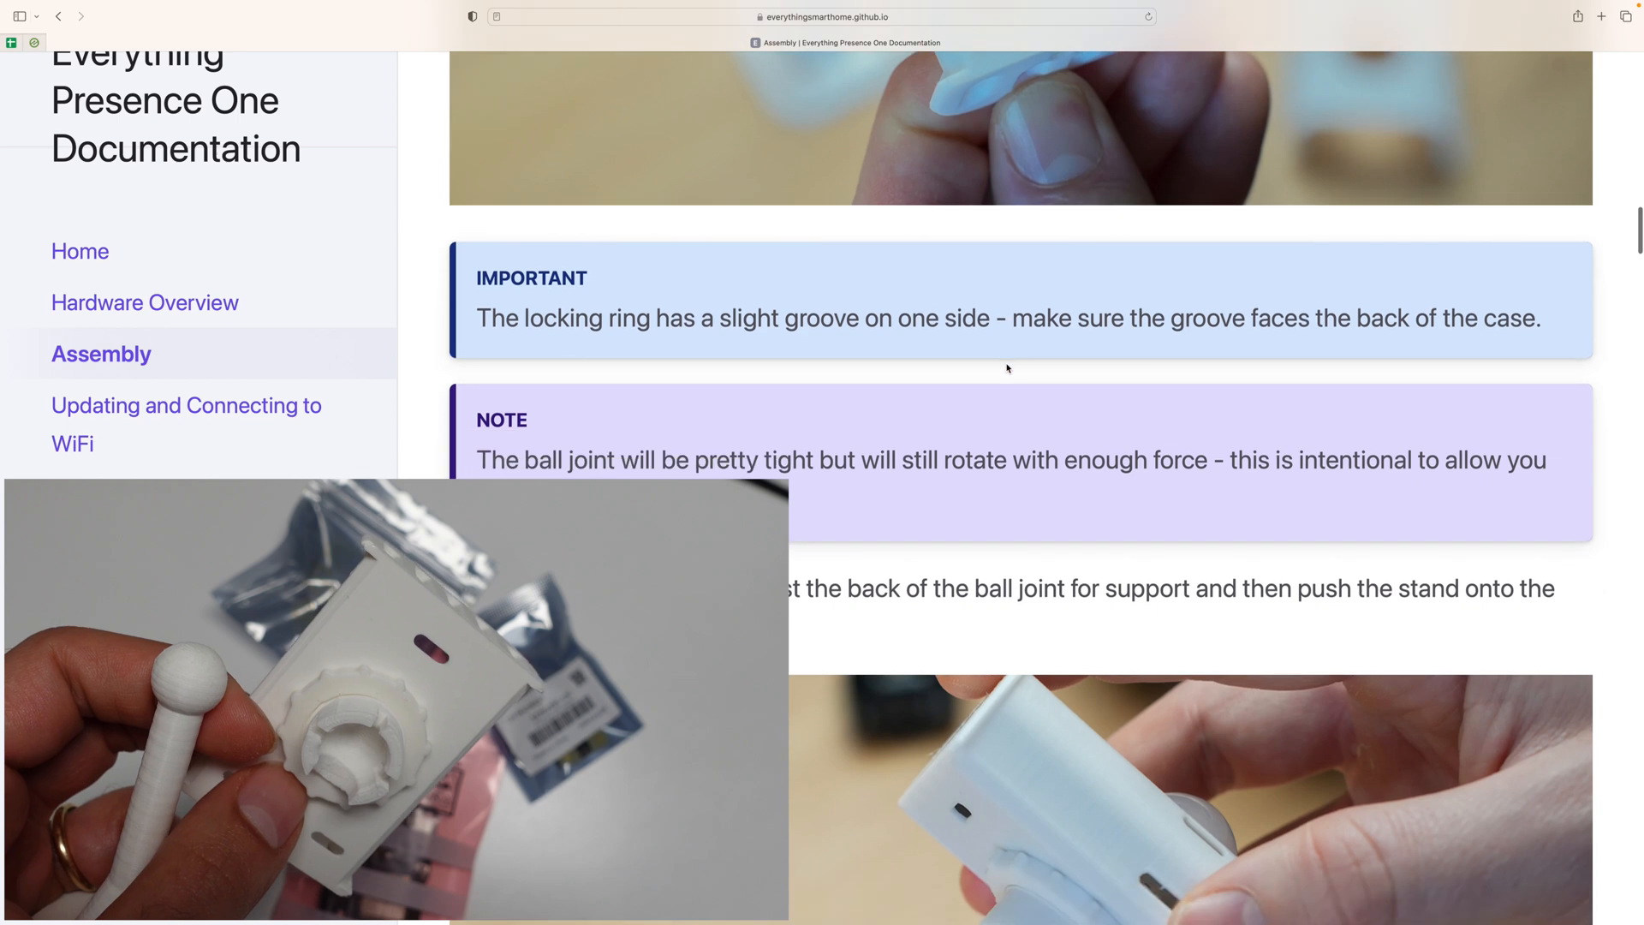
{"action": "scroll", "scroll_direction": "down", "scroll_amount": 3}
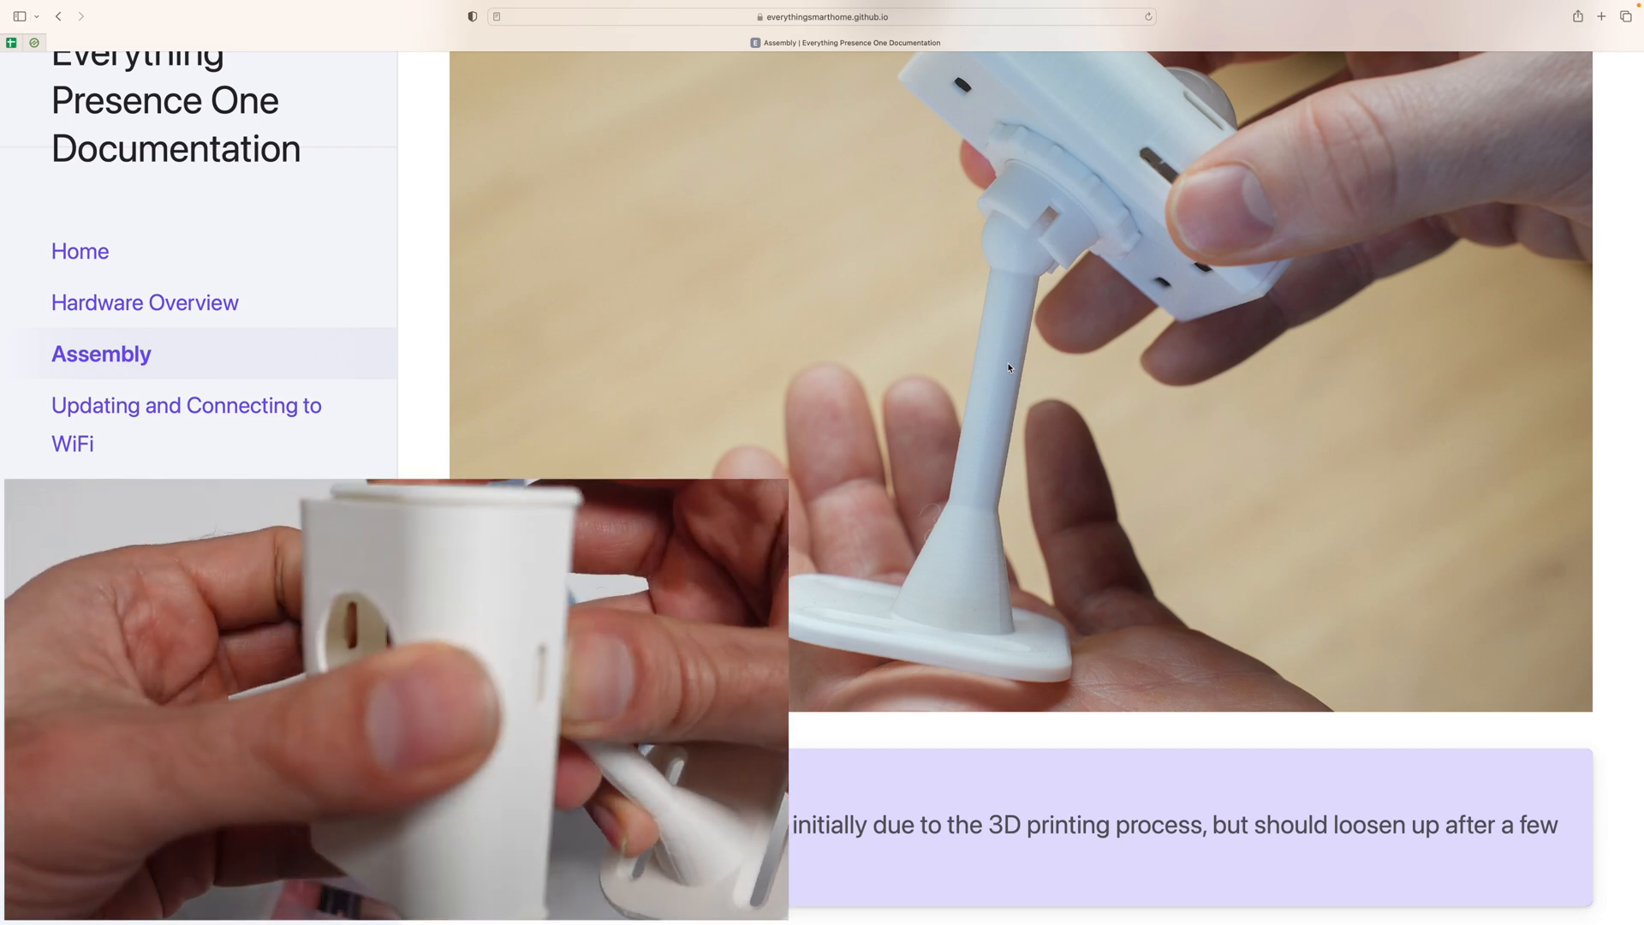
{"action": "scroll", "scroll_direction": "down", "scroll_amount": 3}
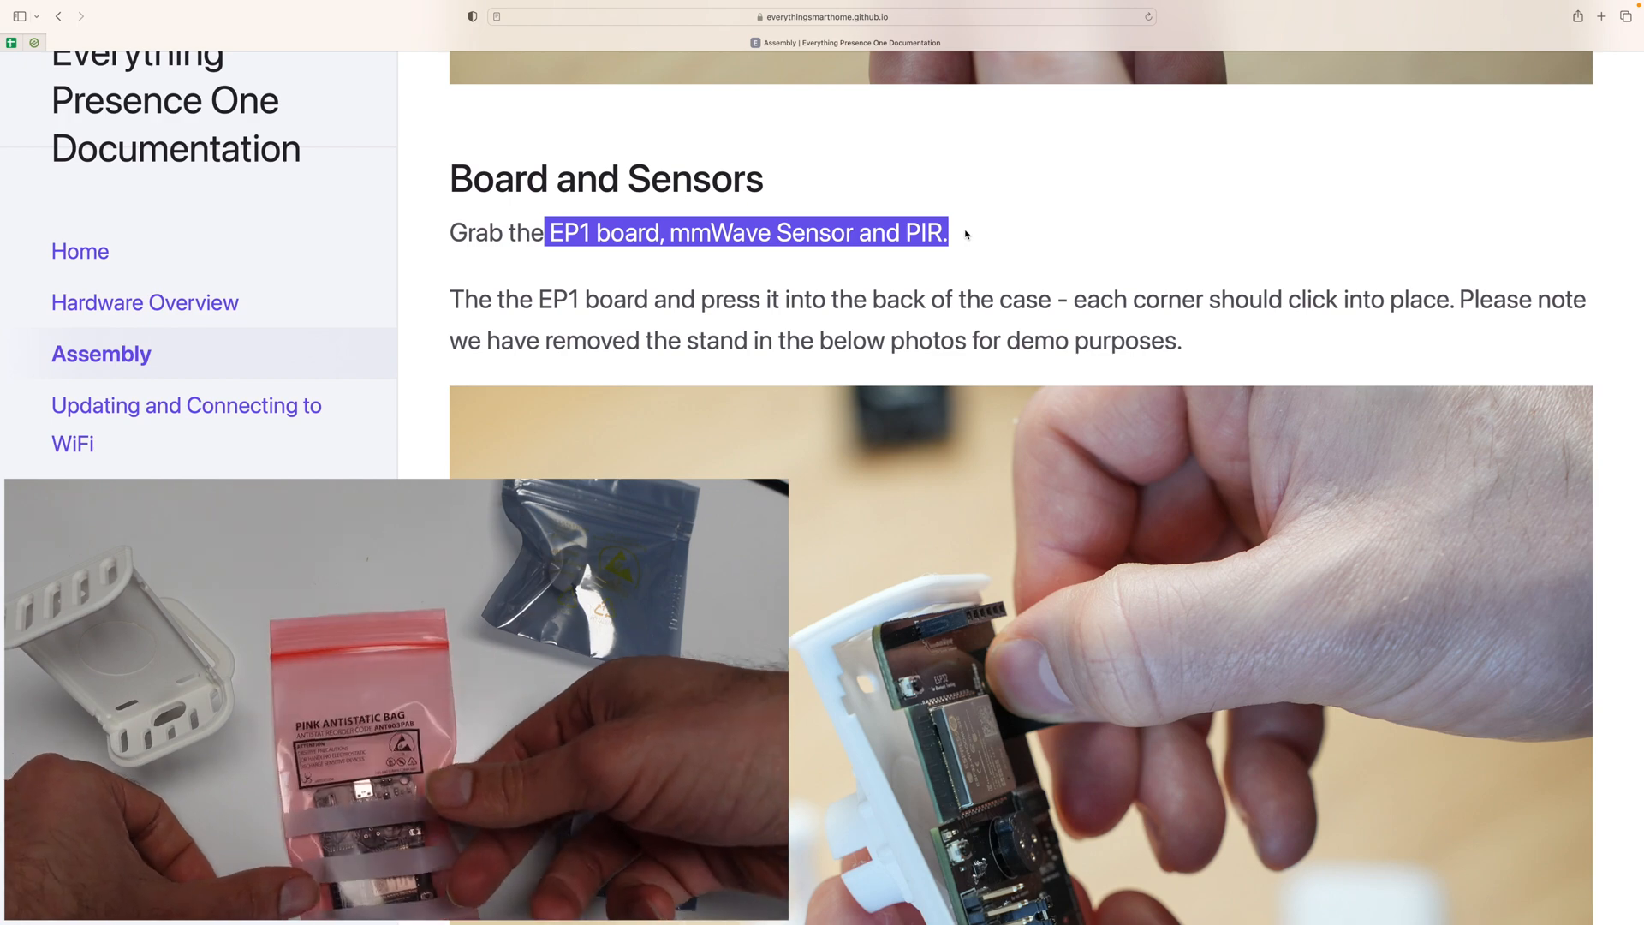
Scroll past the EP1 board-insertion photos to the sensor slot instructions.
{"action": "scroll", "scroll_direction": "down", "scroll_amount": 3}
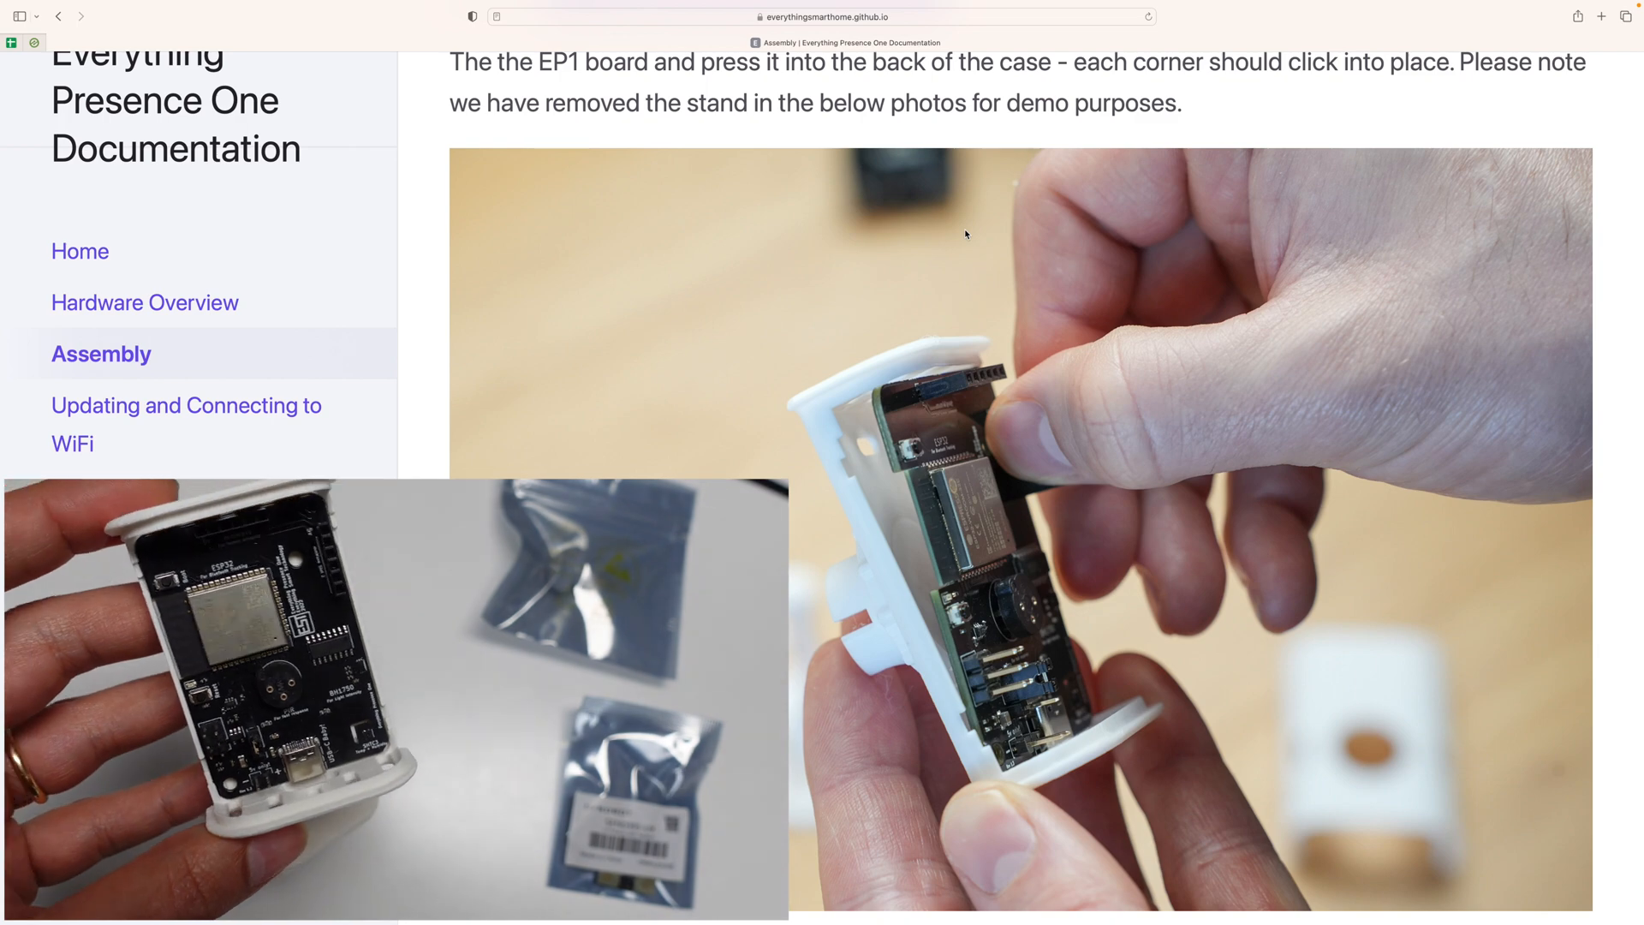
{"action": "scroll", "scroll_direction": "down", "scroll_amount": 3}
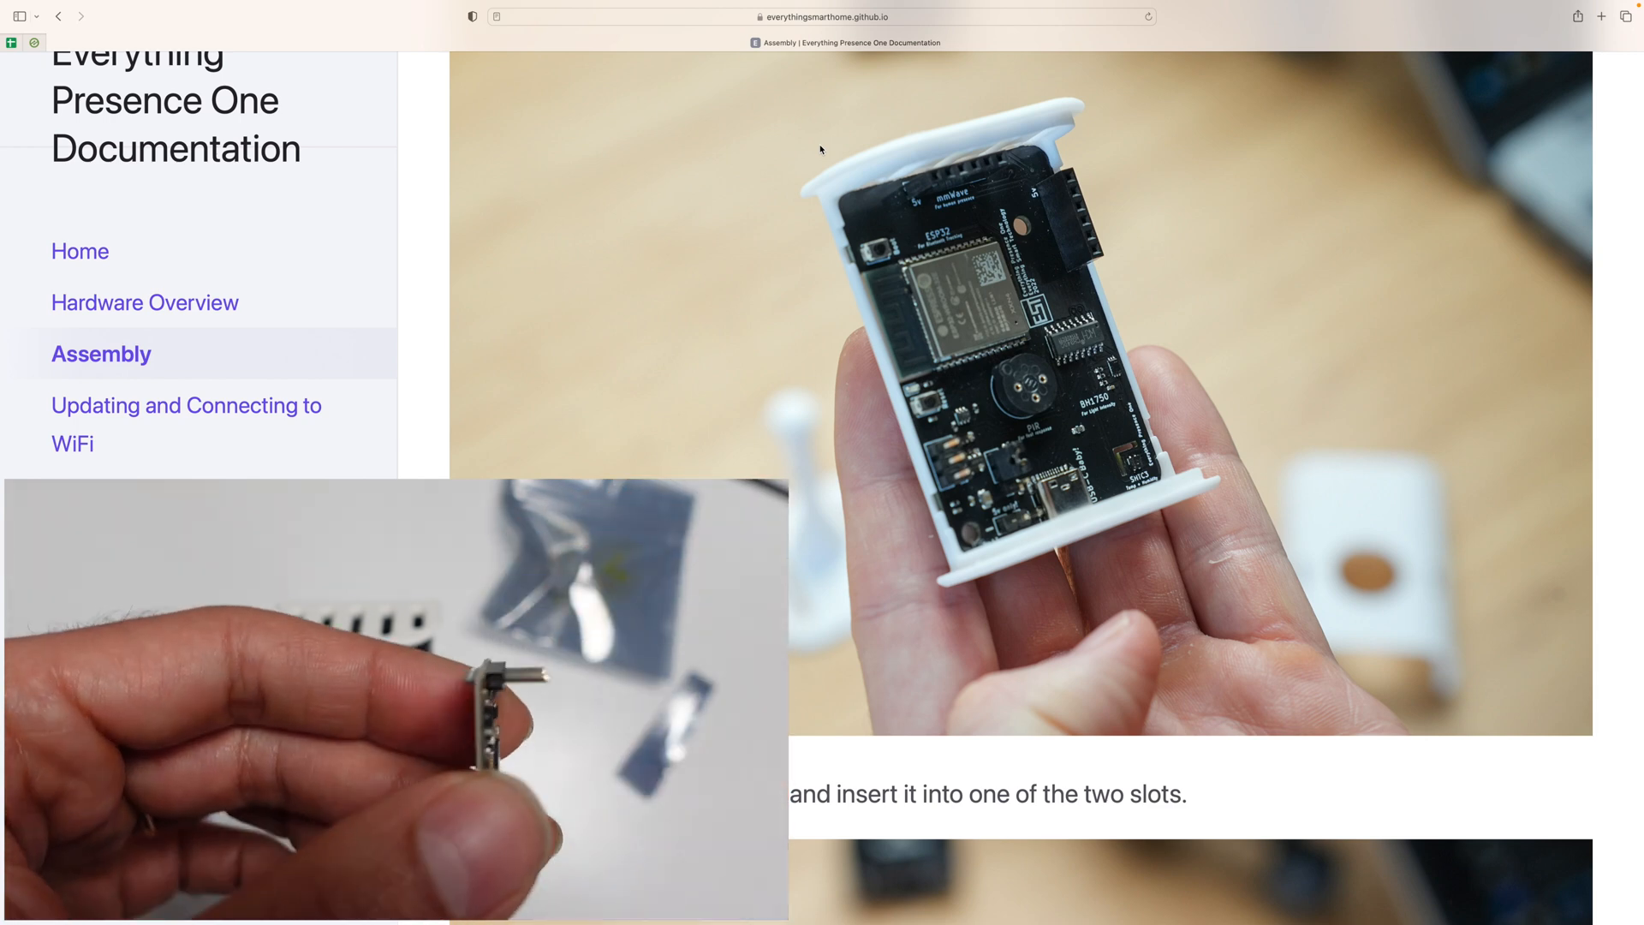
Scroll through the mmWave slot guidance and pin-care warning to the PIR sensor paragraph.
{"action": "scroll", "scroll_direction": "down", "scroll_amount": 3}
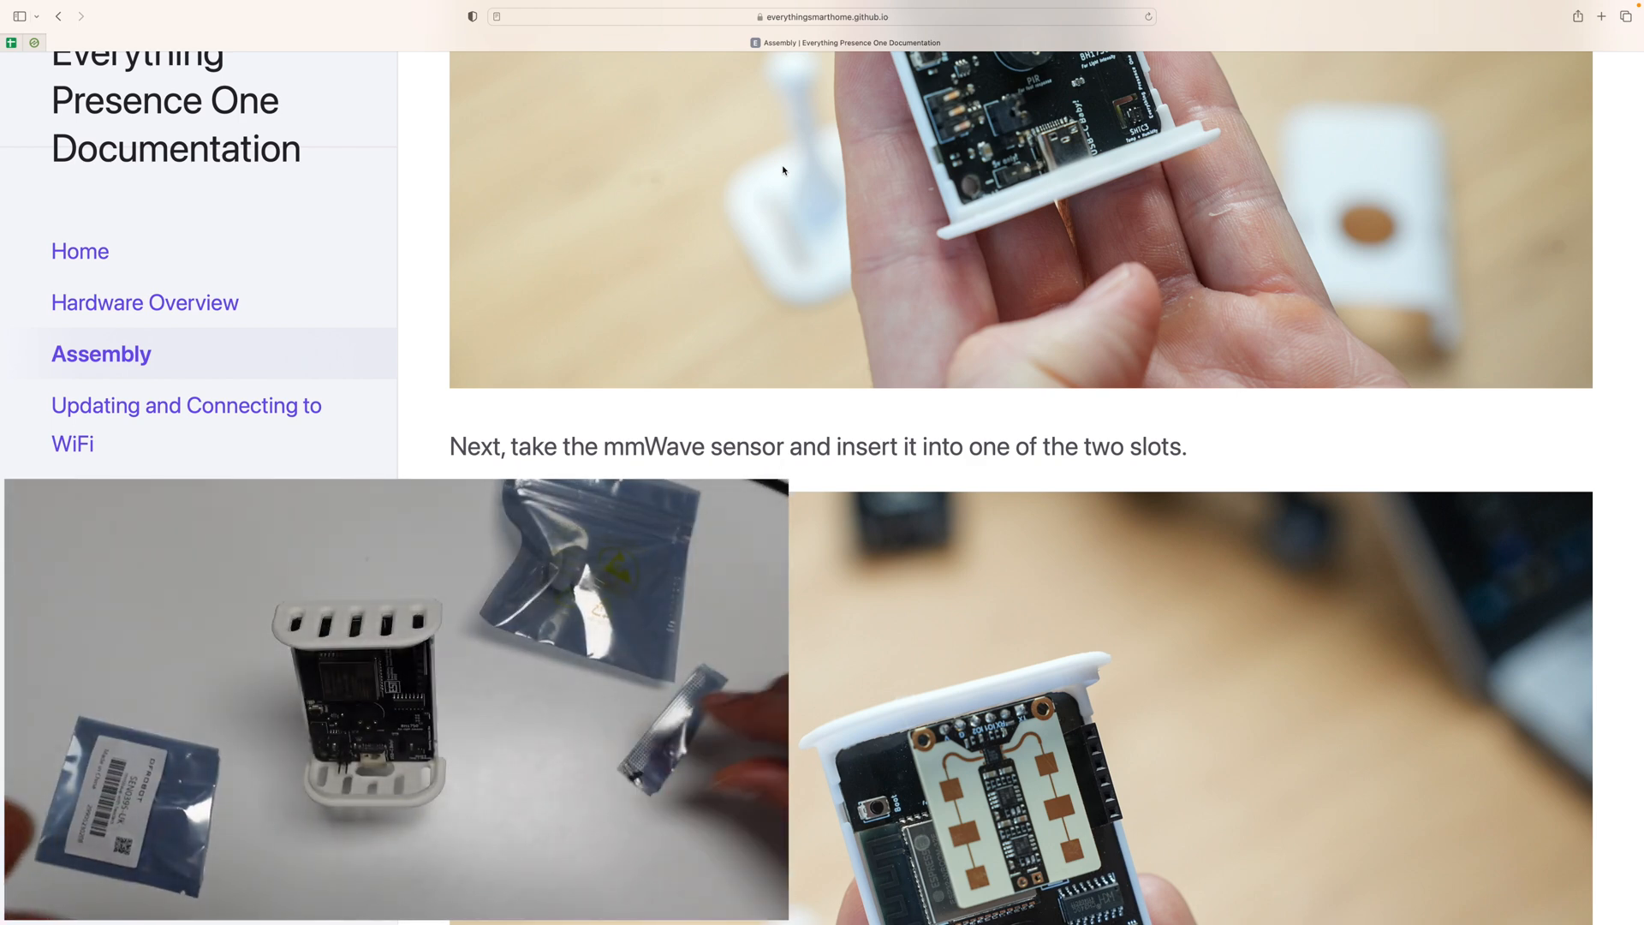
{"action": "scroll", "scroll_direction": "down", "scroll_amount": 3}
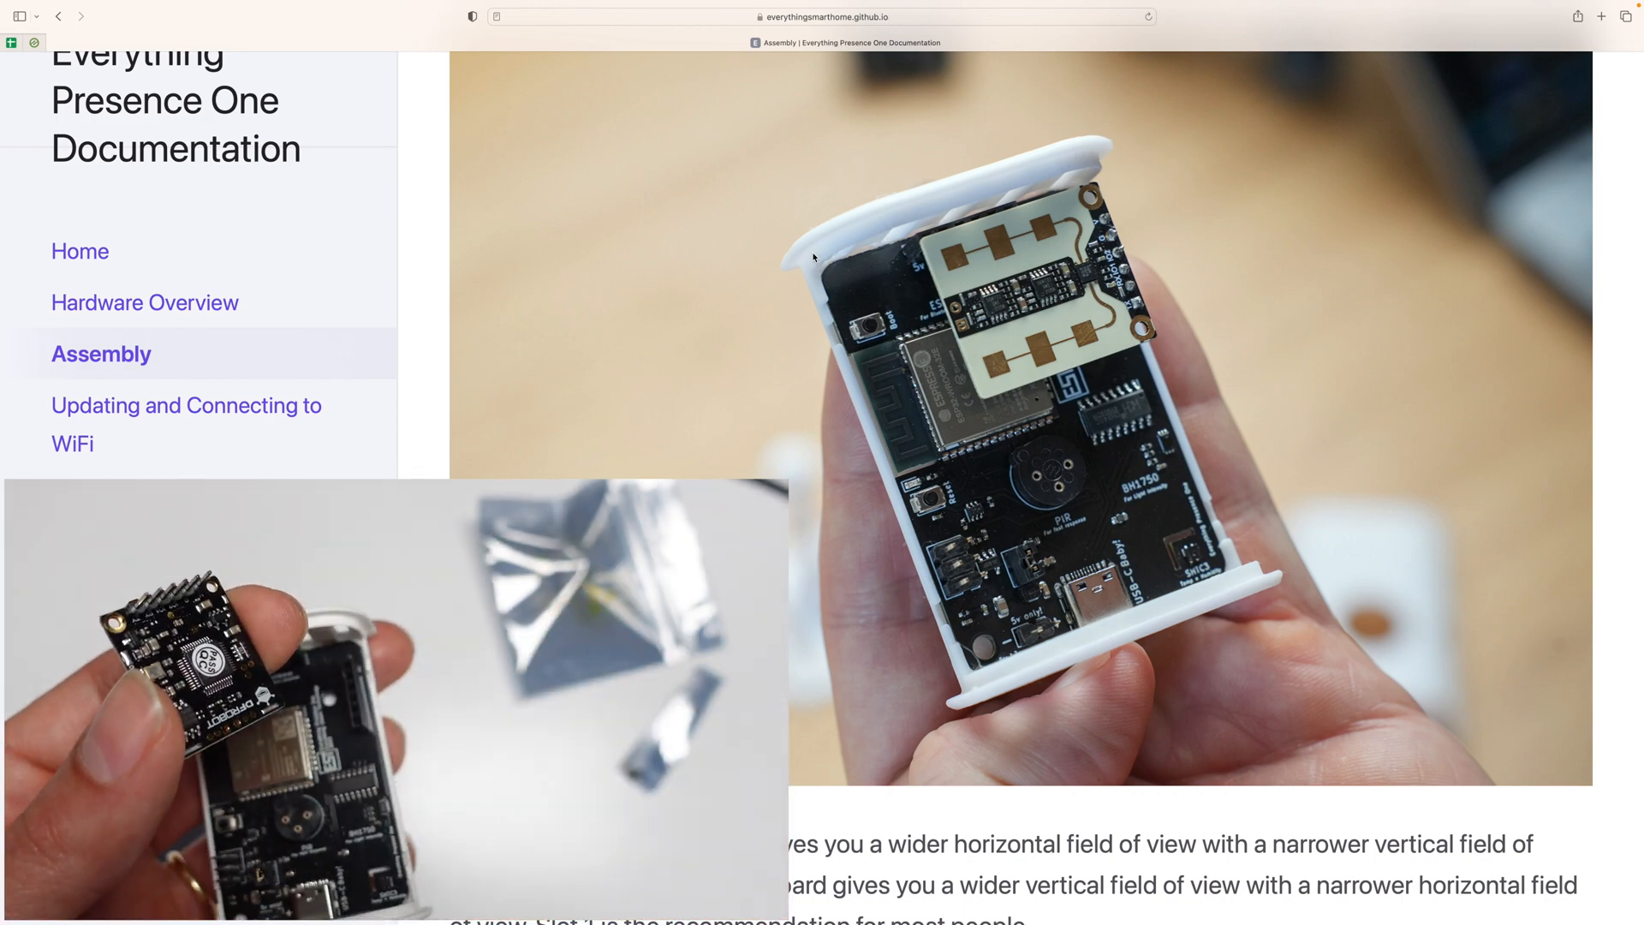
{"action": "scroll", "scroll_direction": "down", "scroll_amount": 3}
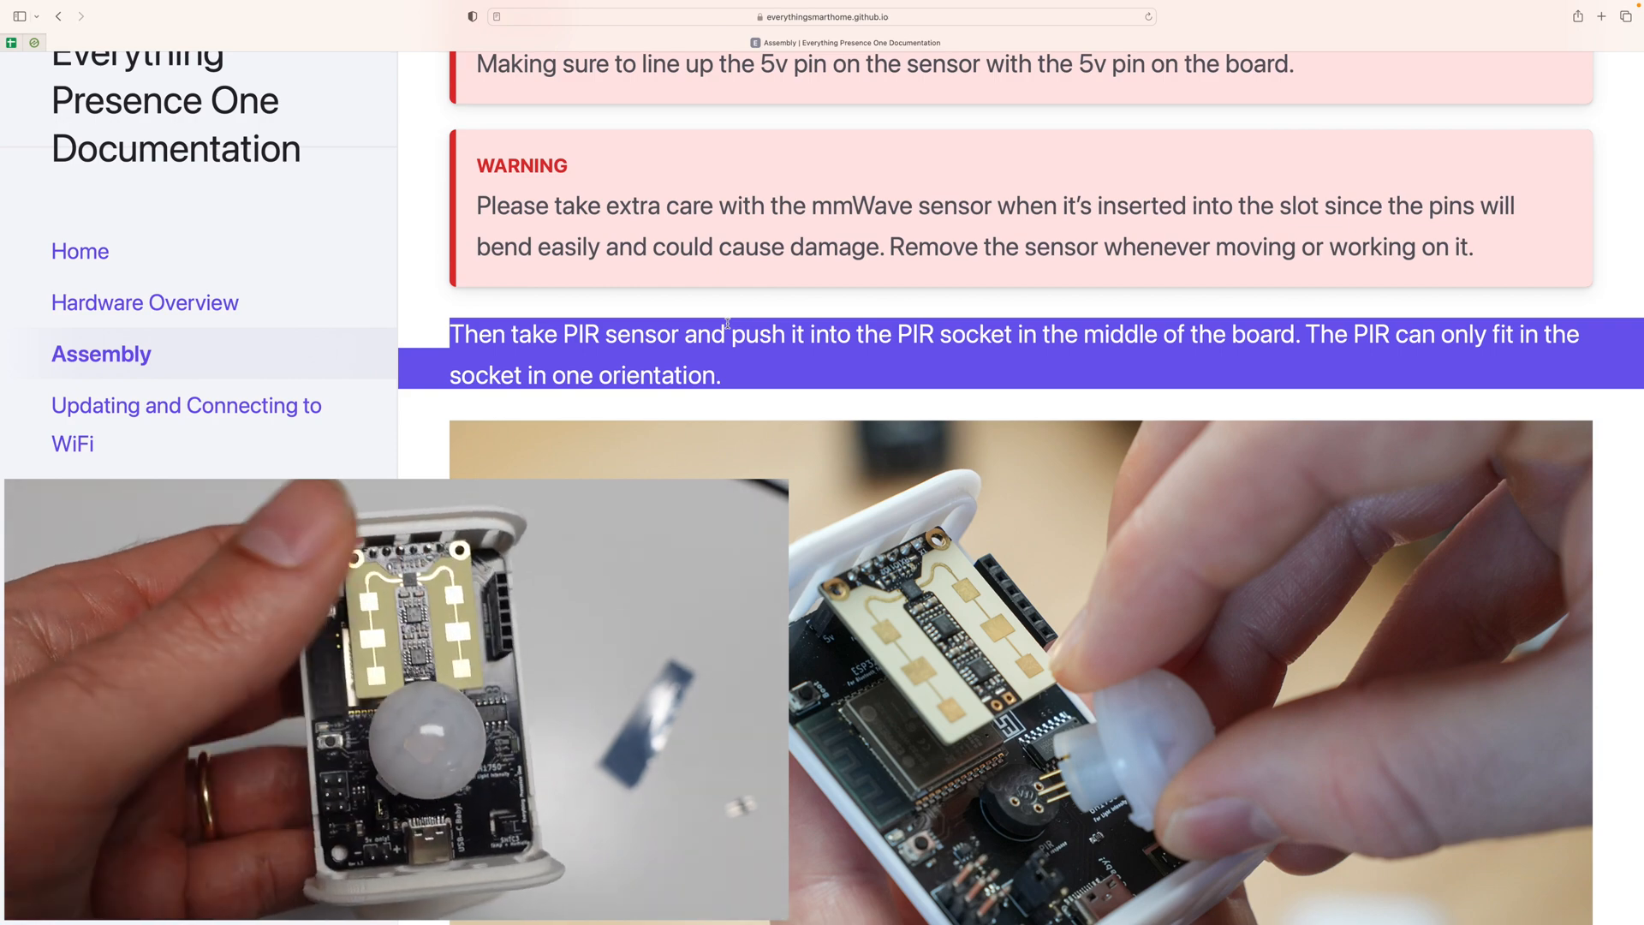
Scroll past the assembled board photo and Case - Part 2 clip-on to the Powering On section.
{"action": "scroll", "scroll_direction": "down", "scroll_amount": 3}
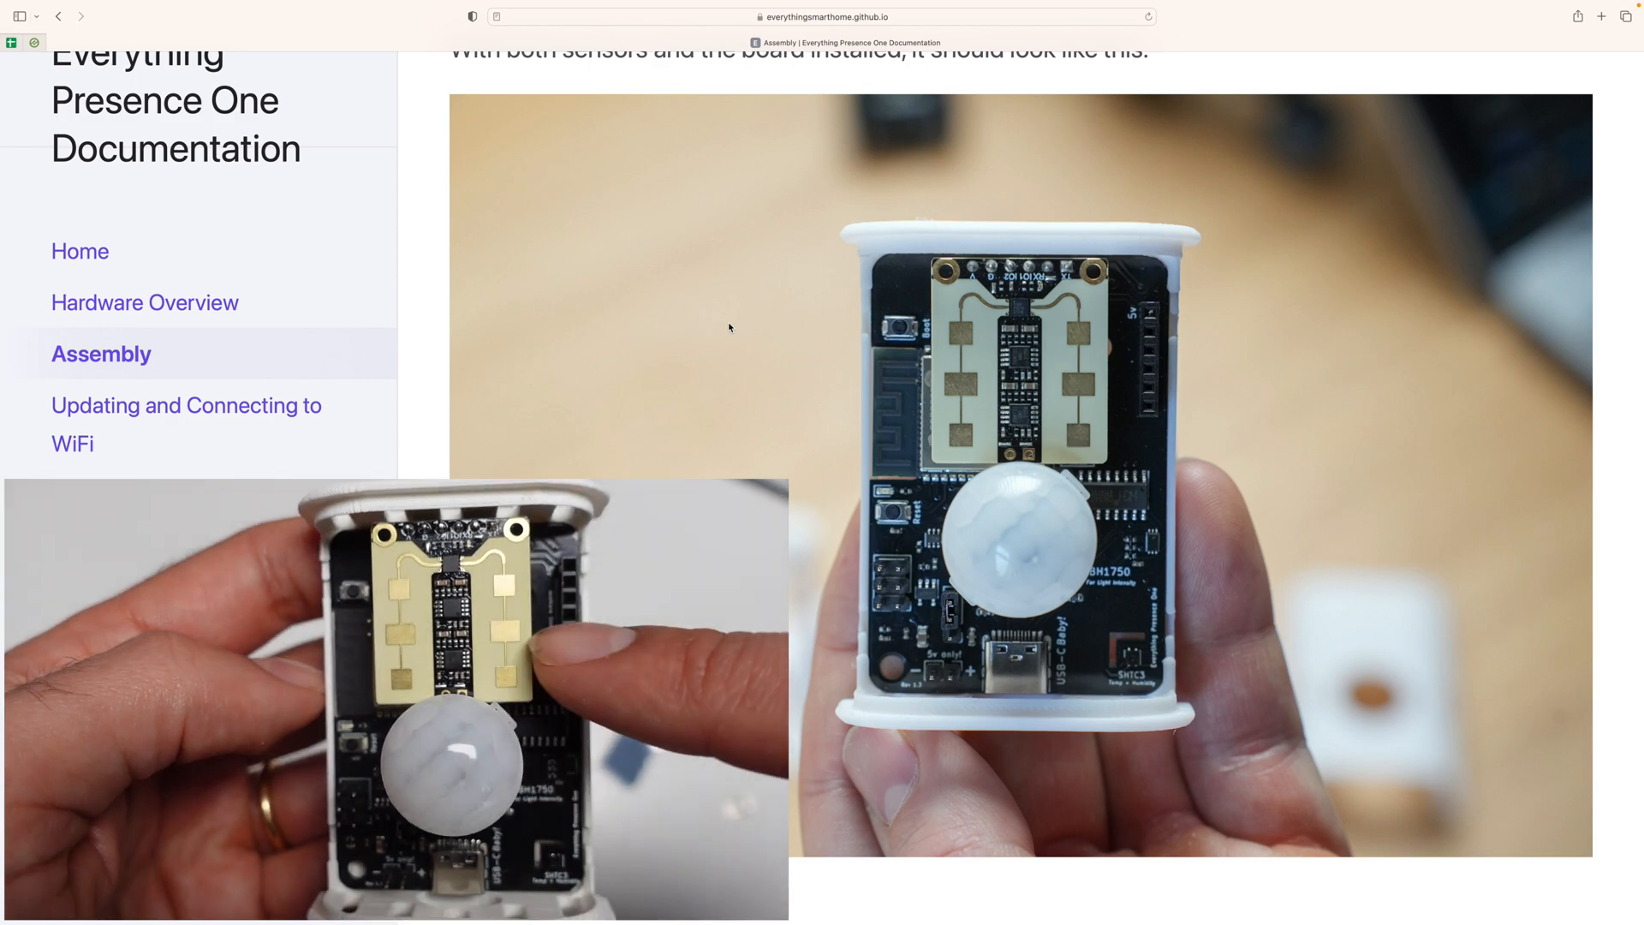
{"action": "scroll", "scroll_direction": "down", "scroll_amount": 3}
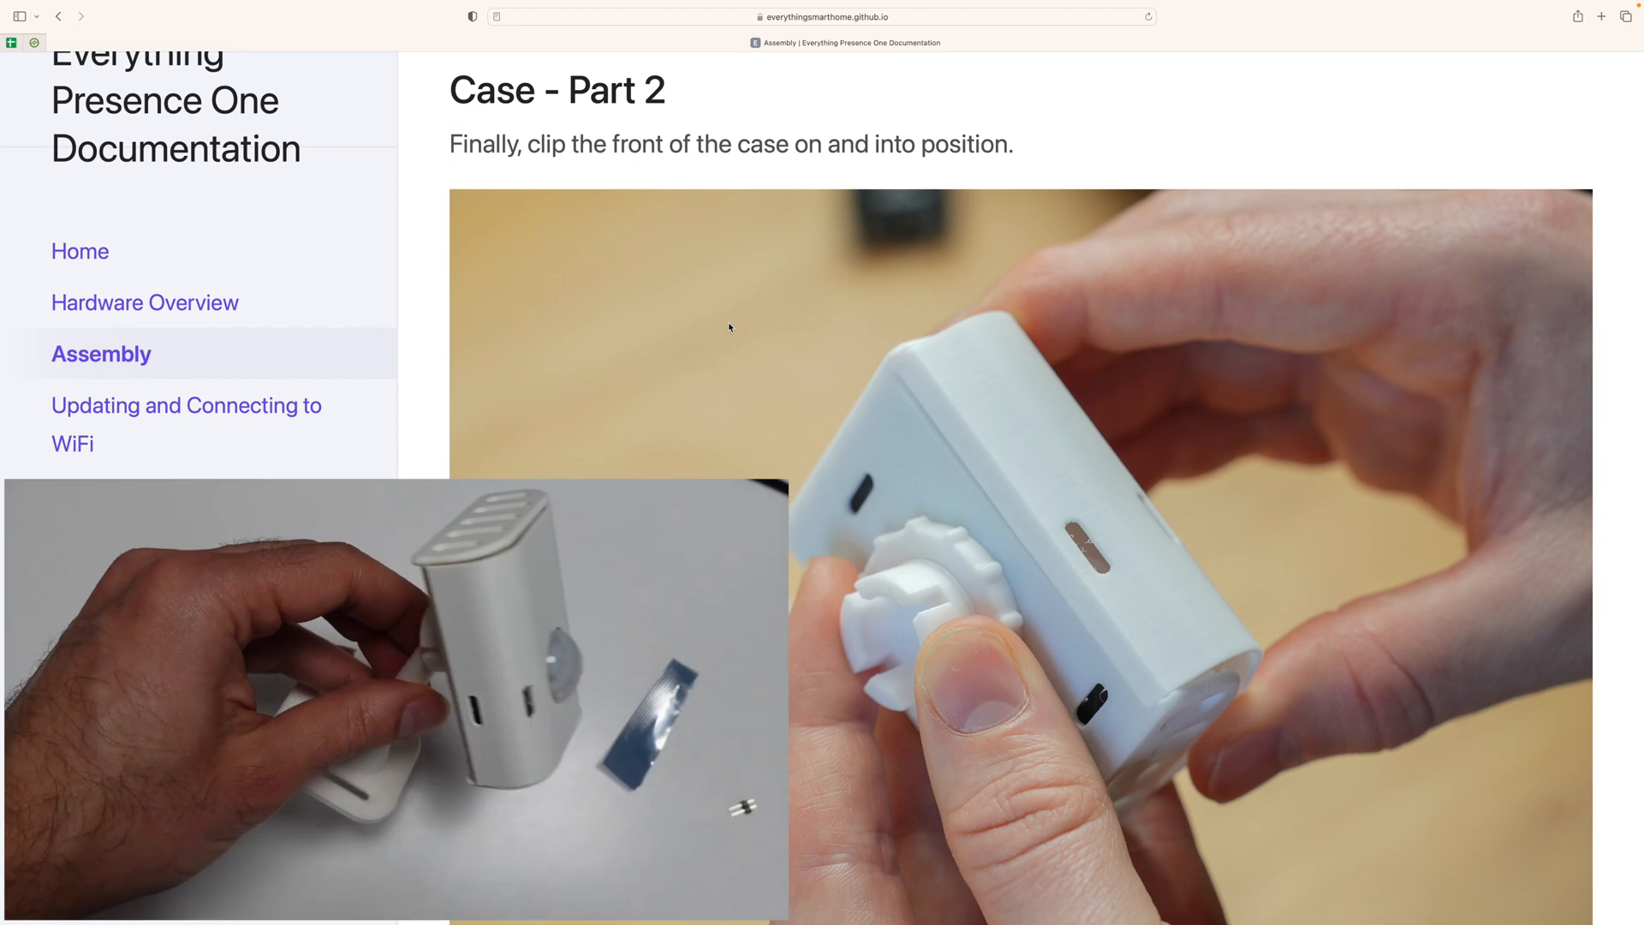
{"action": "scroll", "scroll_direction": "down", "scroll_amount": 3}
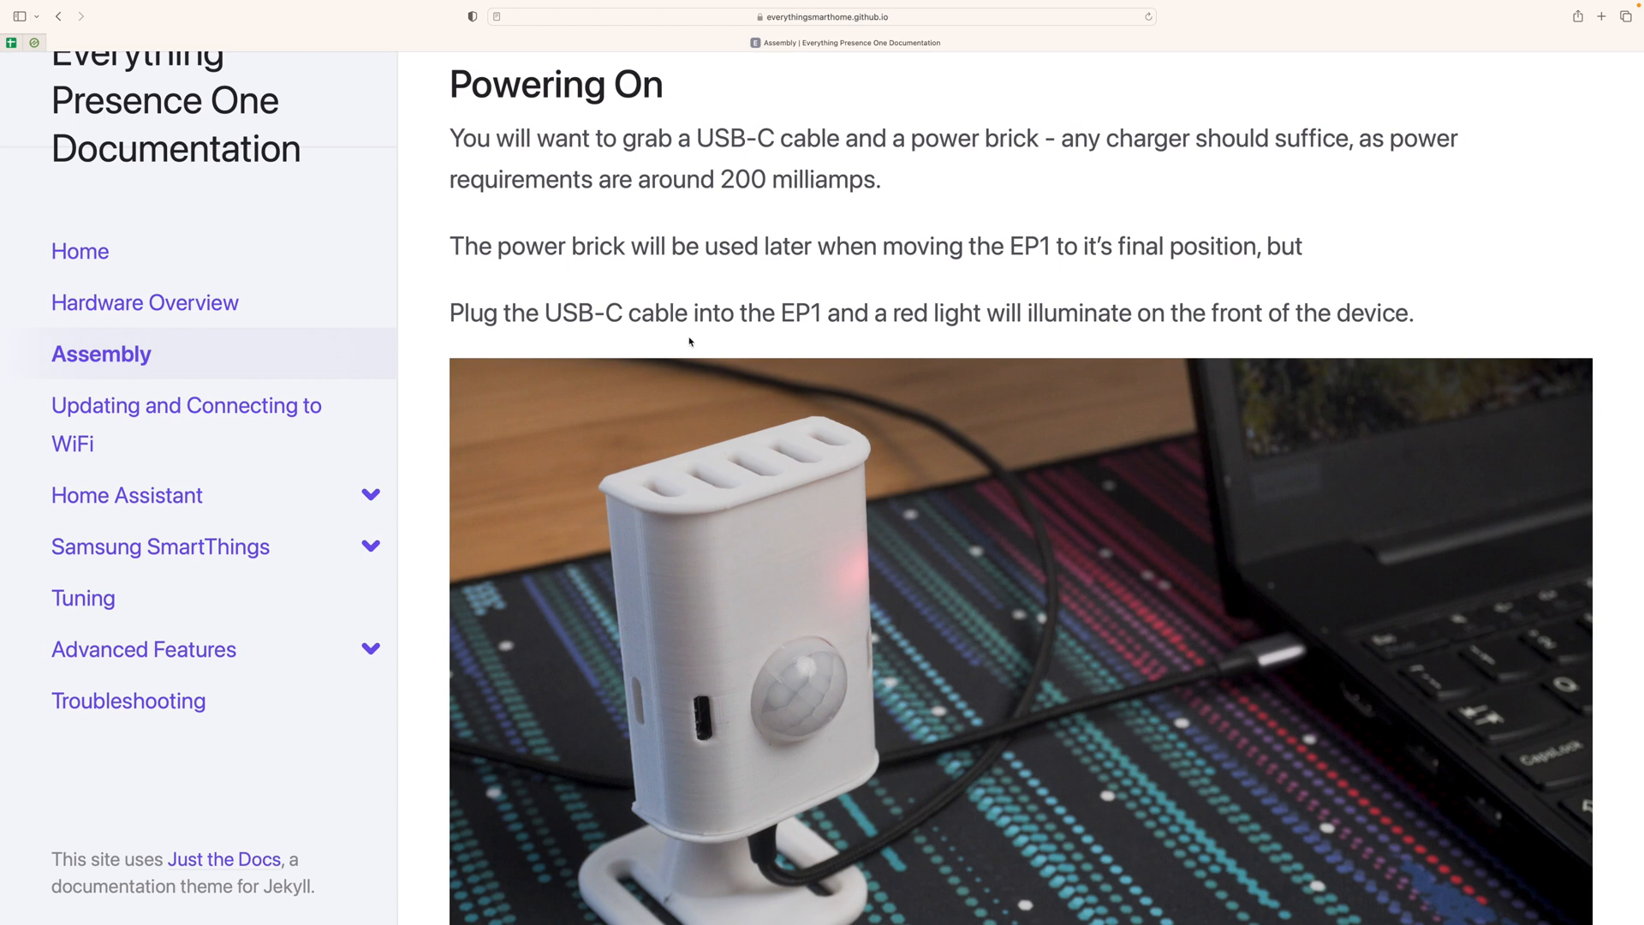
{"action": "mouse_move", "coordinate": [860, 317]}
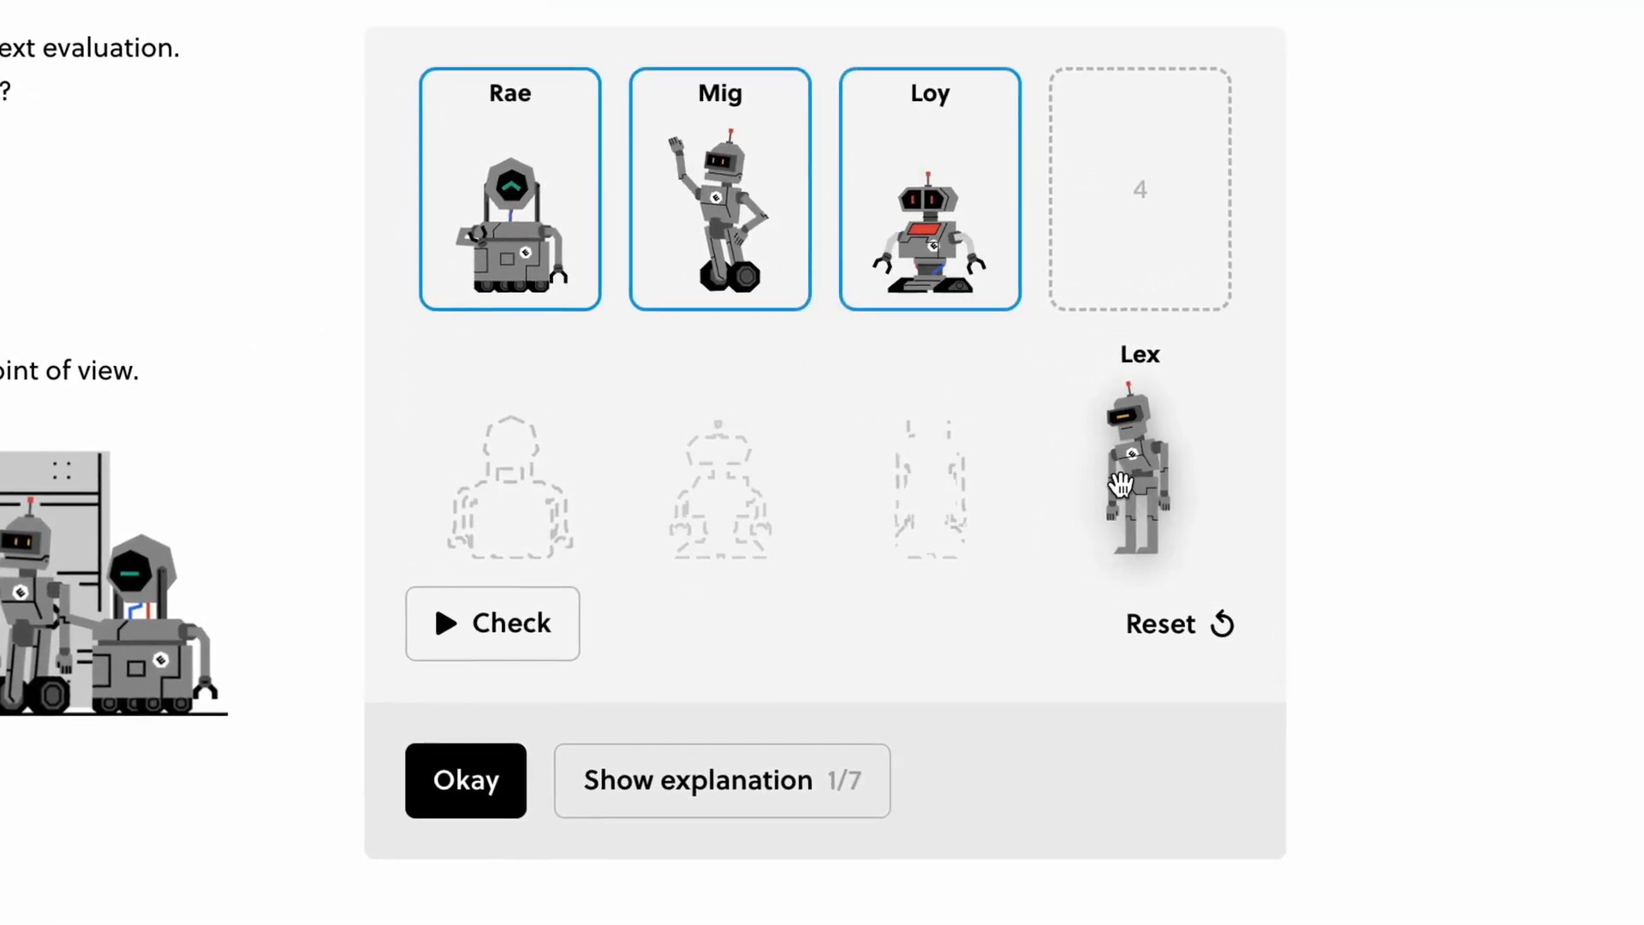
Answer About 50% for the polarizing filter and complete the probability grid until marked Correct.
{"action": "left_click", "coordinate": [491, 623]}
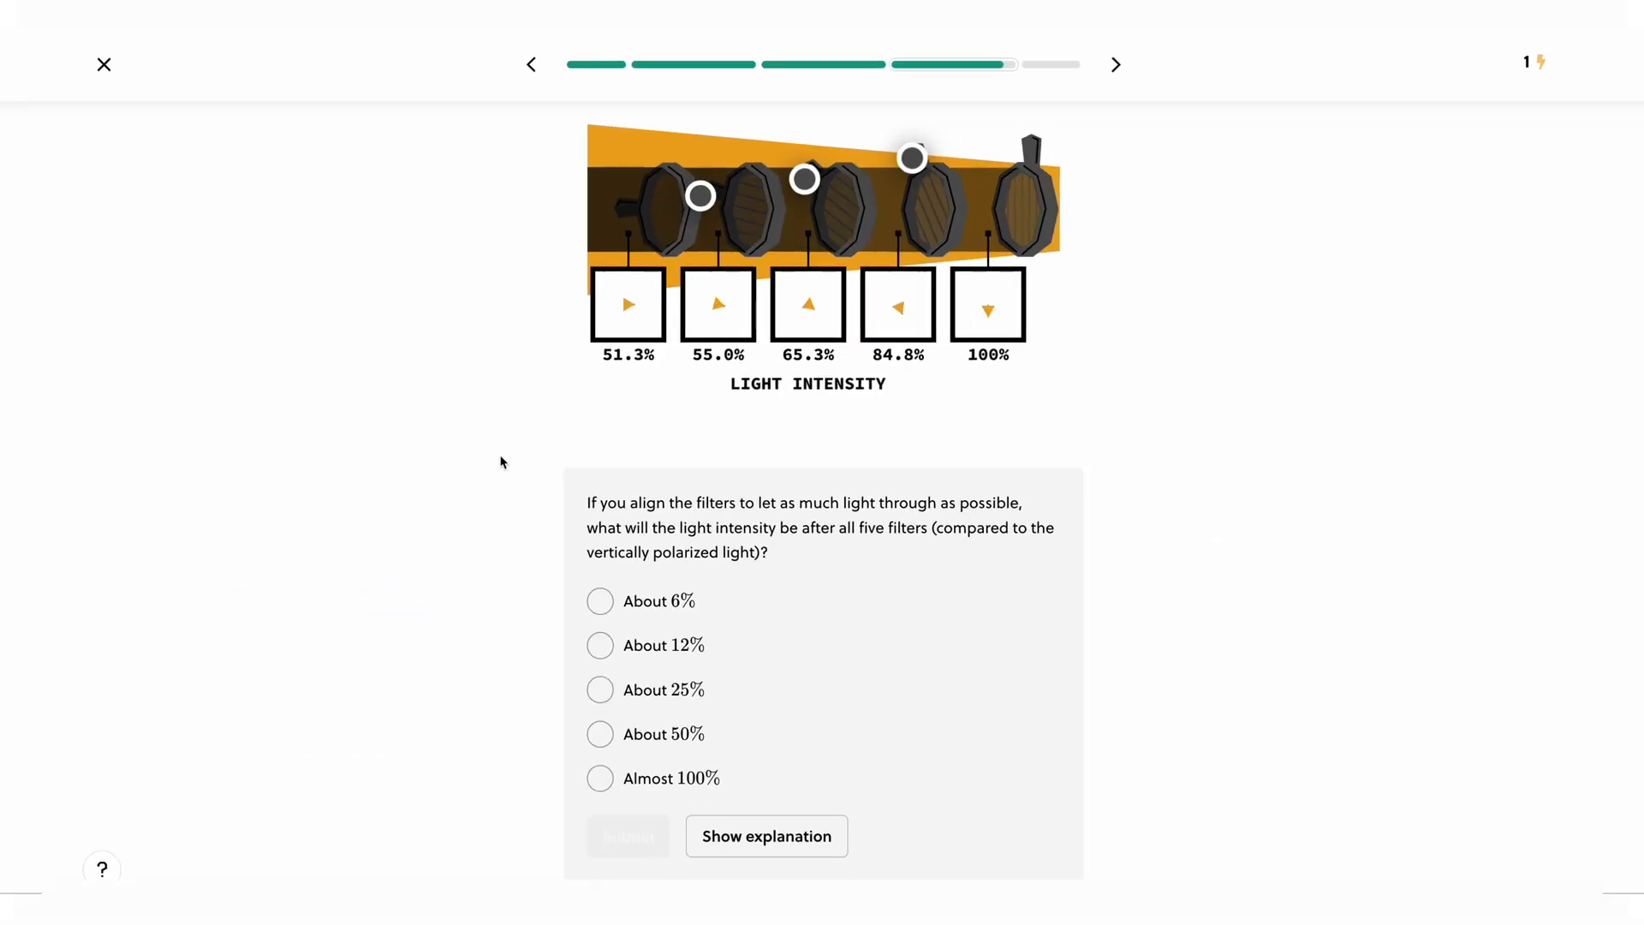
{"action": "left_click", "coordinate": [600, 733]}
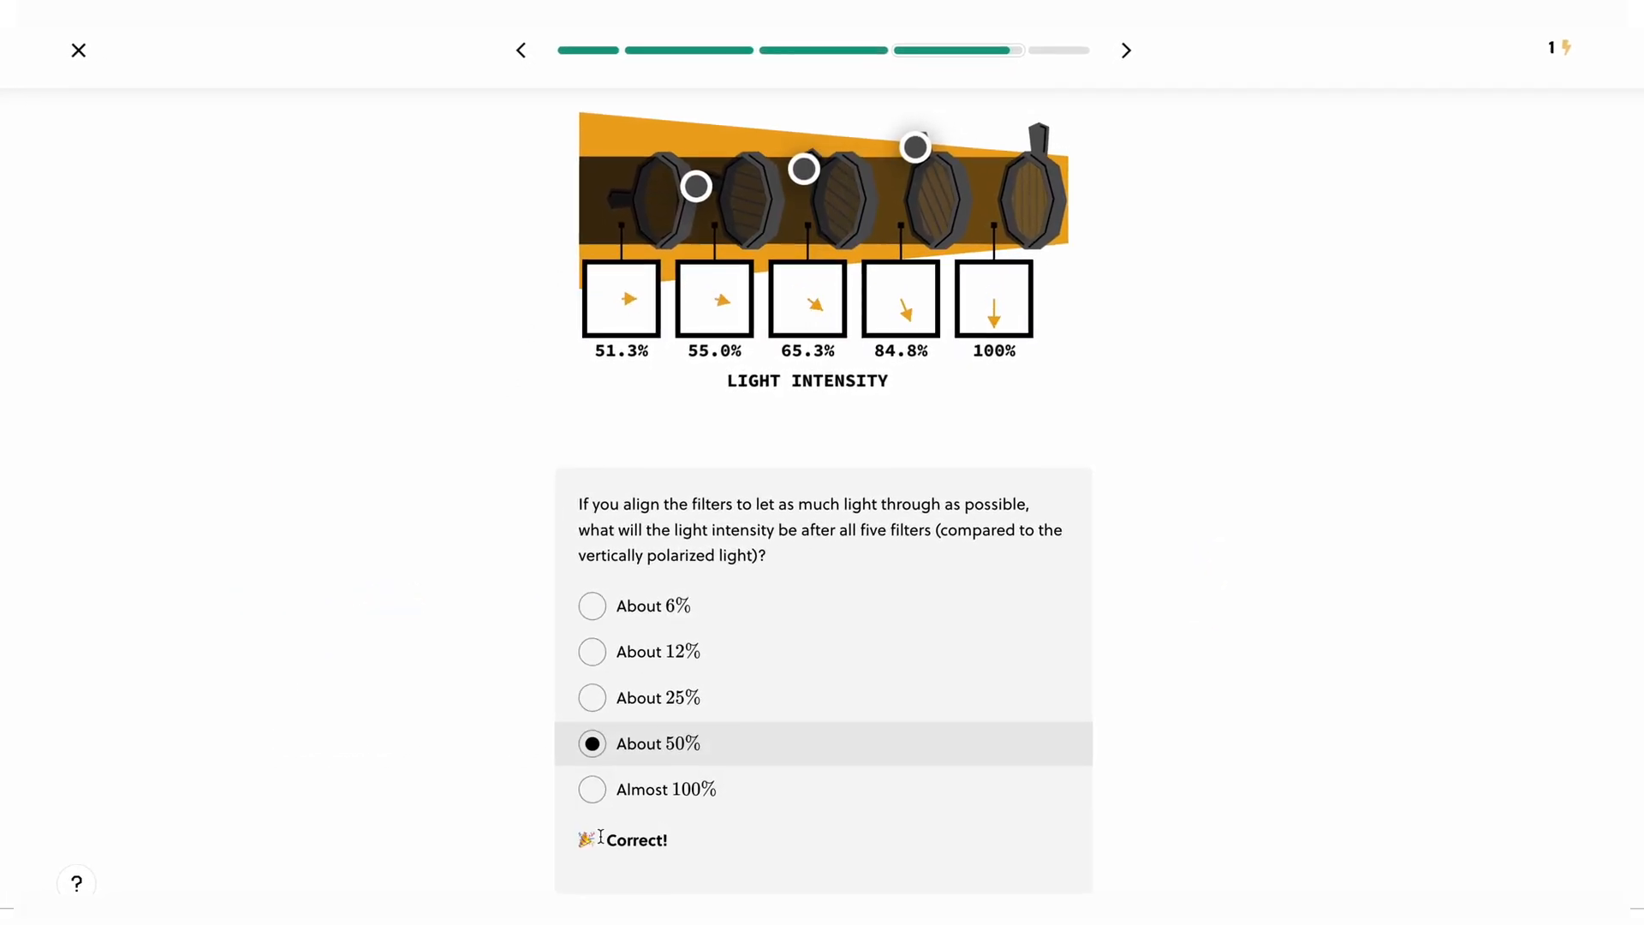
{"action": "left_click", "coordinate": [1125, 50]}
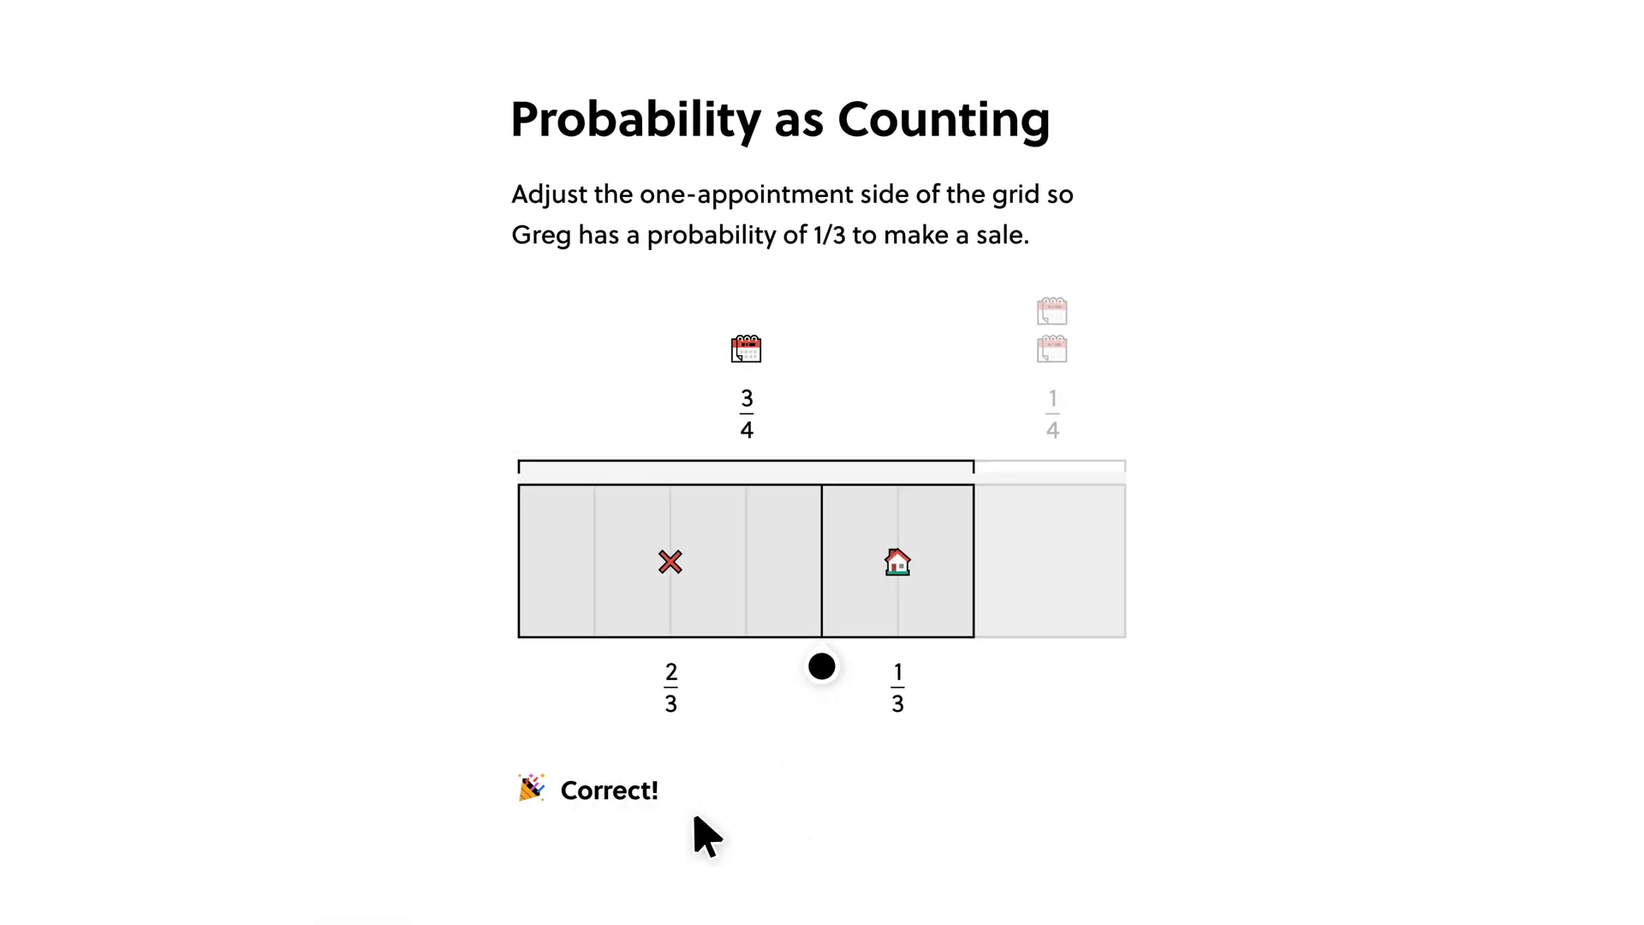
{"action": "left_click", "coordinate": [1134, 36]}
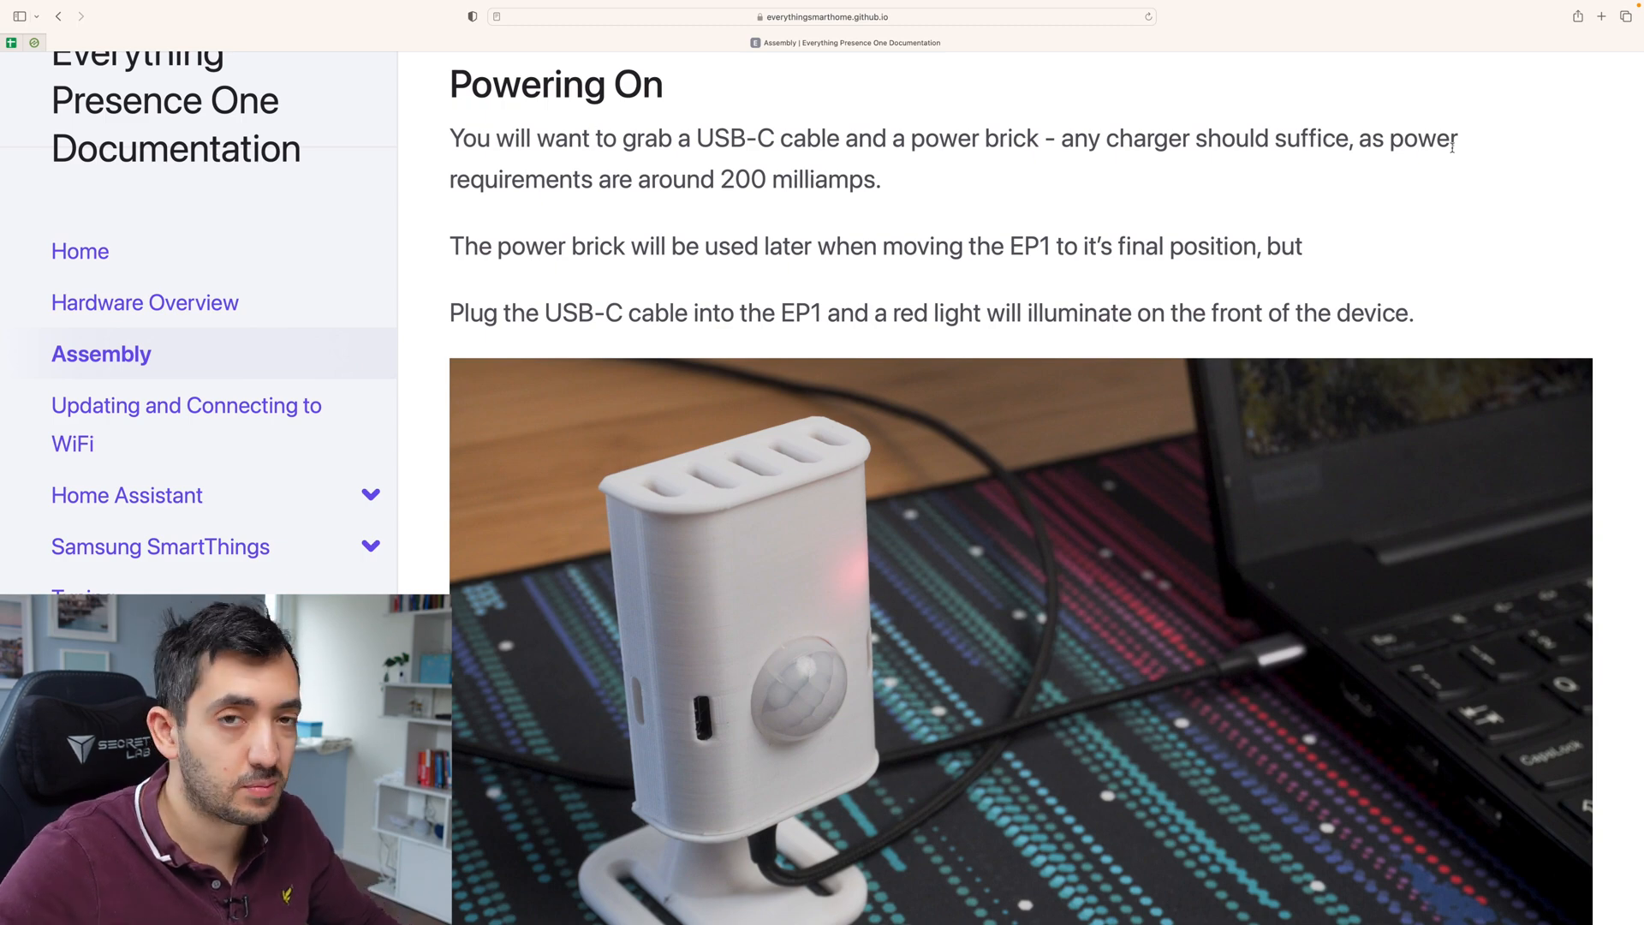
Scroll past Powering On and follow Next Steps to the Updating and connecting to WiFi guide.
{"action": "scroll", "scroll_direction": "down", "scroll_amount": 3}
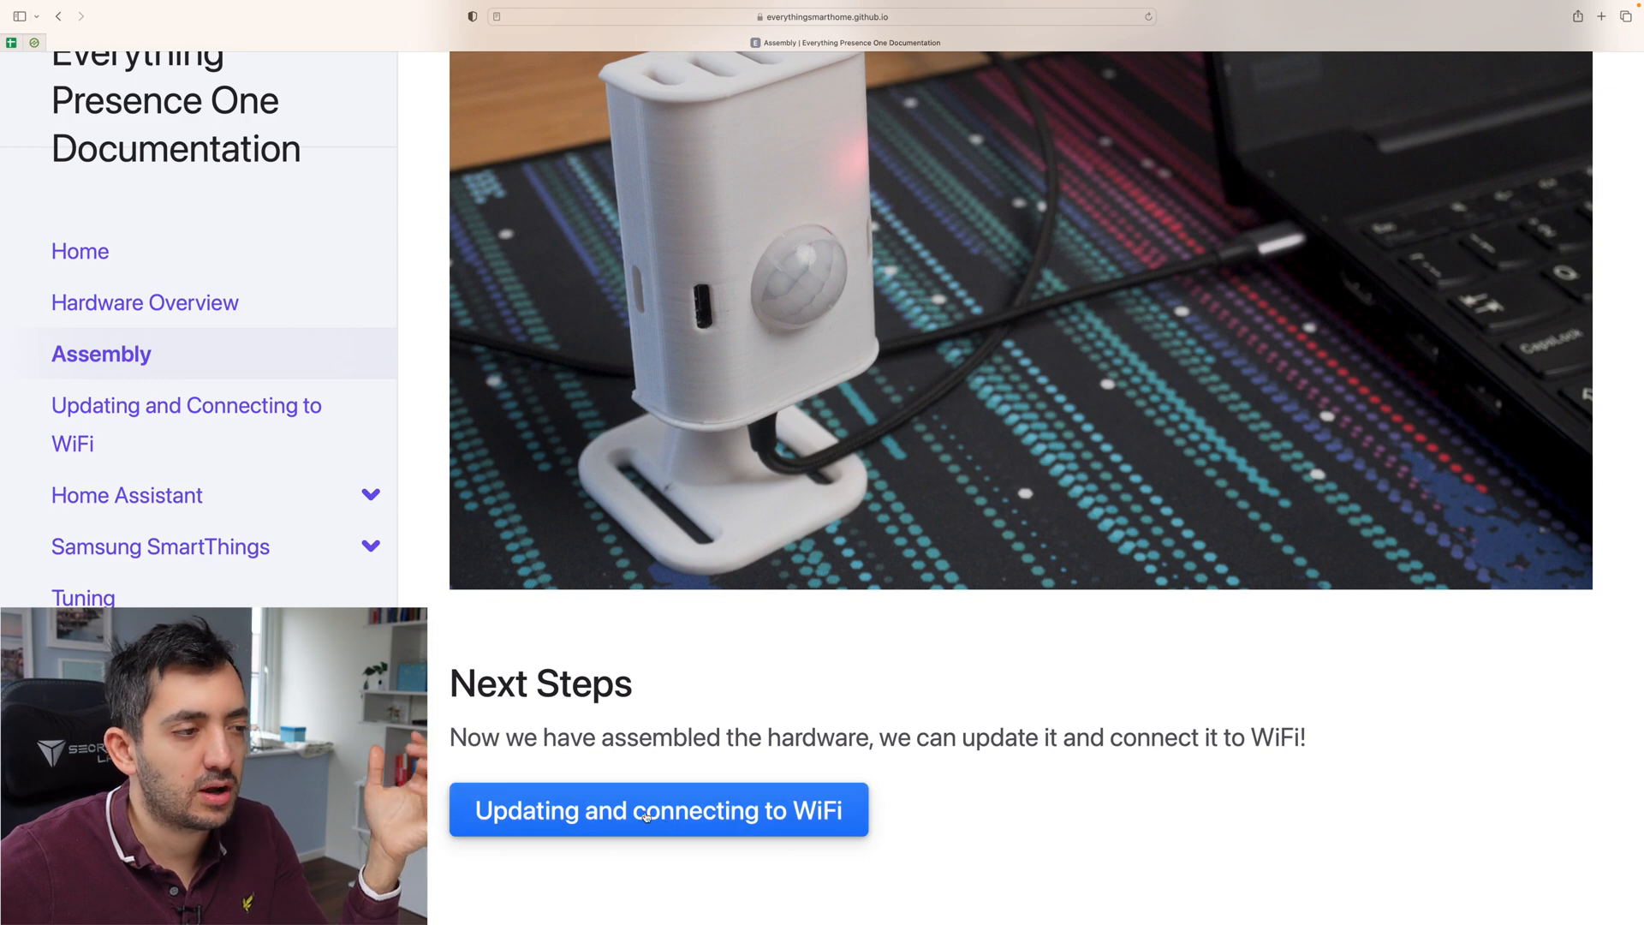
{"action": "left_click", "coordinate": [658, 809]}
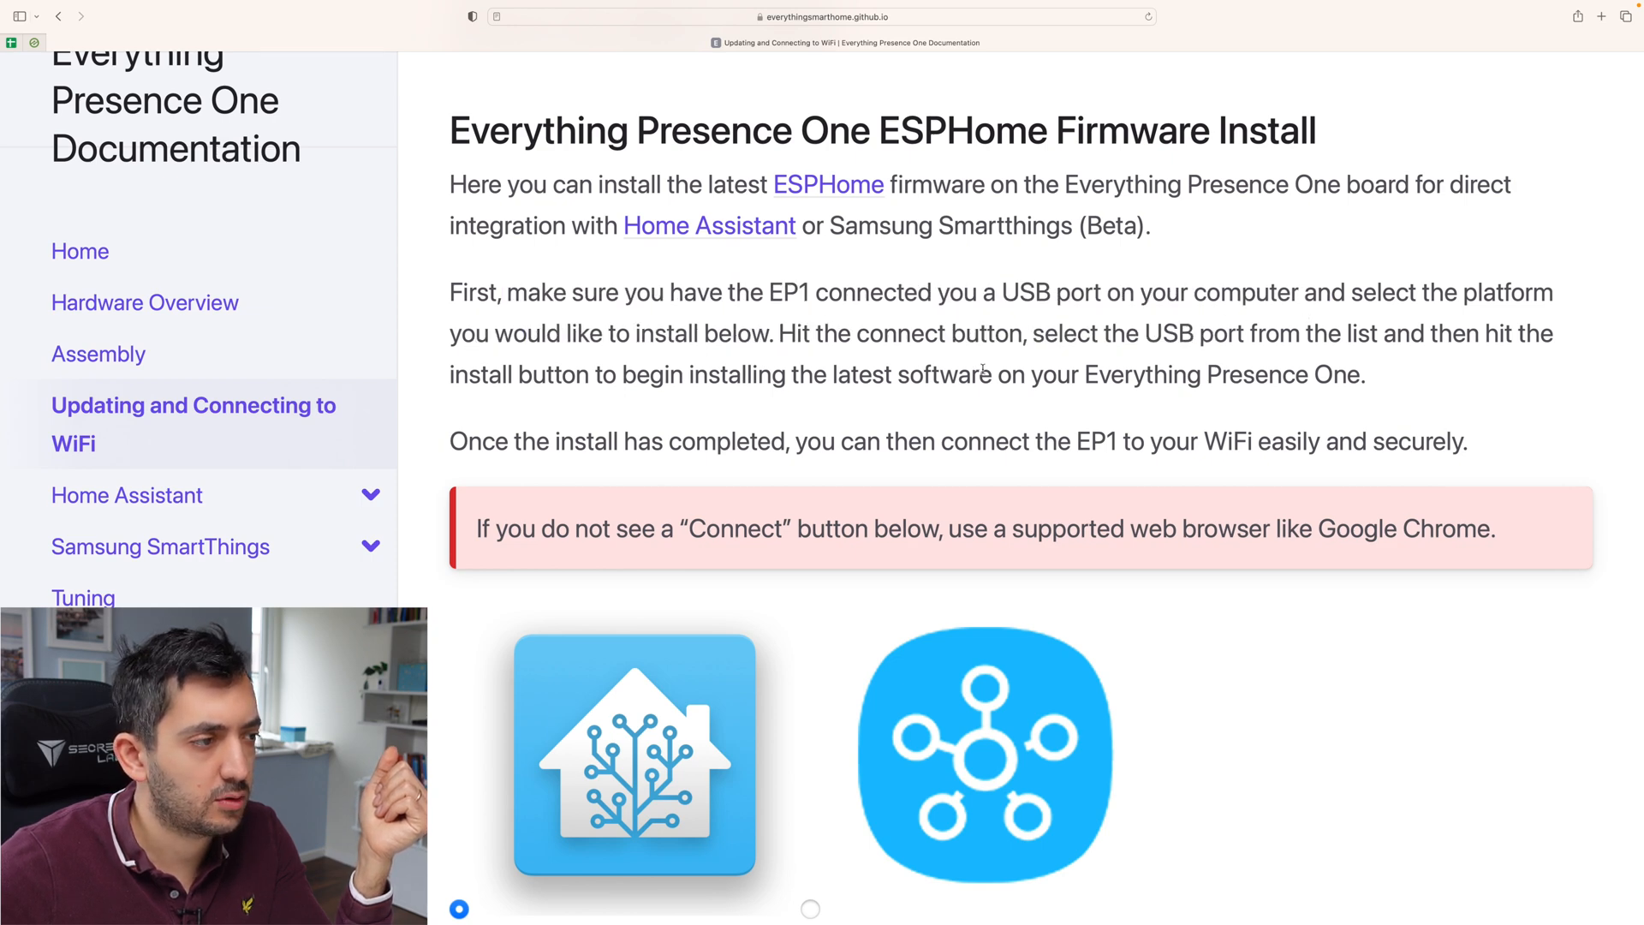
{"action": "scroll", "scroll_direction": "down", "scroll_amount": 3}
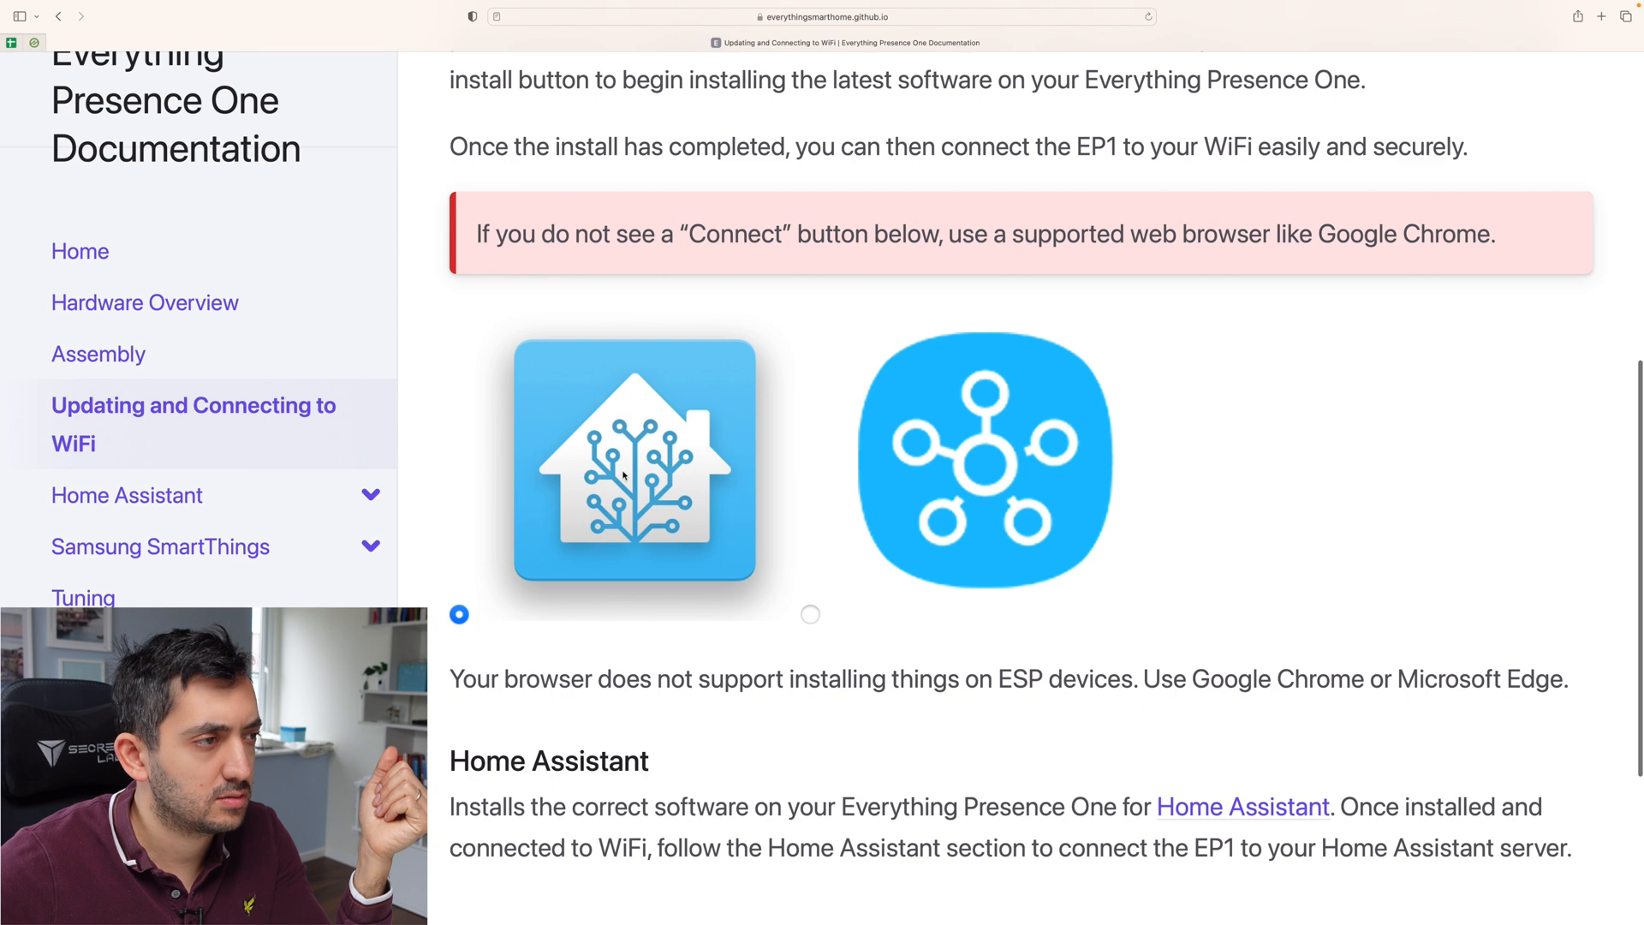
{"action": "left_click", "coordinate": [811, 613]}
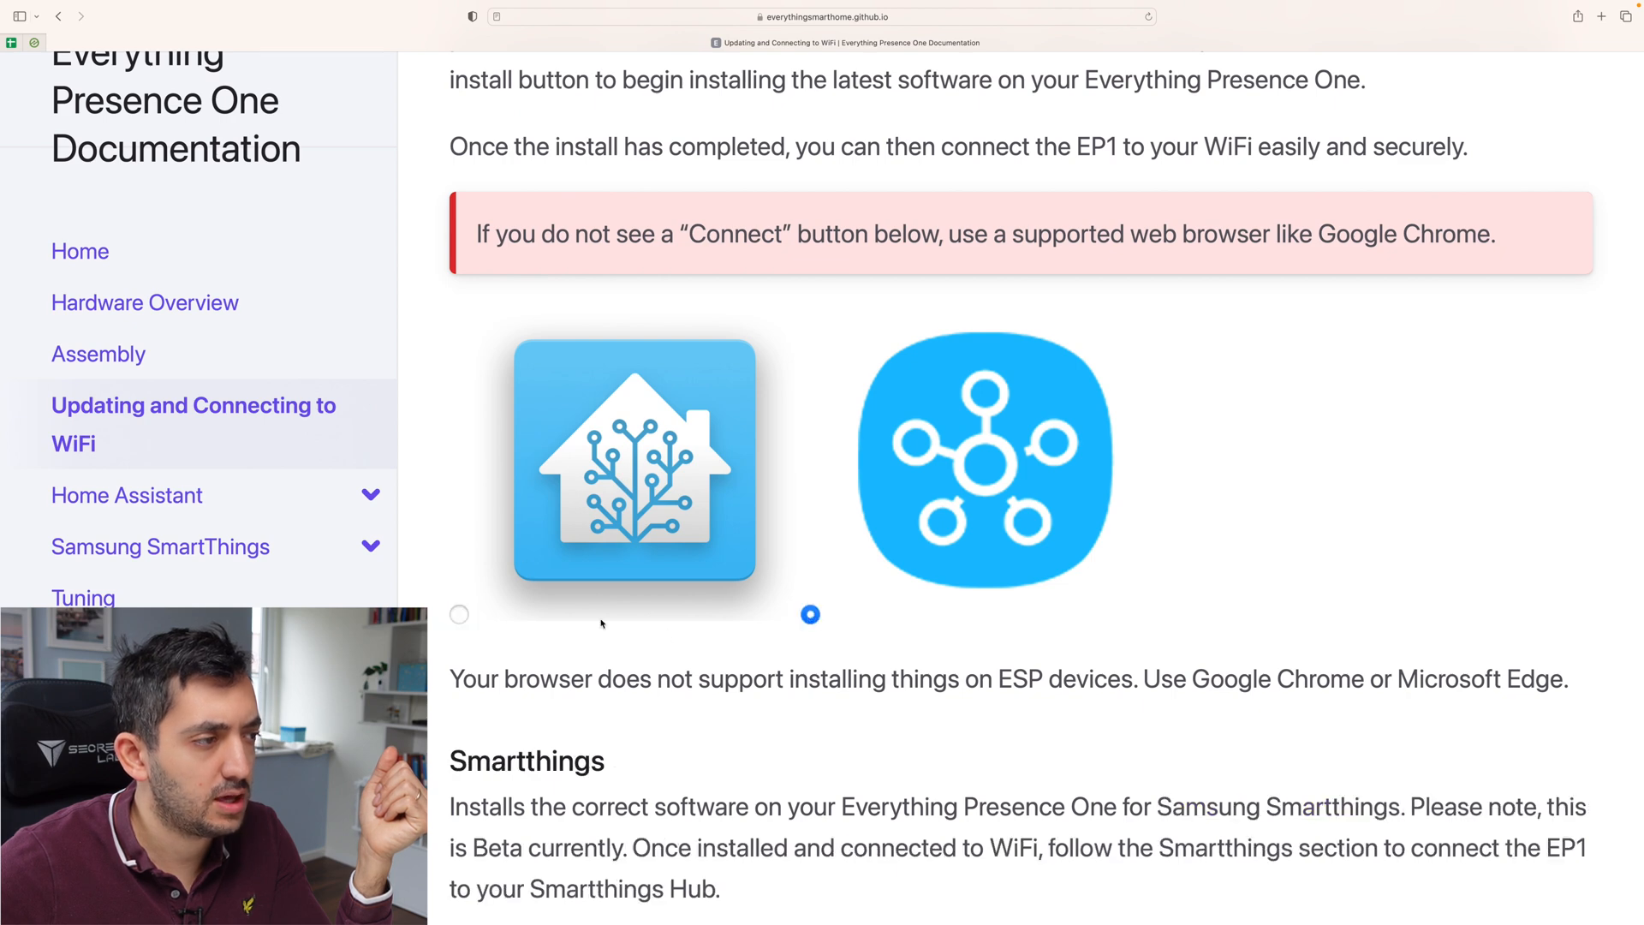
{"action": "left_click", "coordinate": [459, 615]}
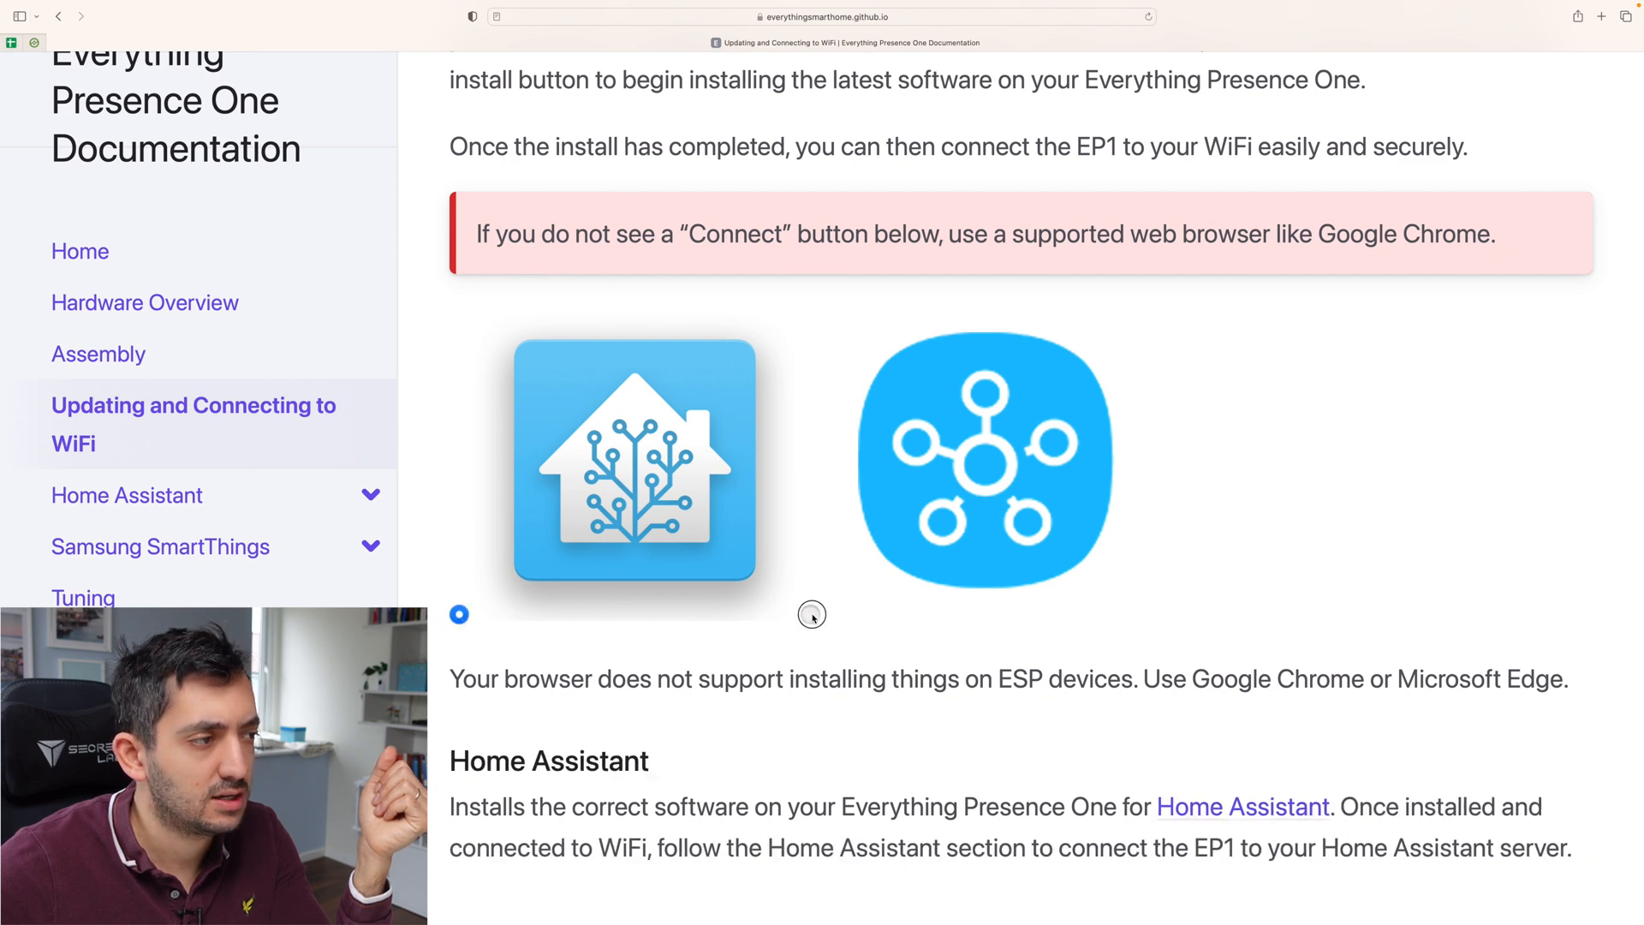
{"action": "mouse_move", "coordinate": [847, 772]}
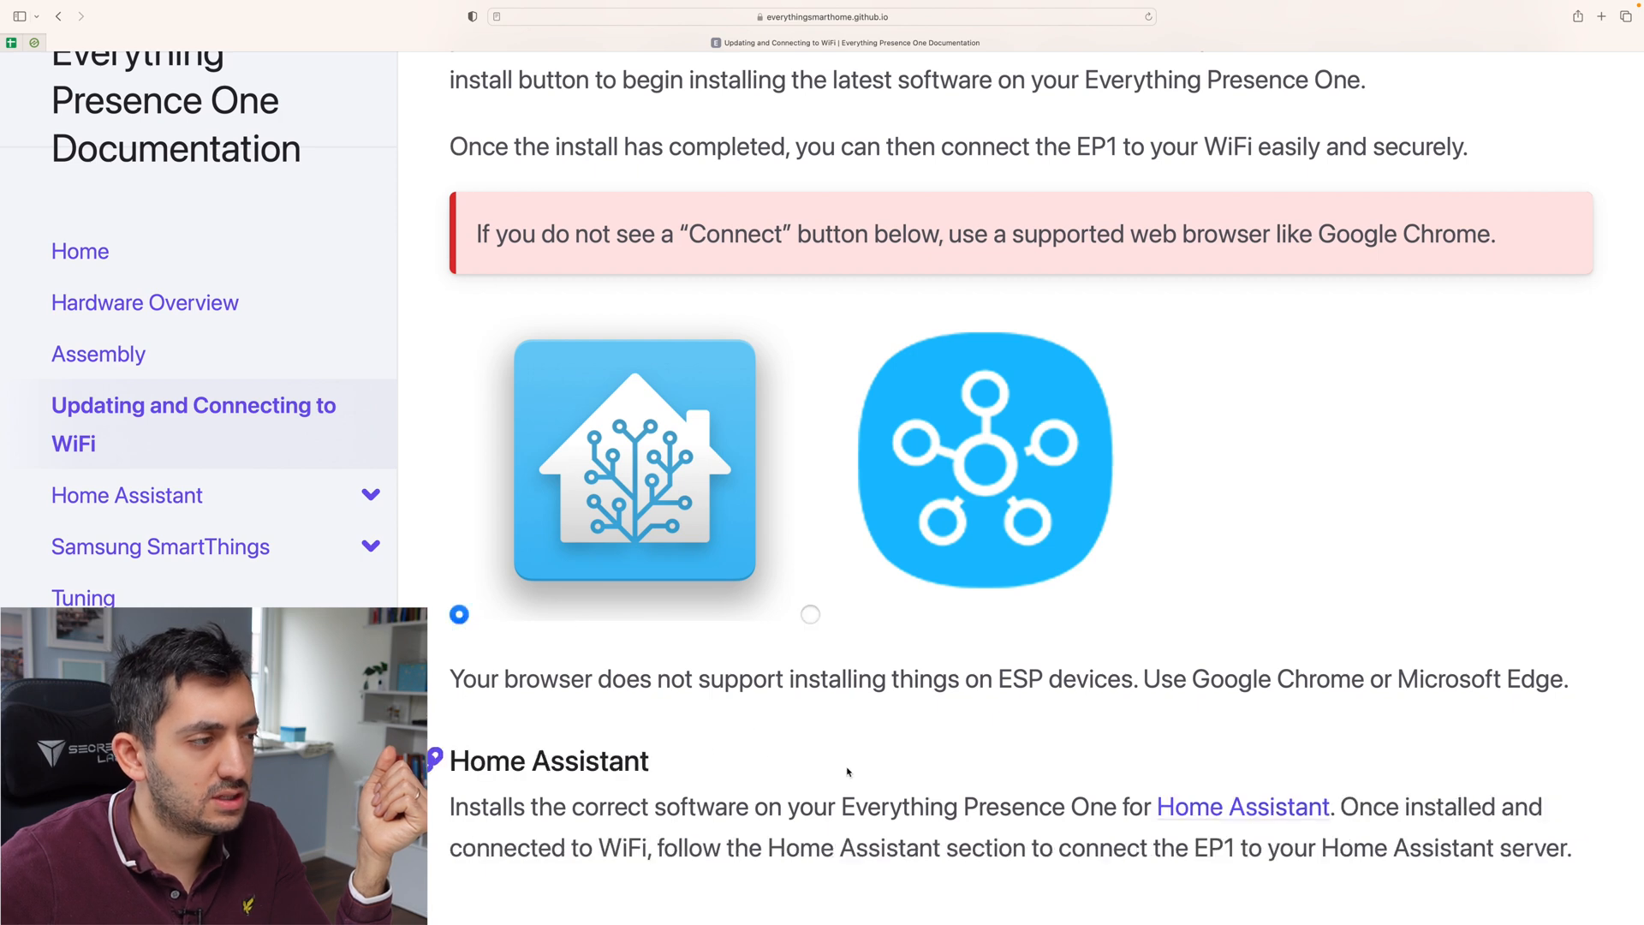
{"action": "scroll", "scroll_direction": "down", "scroll_amount": 3}
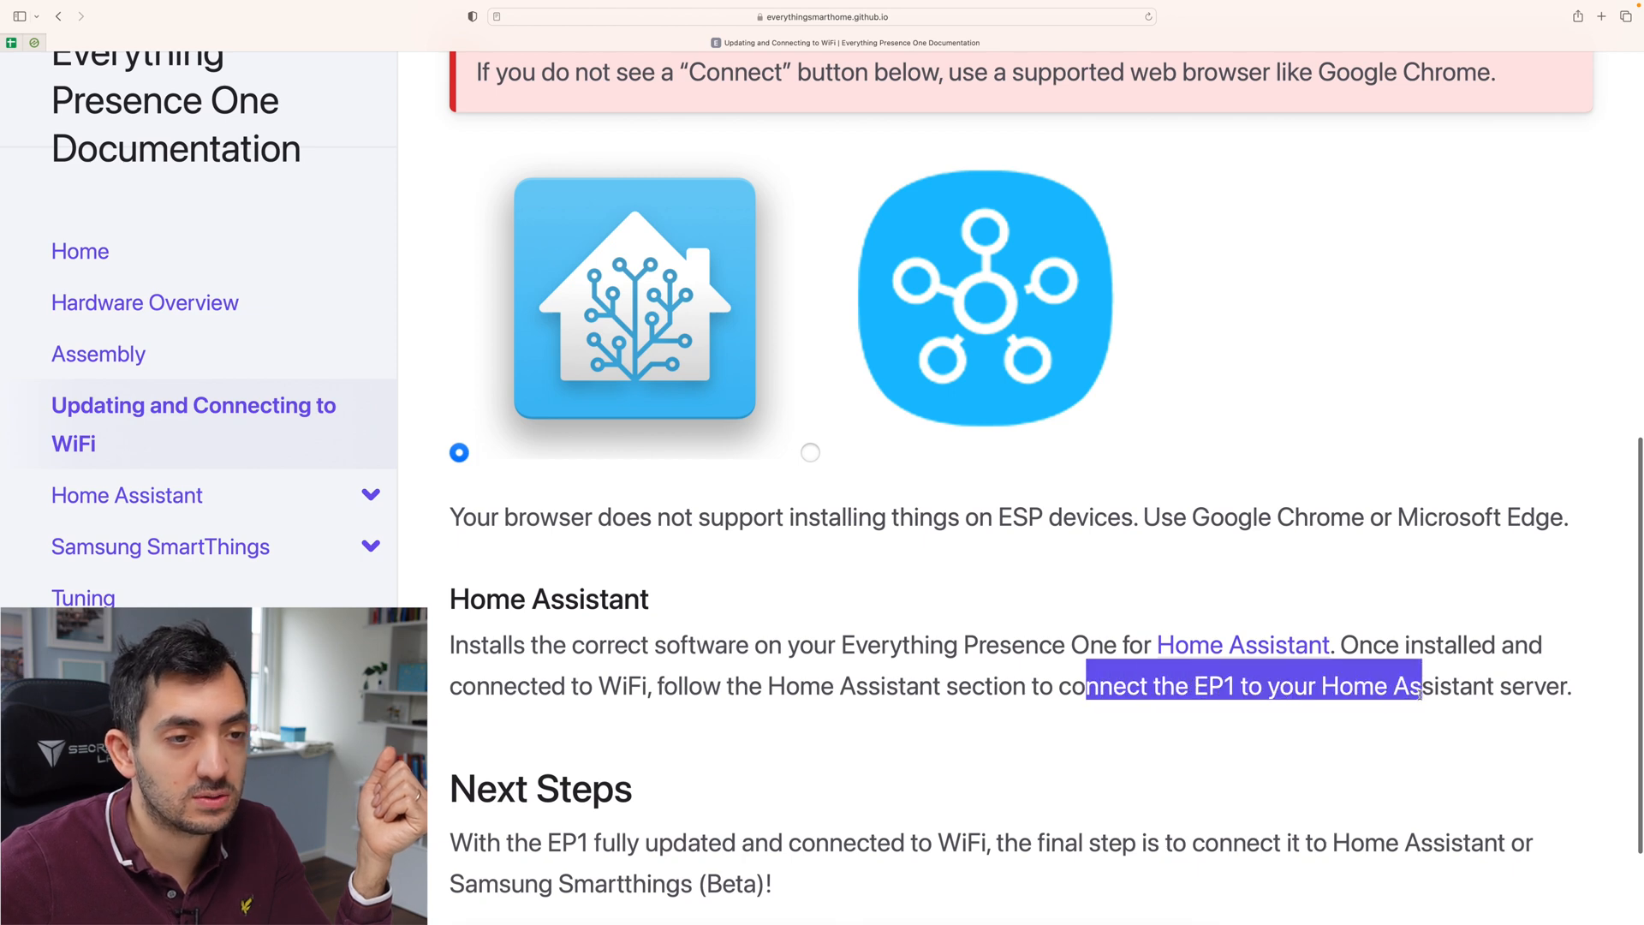
{"action": "scroll", "scroll_direction": "down", "scroll_amount": 3}
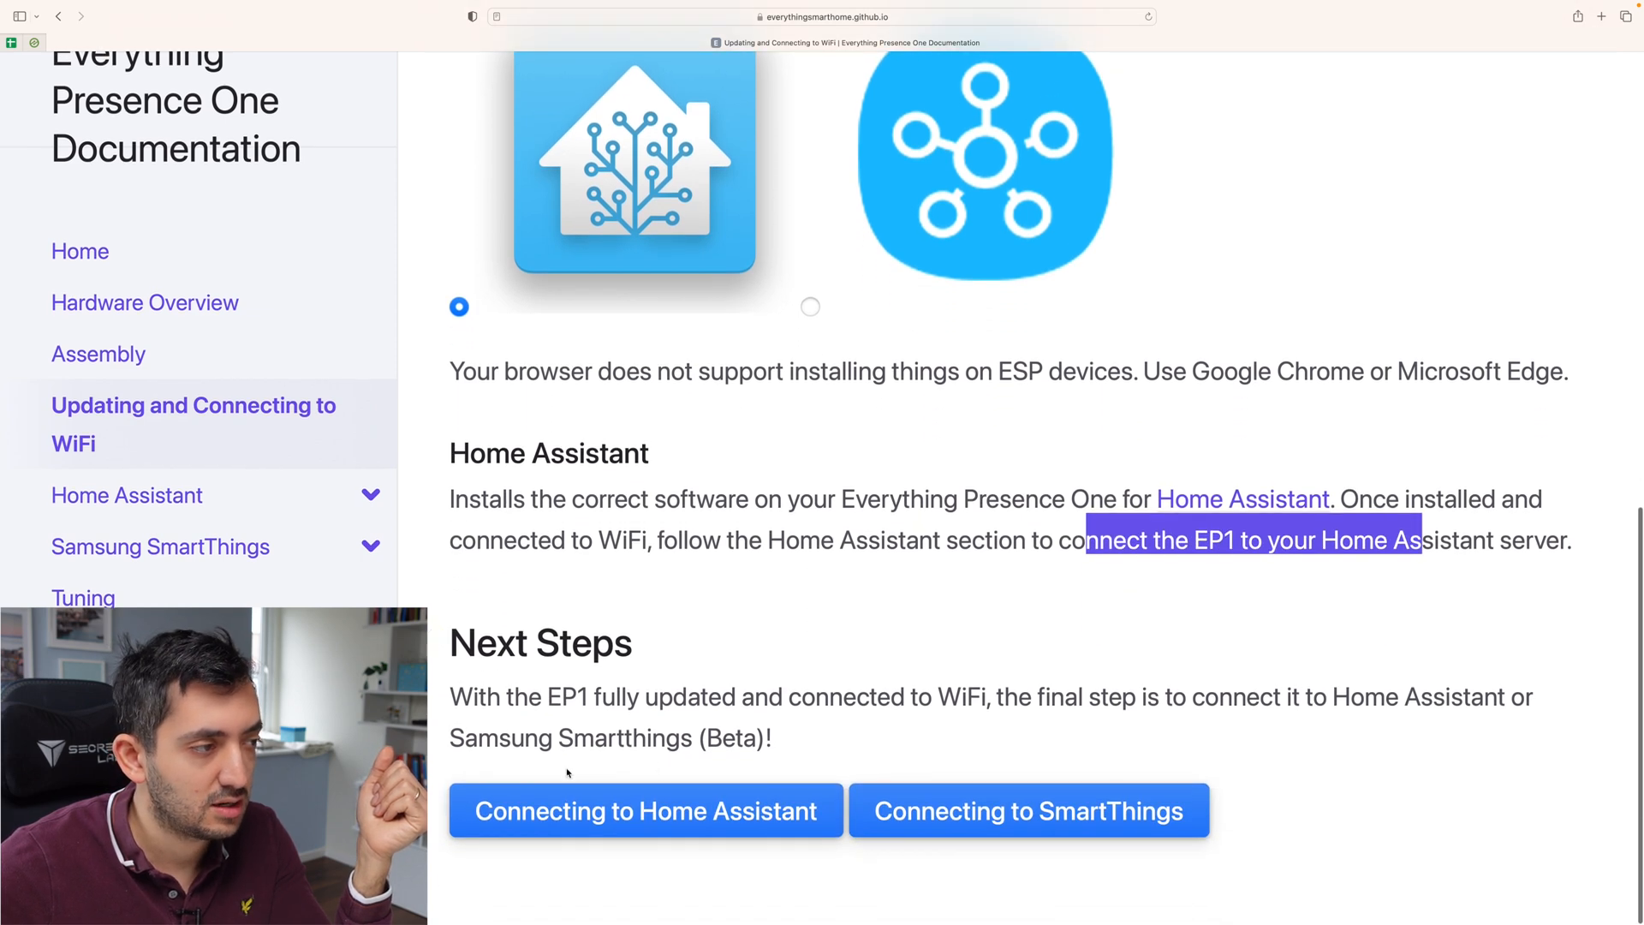
{"action": "scroll", "scroll_direction": "up", "scroll_amount": 3}
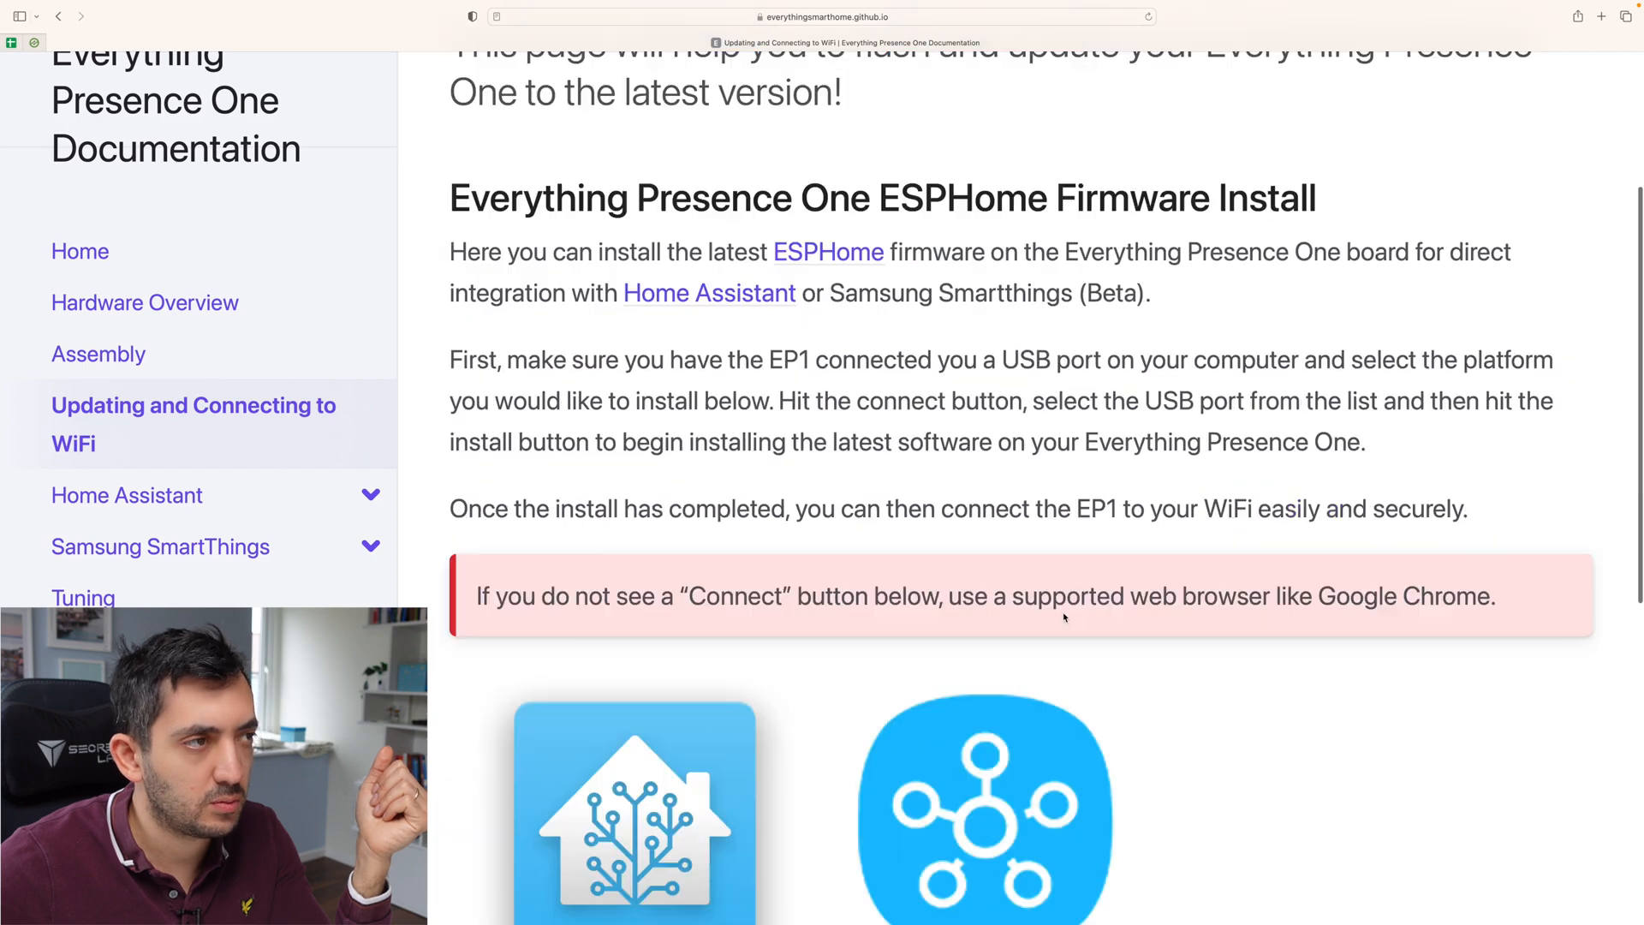
{"action": "scroll", "scroll_direction": "down", "scroll_amount": 3}
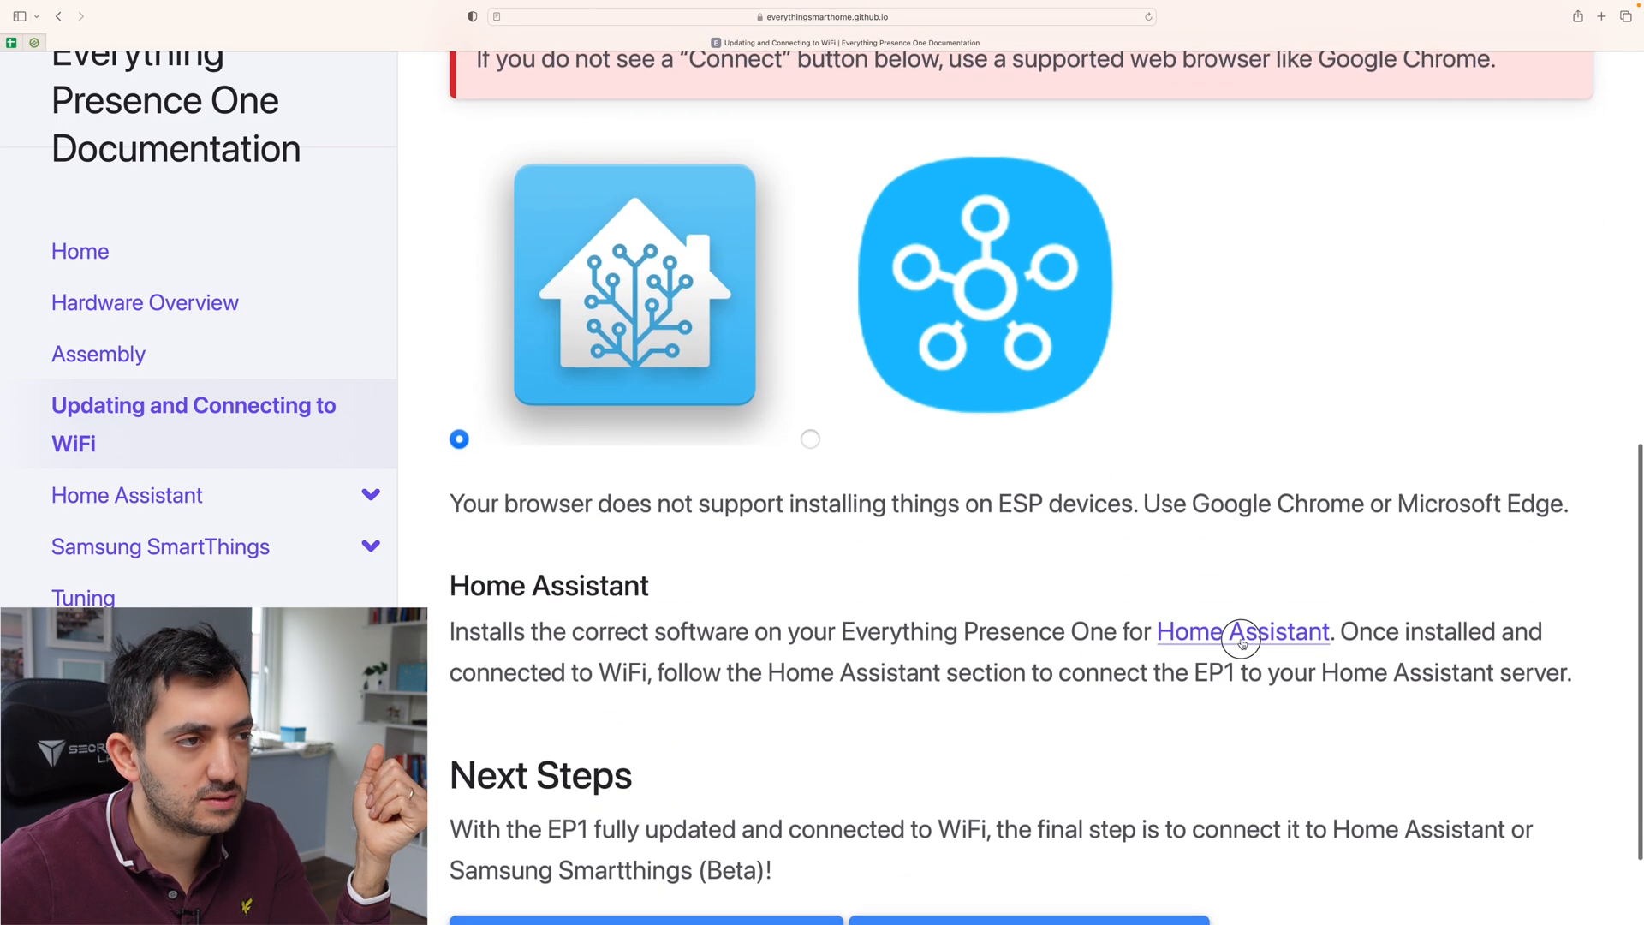
{"action": "scroll", "scroll_direction": "up", "scroll_amount": 3}
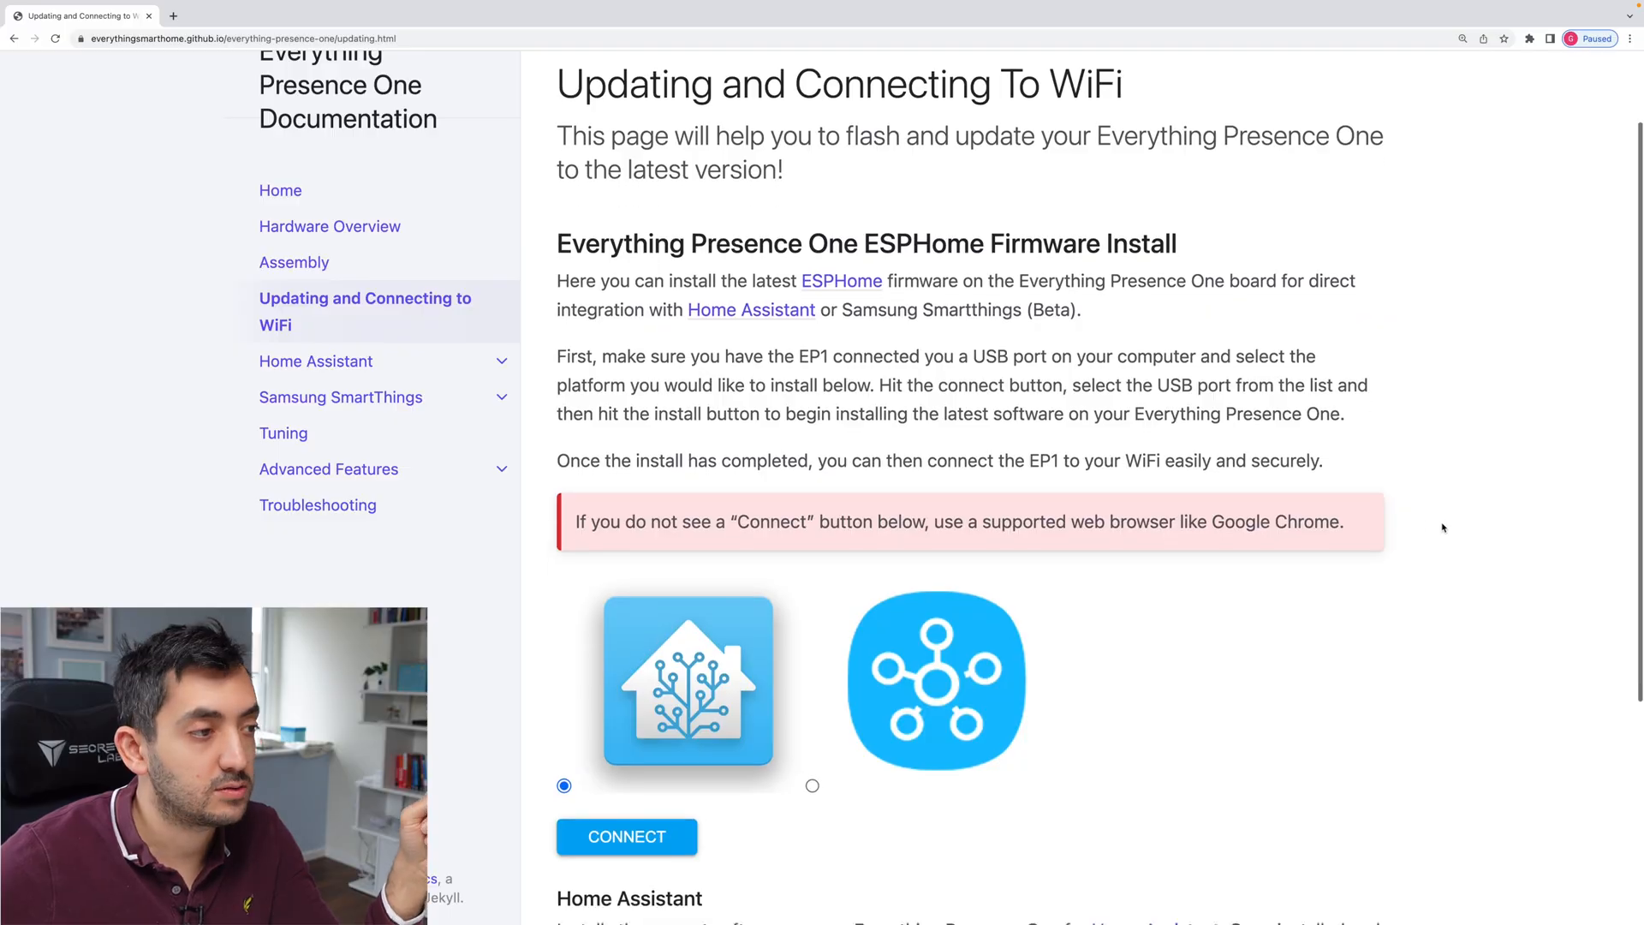
Connect to the EP1 over its USB Serial port and start installing the Everything Presence One firmware.
{"action": "left_click", "coordinate": [626, 836]}
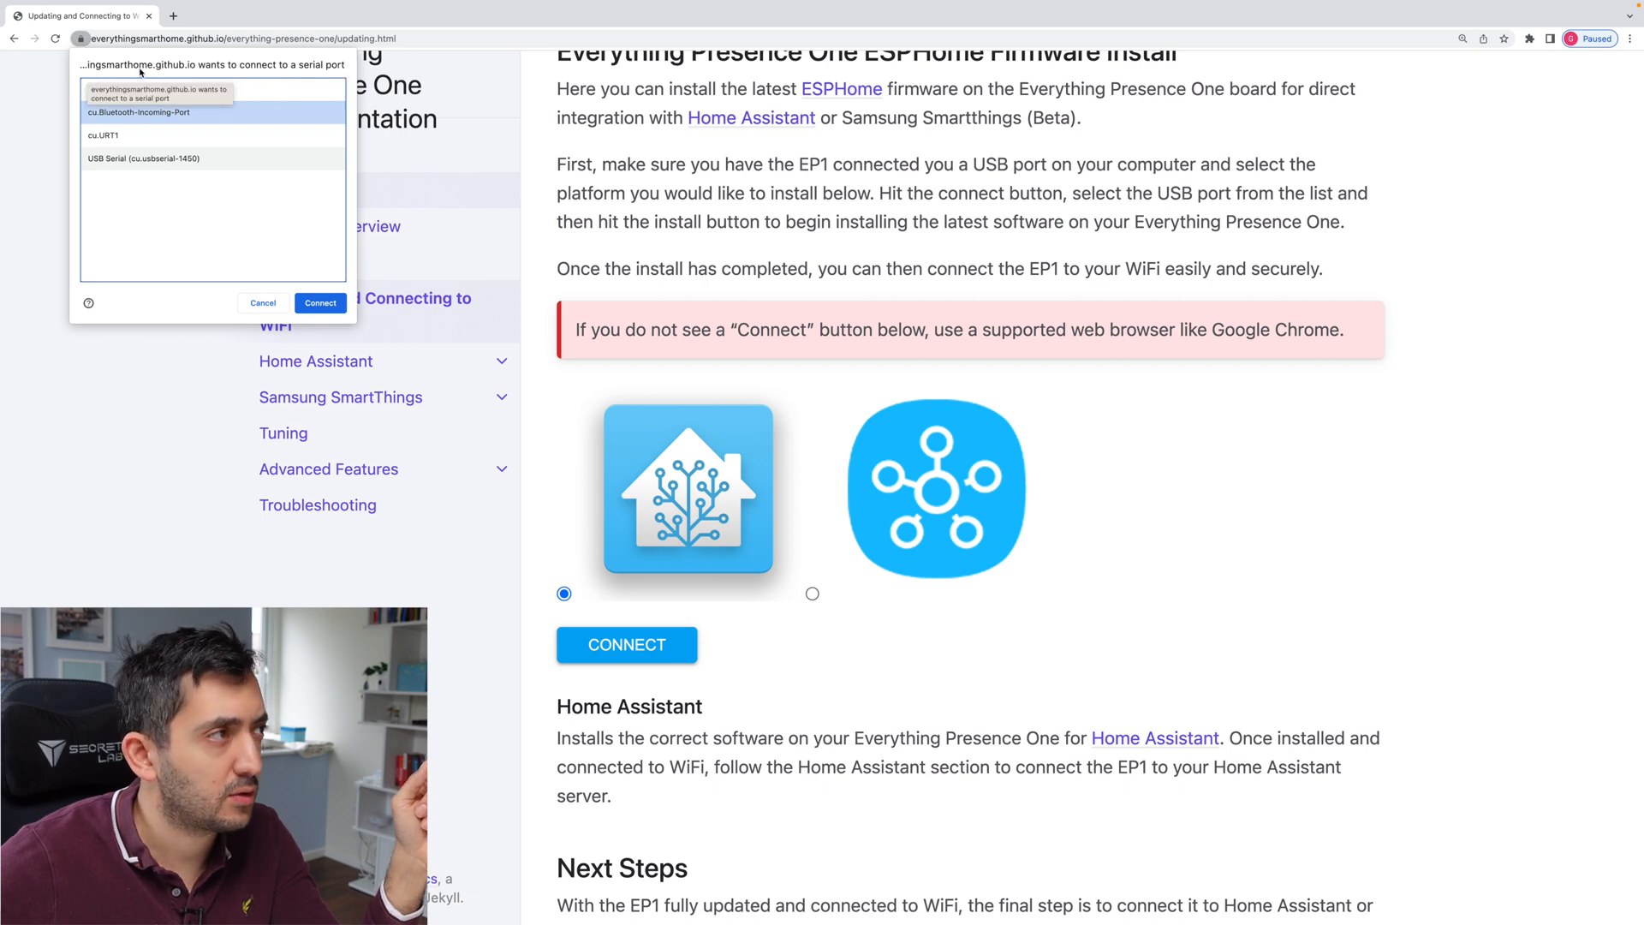
{"action": "mouse_move", "coordinate": [443, 112]}
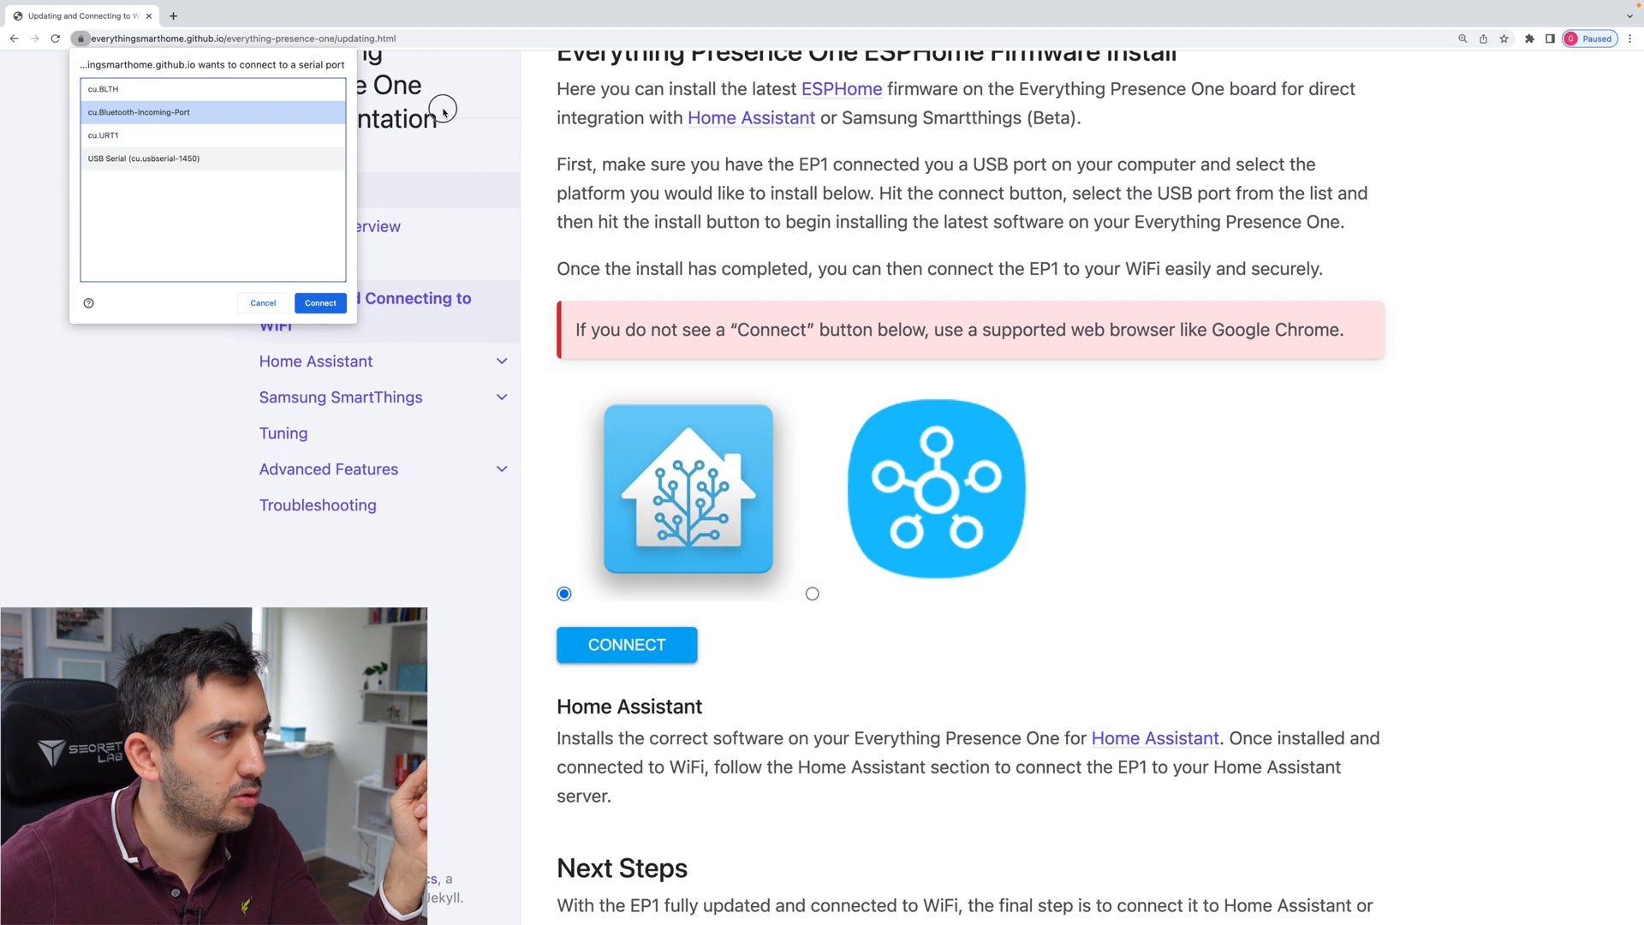
{"action": "left_click", "coordinate": [212, 158]}
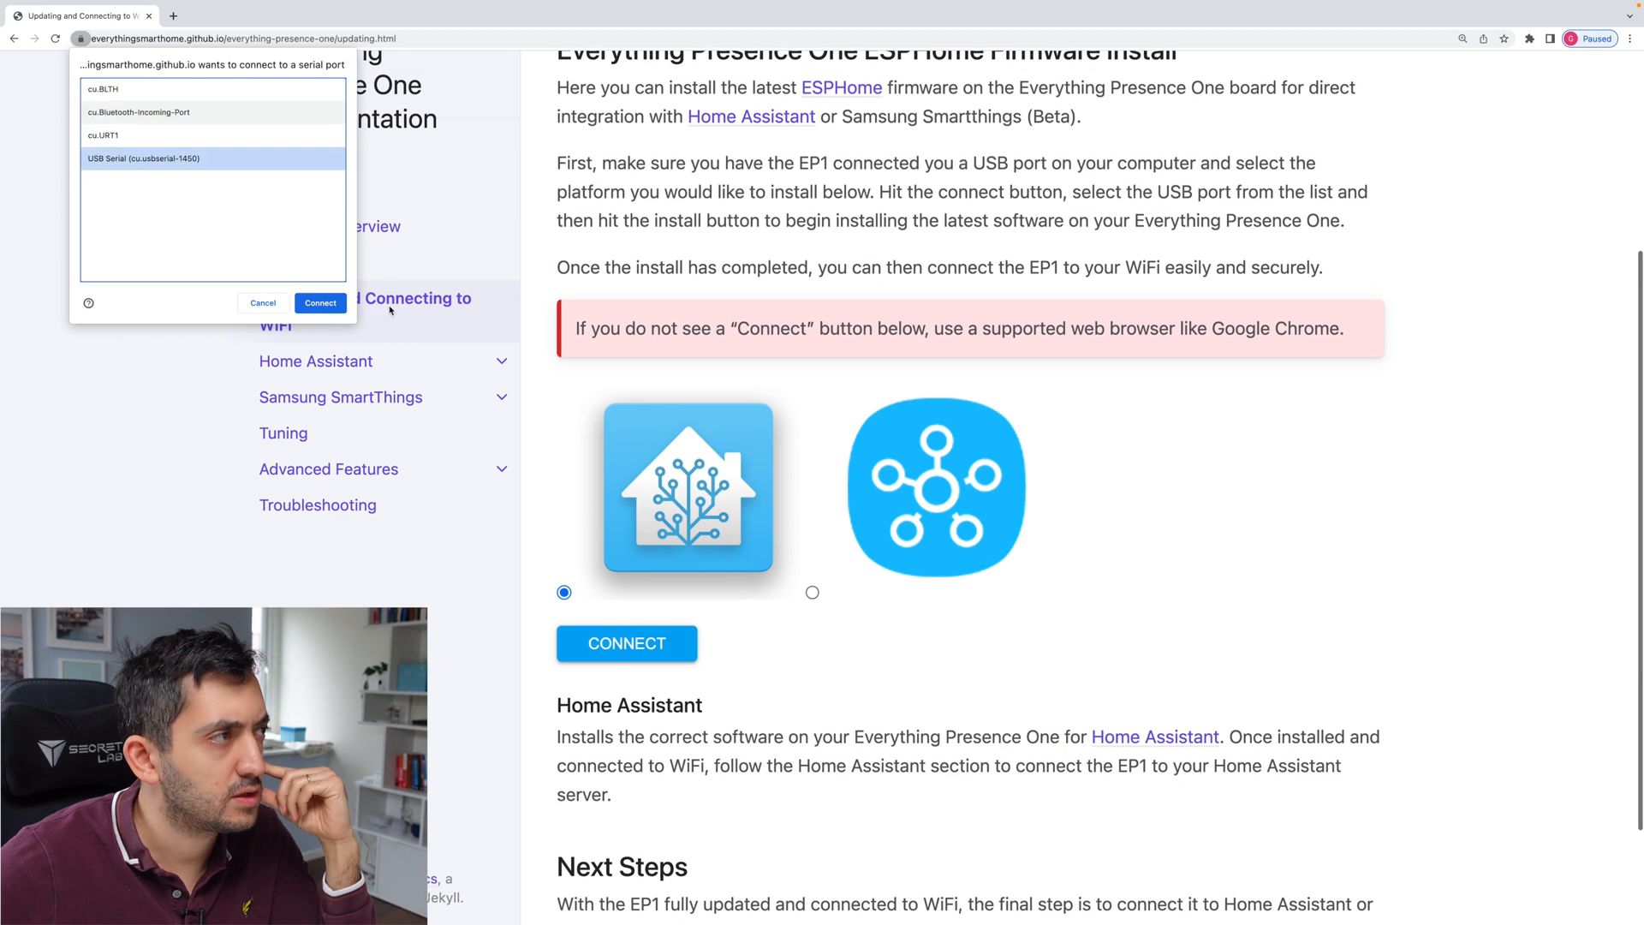
{"action": "left_click", "coordinate": [319, 303]}
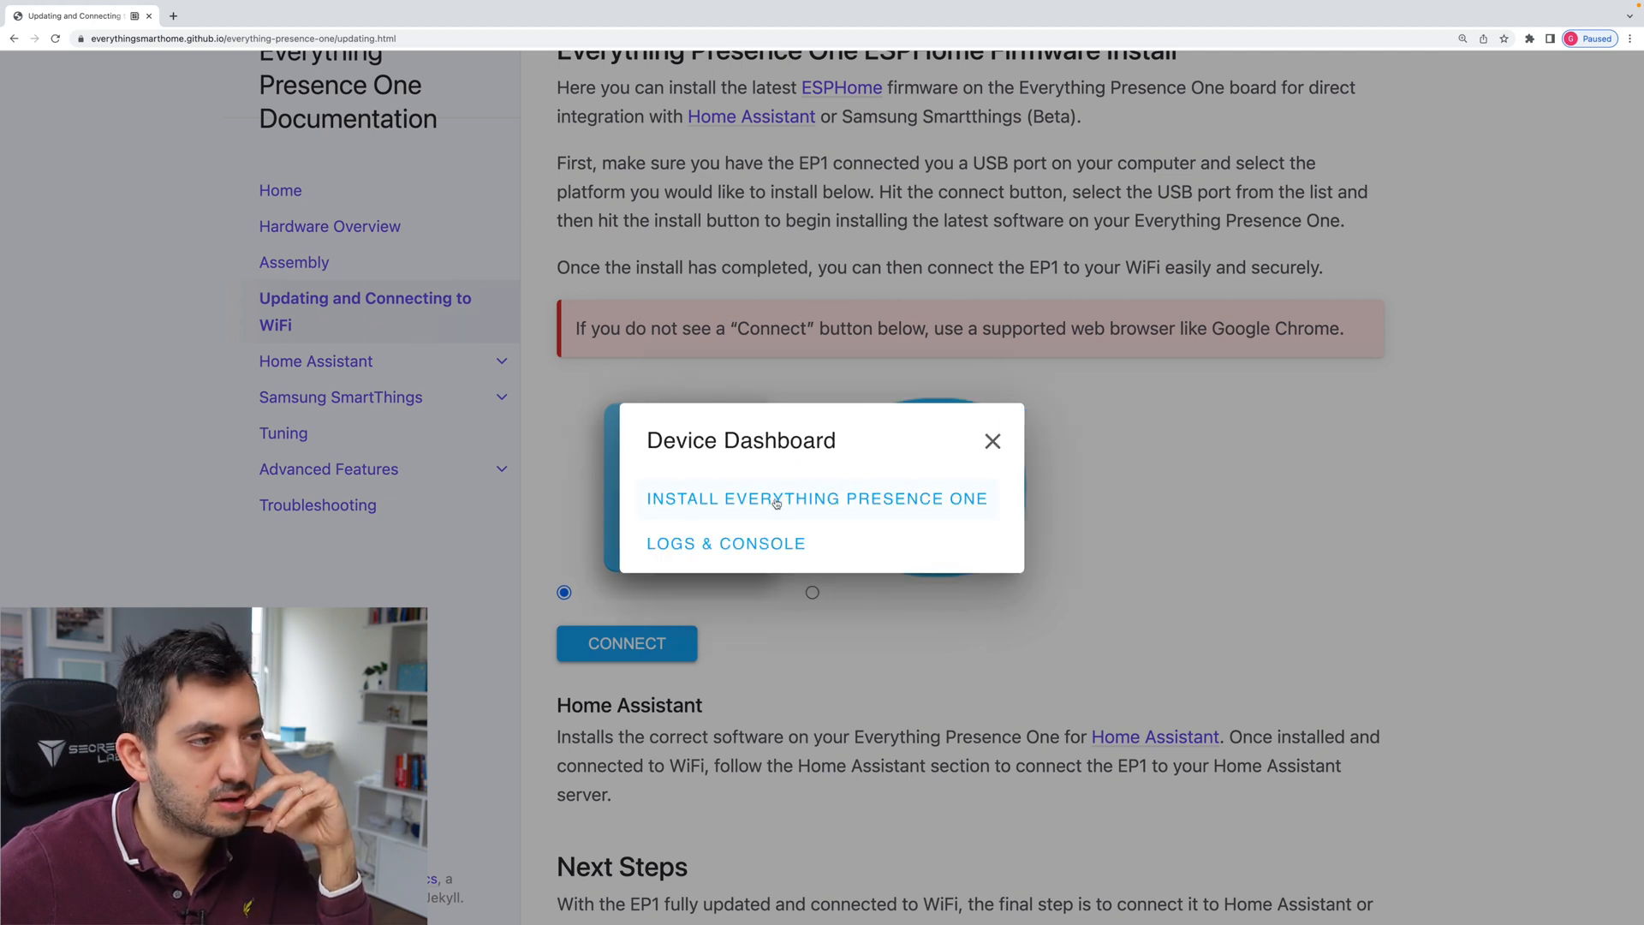
{"action": "left_click", "coordinate": [816, 498]}
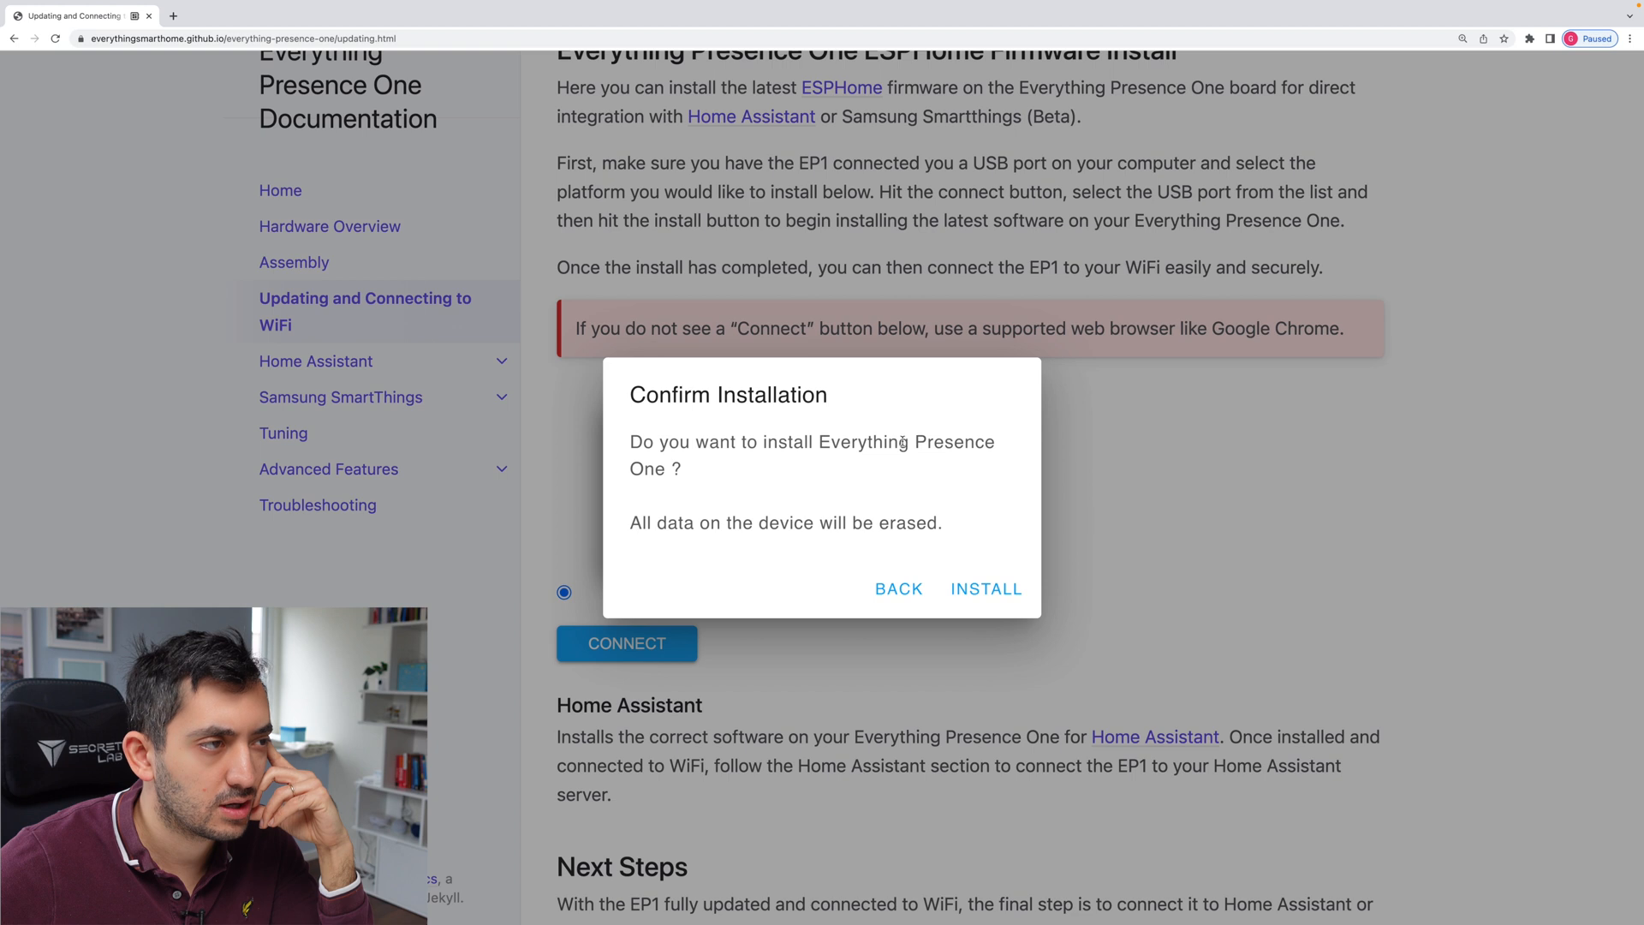
{"action": "mouse_move", "coordinate": [889, 470]}
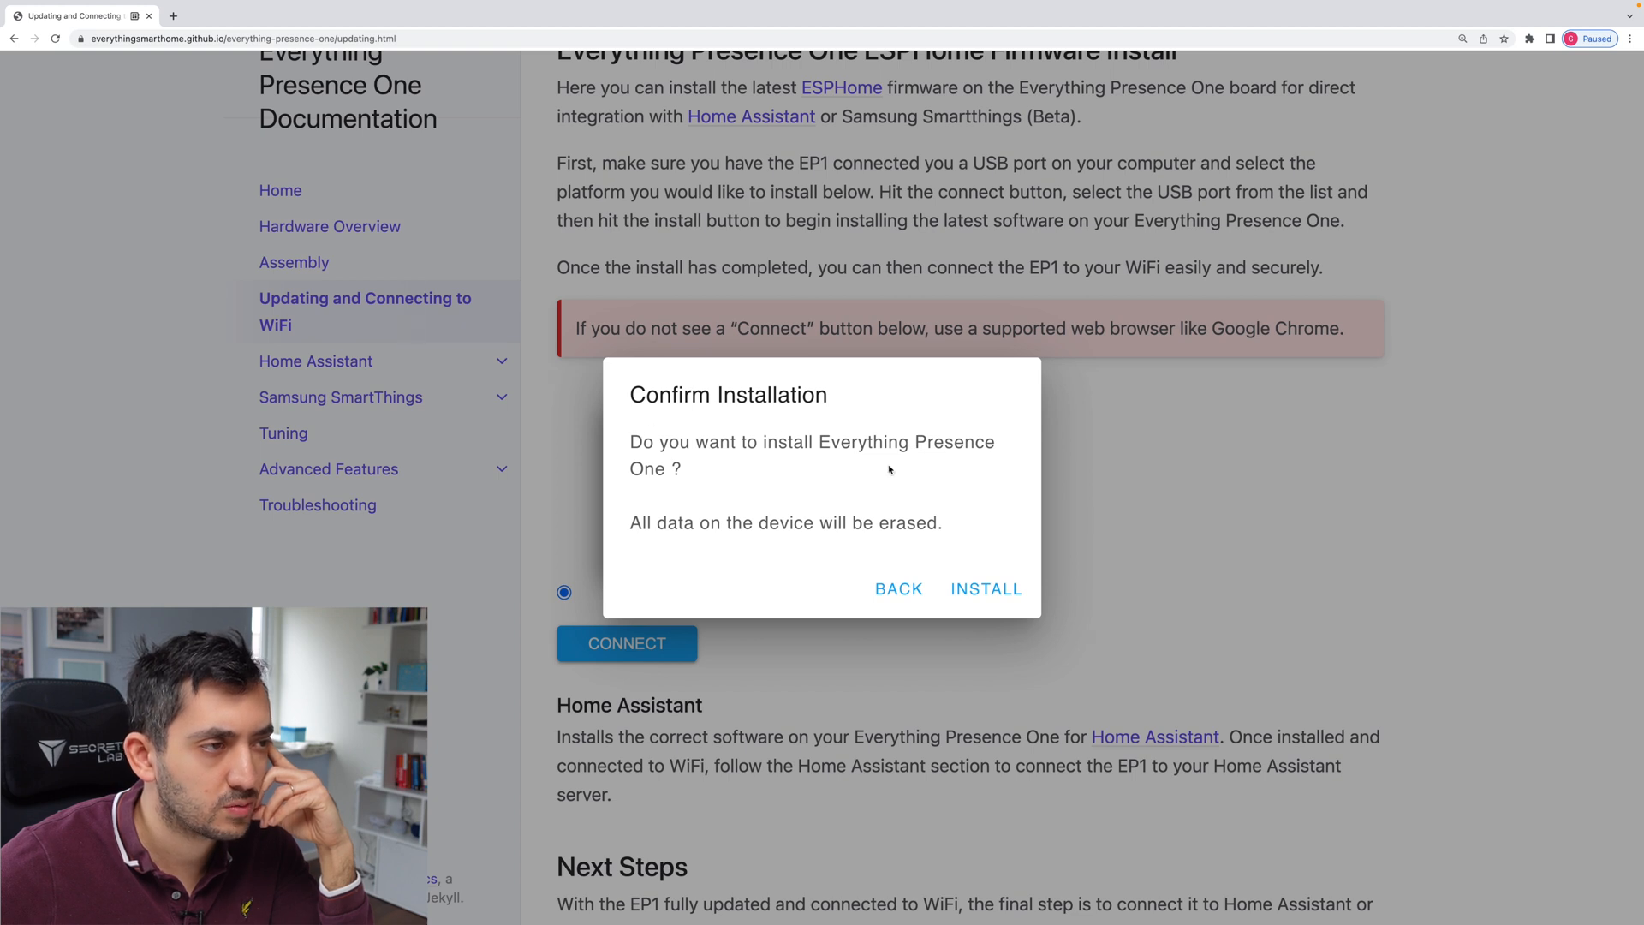
{"action": "mouse_move", "coordinate": [912, 538]}
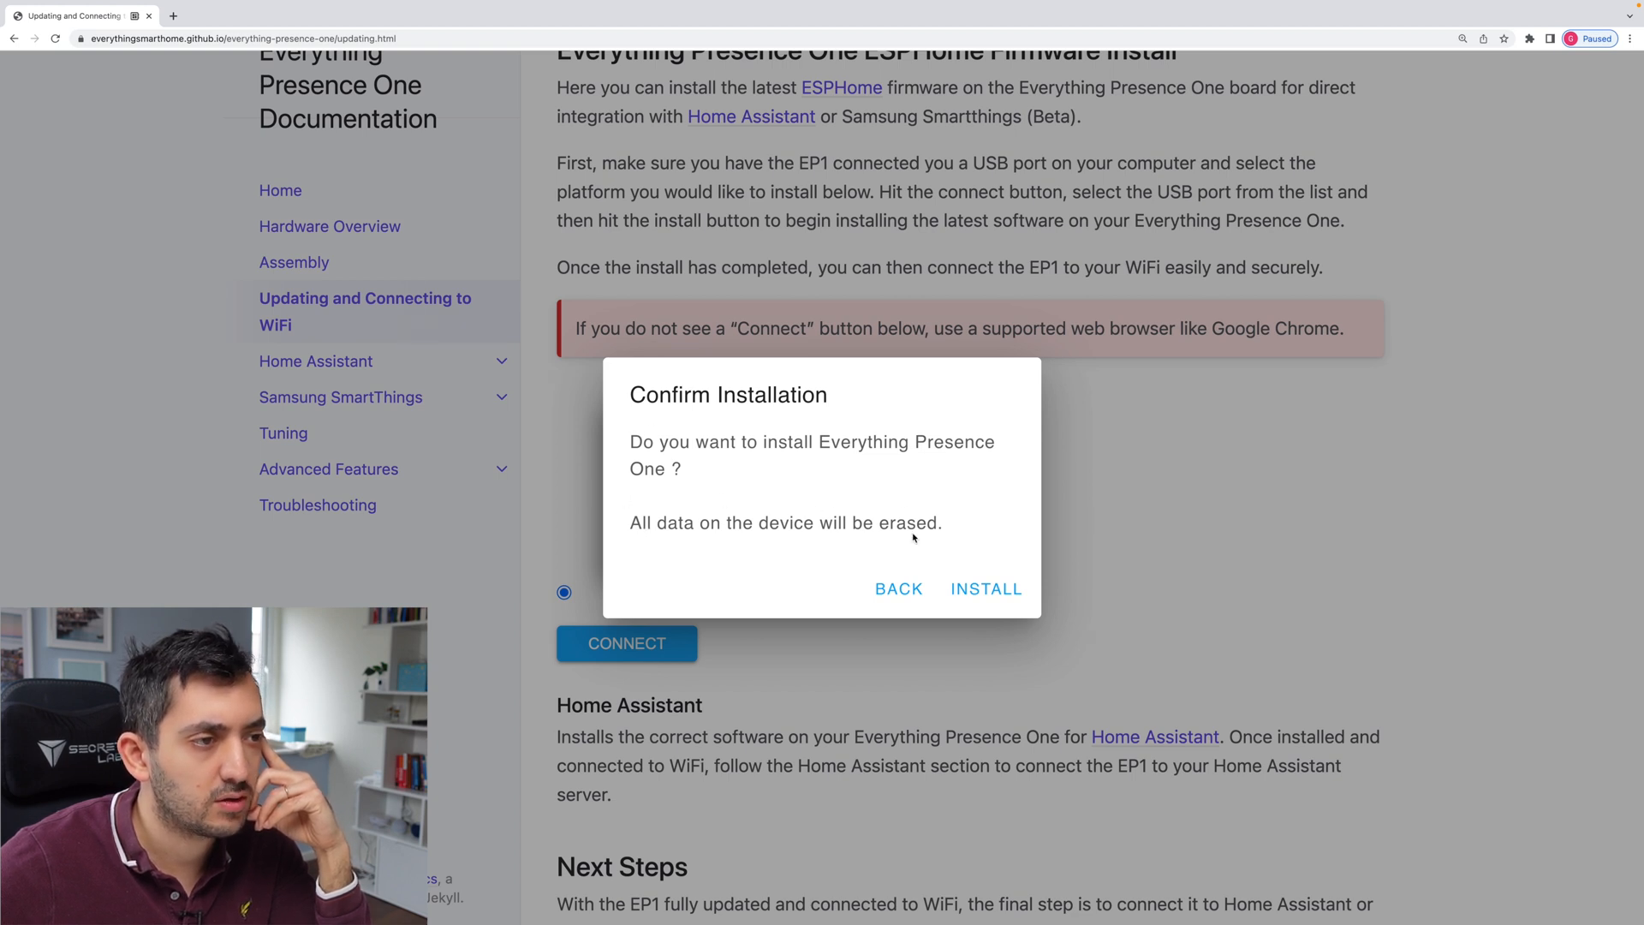
Confirm erasing and installing, then join the device to the BT-23CPHF Wi-Fi network.
{"action": "left_click", "coordinate": [985, 588]}
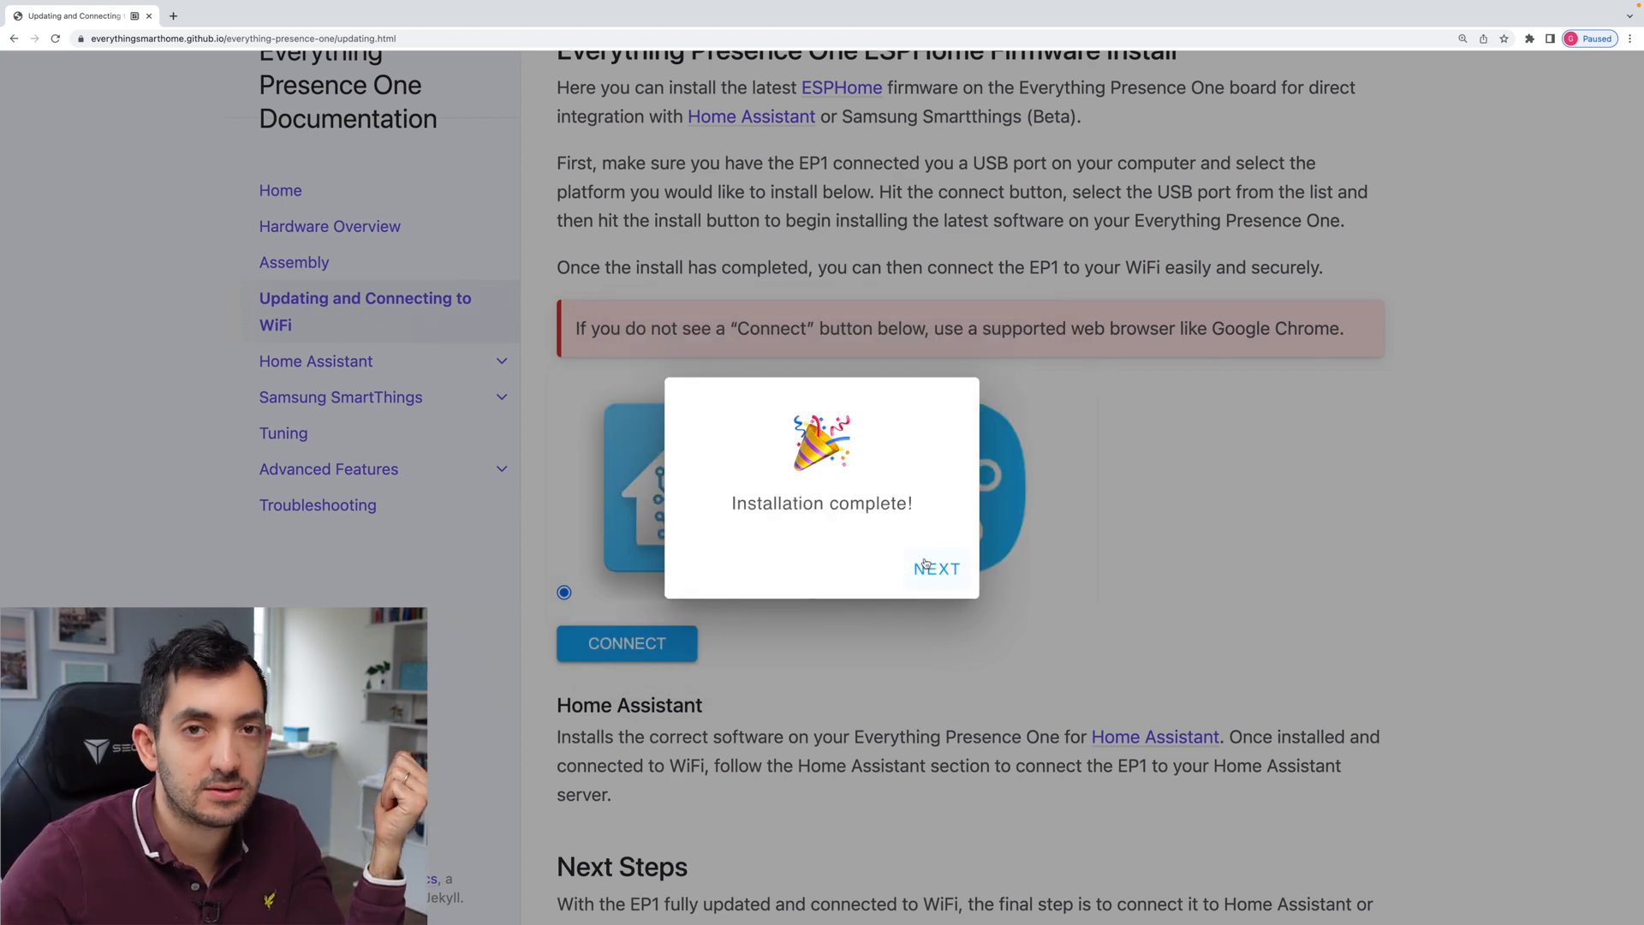
{"action": "left_click", "coordinate": [936, 569]}
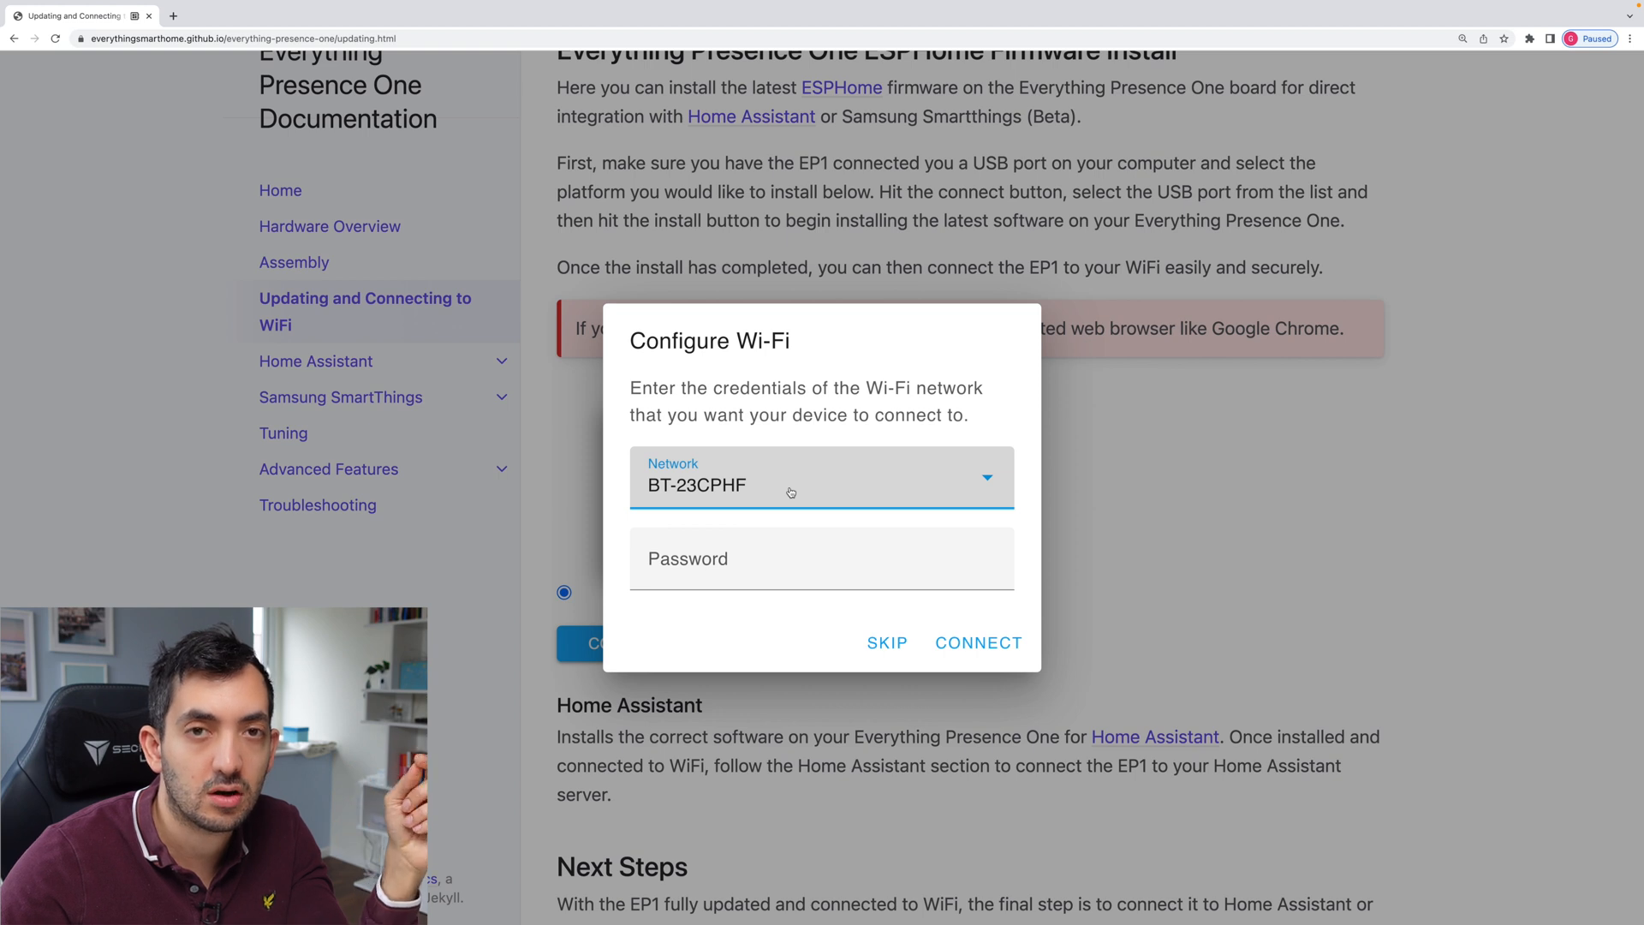
{"action": "left_click", "coordinate": [977, 644]}
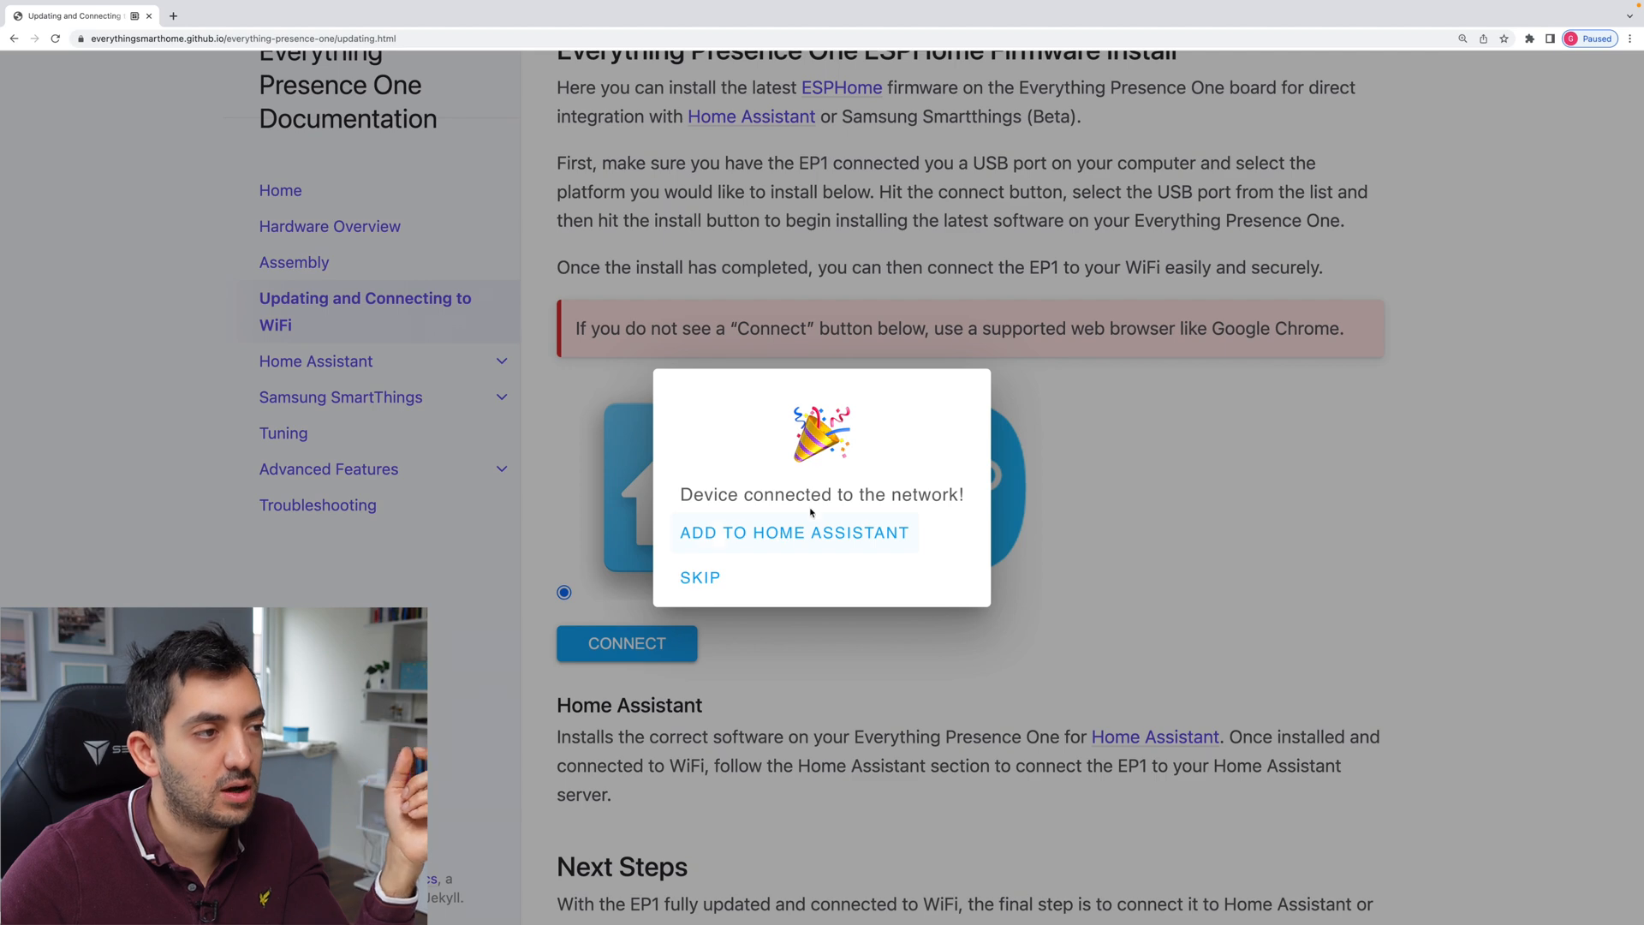
{"action": "mouse_move", "coordinate": [785, 538]}
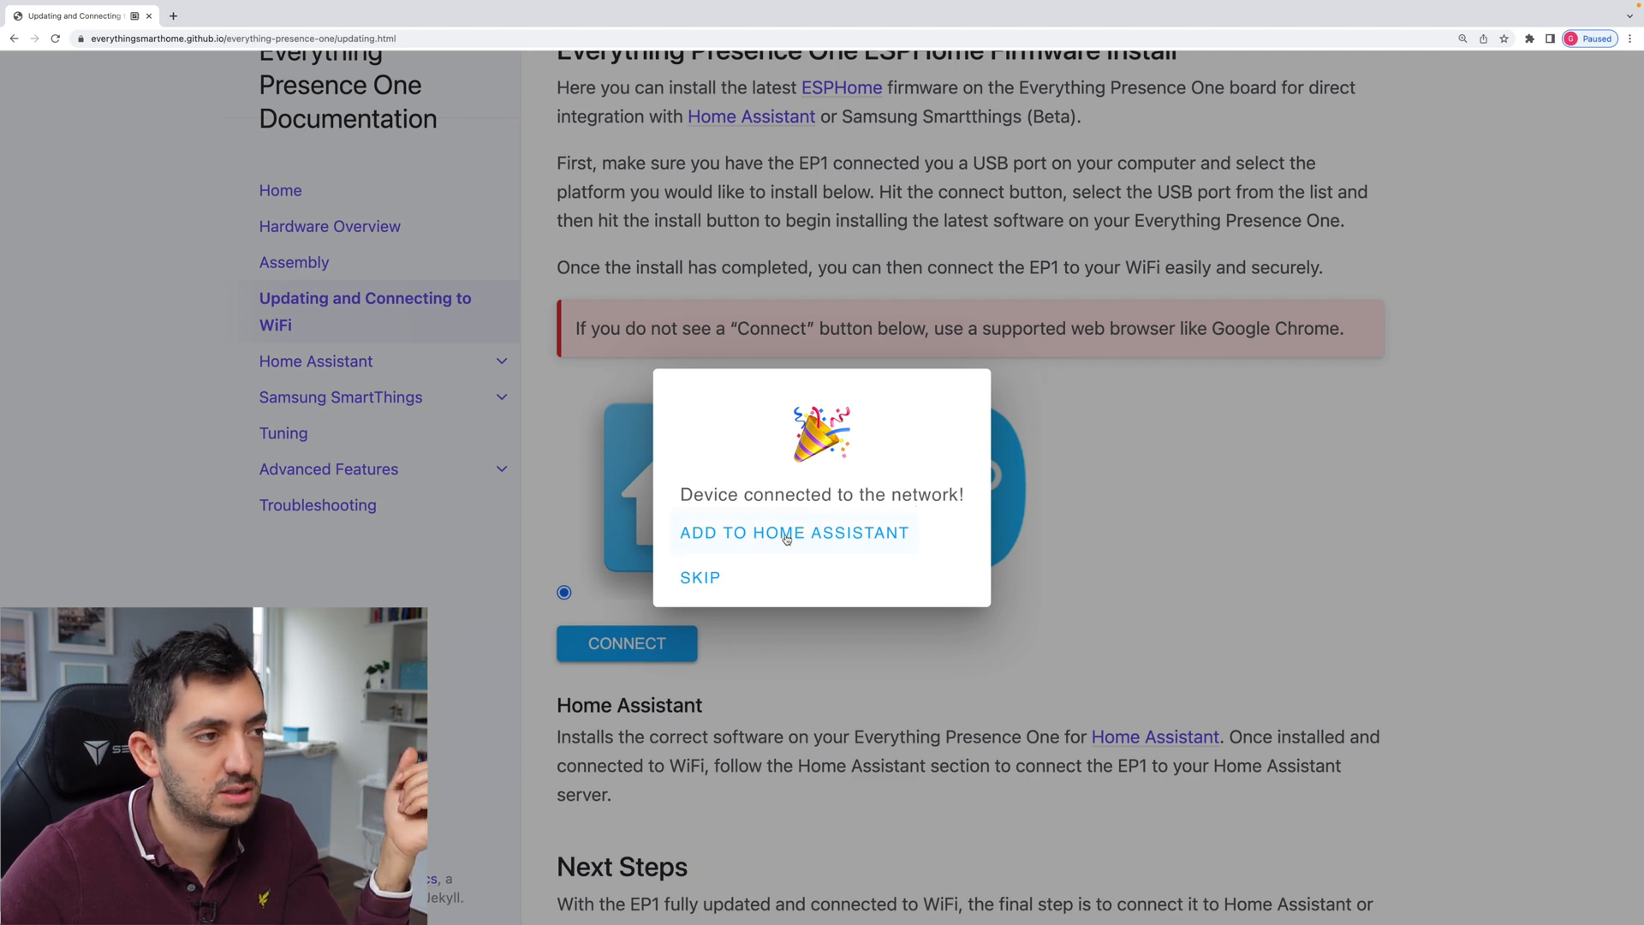
Copy the add-to-Home-Assistant redirect URL, set the local instance address and open the integration link.
{"action": "left_click", "coordinate": [794, 533]}
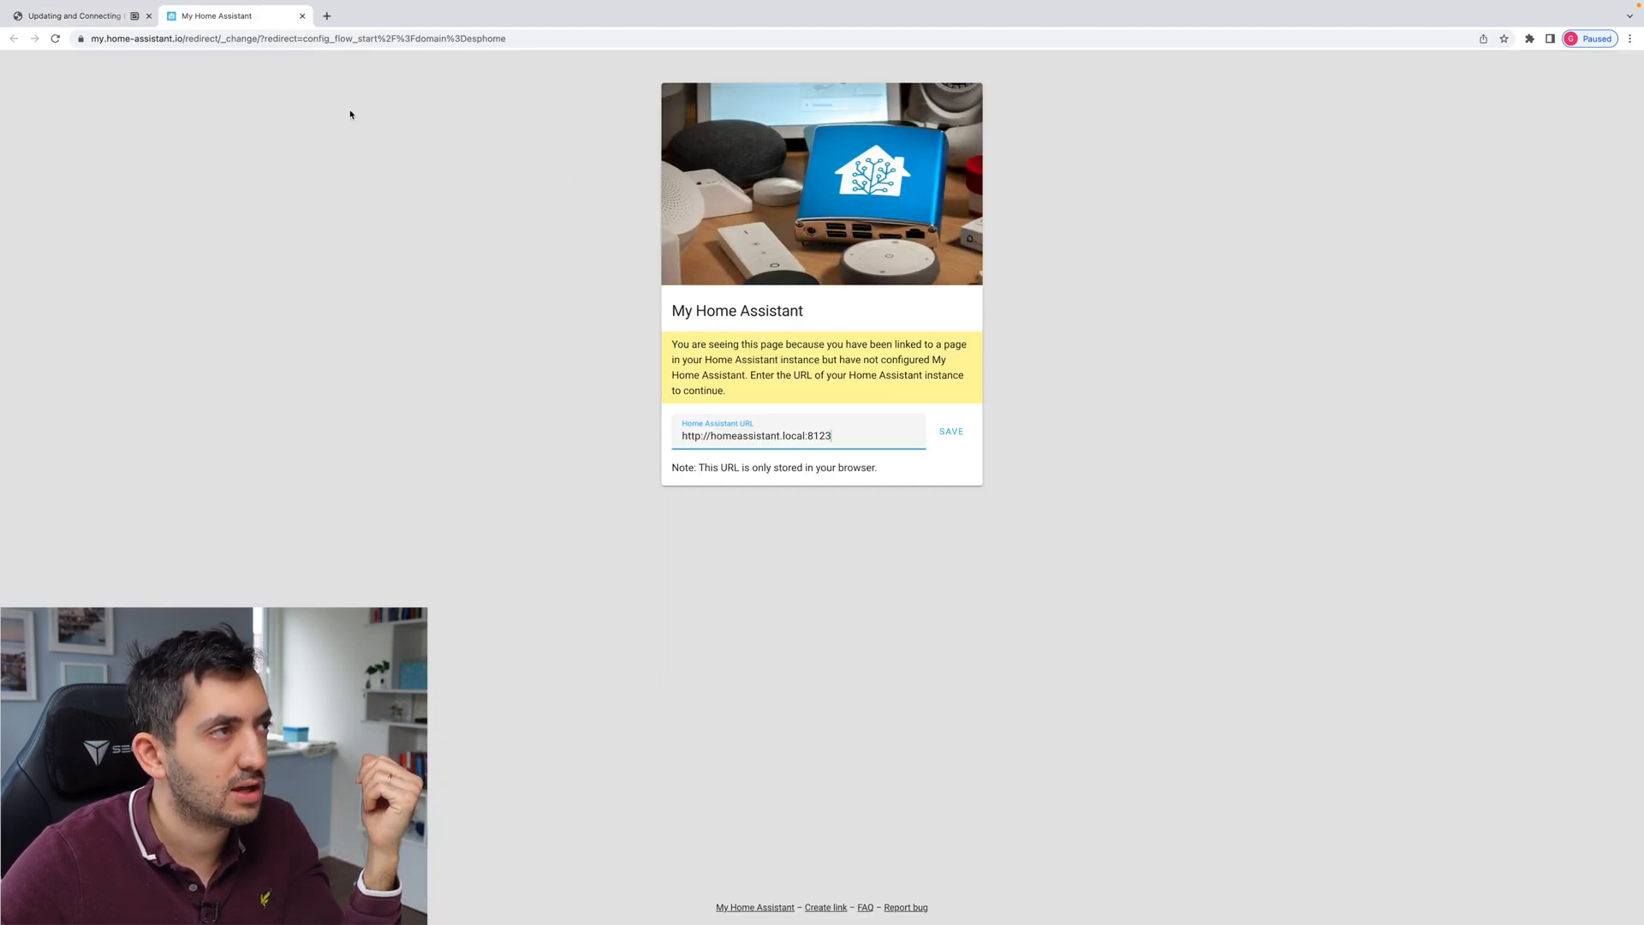
{"action": "right_click", "coordinate": [278, 39]}
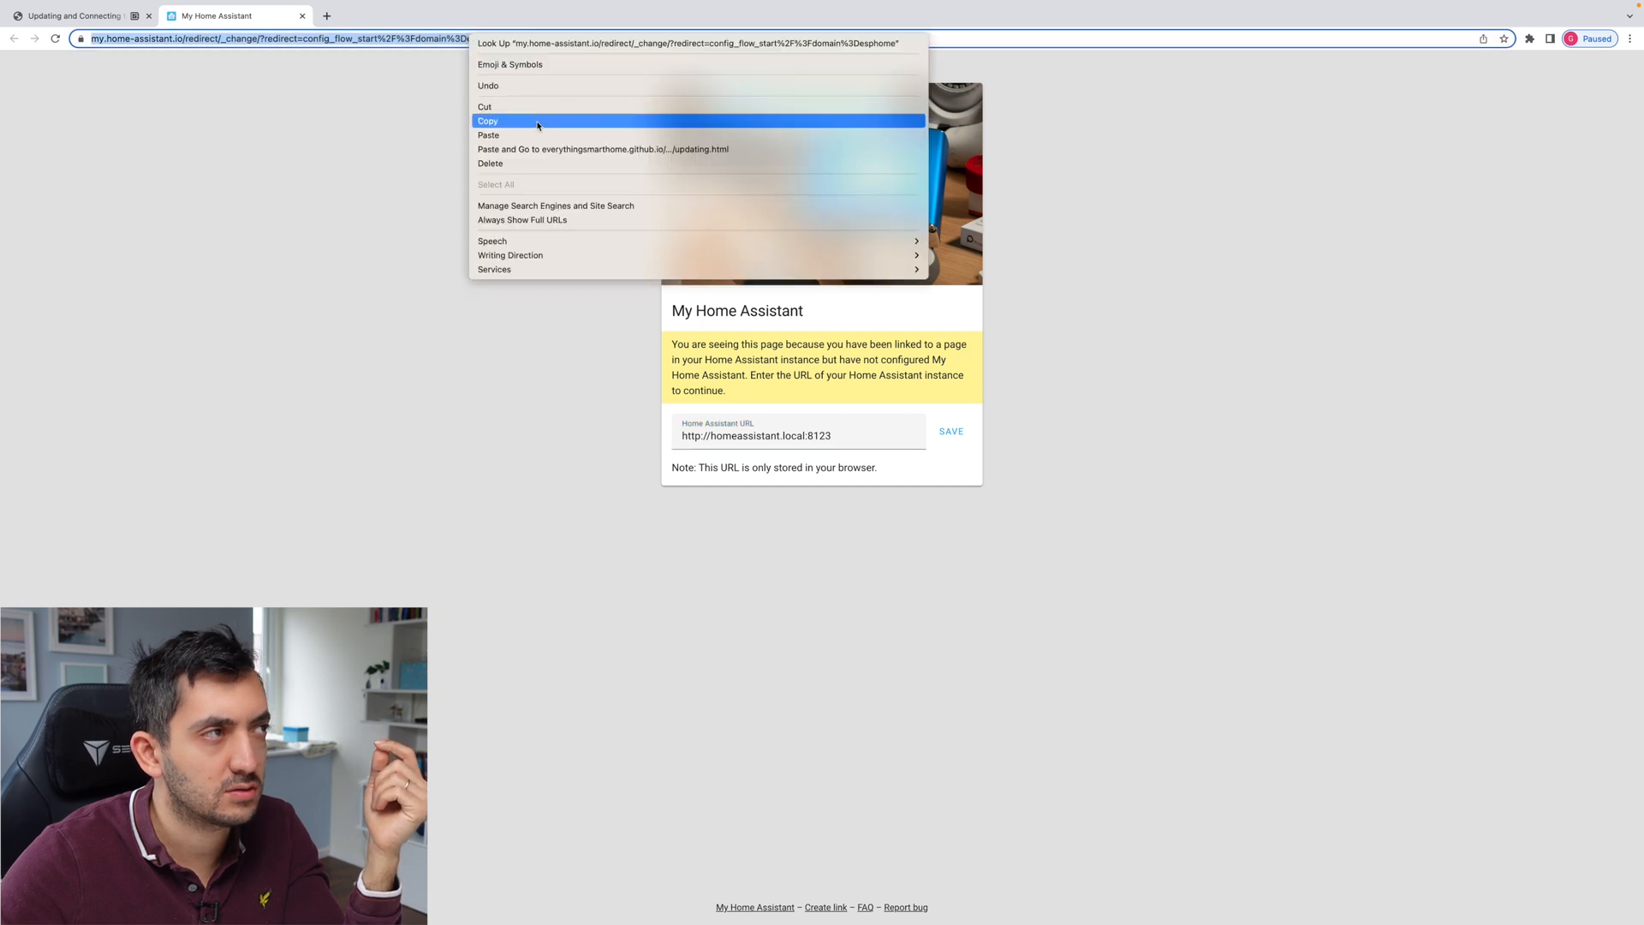
{"action": "left_click", "coordinate": [488, 120]}
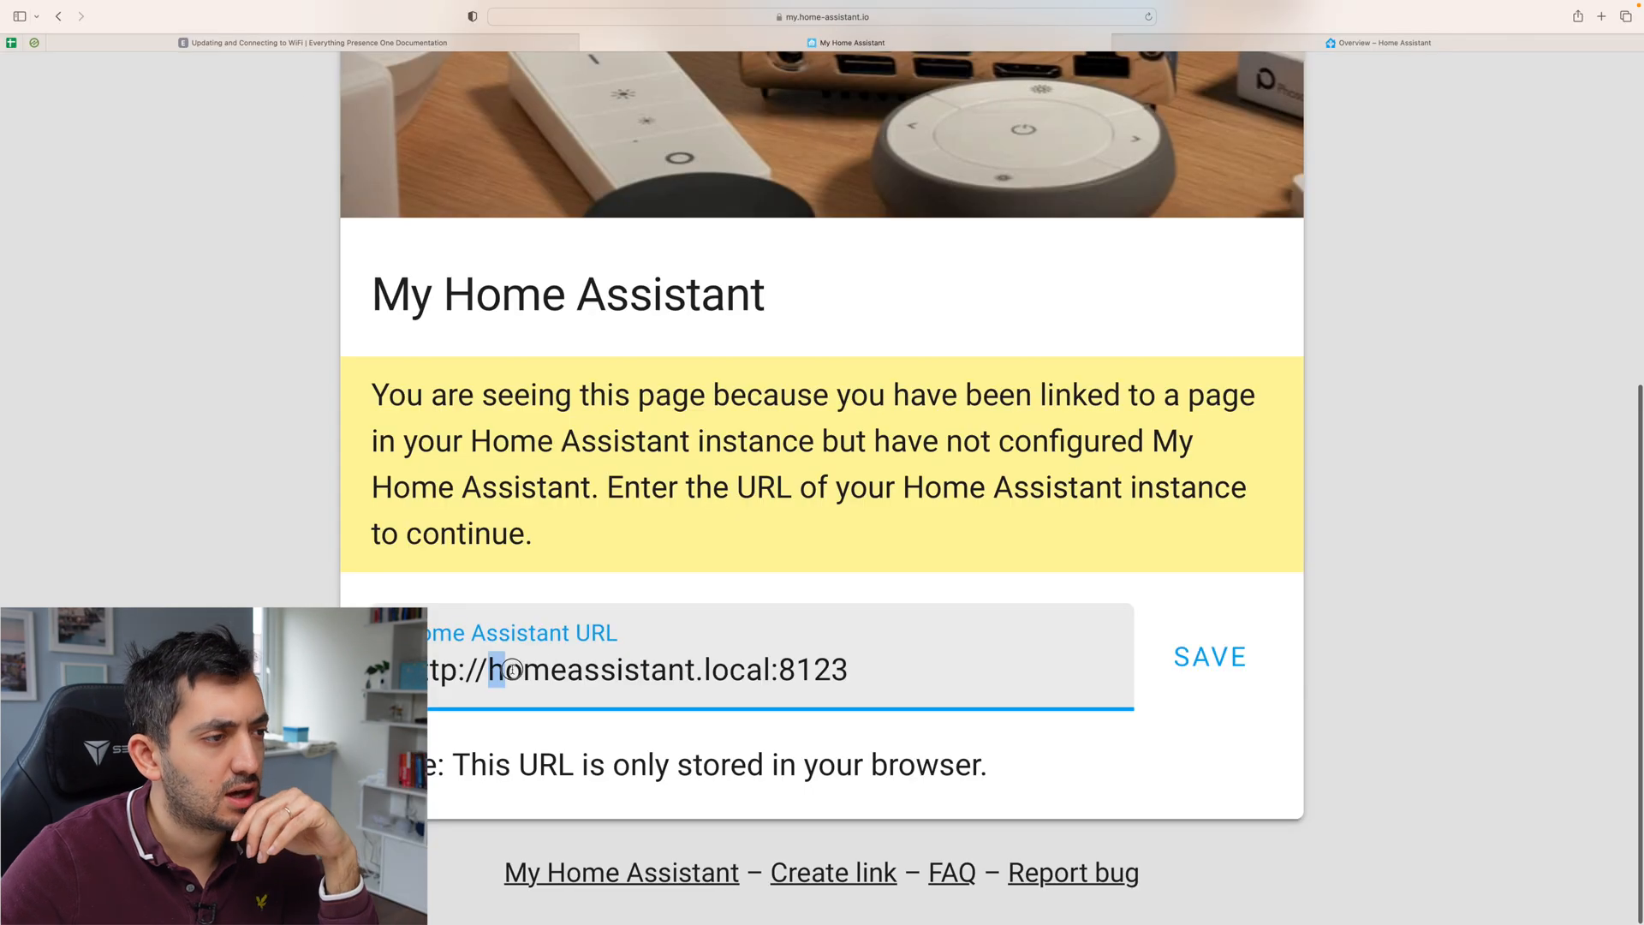
{"action": "left_click", "coordinate": [1209, 656]}
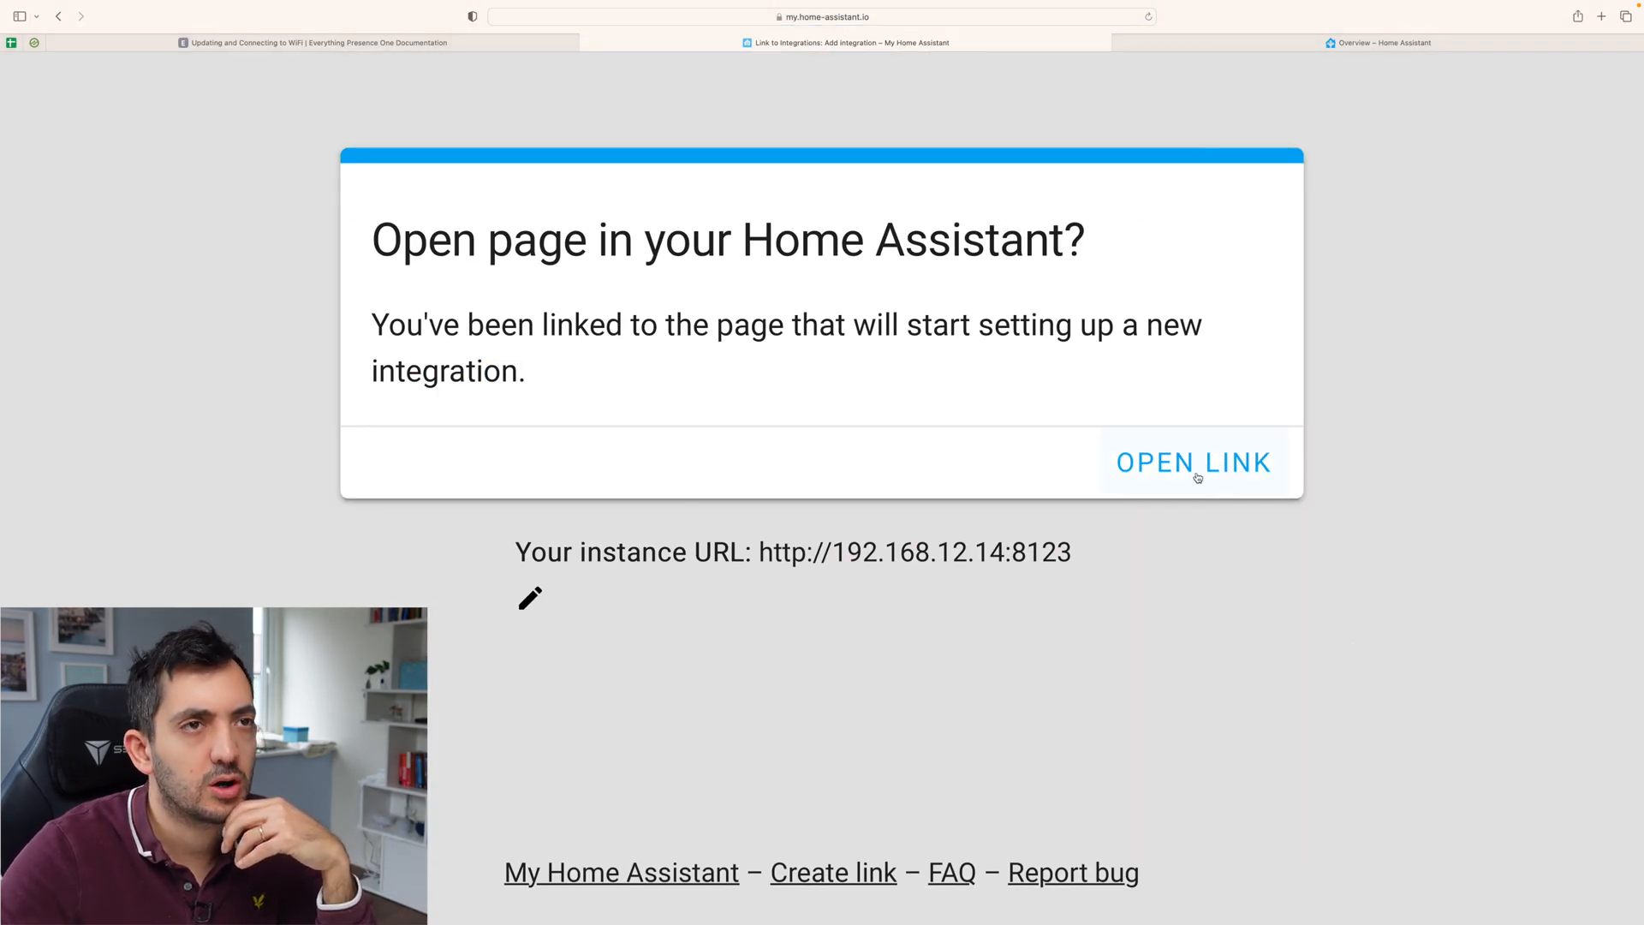
{"action": "left_click", "coordinate": [1192, 463]}
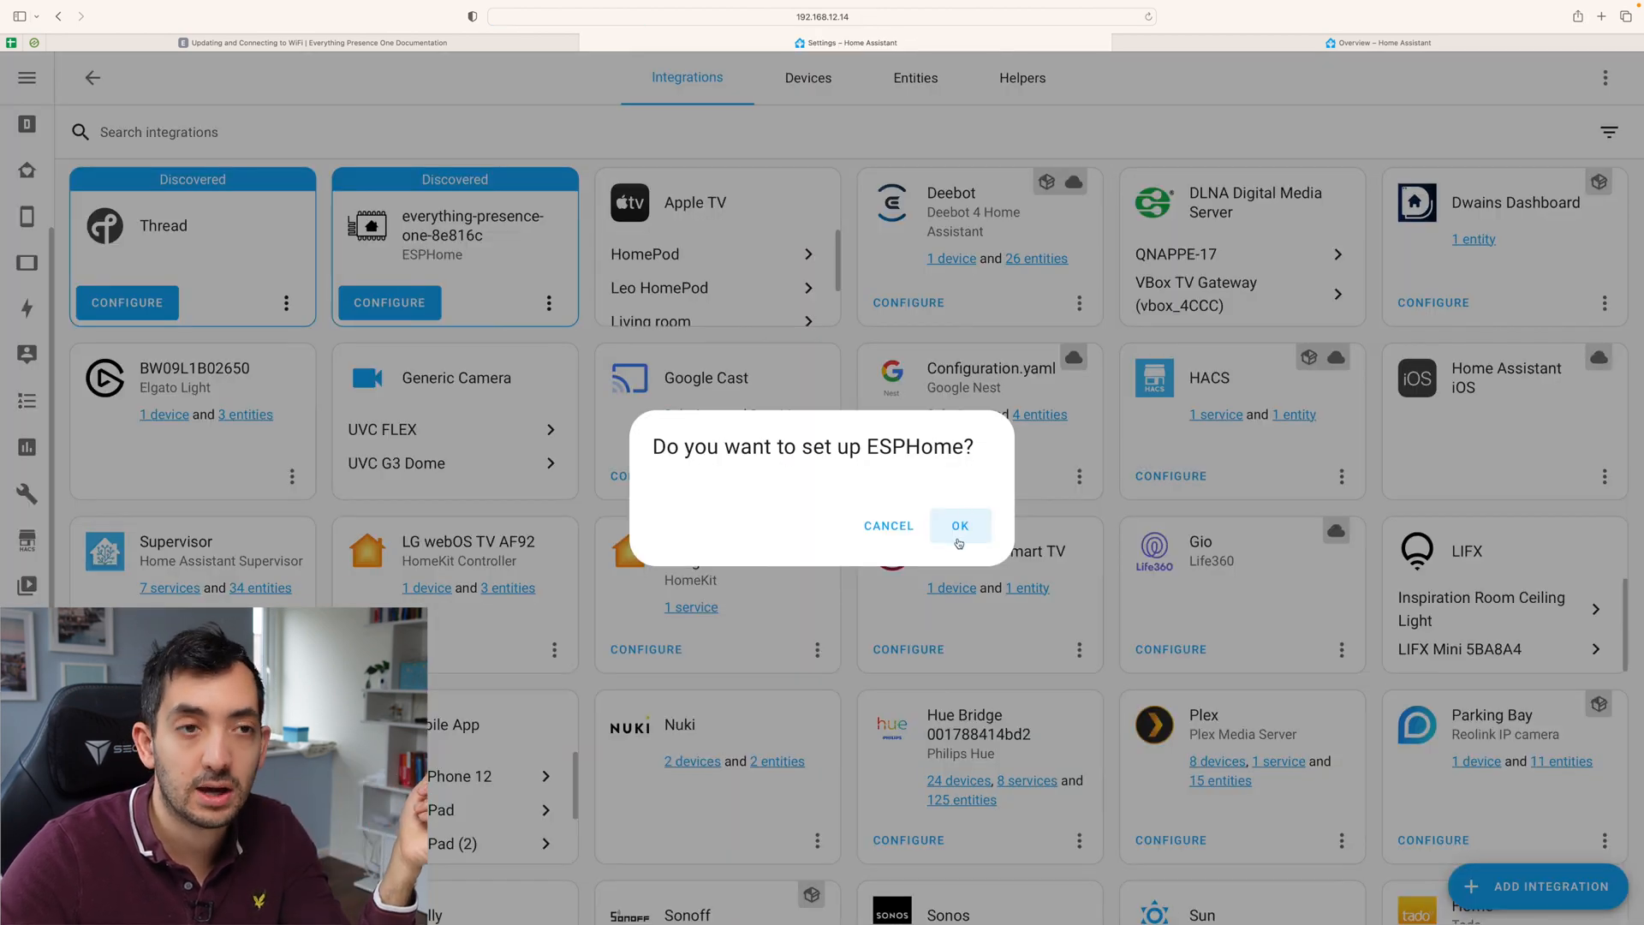
Agree to set up ESPHome and open the ESPHome reference link in a new tab.
{"action": "left_click", "coordinate": [958, 525]}
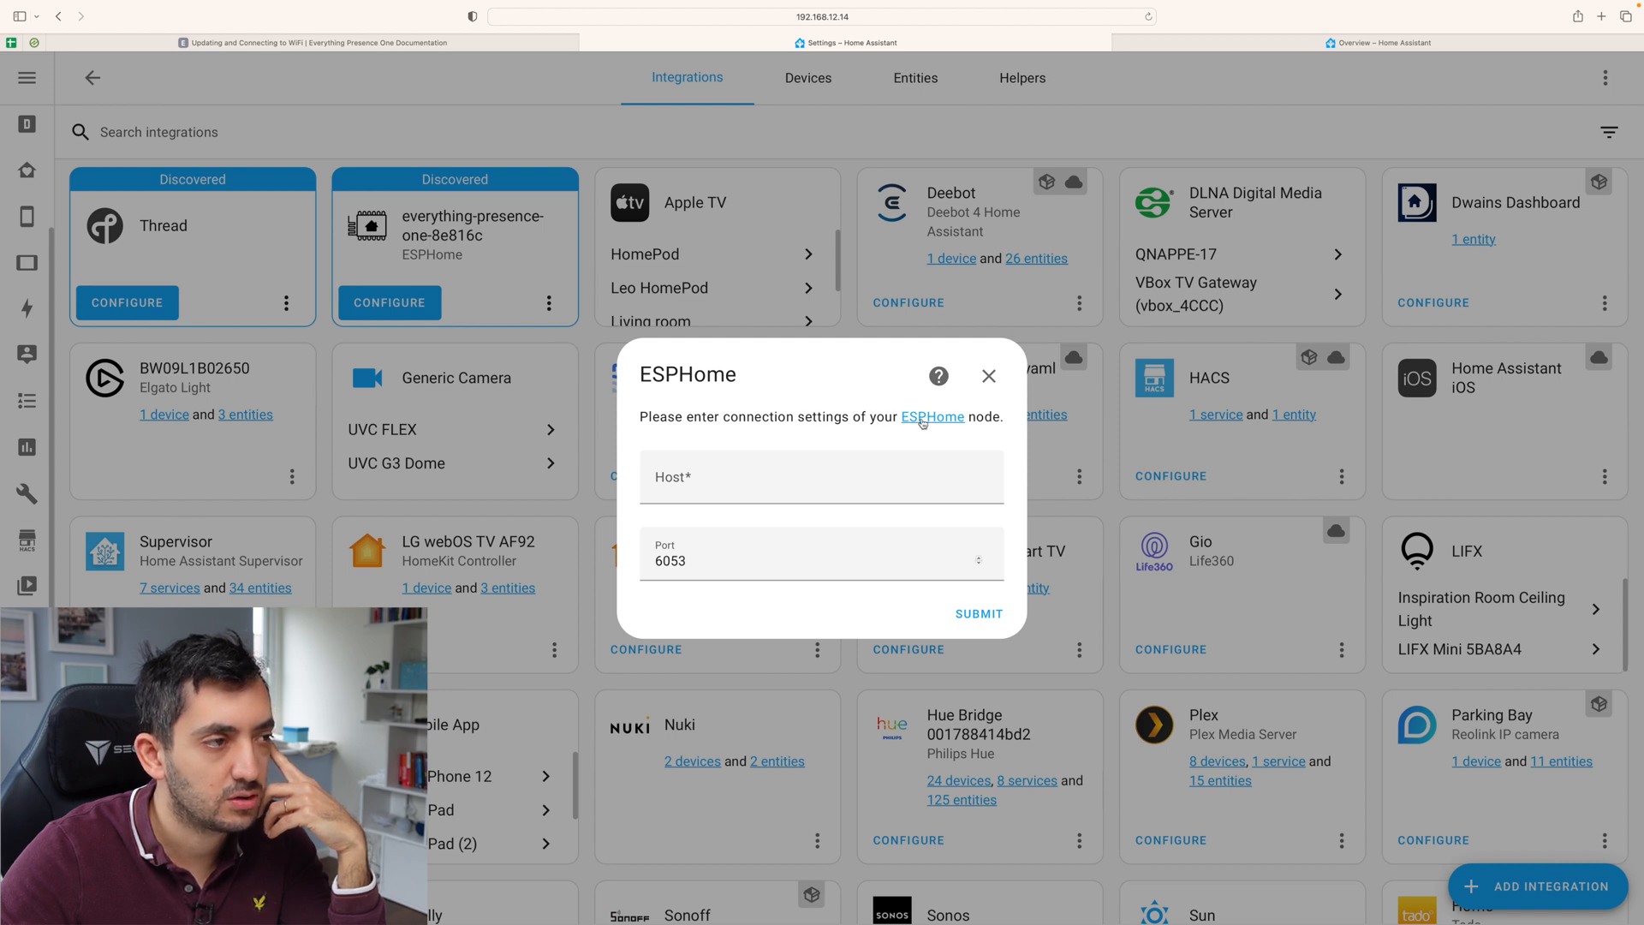
{"action": "left_click", "coordinate": [821, 477]}
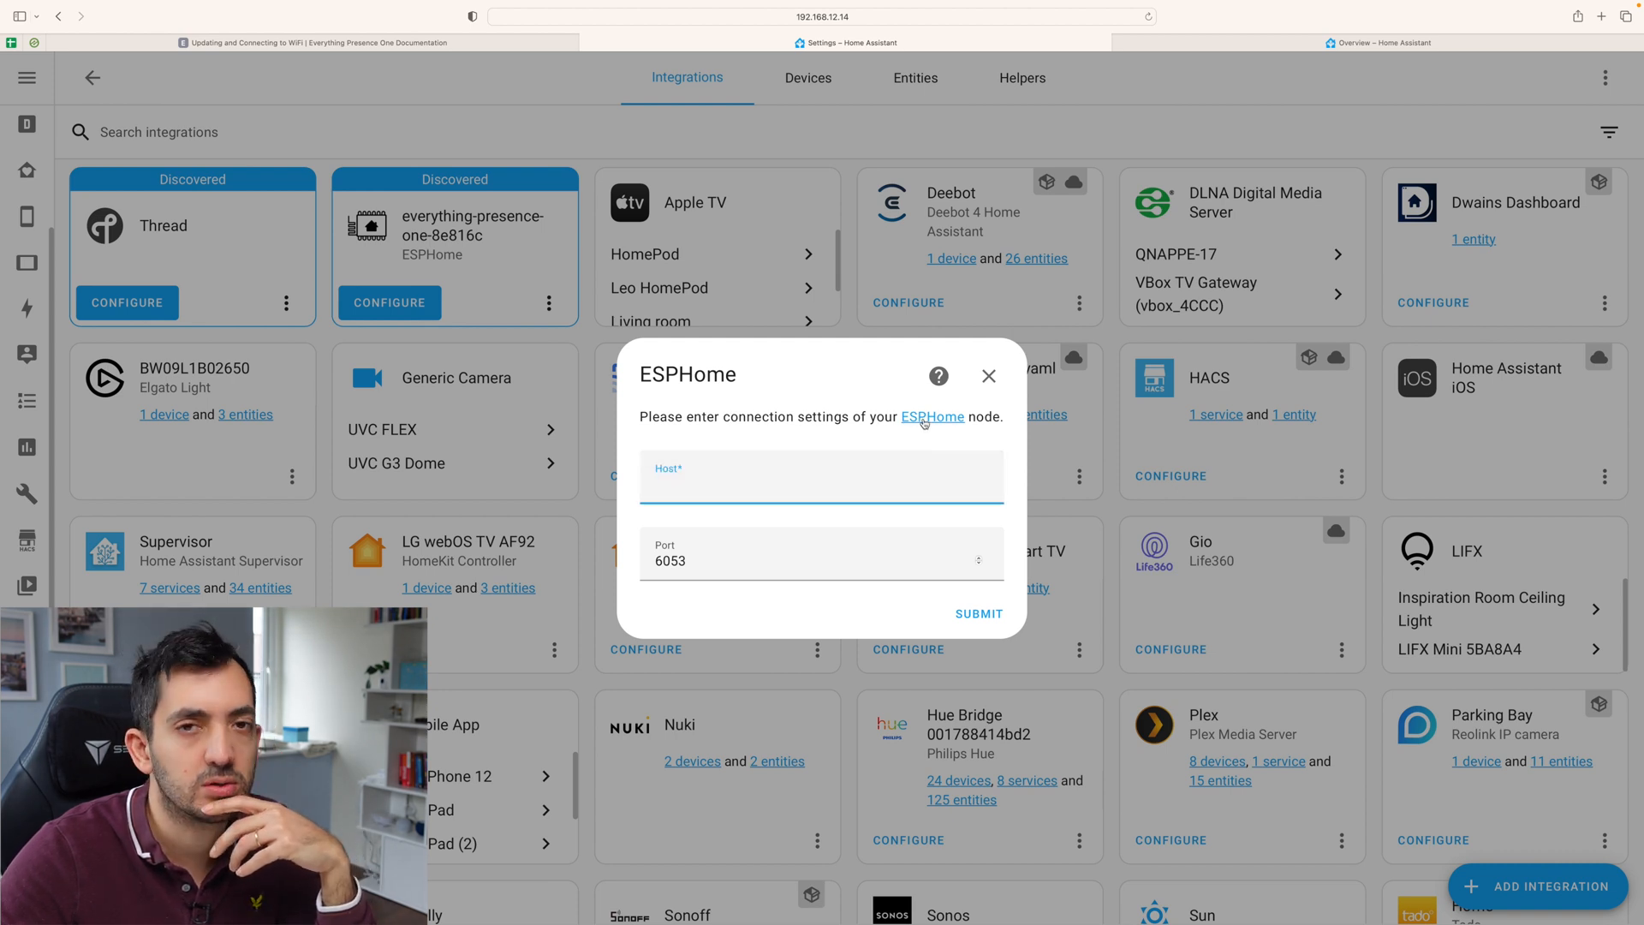
{"action": "right_click", "coordinate": [933, 416]}
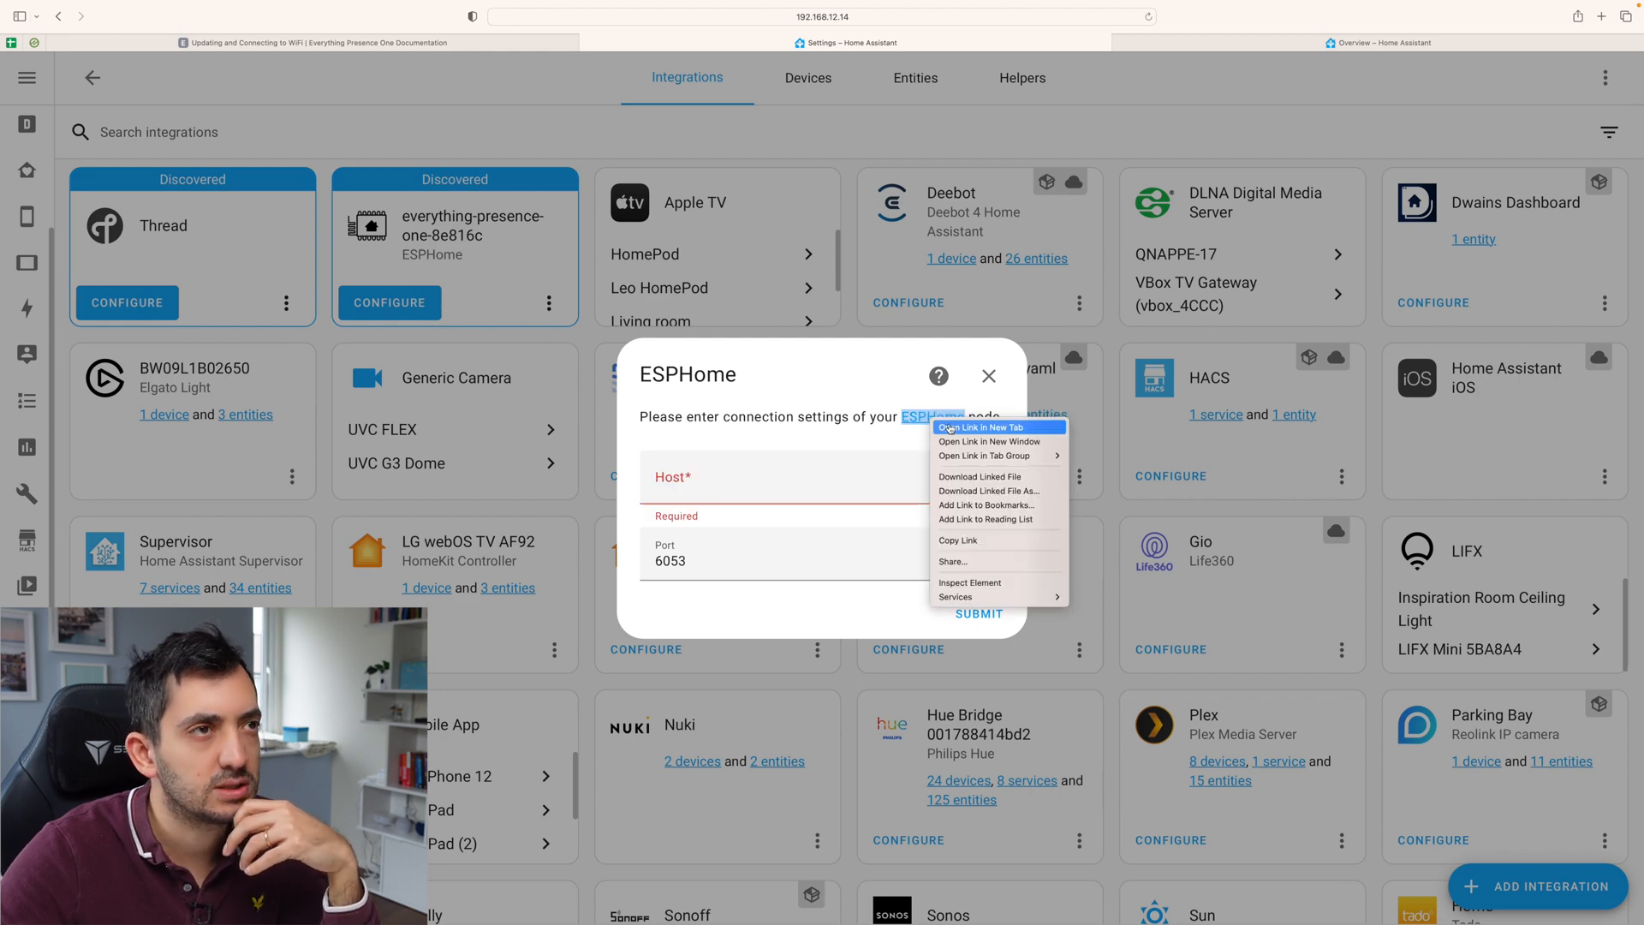
{"action": "left_click", "coordinate": [987, 426]}
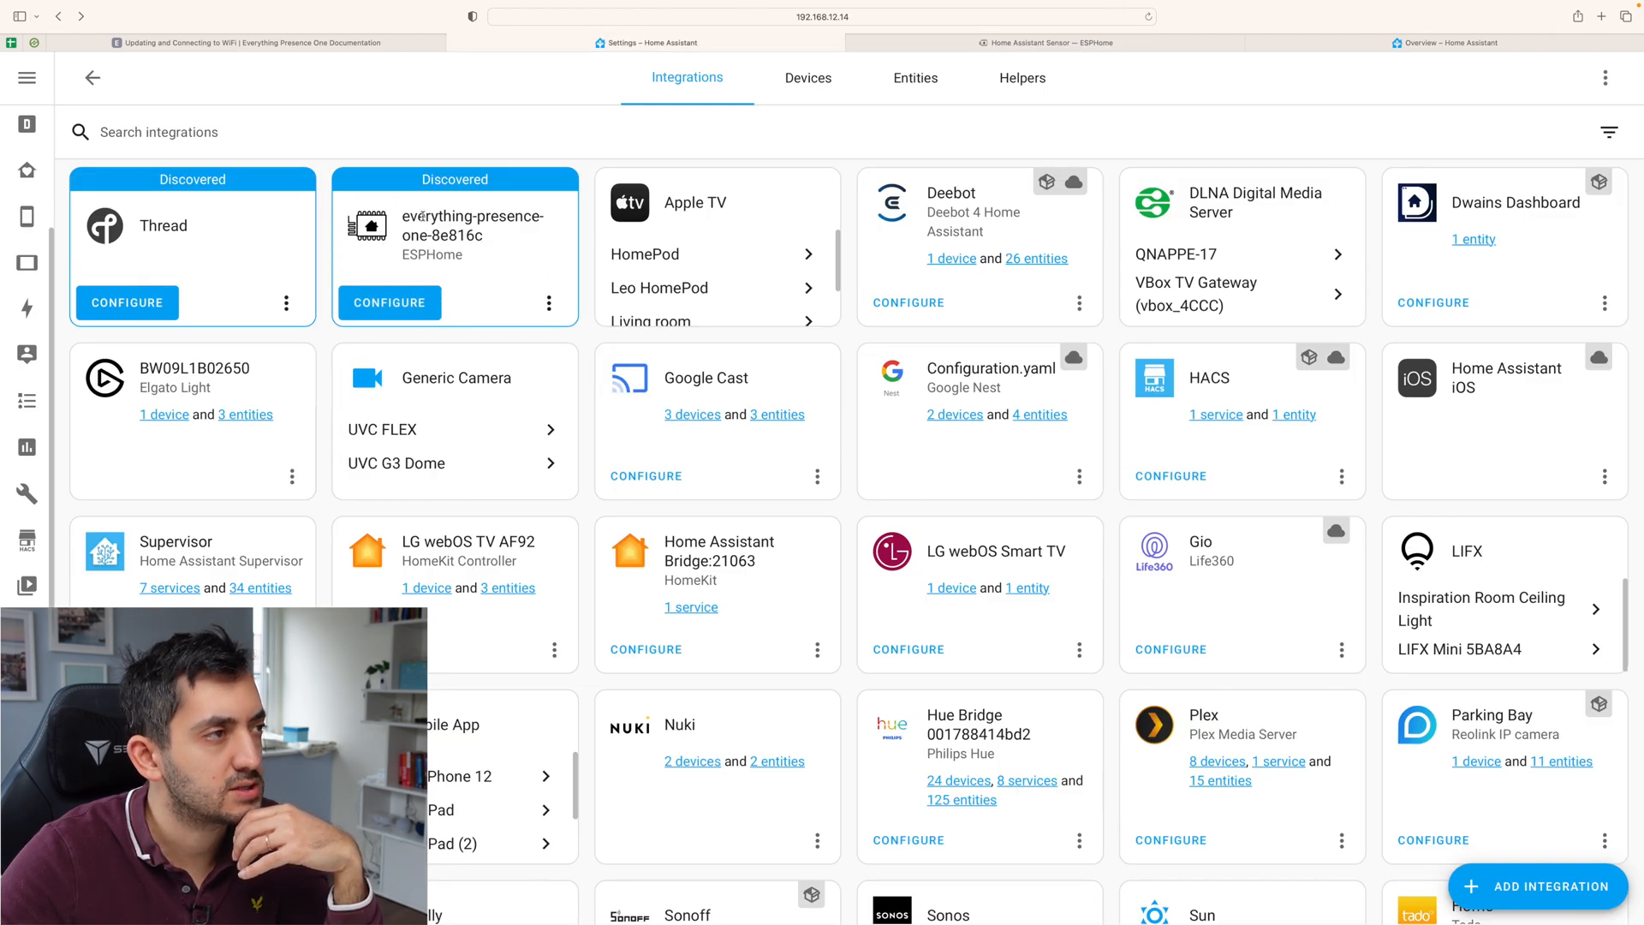
Start configuring the discovered everything-presence-one-8e816c node.
{"action": "left_click", "coordinate": [388, 302]}
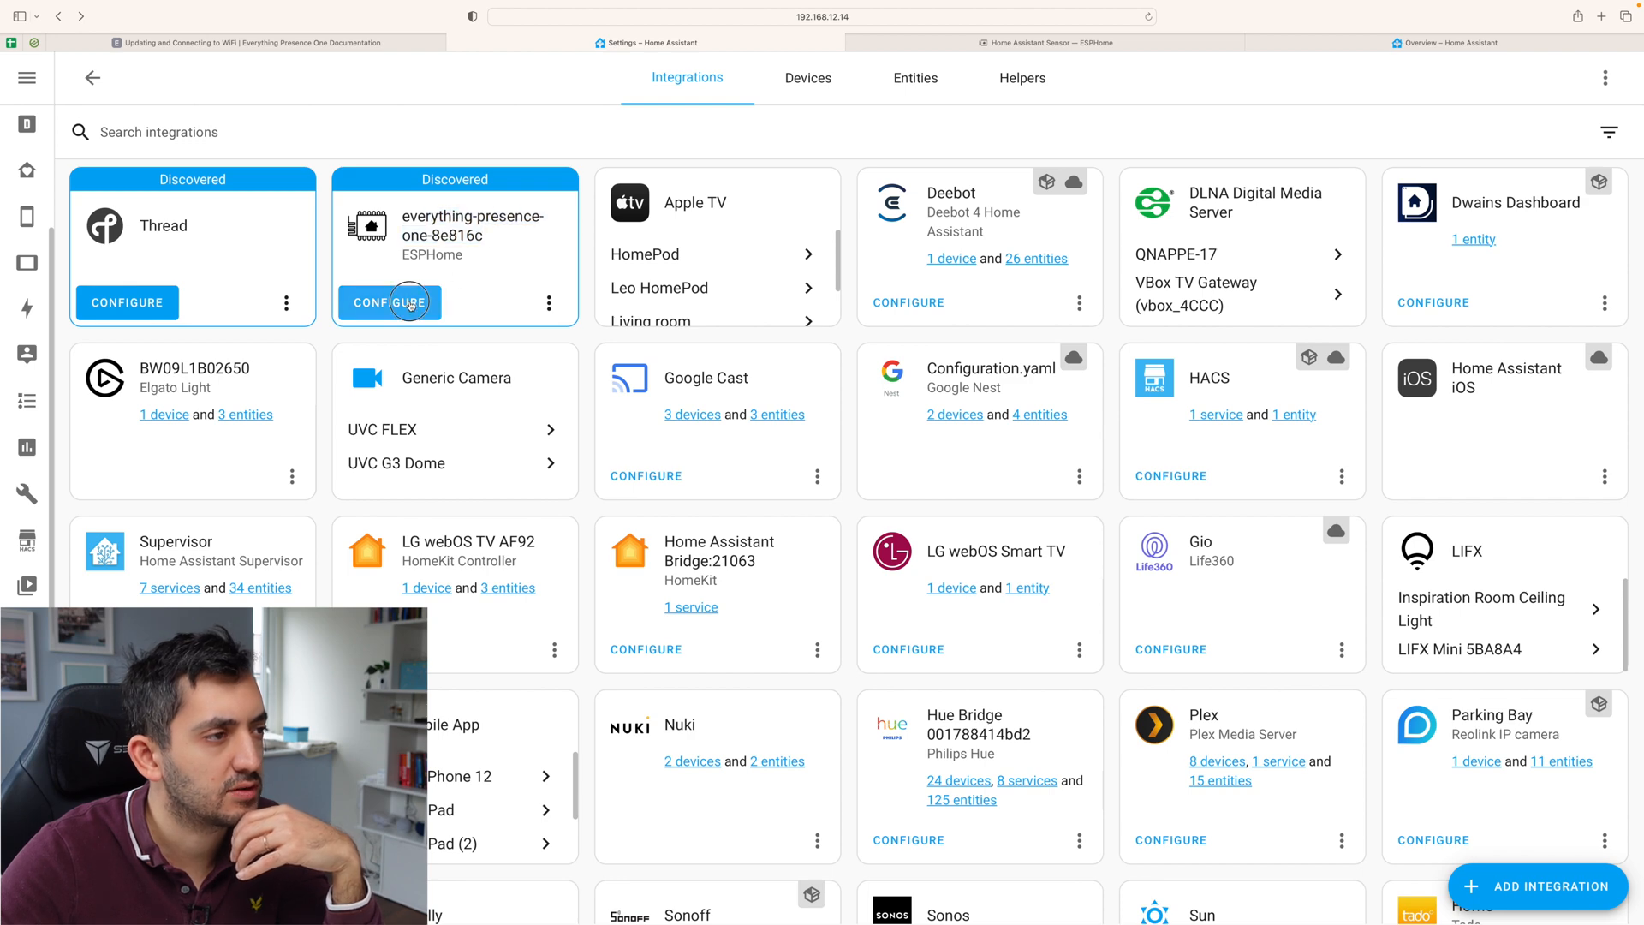
{"action": "left_click", "coordinate": [389, 302]}
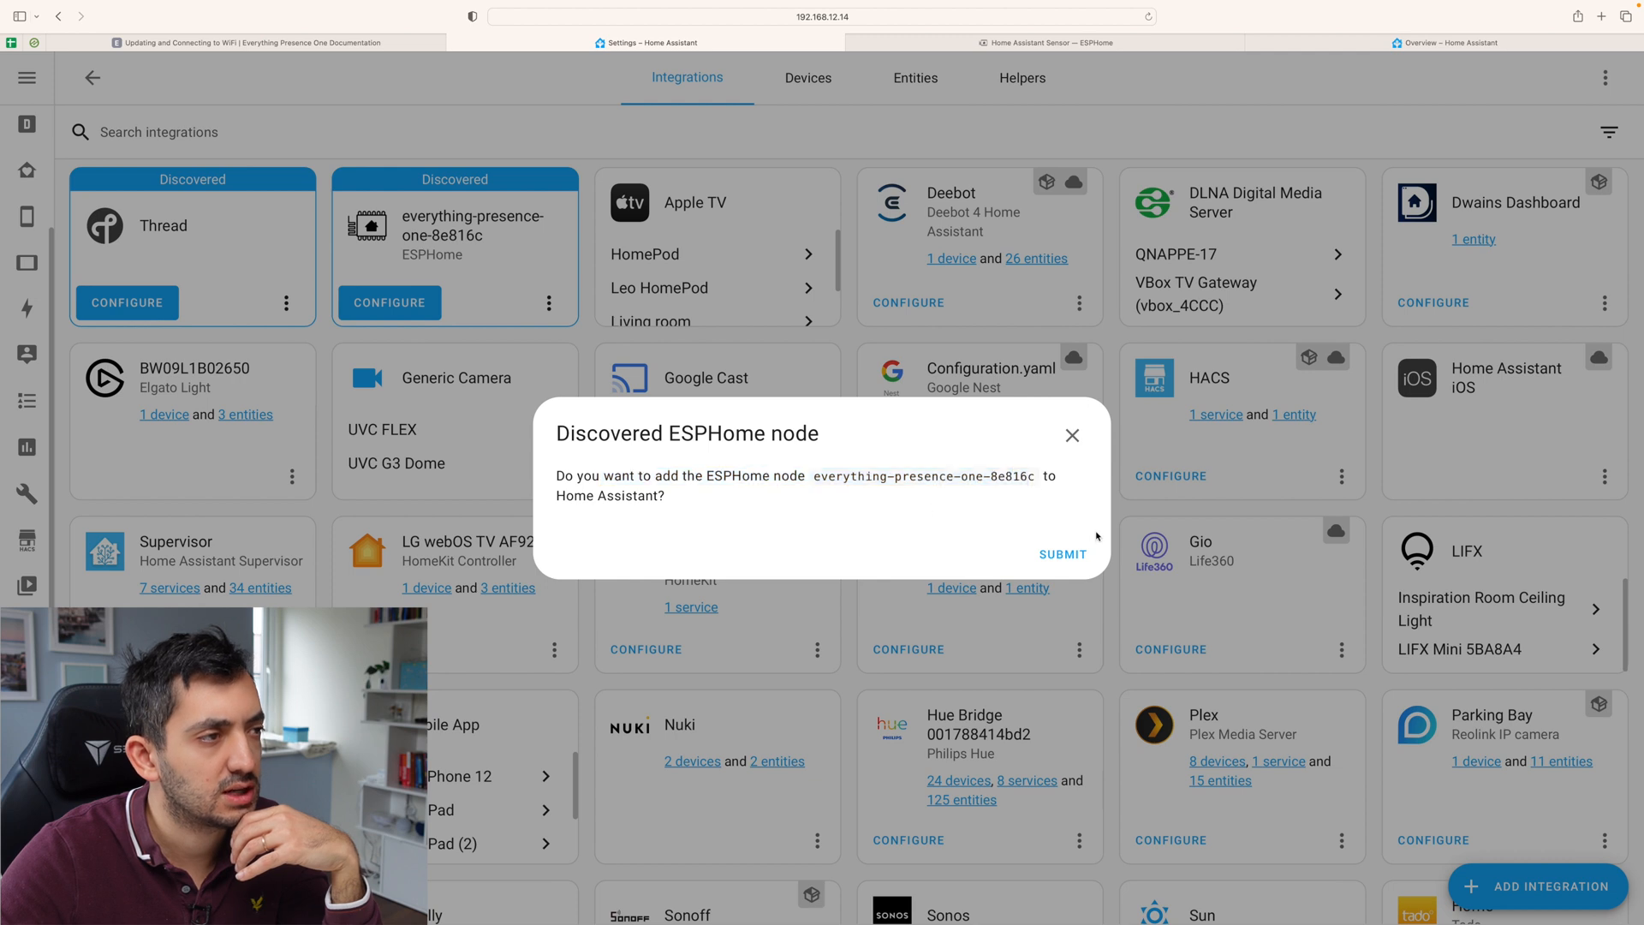
{"action": "left_click", "coordinate": [1062, 554]}
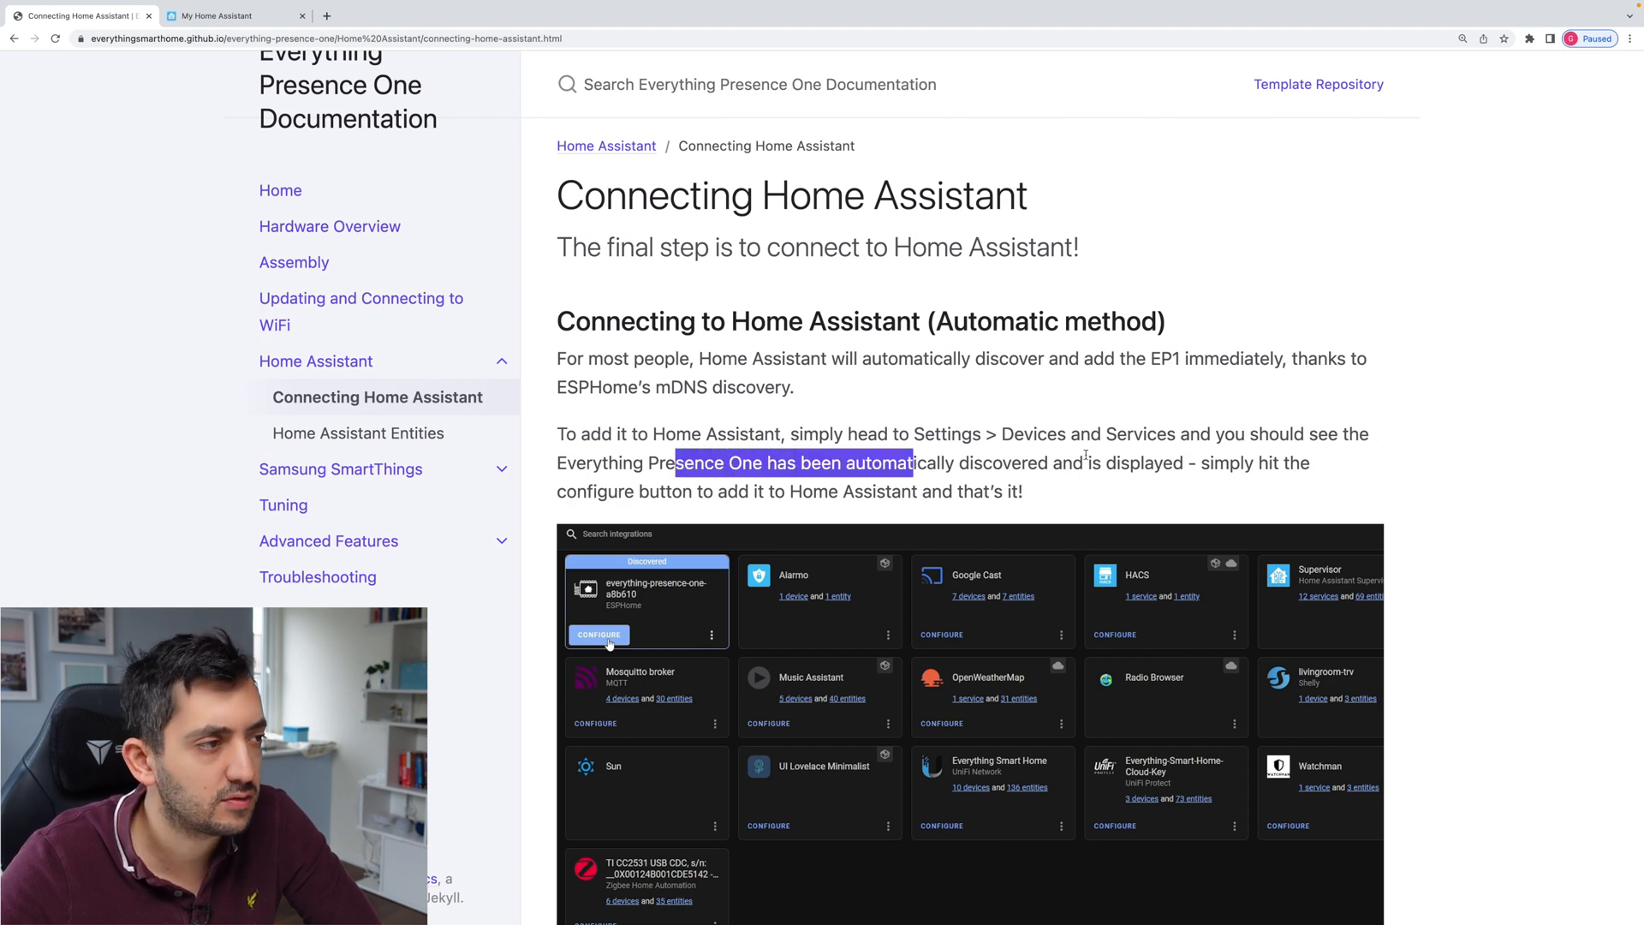
Scroll through the automatic and manual connection method paragraphs down to Next Steps.
{"action": "scroll", "scroll_direction": "down", "scroll_amount": 3}
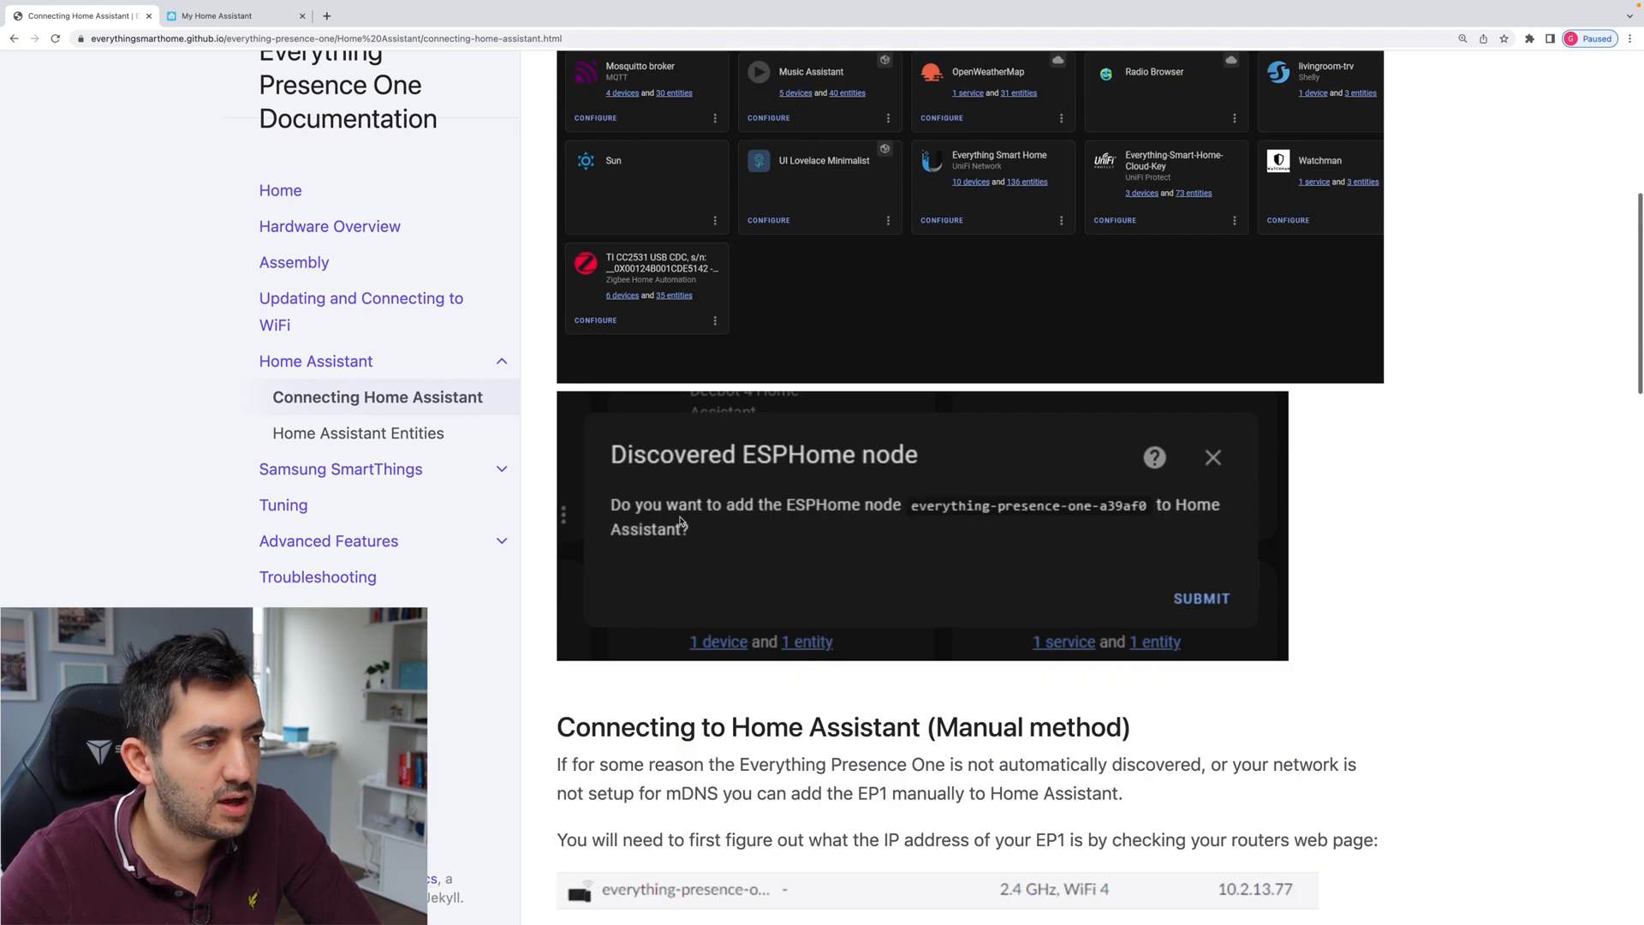
{"action": "scroll", "scroll_direction": "down", "scroll_amount": 3}
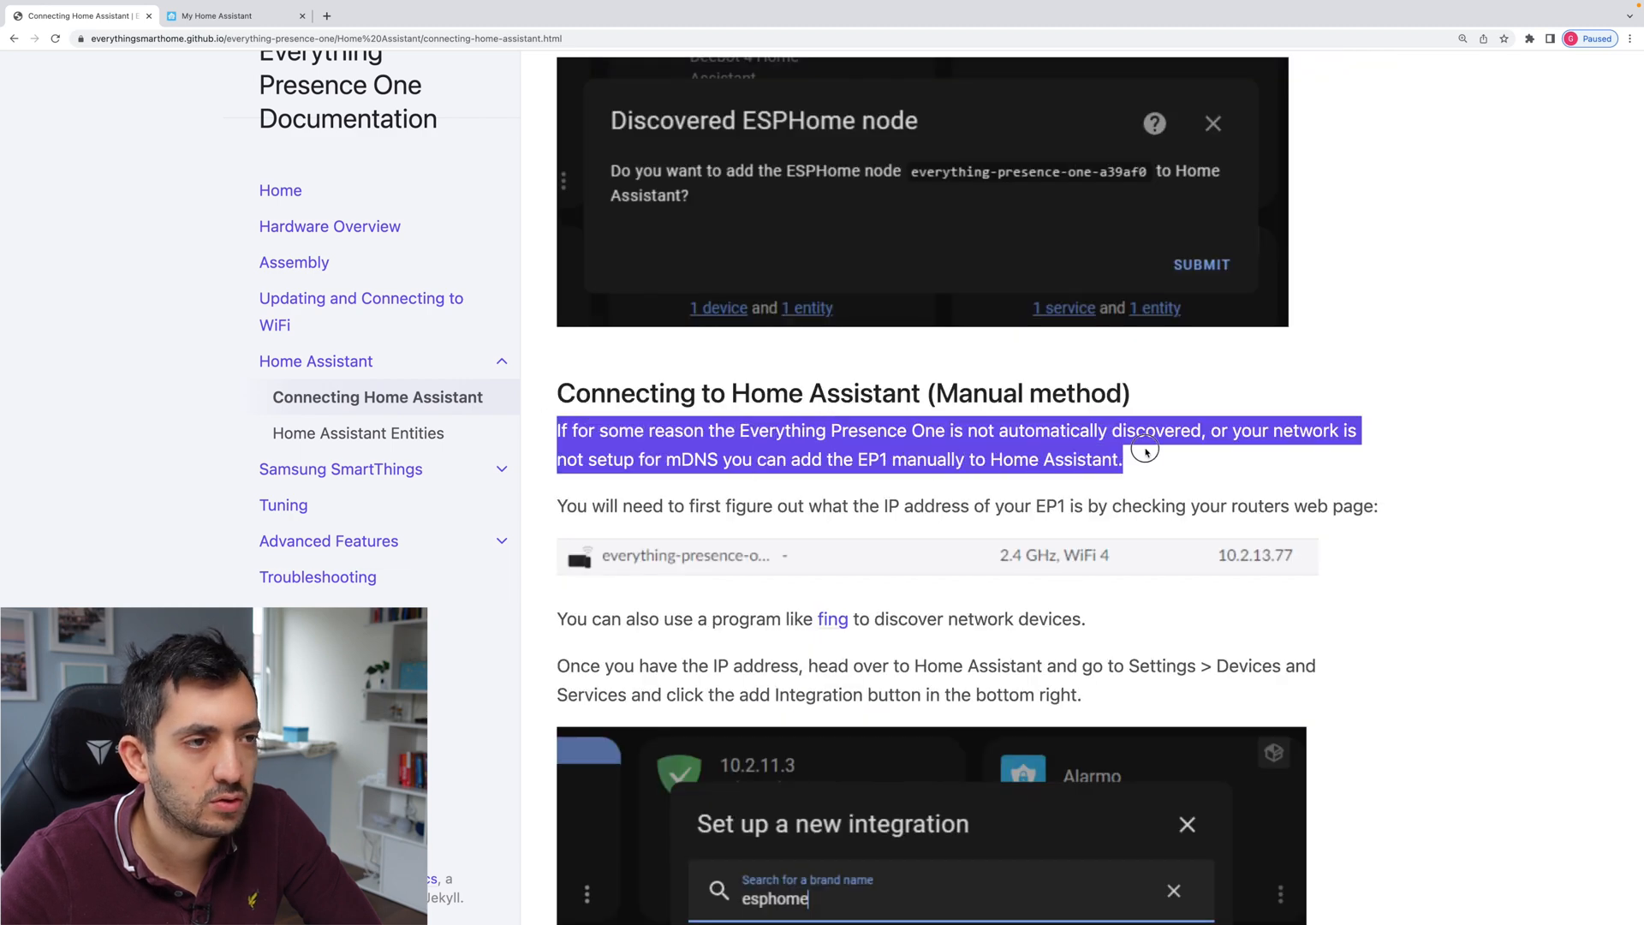
{"action": "left_click", "coordinate": [1048, 458]}
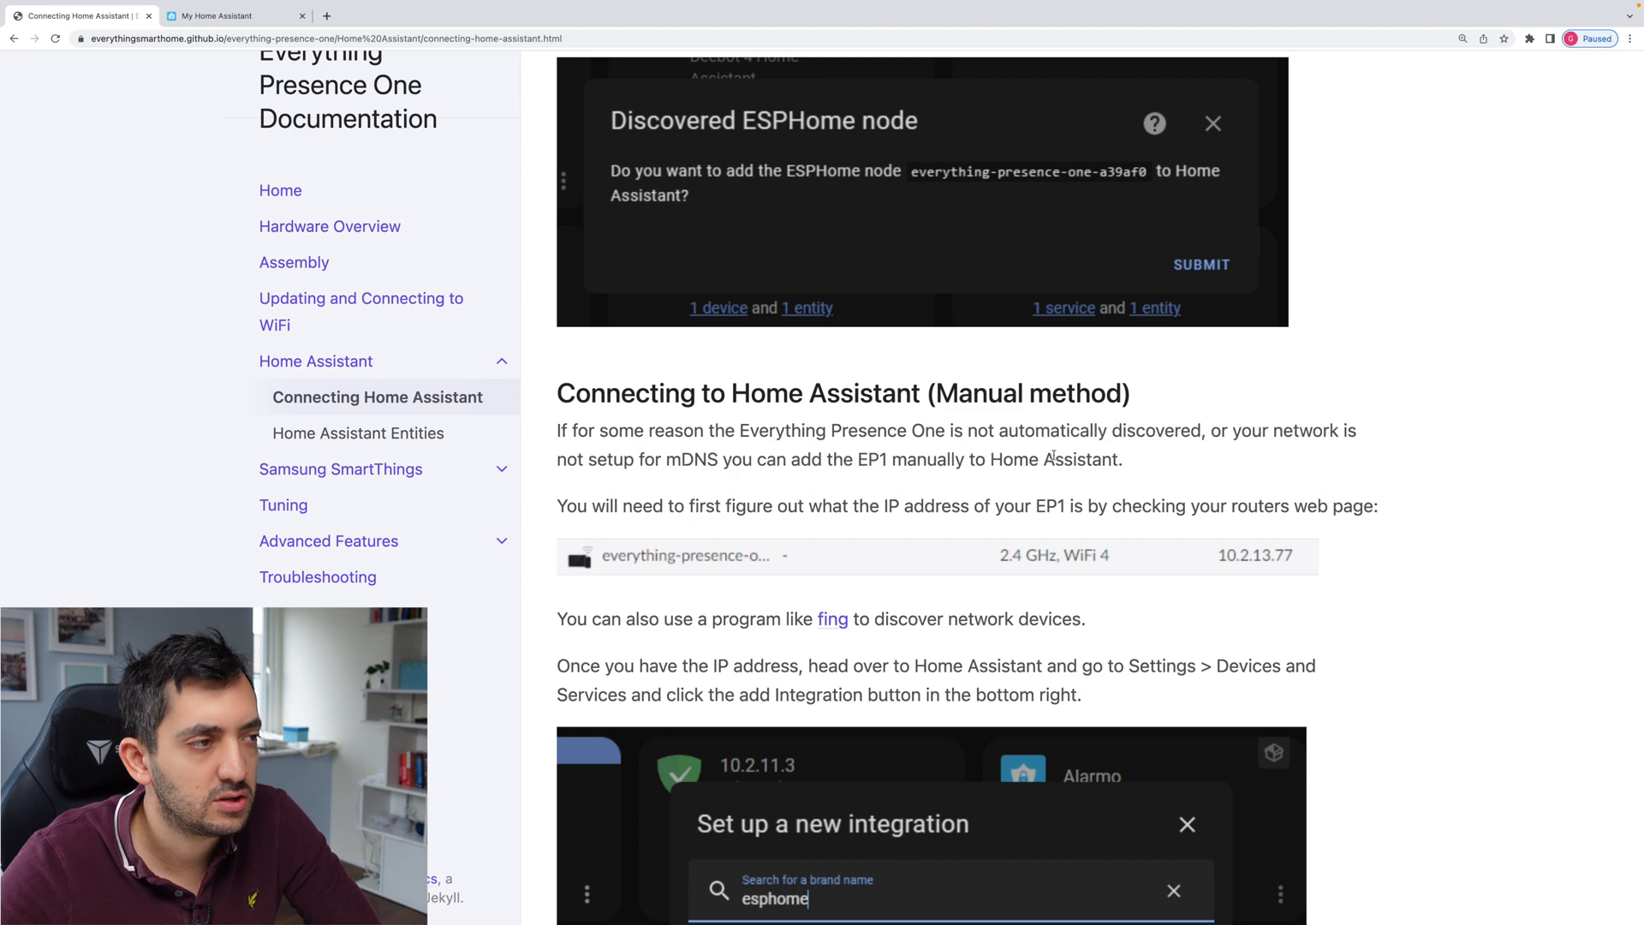
{"action": "scroll", "scroll_direction": "down", "scroll_amount": 3}
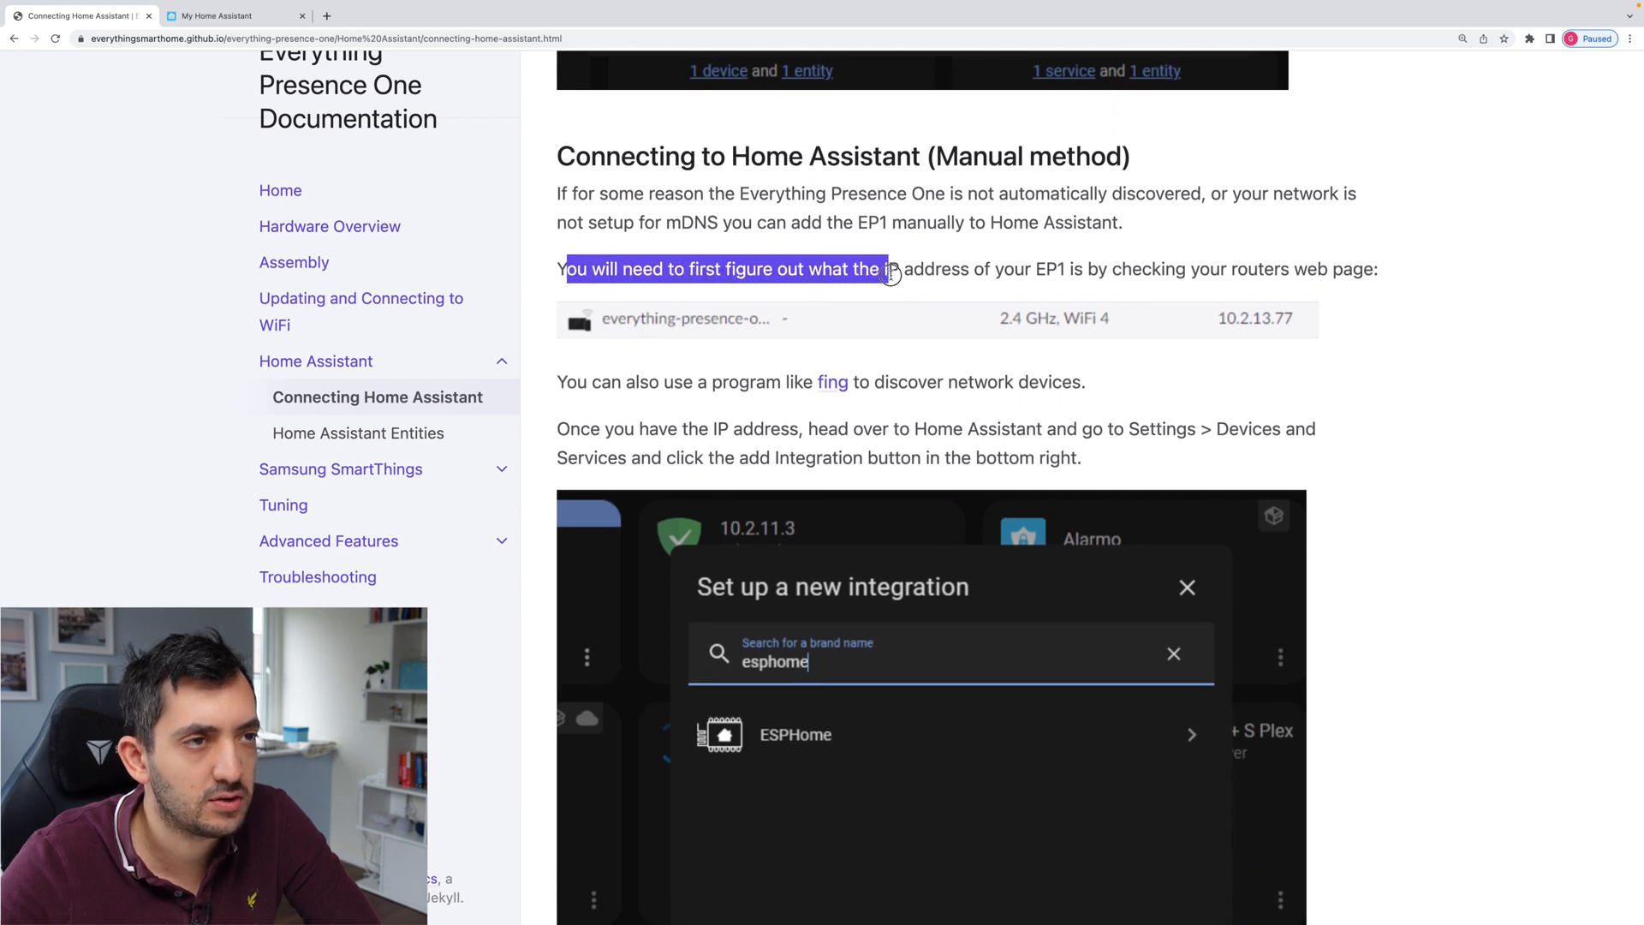
{"action": "left_click", "coordinate": [636, 401]}
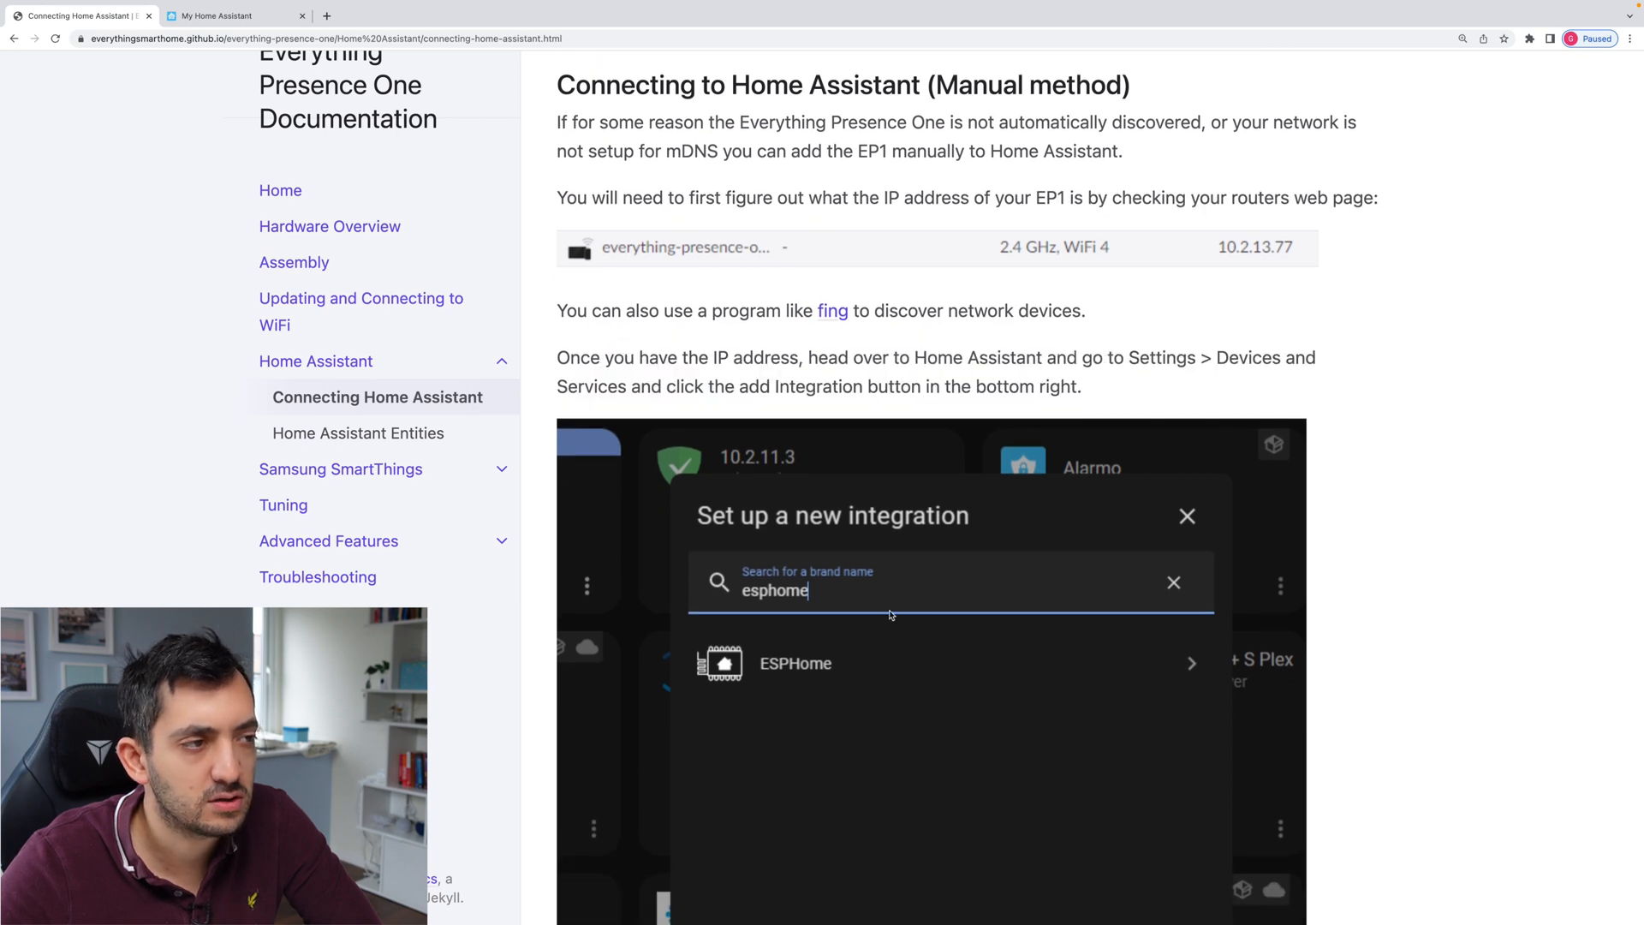
{"action": "scroll", "scroll_direction": "down", "scroll_amount": 3}
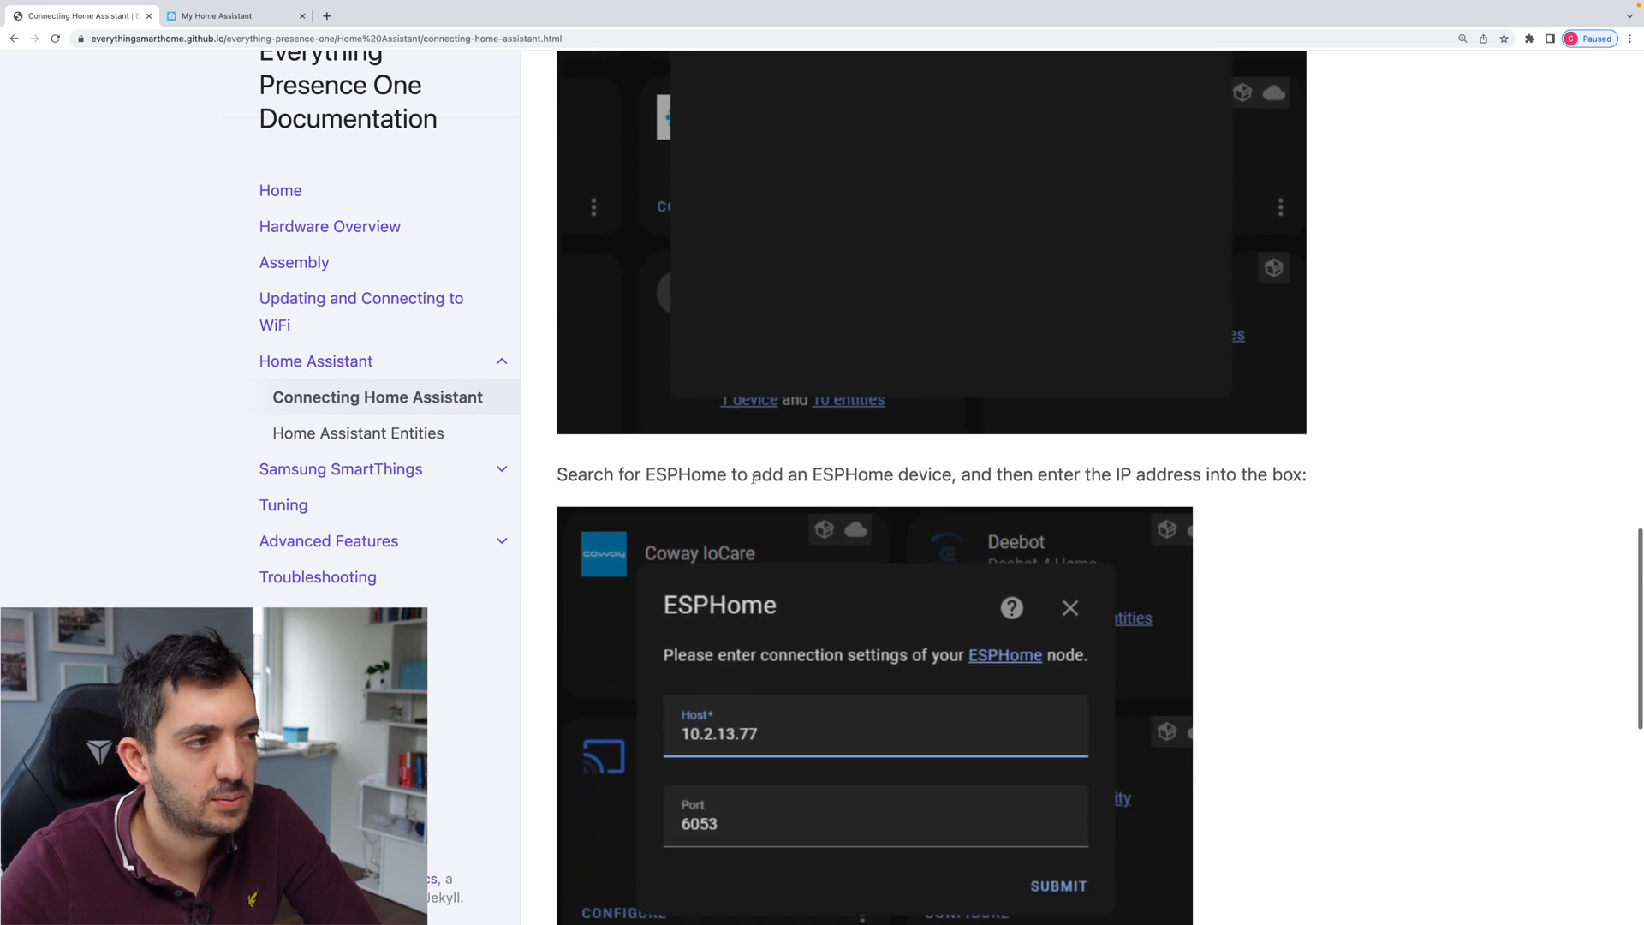
{"action": "scroll", "scroll_direction": "down", "scroll_amount": 3}
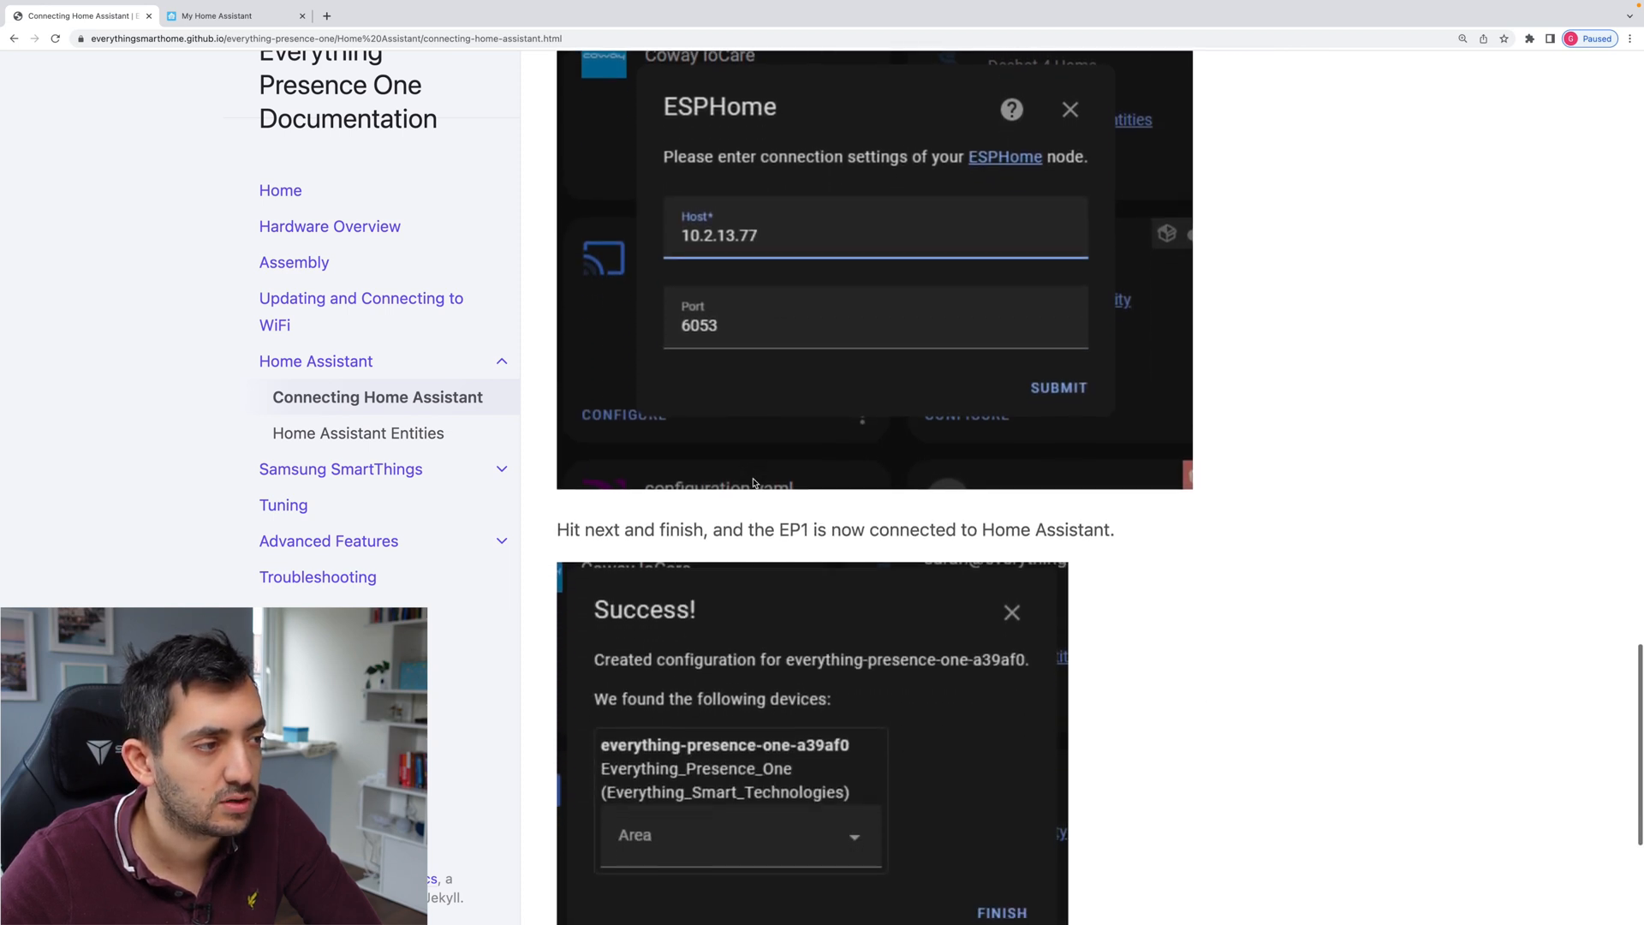
{"action": "scroll", "scroll_direction": "down", "scroll_amount": 3}
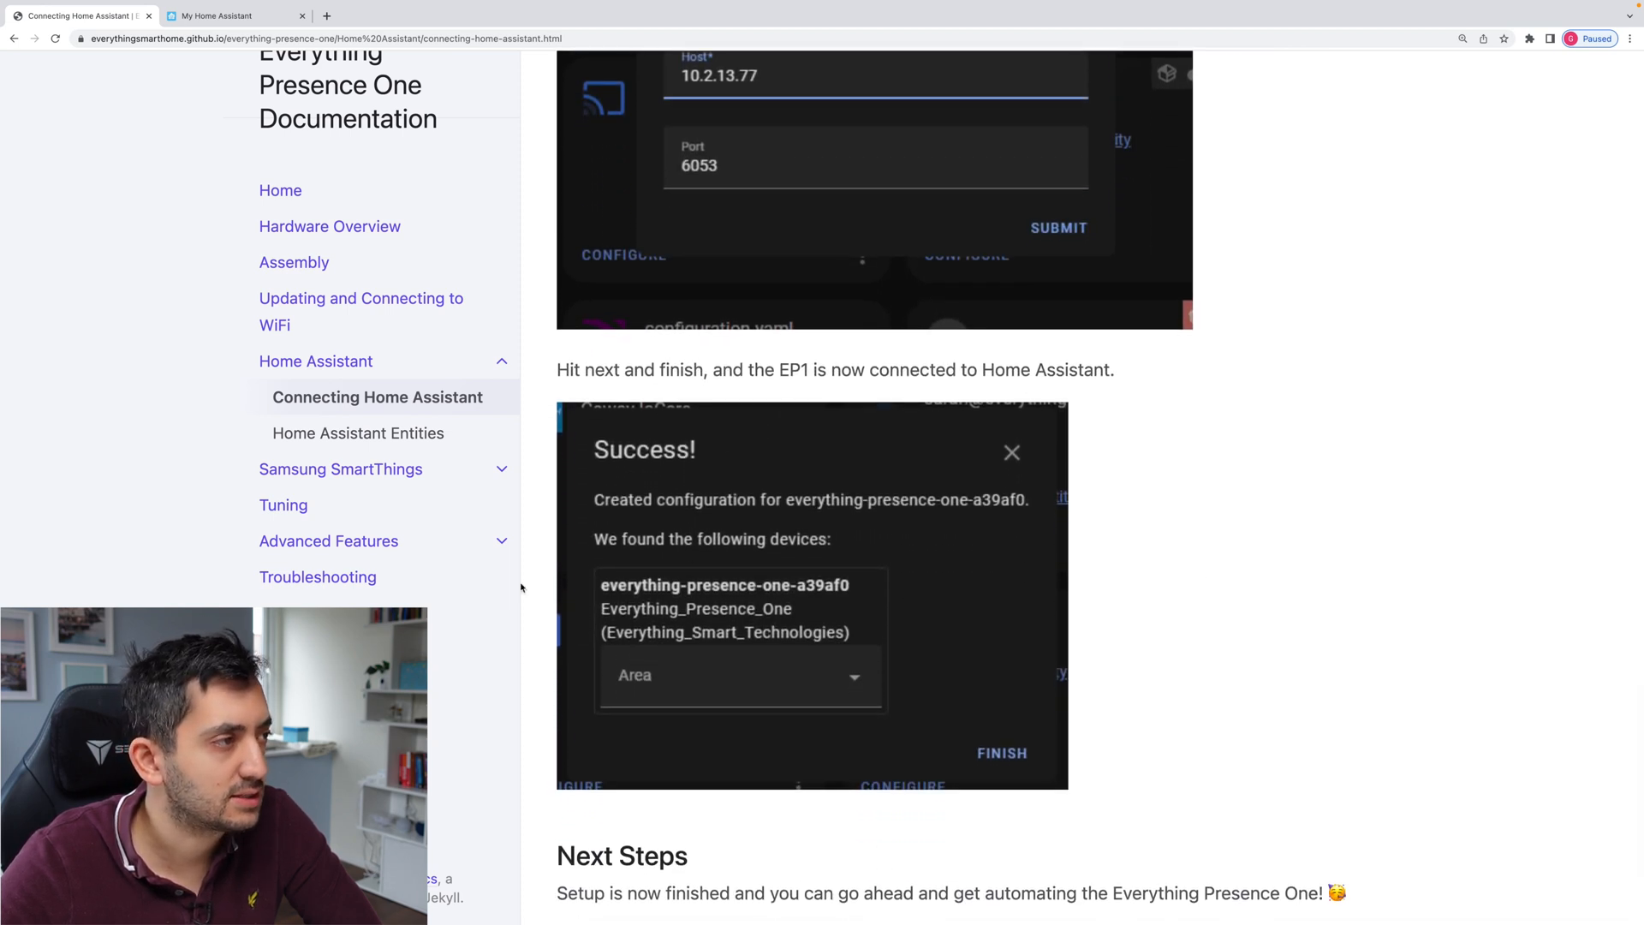
{"action": "scroll", "scroll_direction": "down", "scroll_amount": 3}
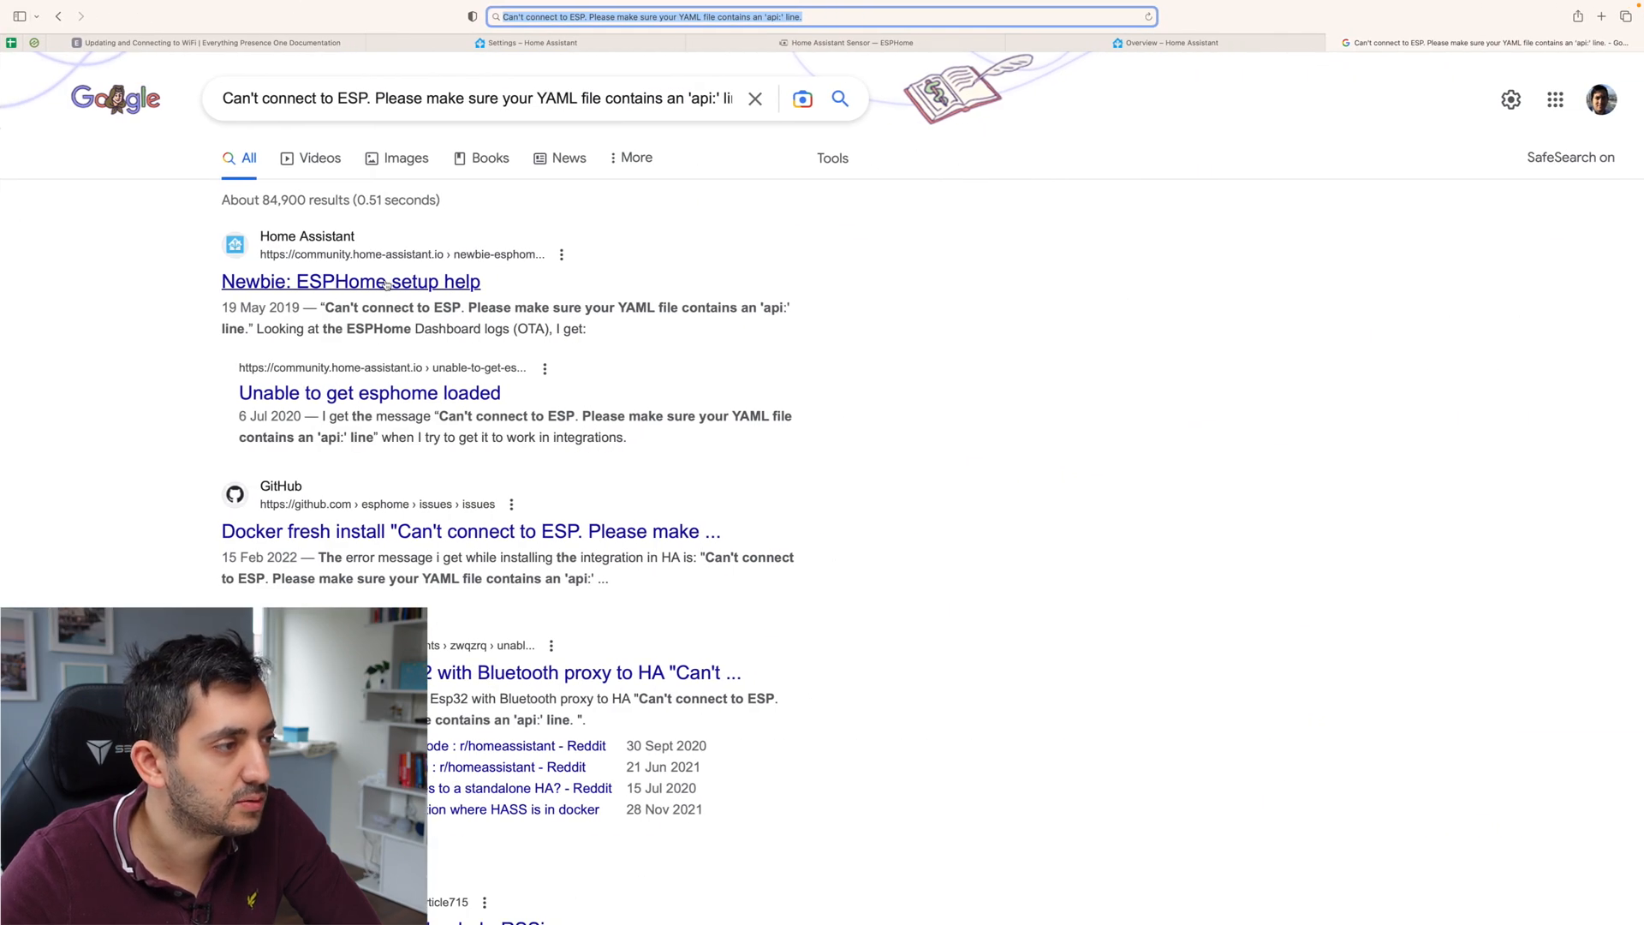
Read the 'Unable to get esphome loaded' community thread, then return to Home Assistant Settings.
{"action": "left_click", "coordinate": [369, 392]}
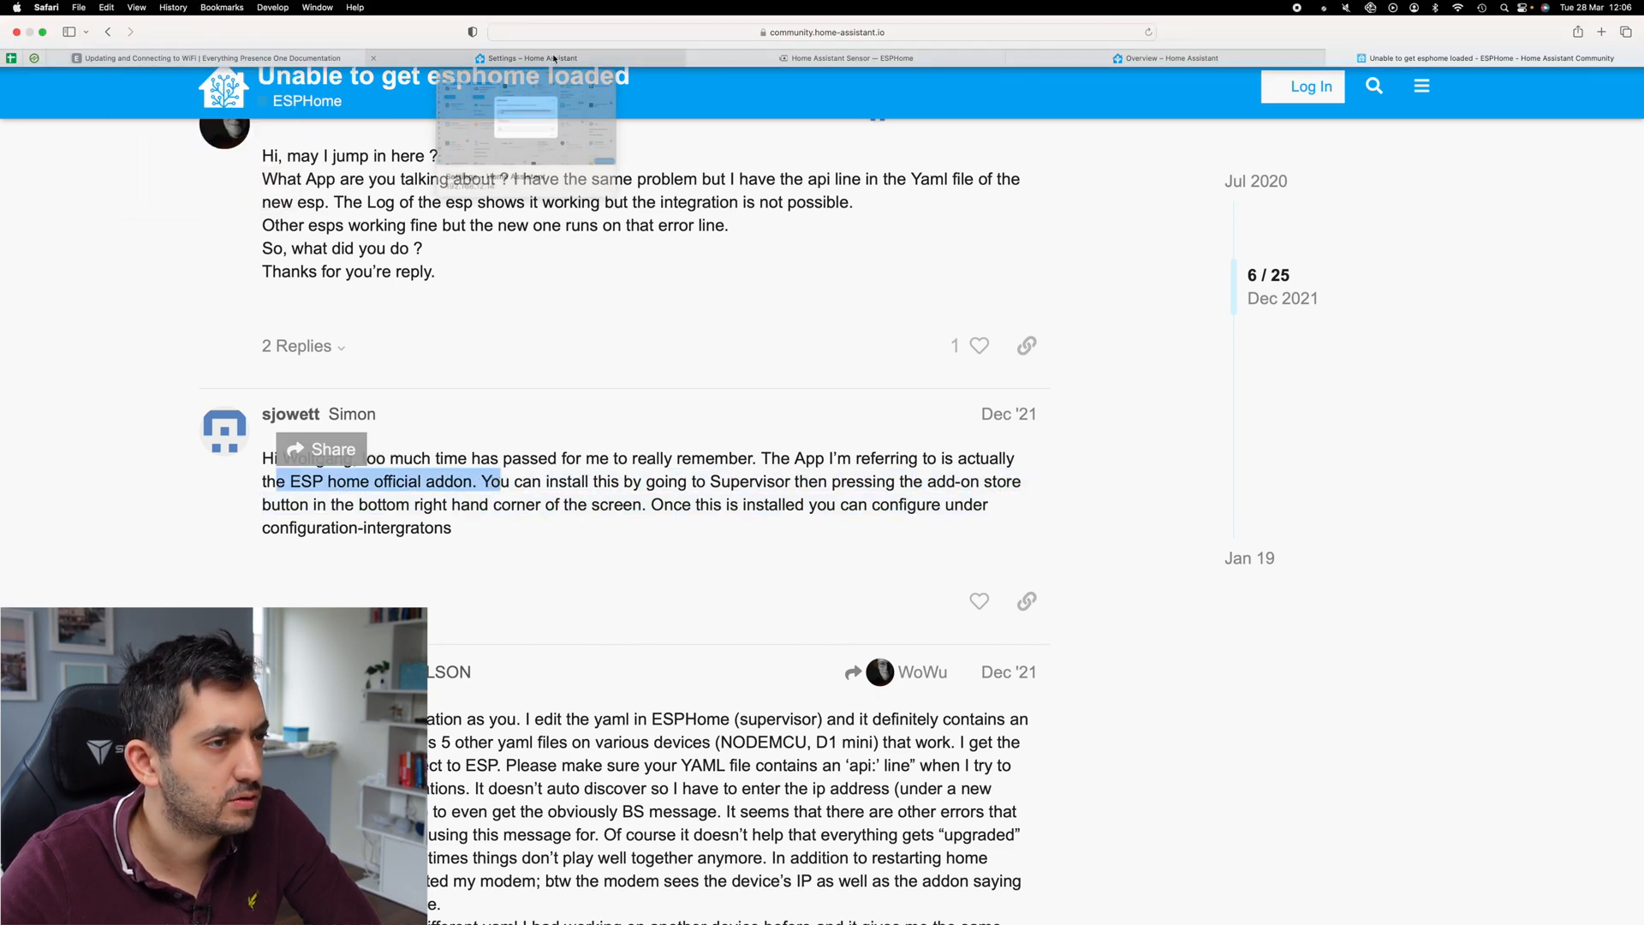
{"action": "left_click", "coordinate": [527, 43]}
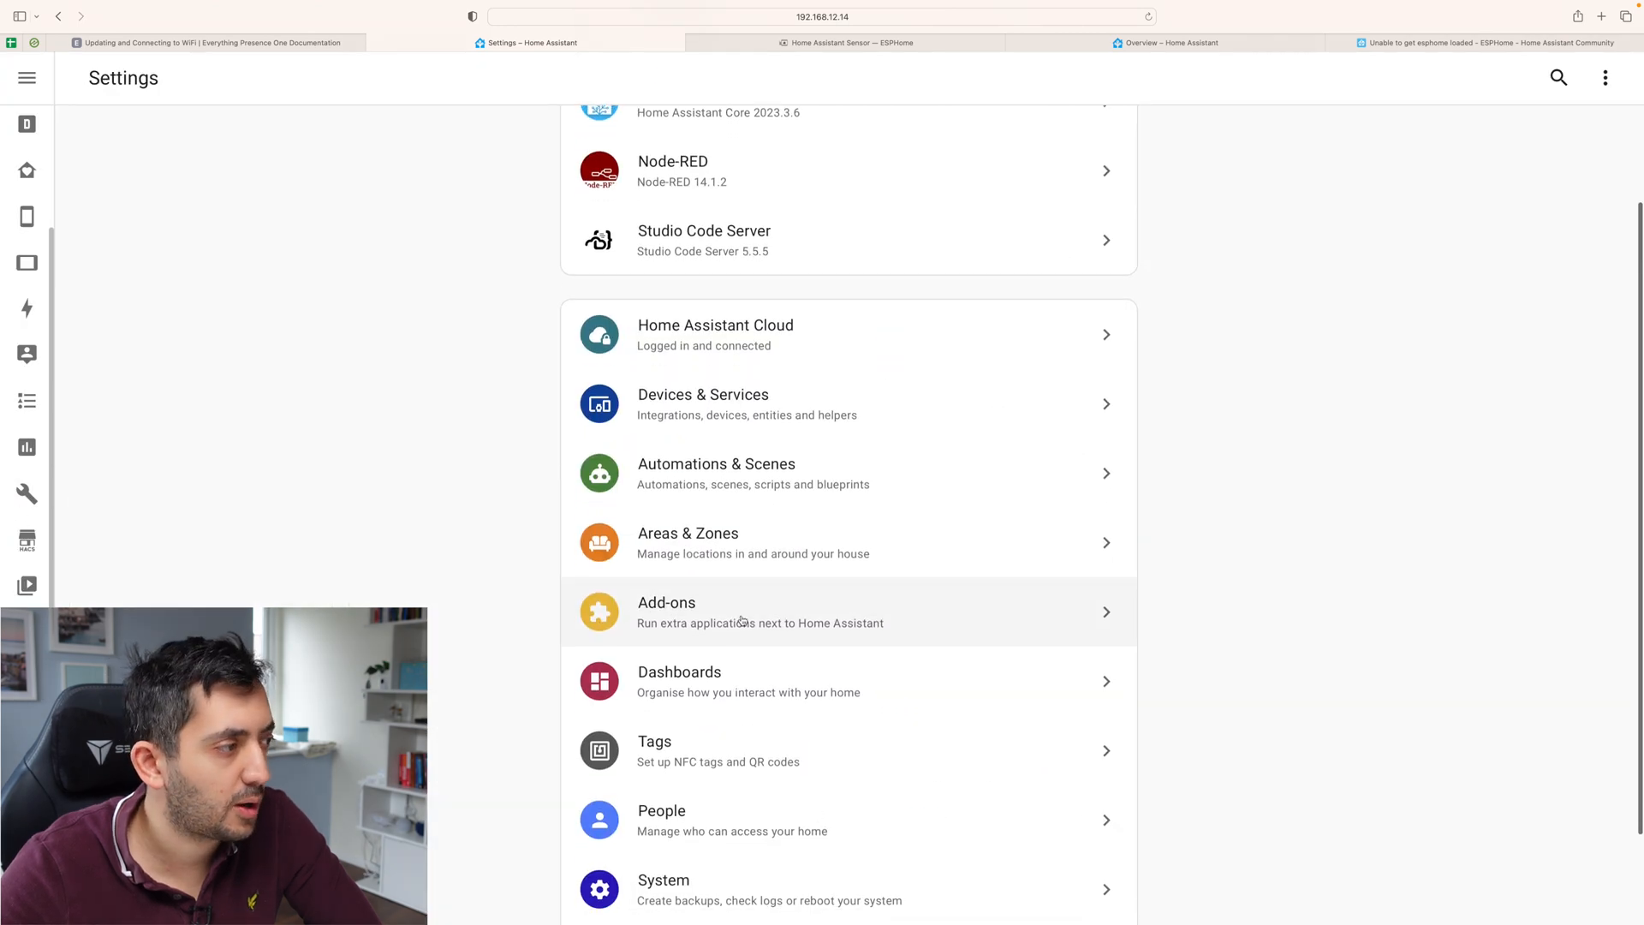
{"action": "mouse_move", "coordinate": [714, 645]}
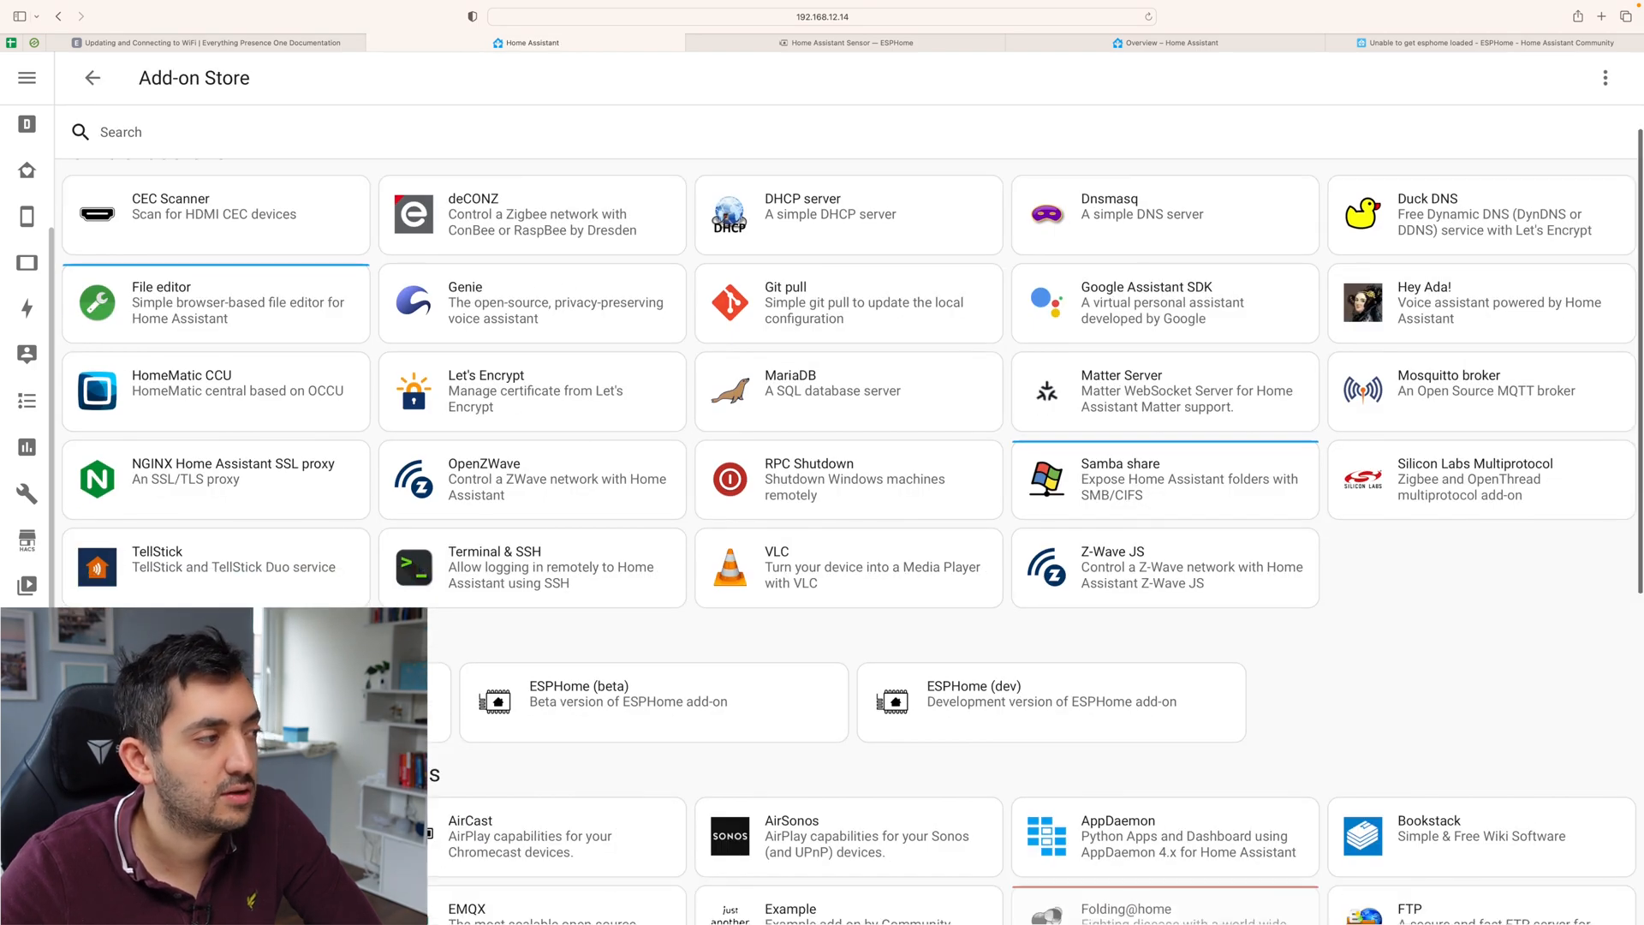
Install and start the ESPHome add-on from the Add-on Store with Show in sidebar enabled.
{"action": "left_click", "coordinate": [654, 702]}
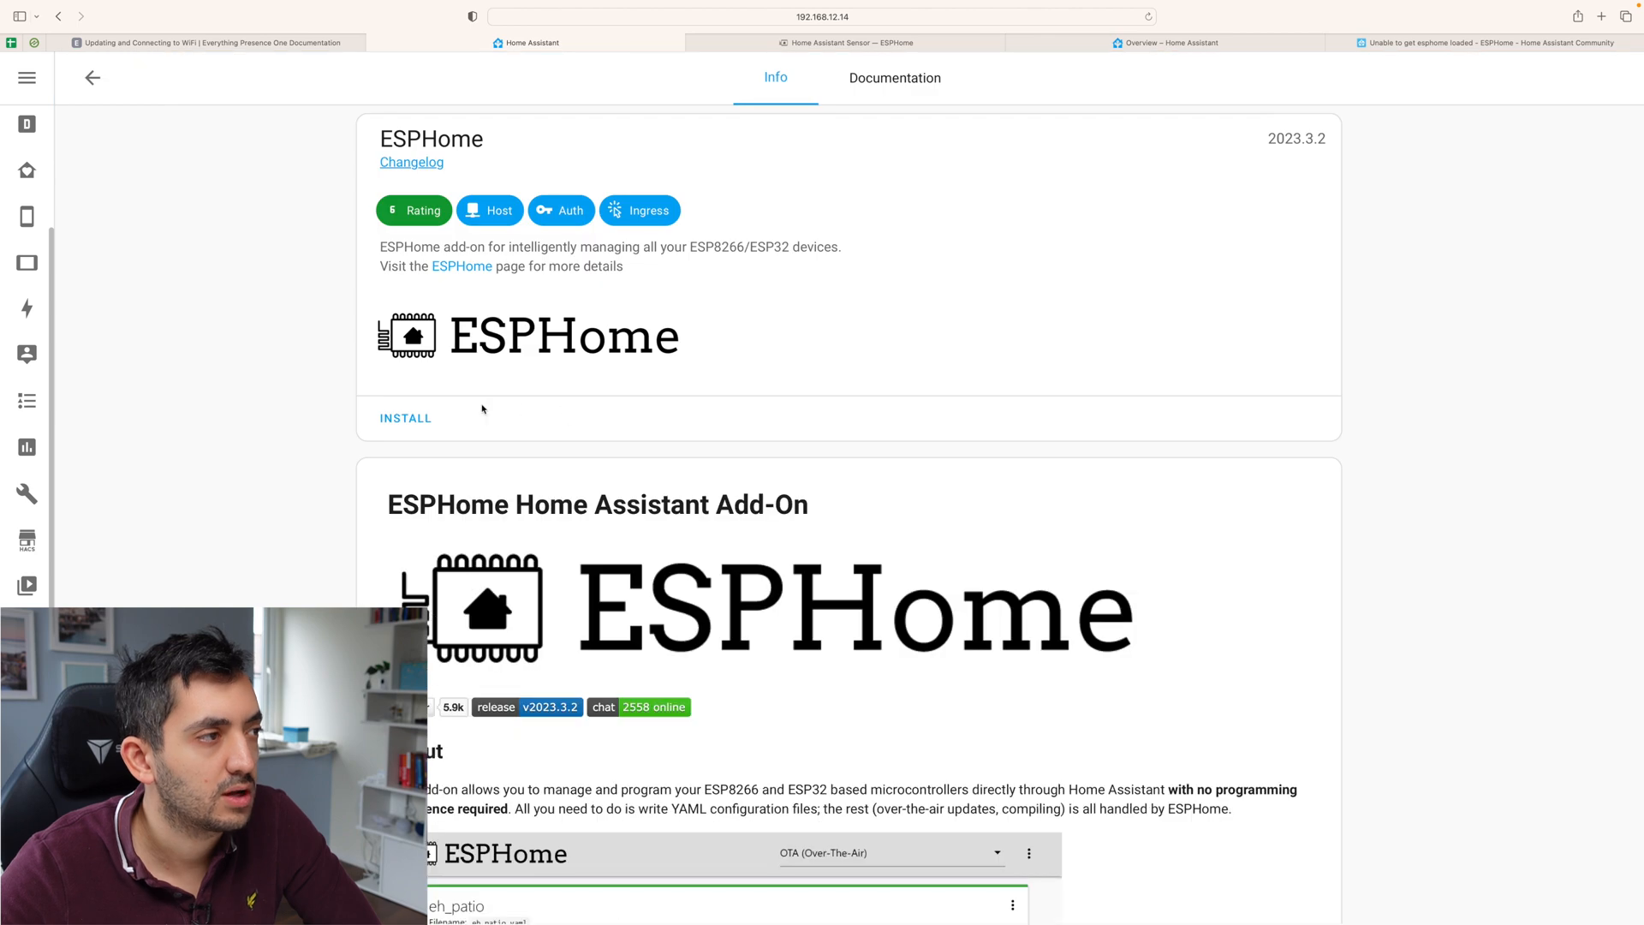
{"action": "left_click", "coordinate": [406, 419]}
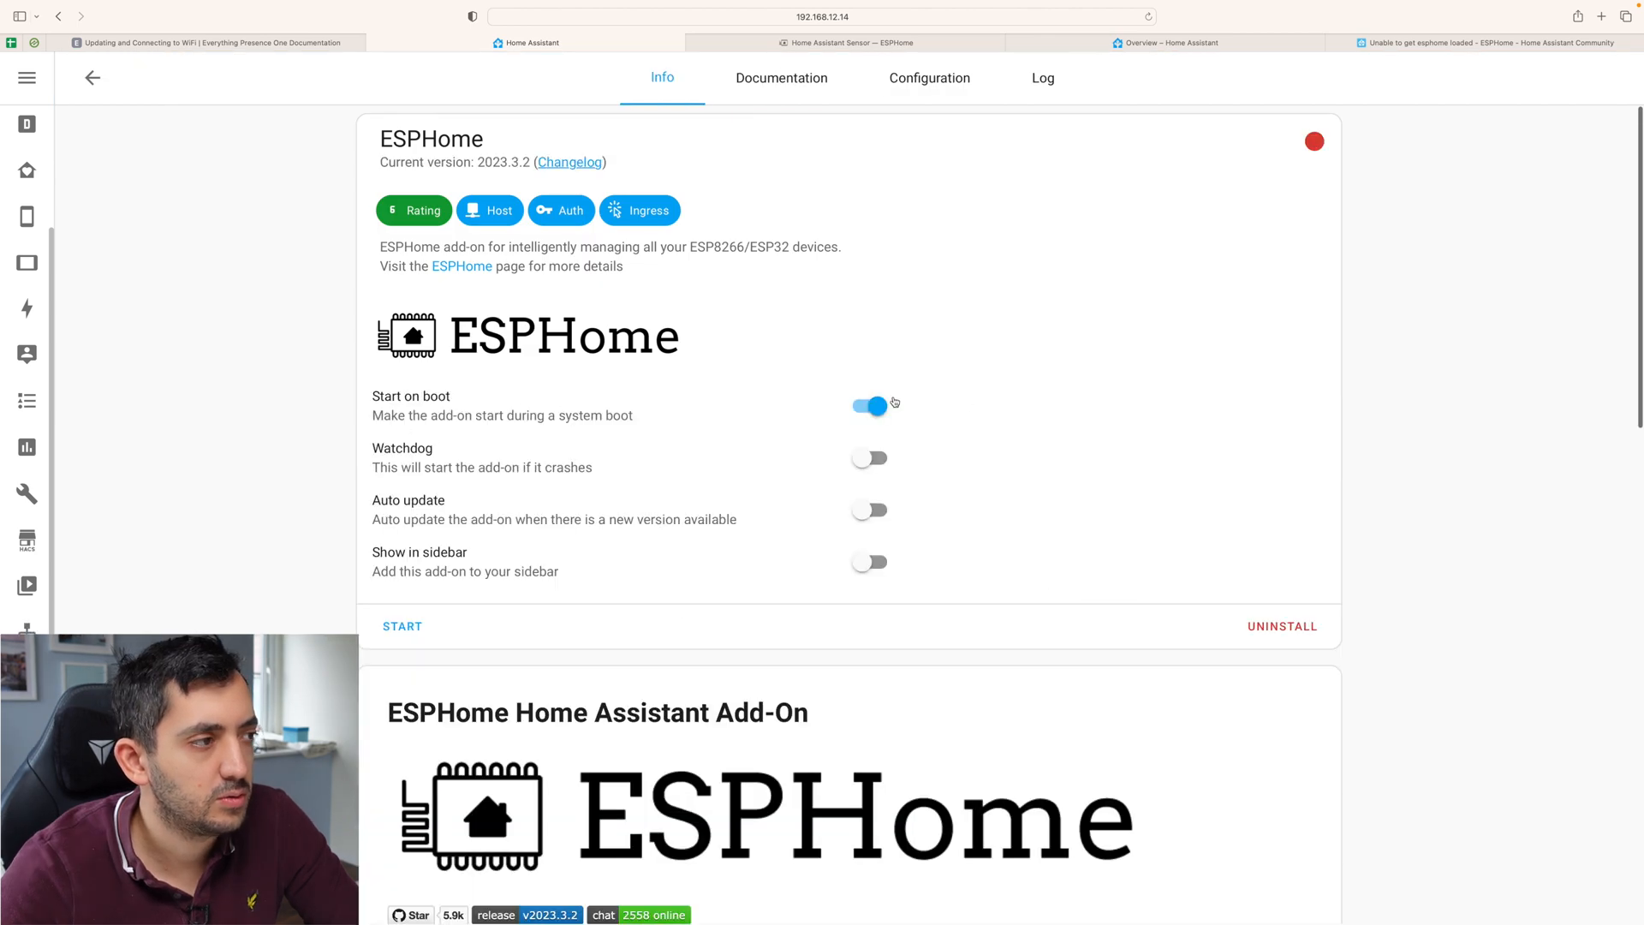
{"action": "left_click", "coordinate": [402, 626]}
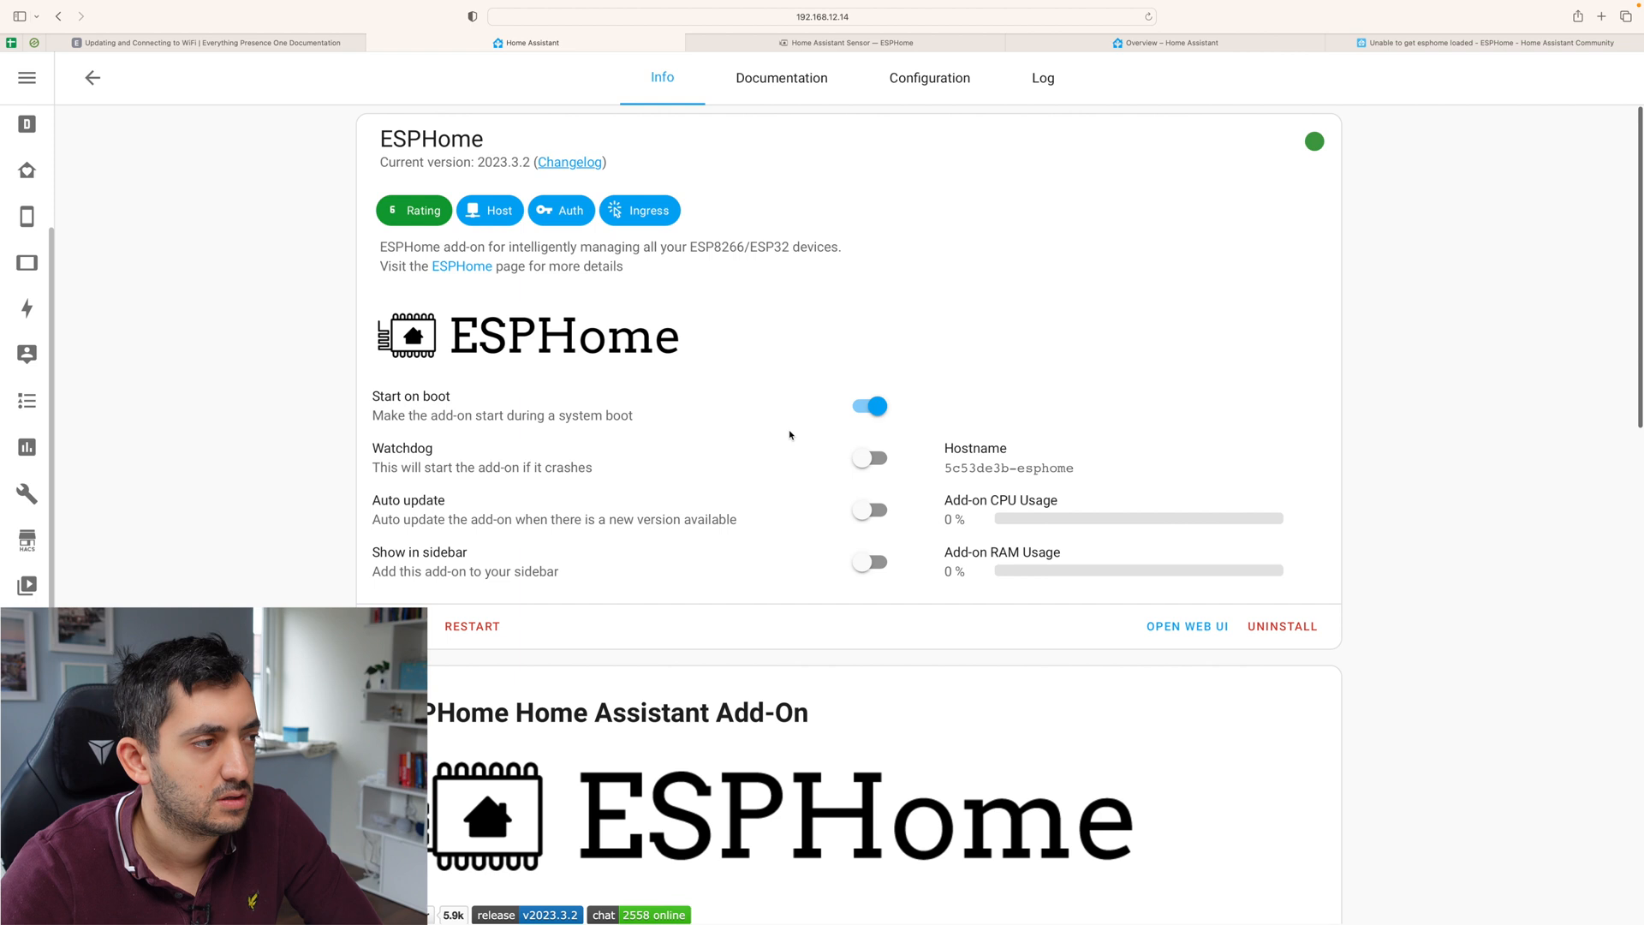
{"action": "left_click", "coordinate": [869, 562]}
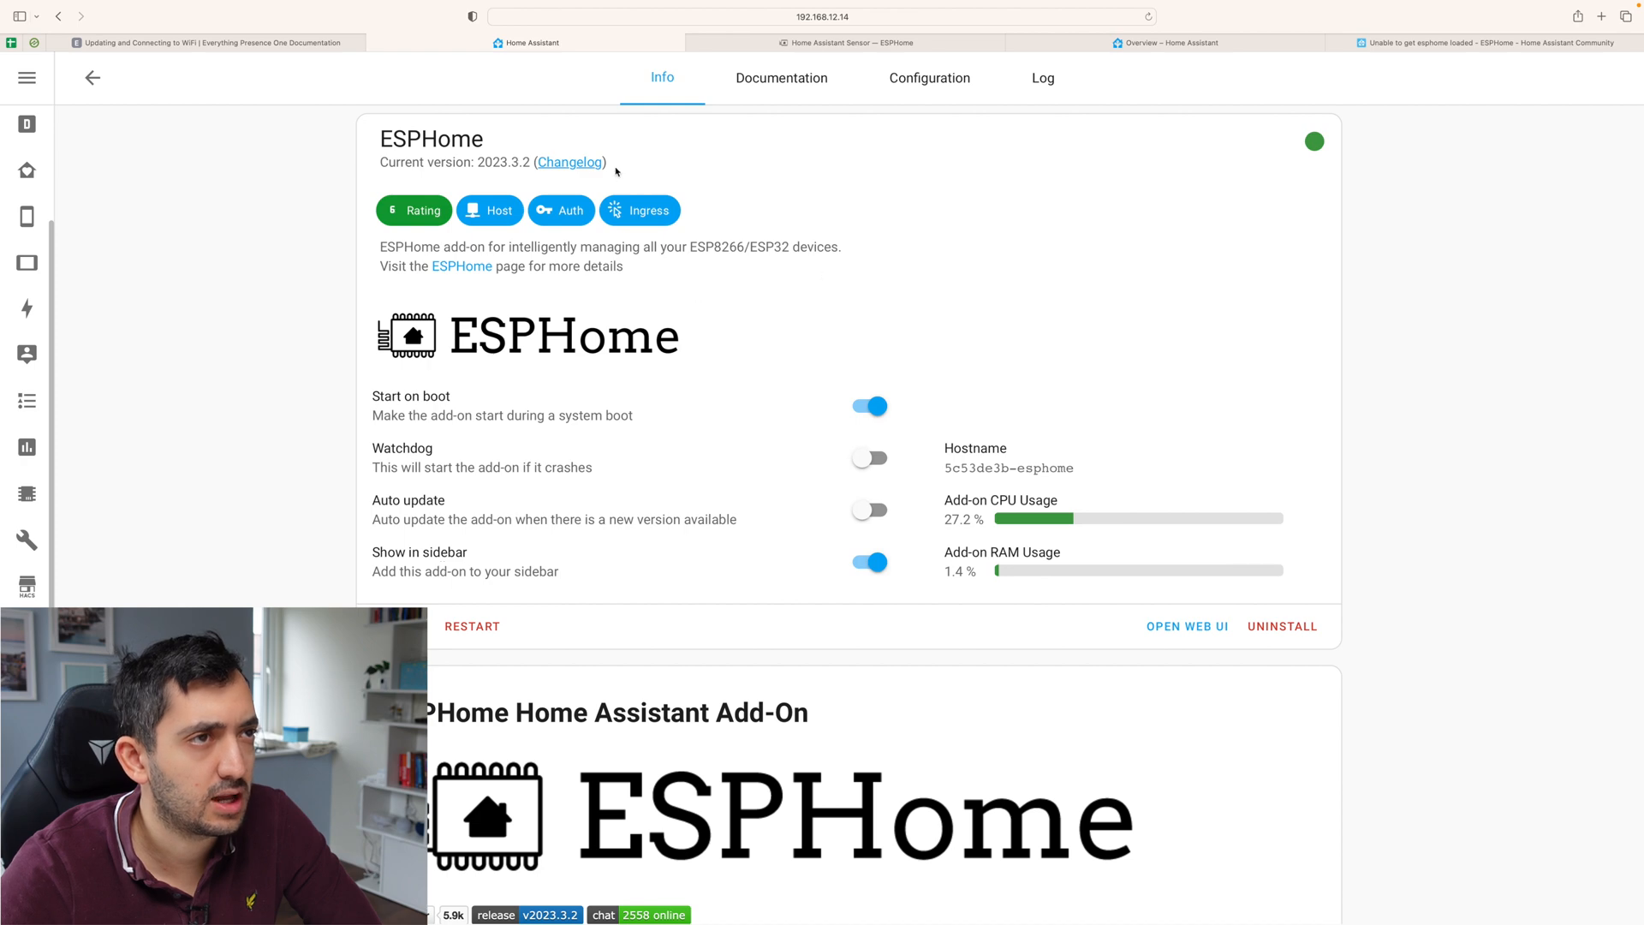
View the ESPHome add-on log and locate the 'Successfully send discovery information' line.
{"action": "left_click", "coordinate": [1042, 78]}
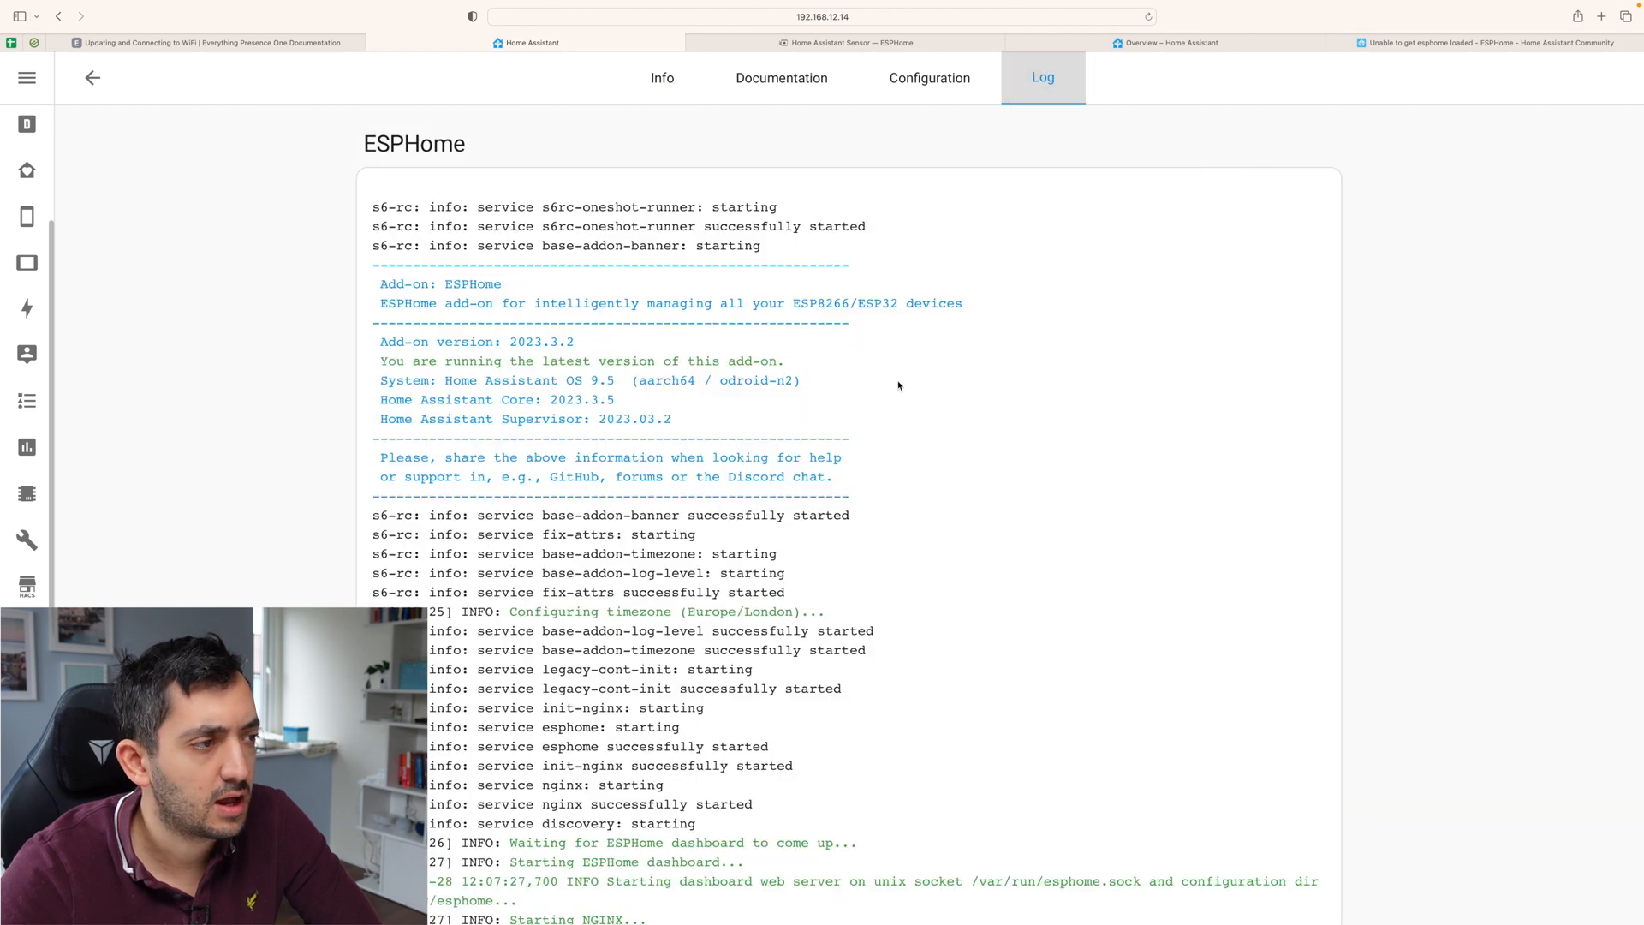
{"action": "scroll", "scroll_direction": "down", "scroll_amount": 3}
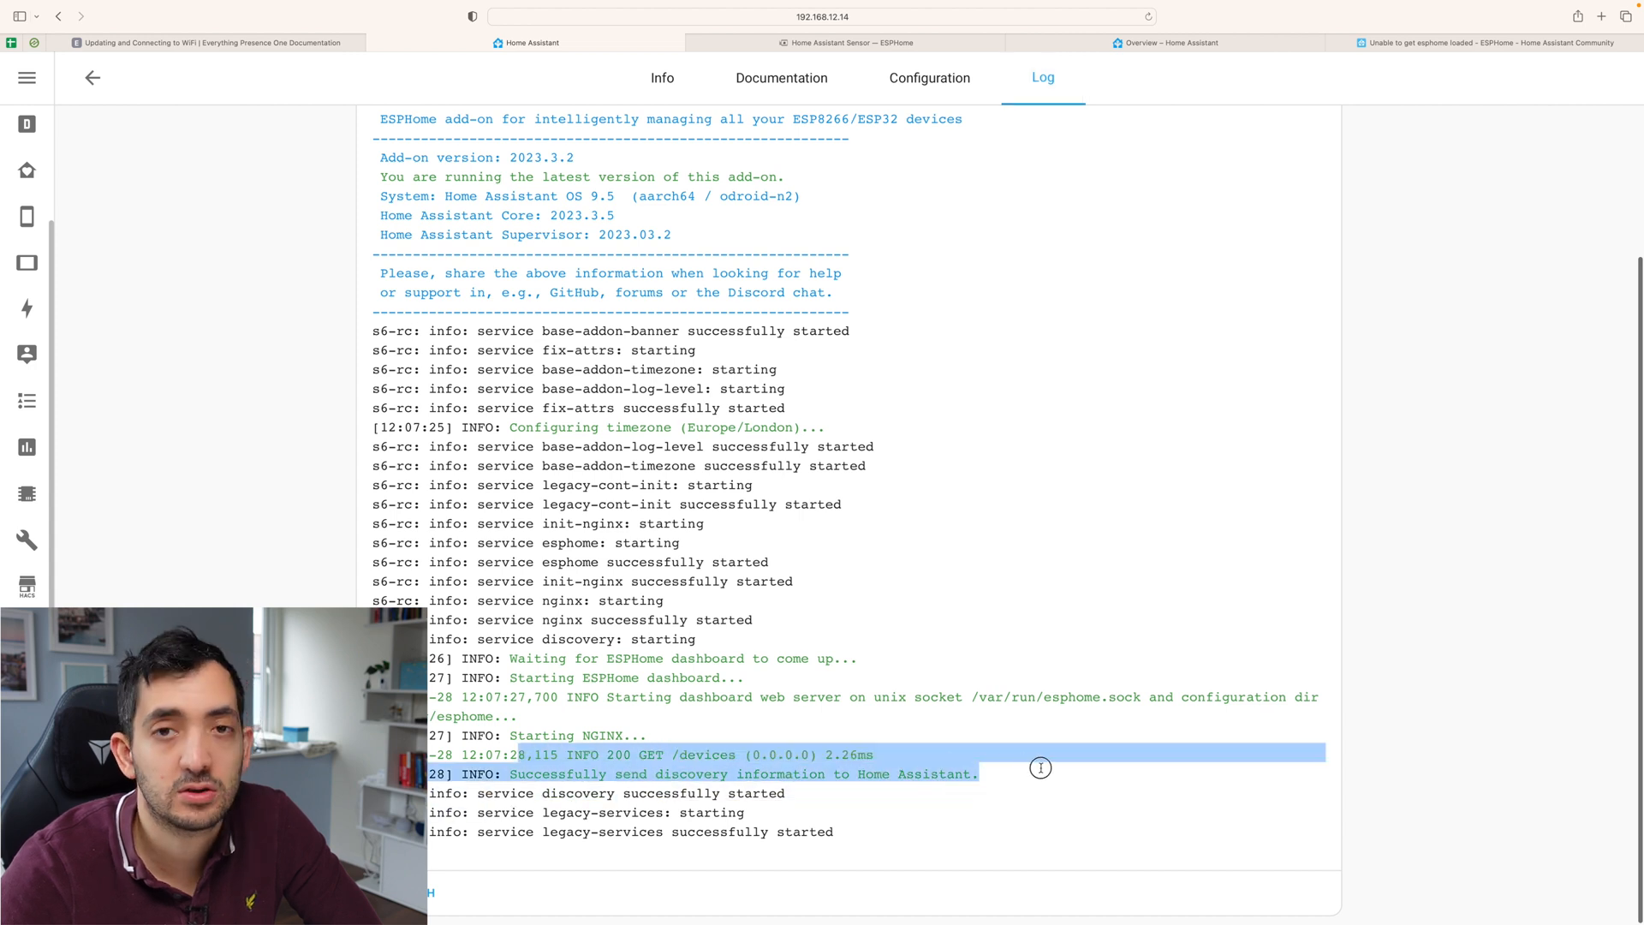
{"action": "scroll", "scroll_direction": "up", "scroll_amount": 3}
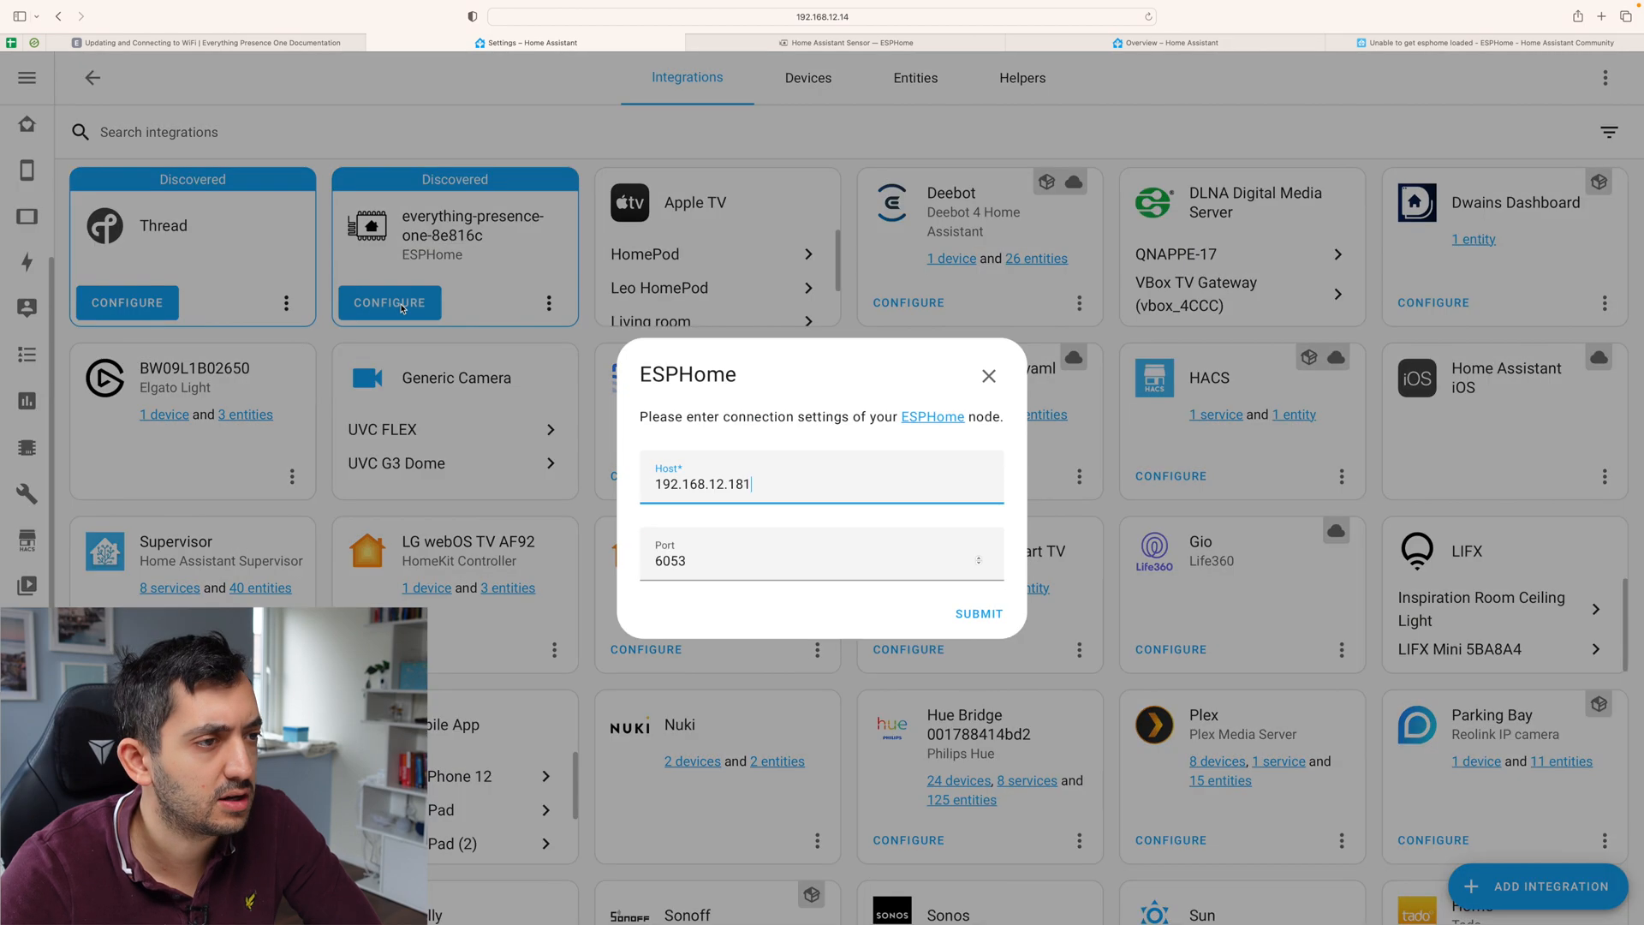
Submit the discovered ESPHome device with port 6053 and assign it to the Kitchen area.
{"action": "left_click", "coordinate": [976, 614]}
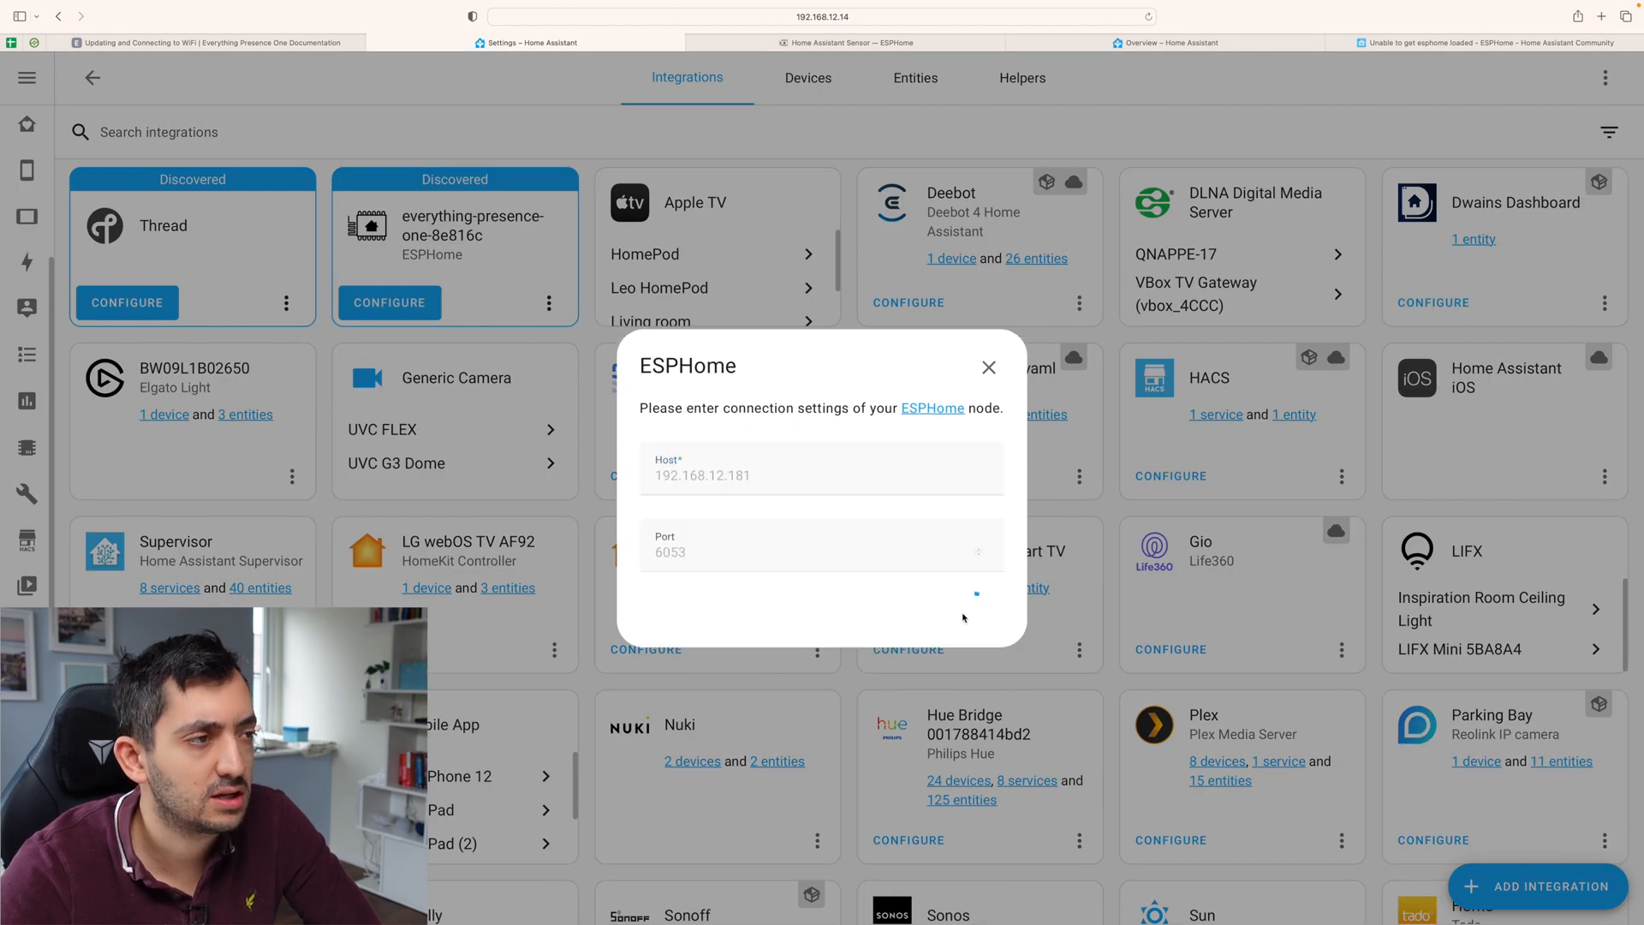
{"action": "left_click", "coordinate": [976, 594]}
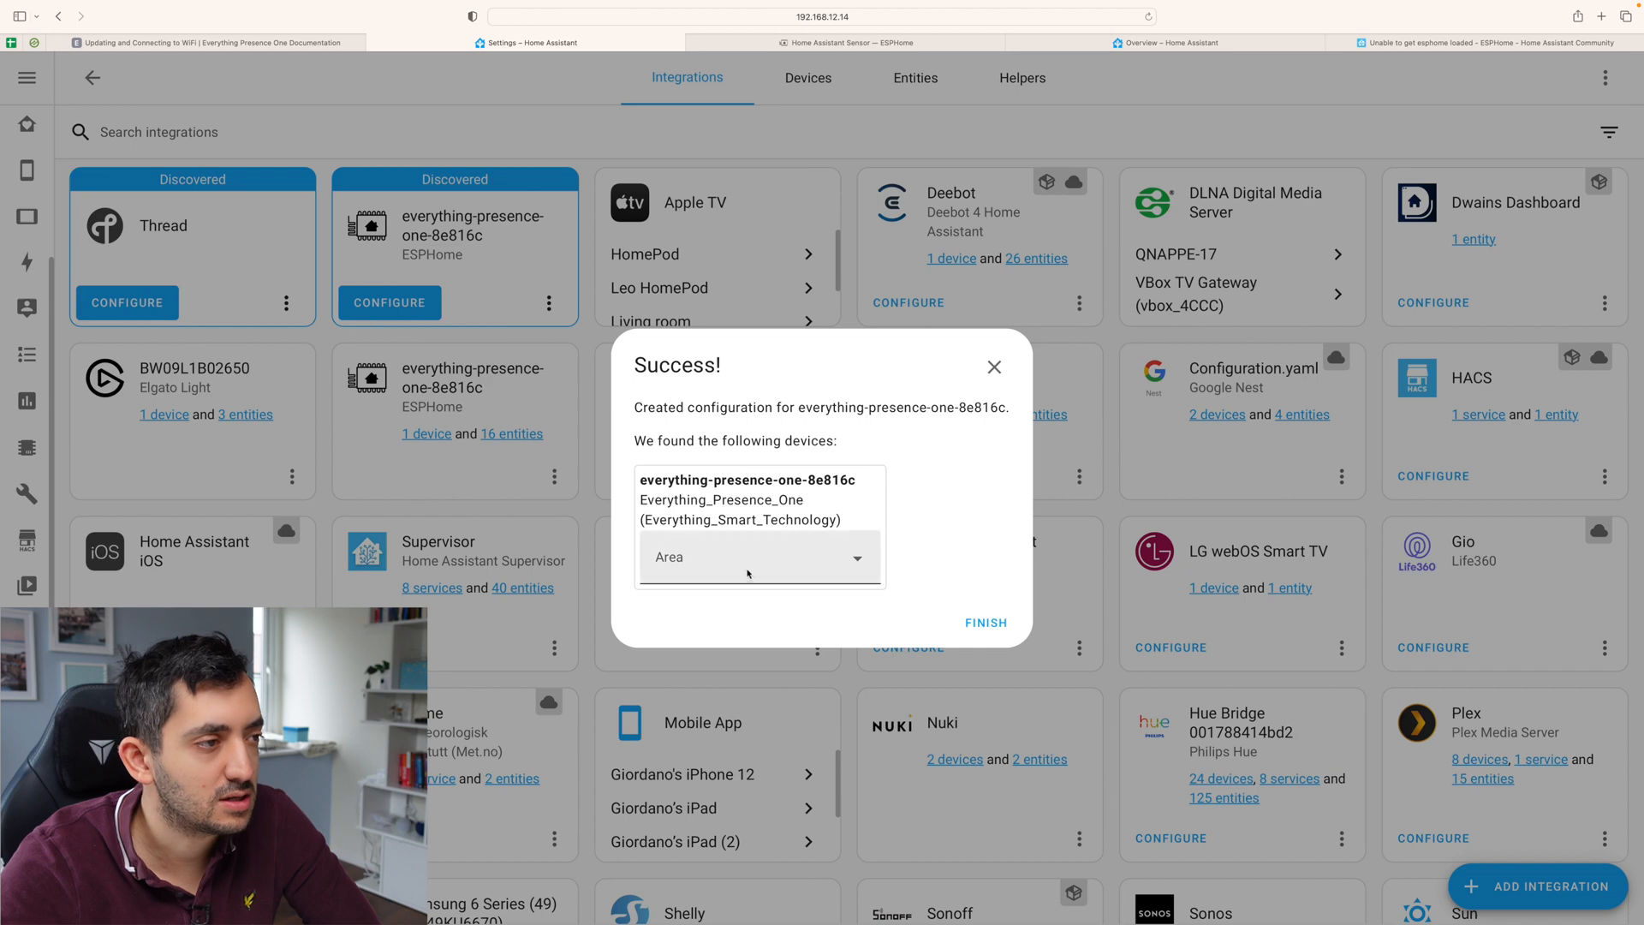
{"action": "left_click", "coordinate": [751, 557]}
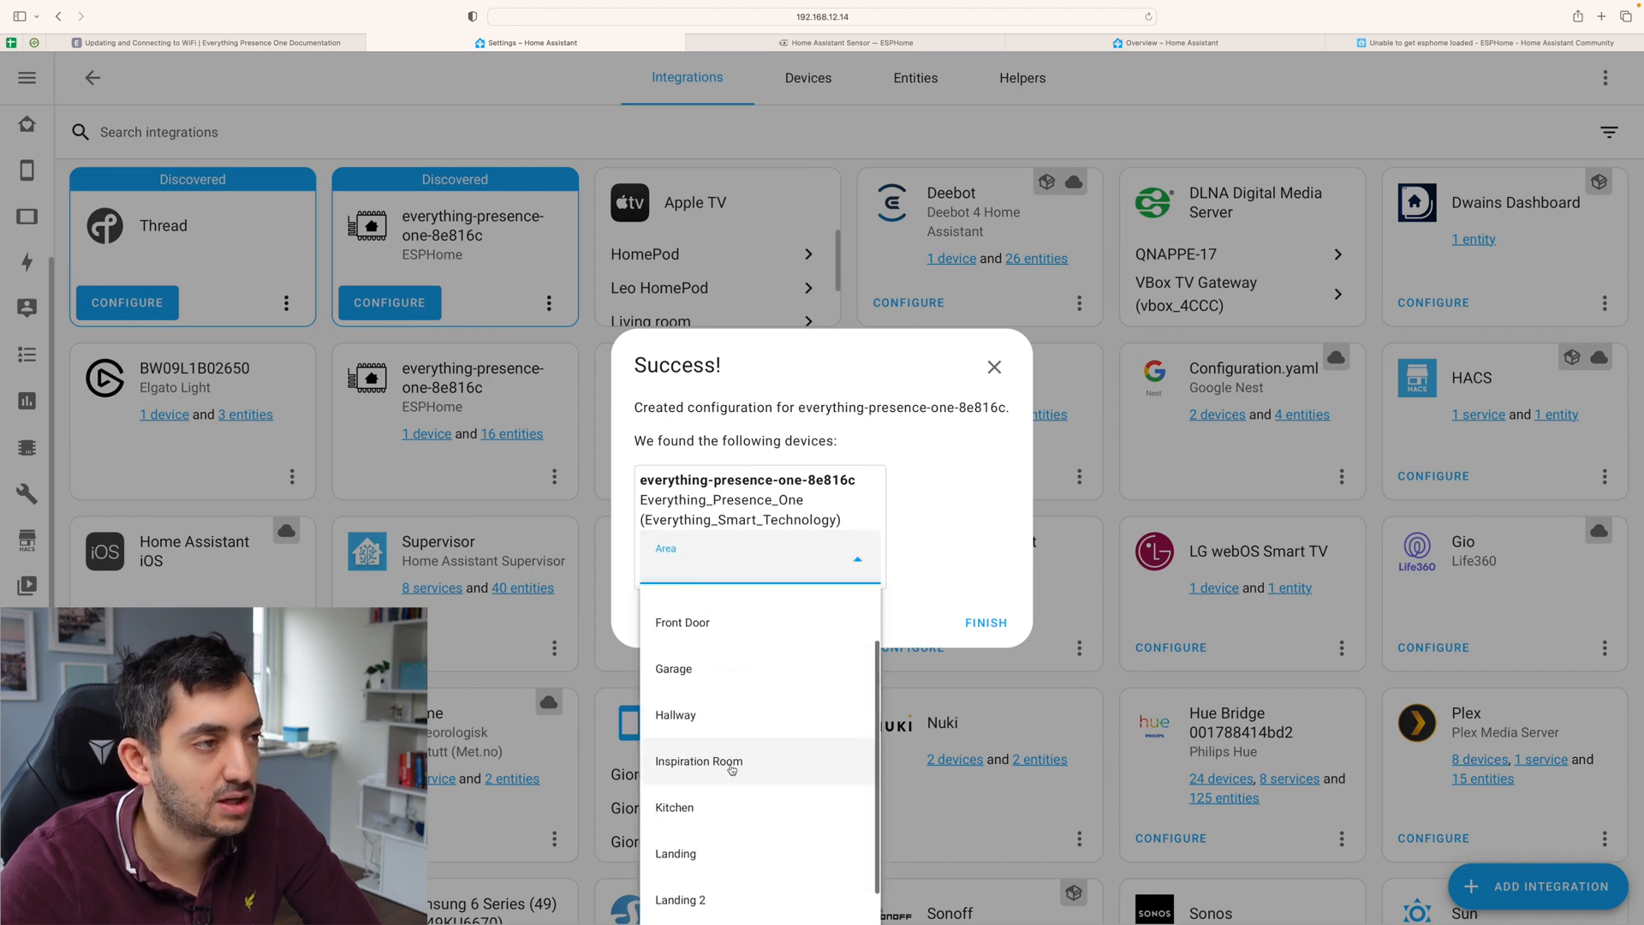
{"action": "left_click", "coordinate": [673, 808]}
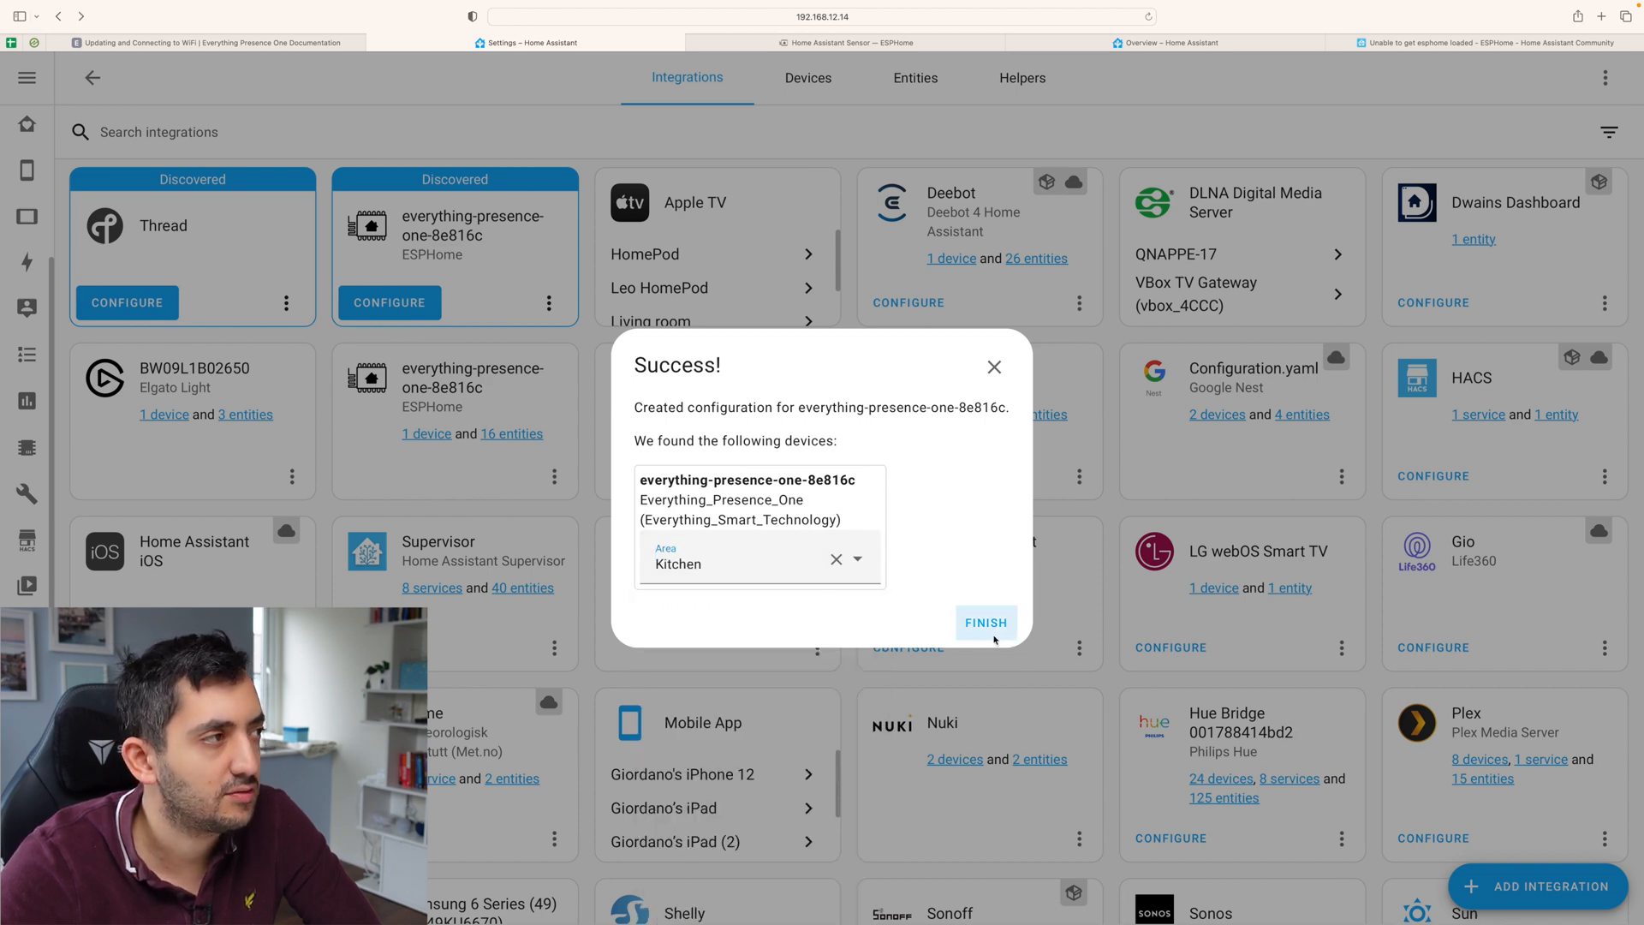
{"action": "left_click", "coordinate": [984, 622]}
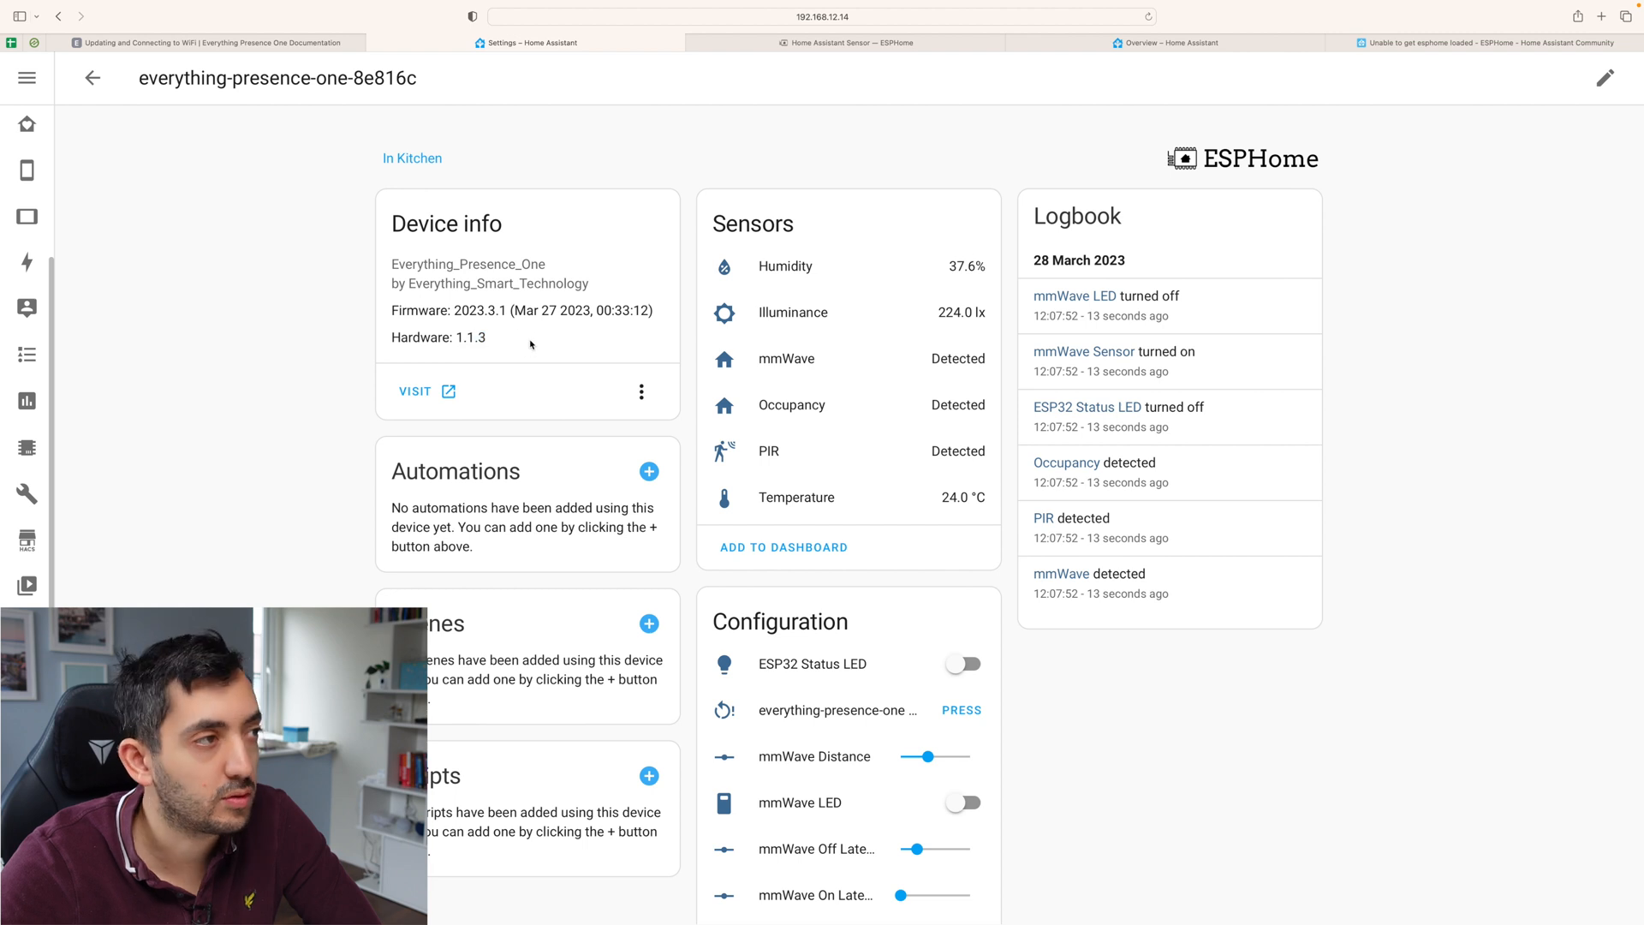
On the EP1 device page, toggle the ESP32 Status LED off and on, leaving it on.
{"action": "double_click", "coordinate": [467, 310]}
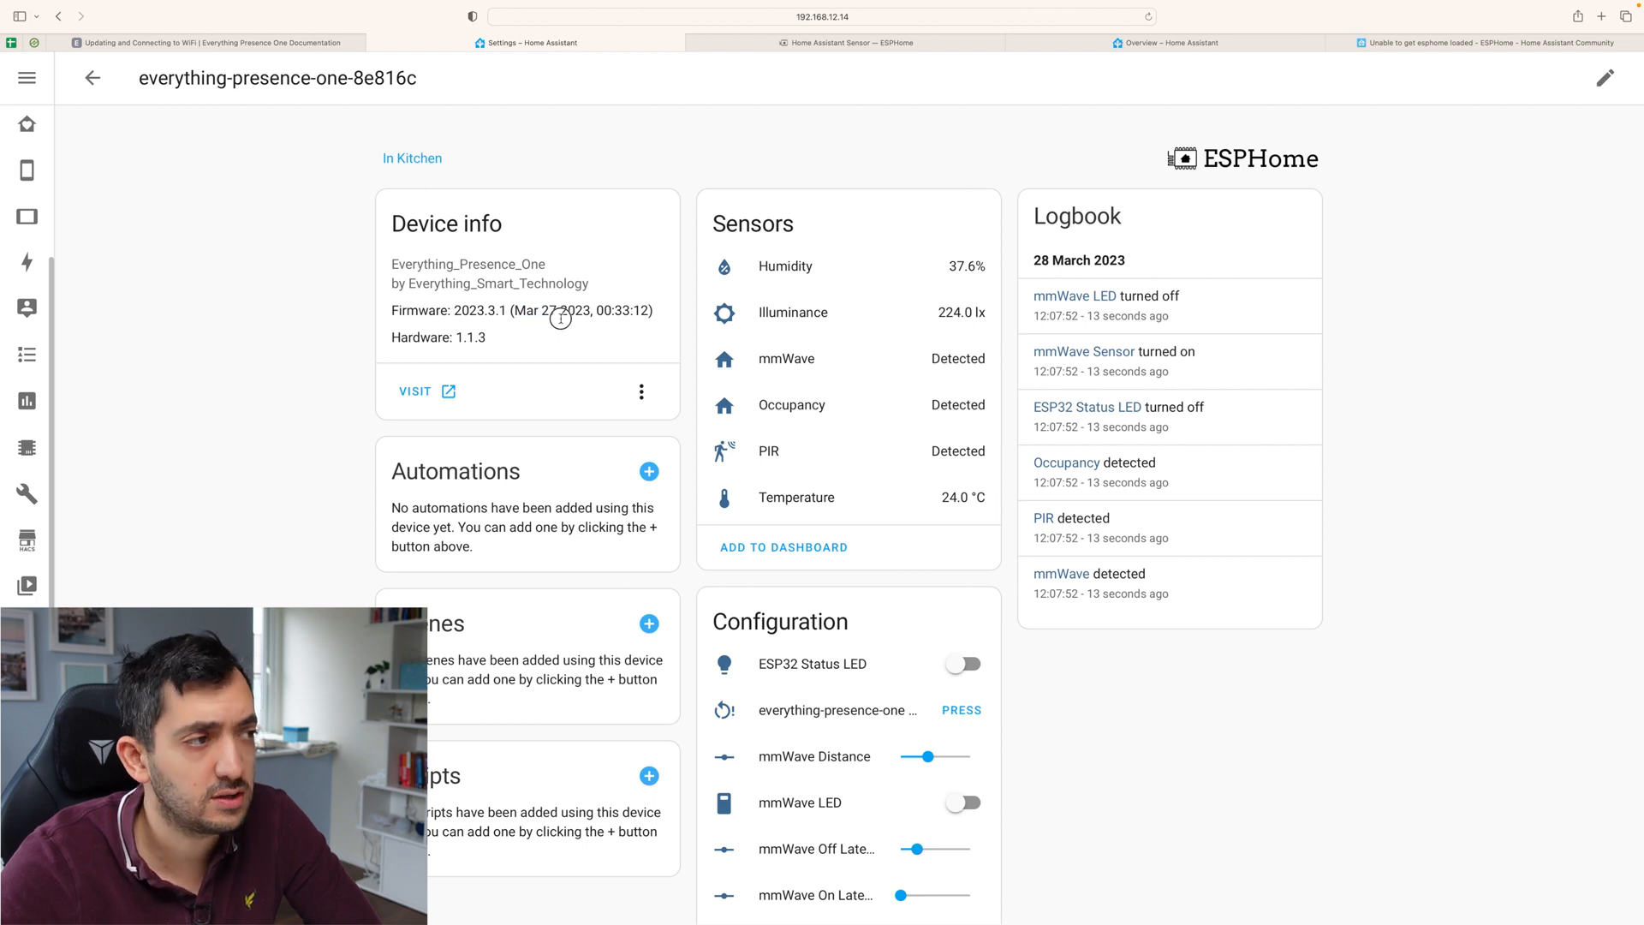
{"action": "scroll", "scroll_direction": "down", "scroll_amount": 3}
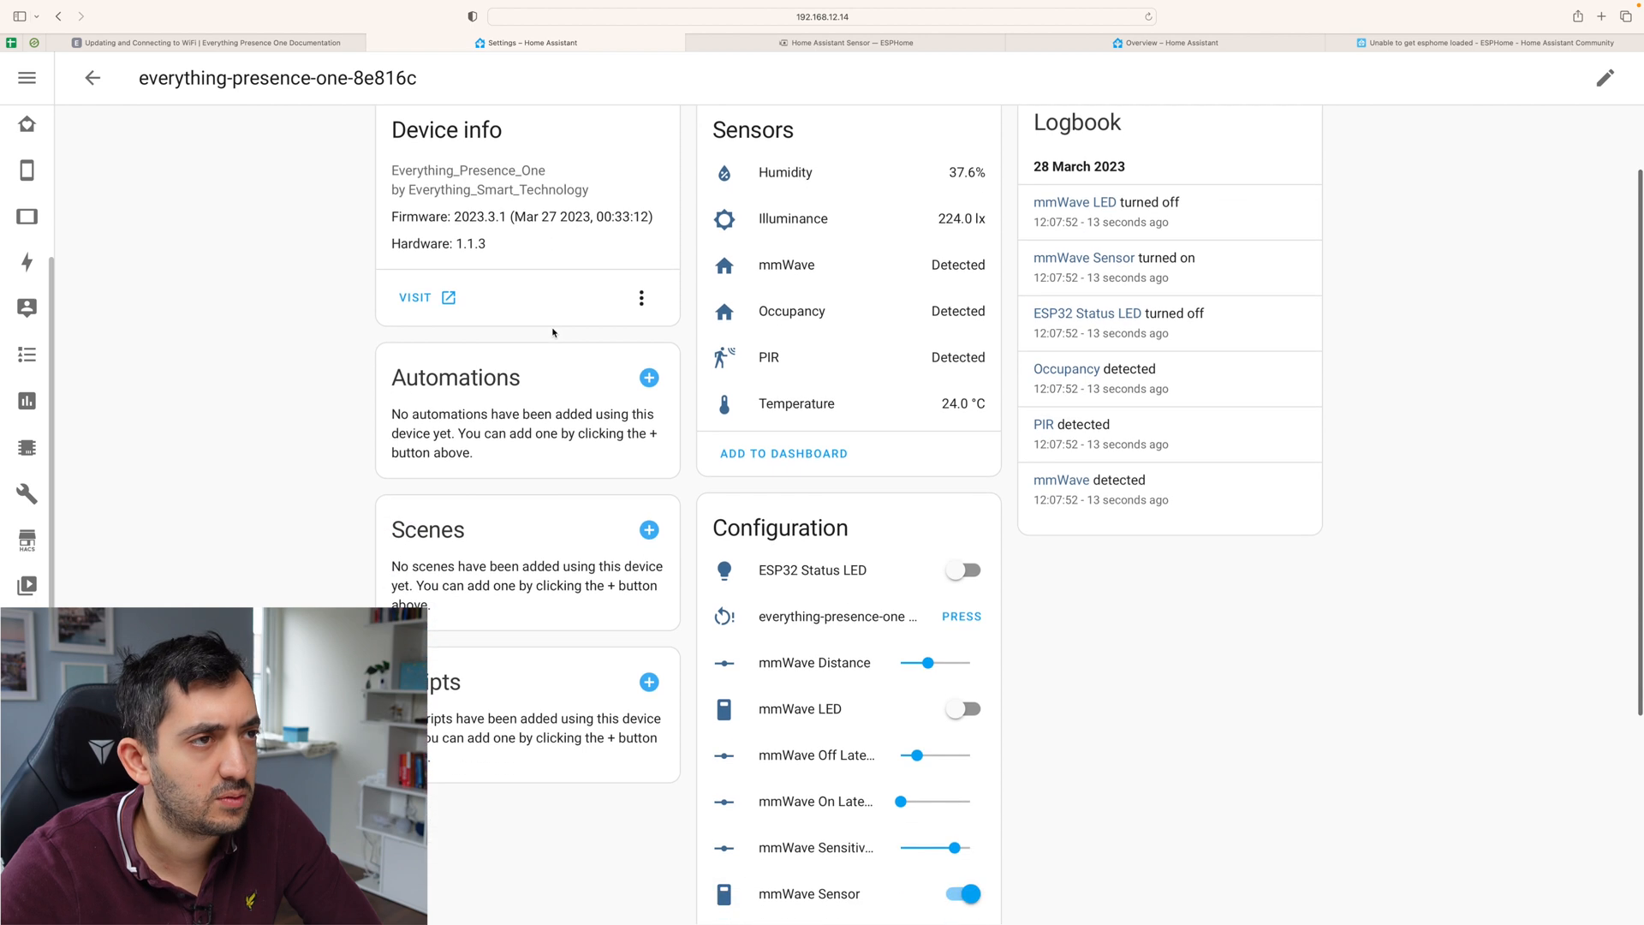
{"action": "scroll", "scroll_direction": "up", "scroll_amount": 3}
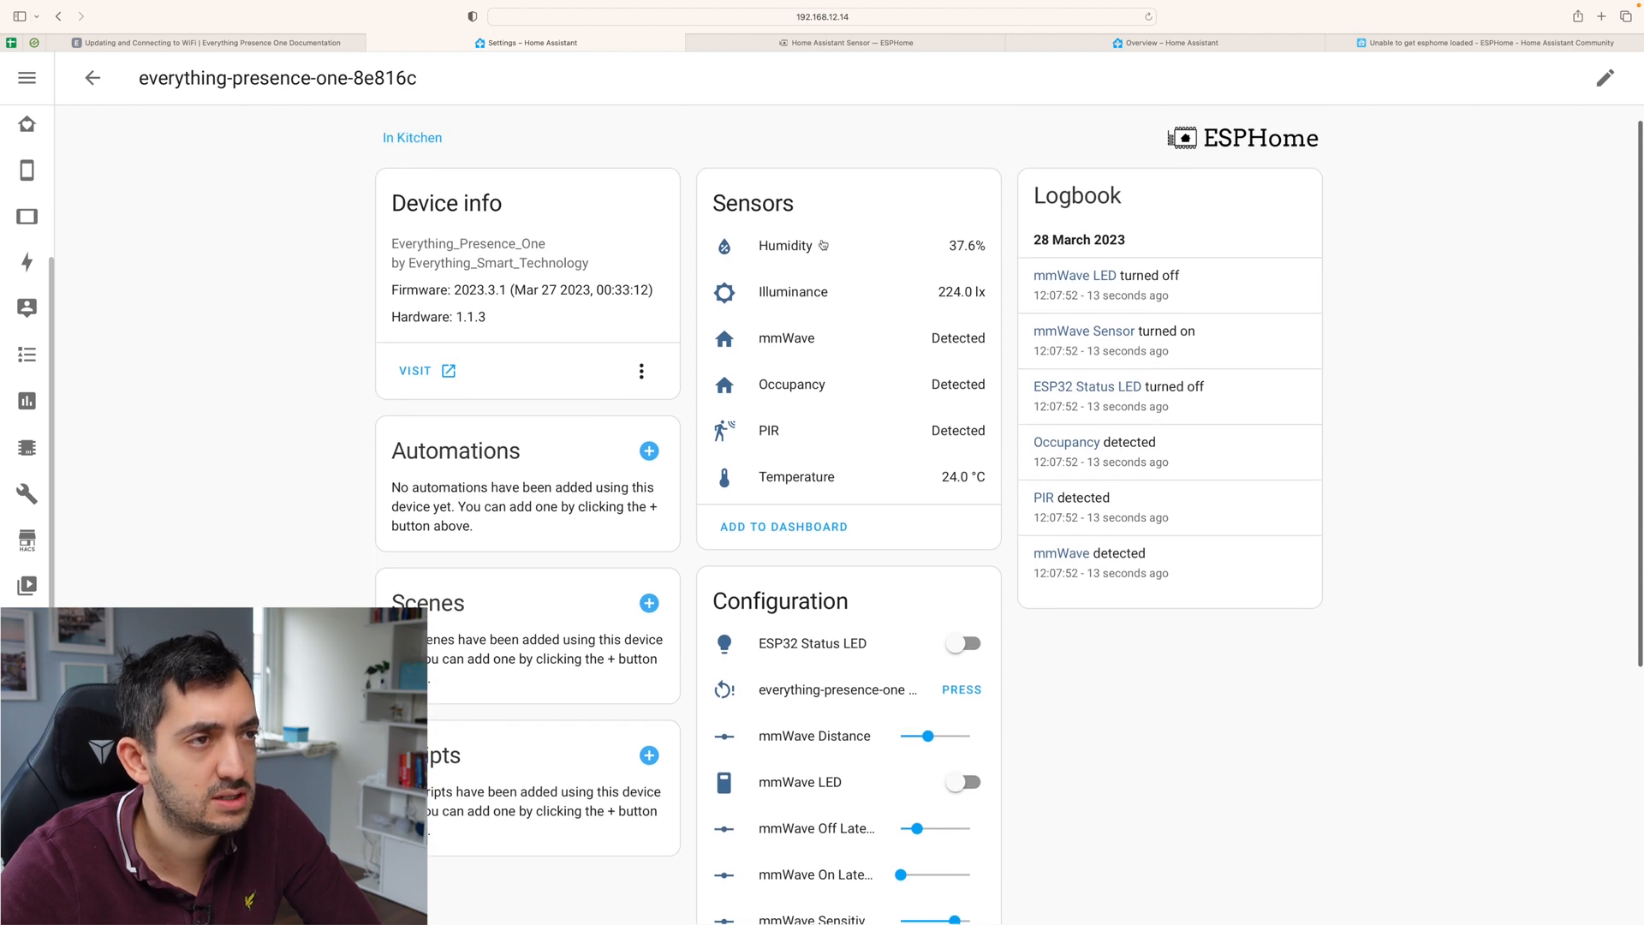
{"action": "mouse_move", "coordinate": [892, 302]}
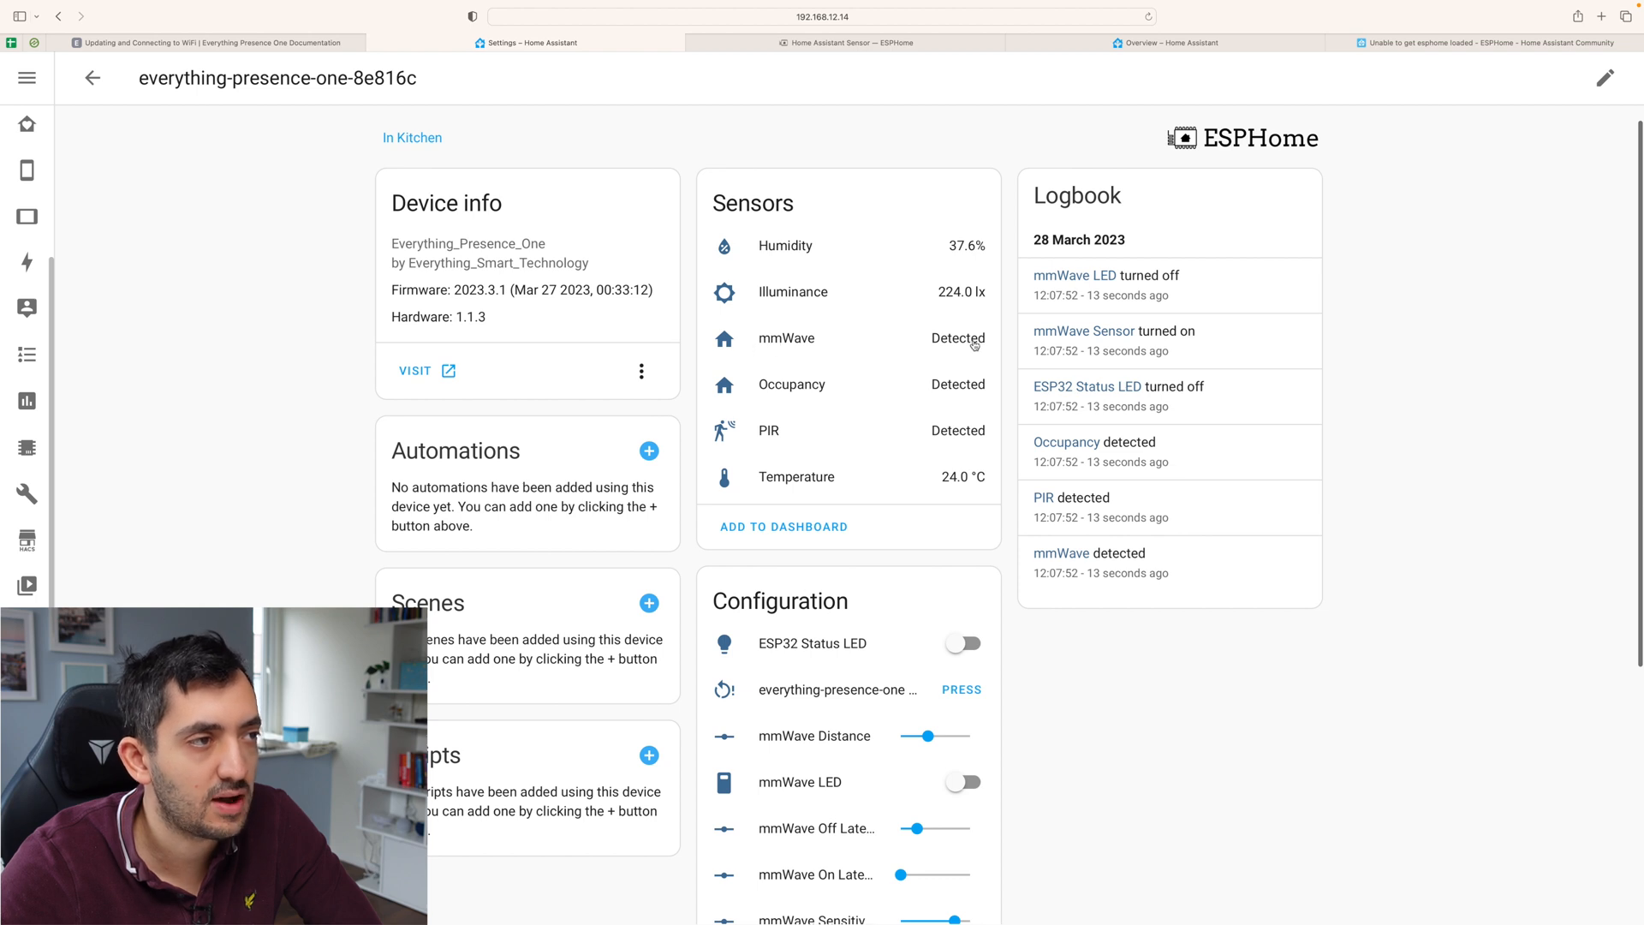
{"action": "mouse_move", "coordinate": [898, 398]}
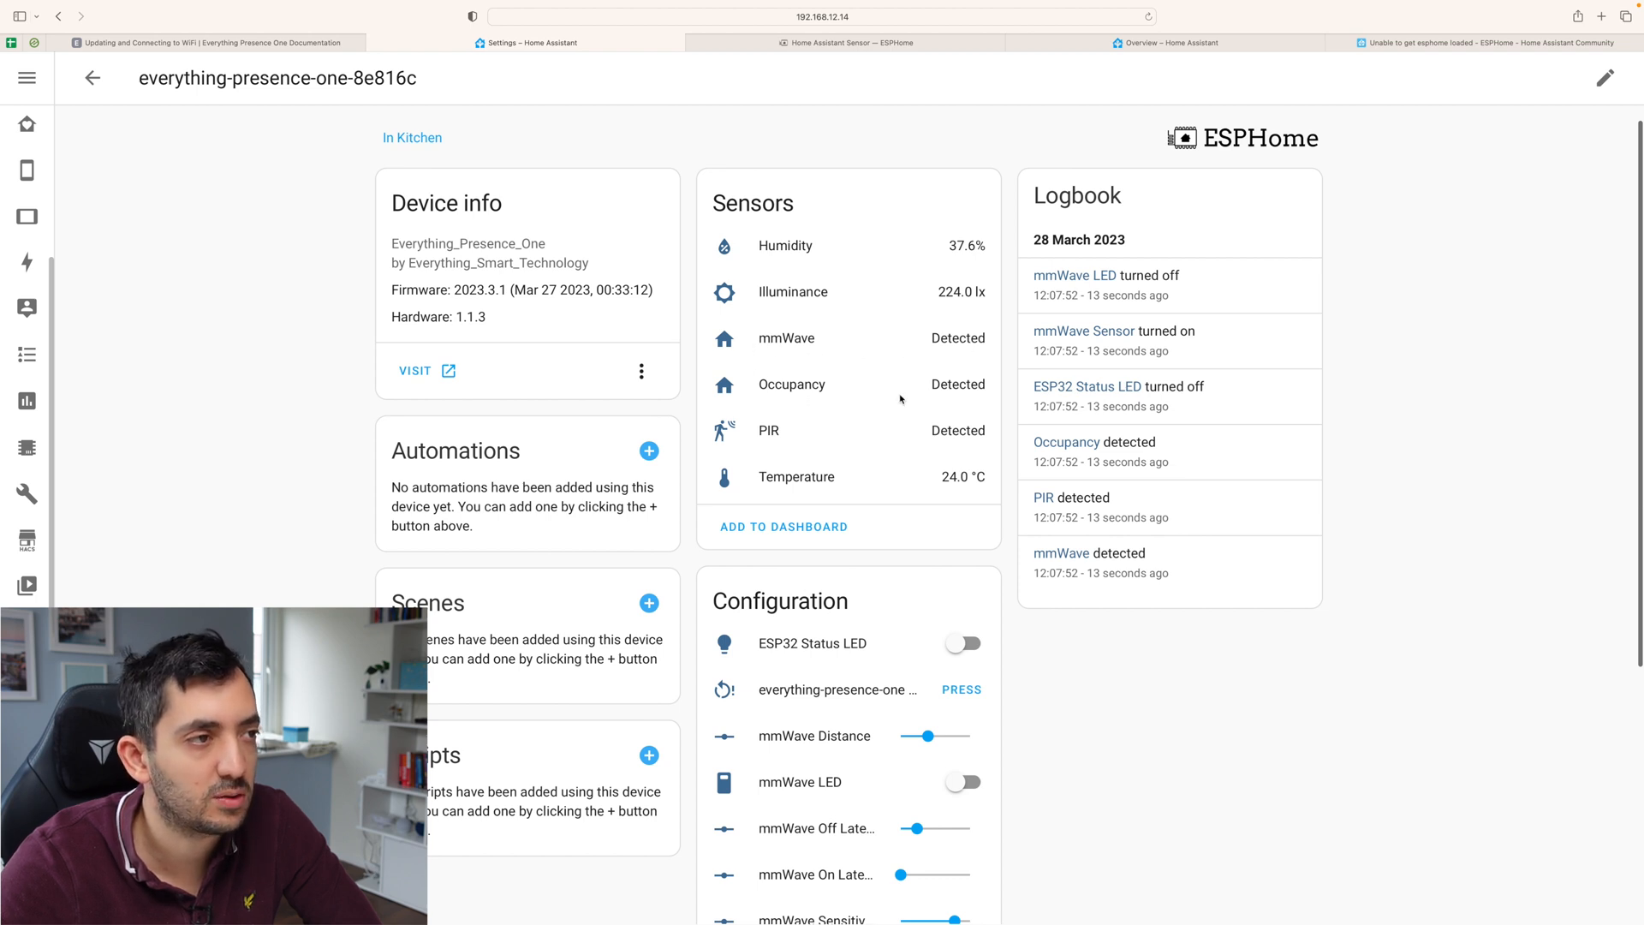
{"action": "mouse_move", "coordinate": [771, 444]}
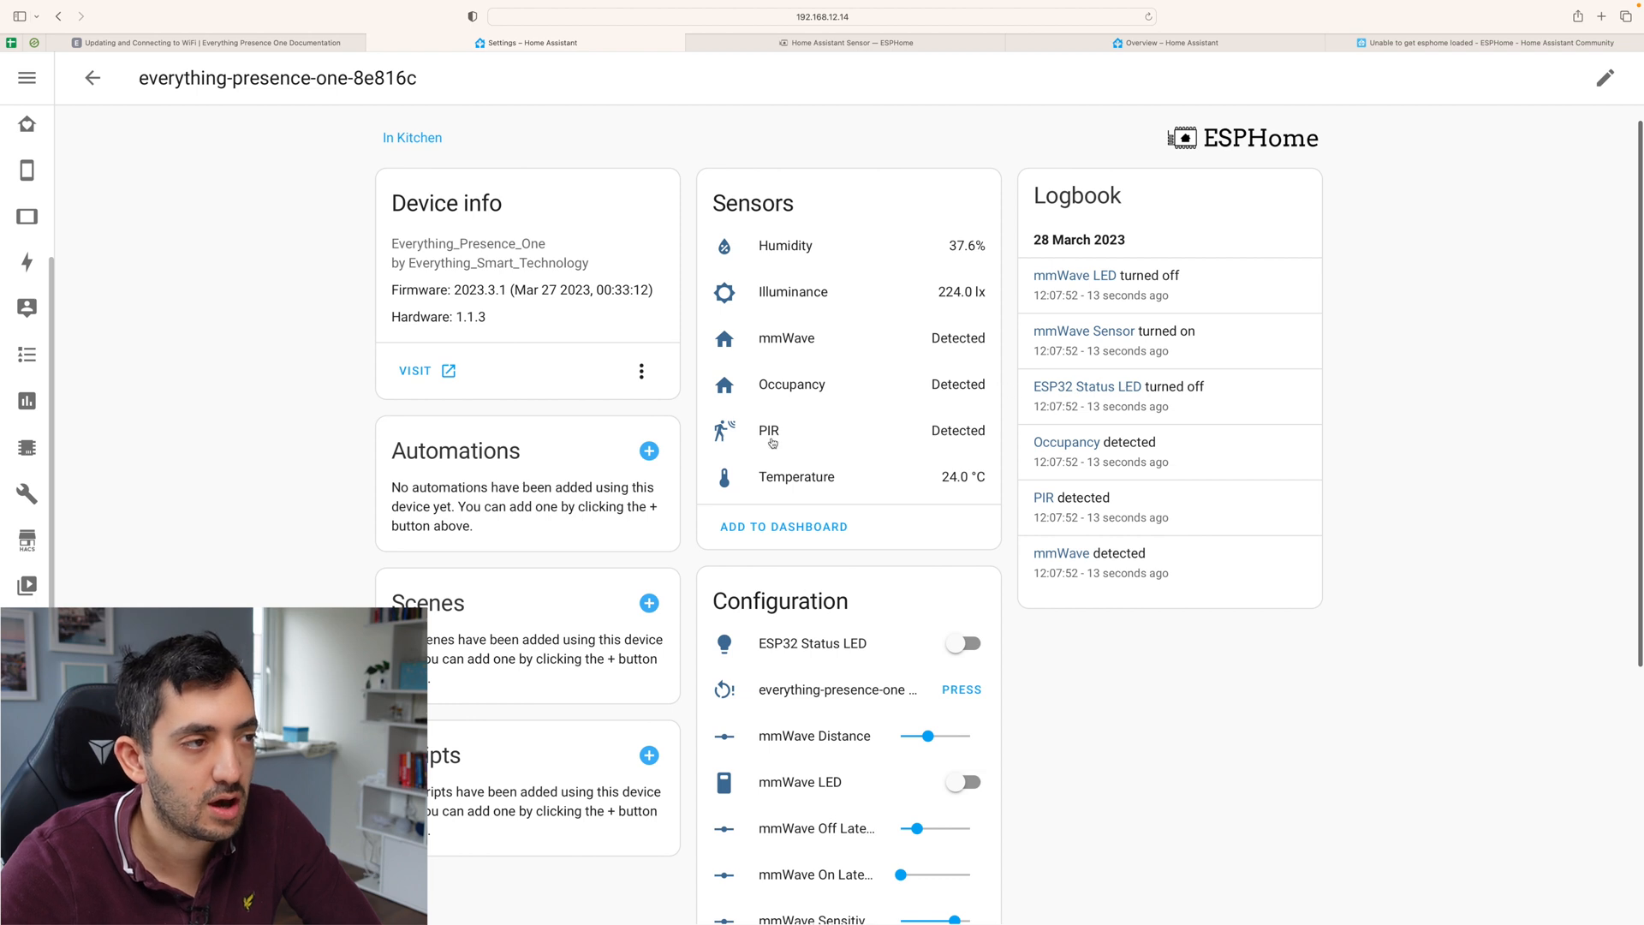
{"action": "mouse_move", "coordinate": [995, 308]}
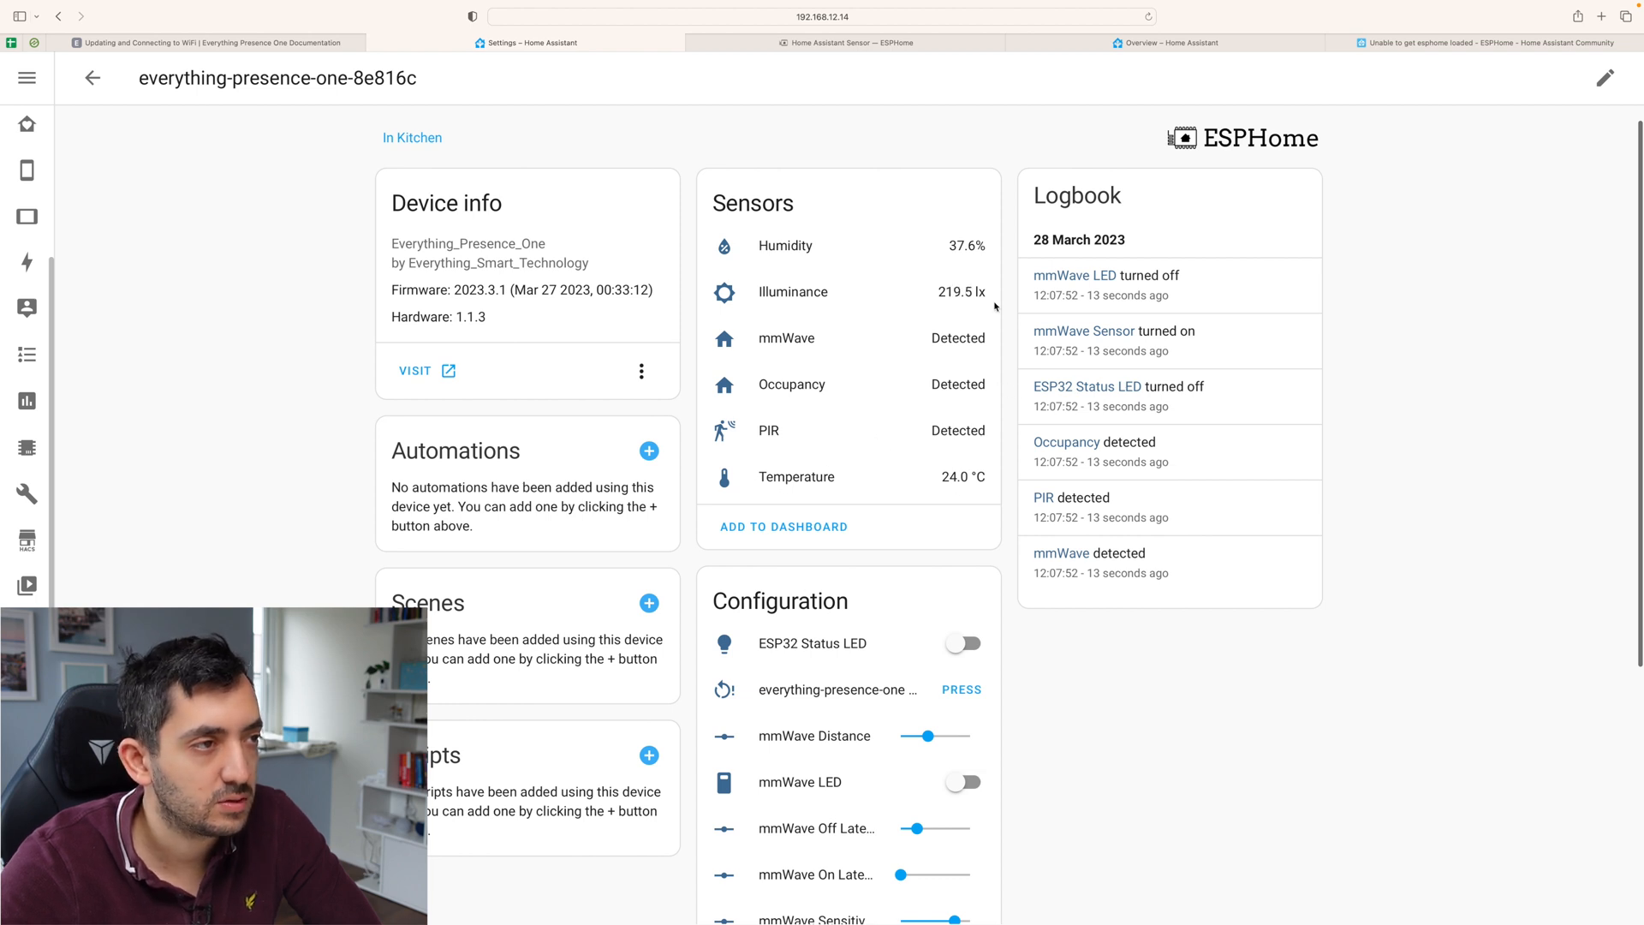
{"action": "scroll", "scroll_direction": "down", "scroll_amount": 3}
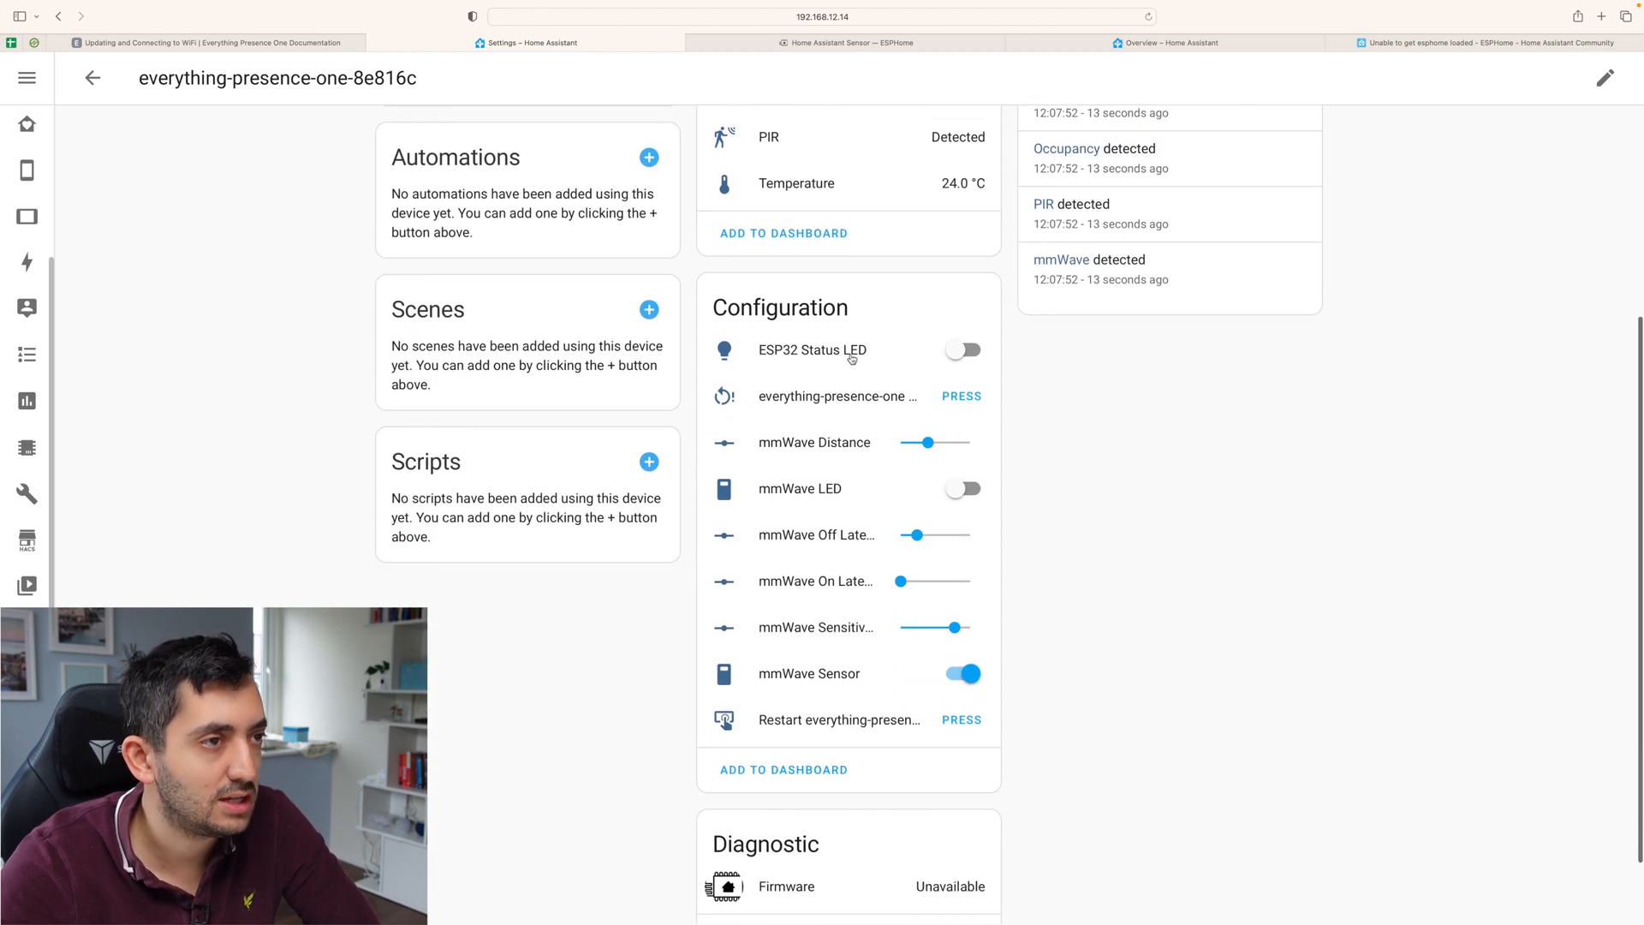
{"action": "left_click", "coordinate": [961, 349]}
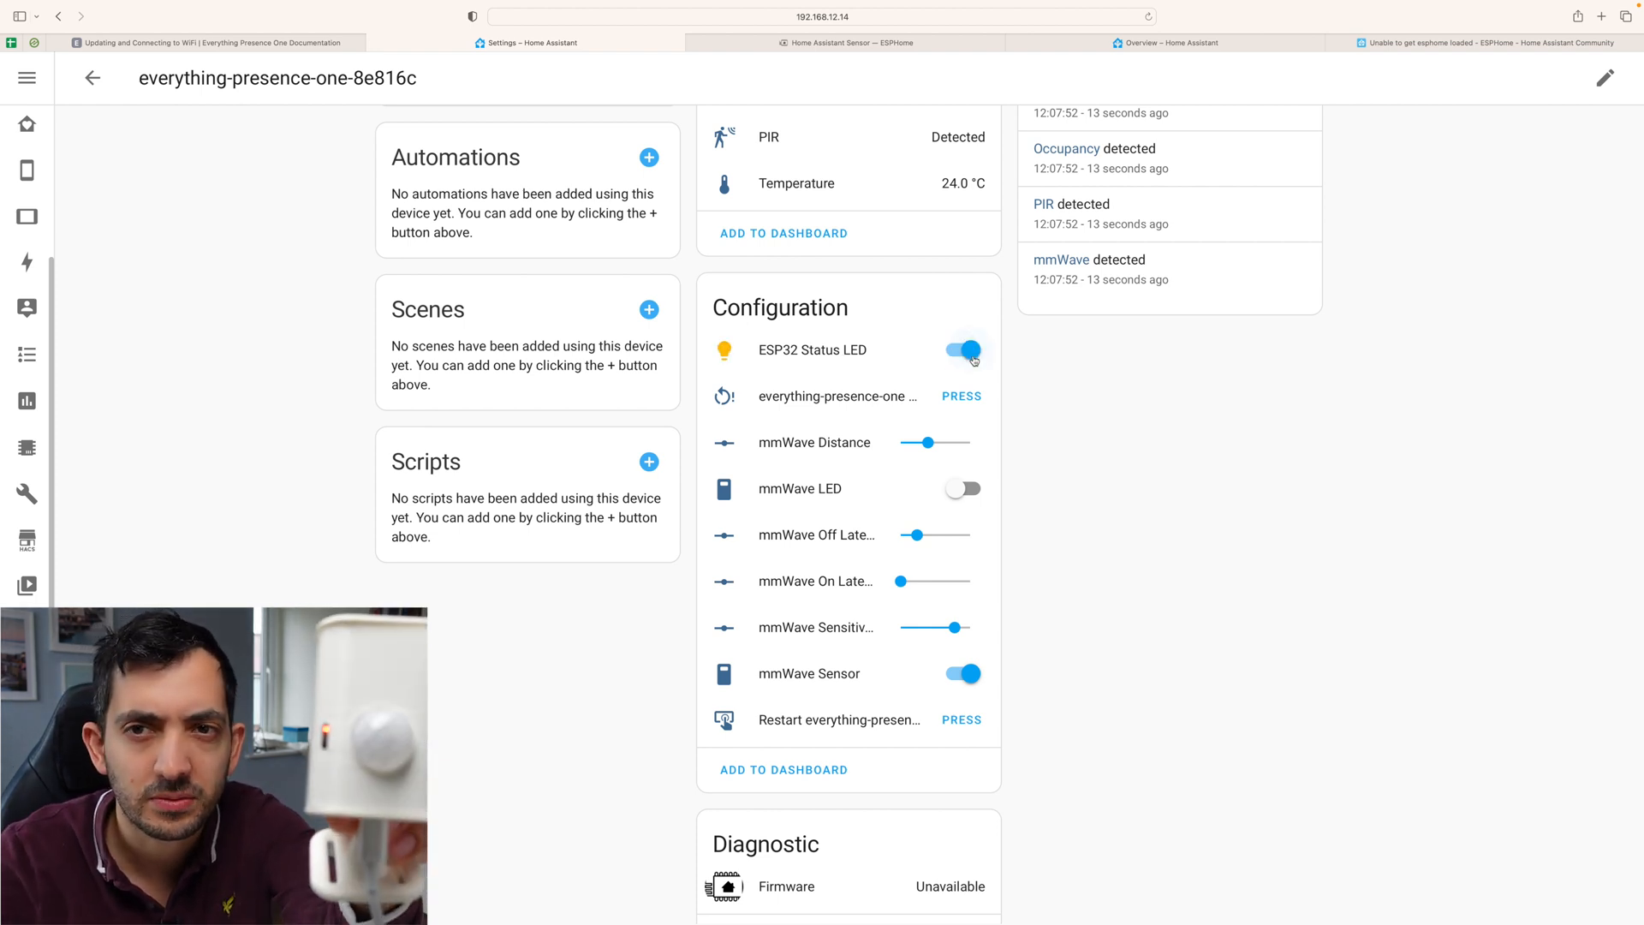
{"action": "left_click", "coordinate": [962, 349]}
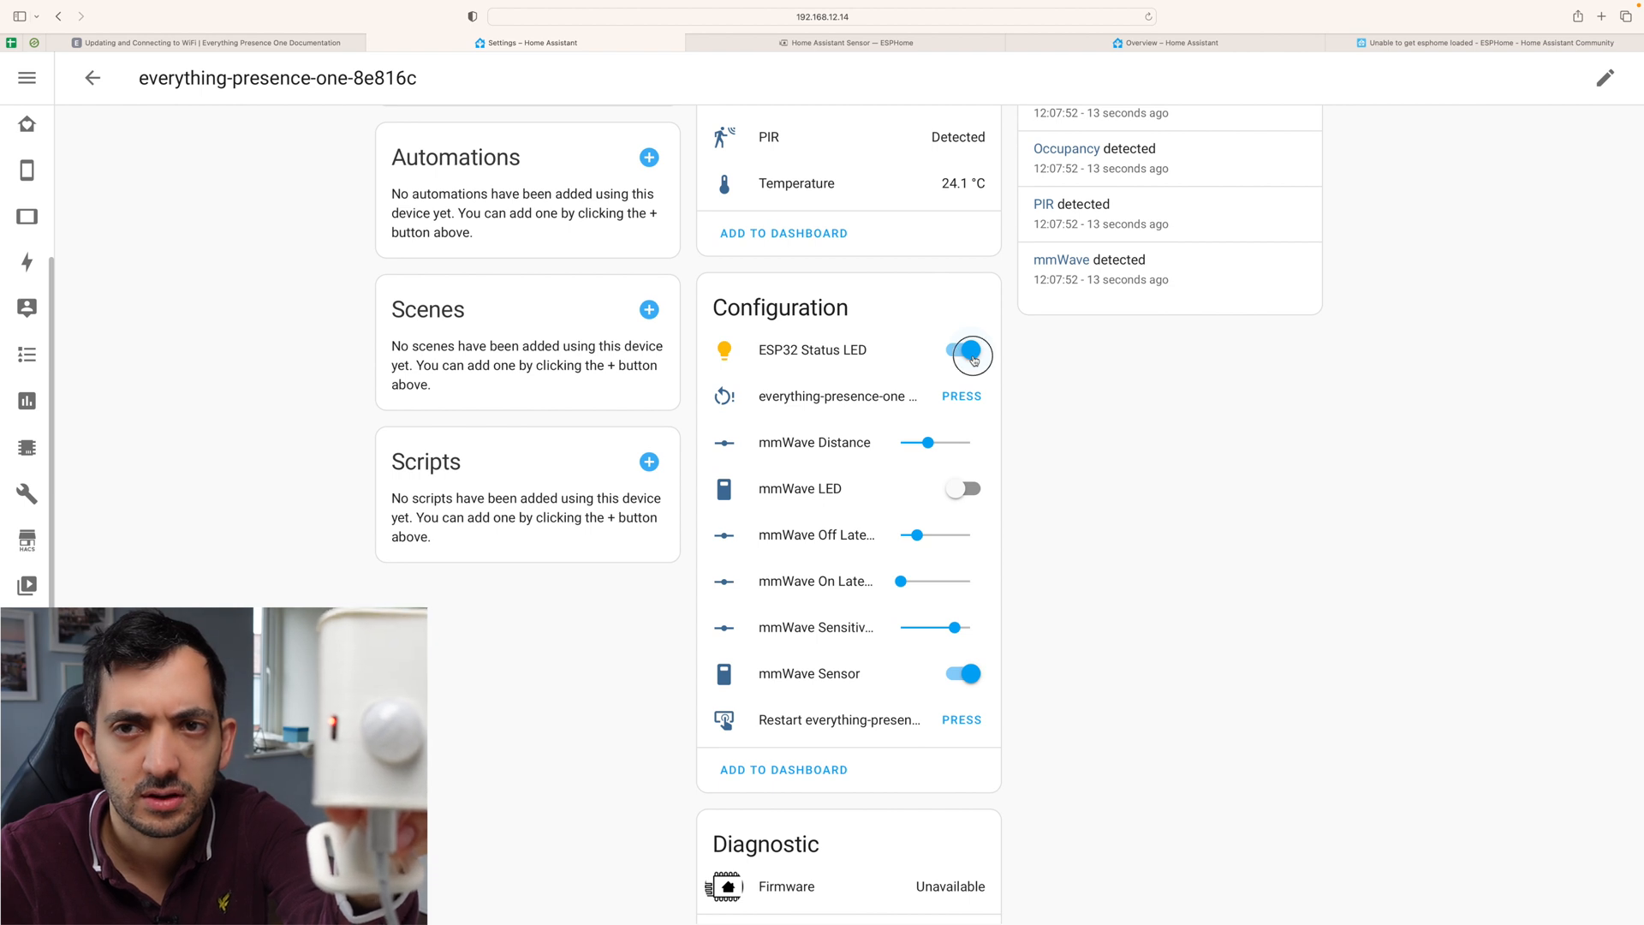
{"action": "left_click", "coordinate": [962, 349]}
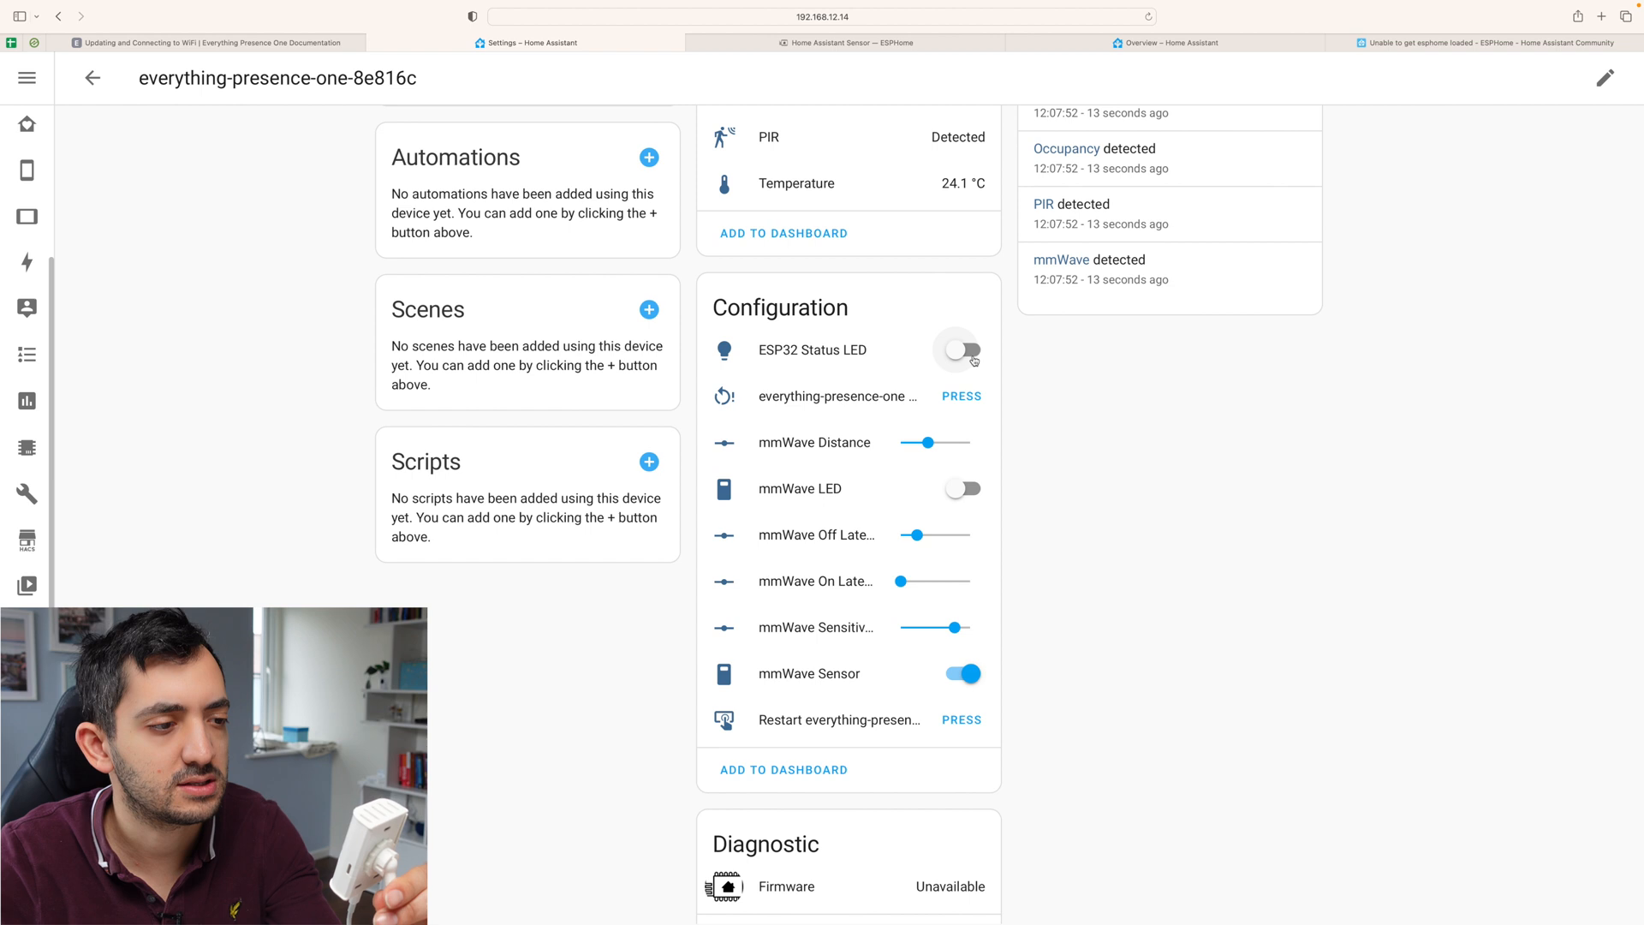
{"action": "left_click", "coordinate": [957, 349]}
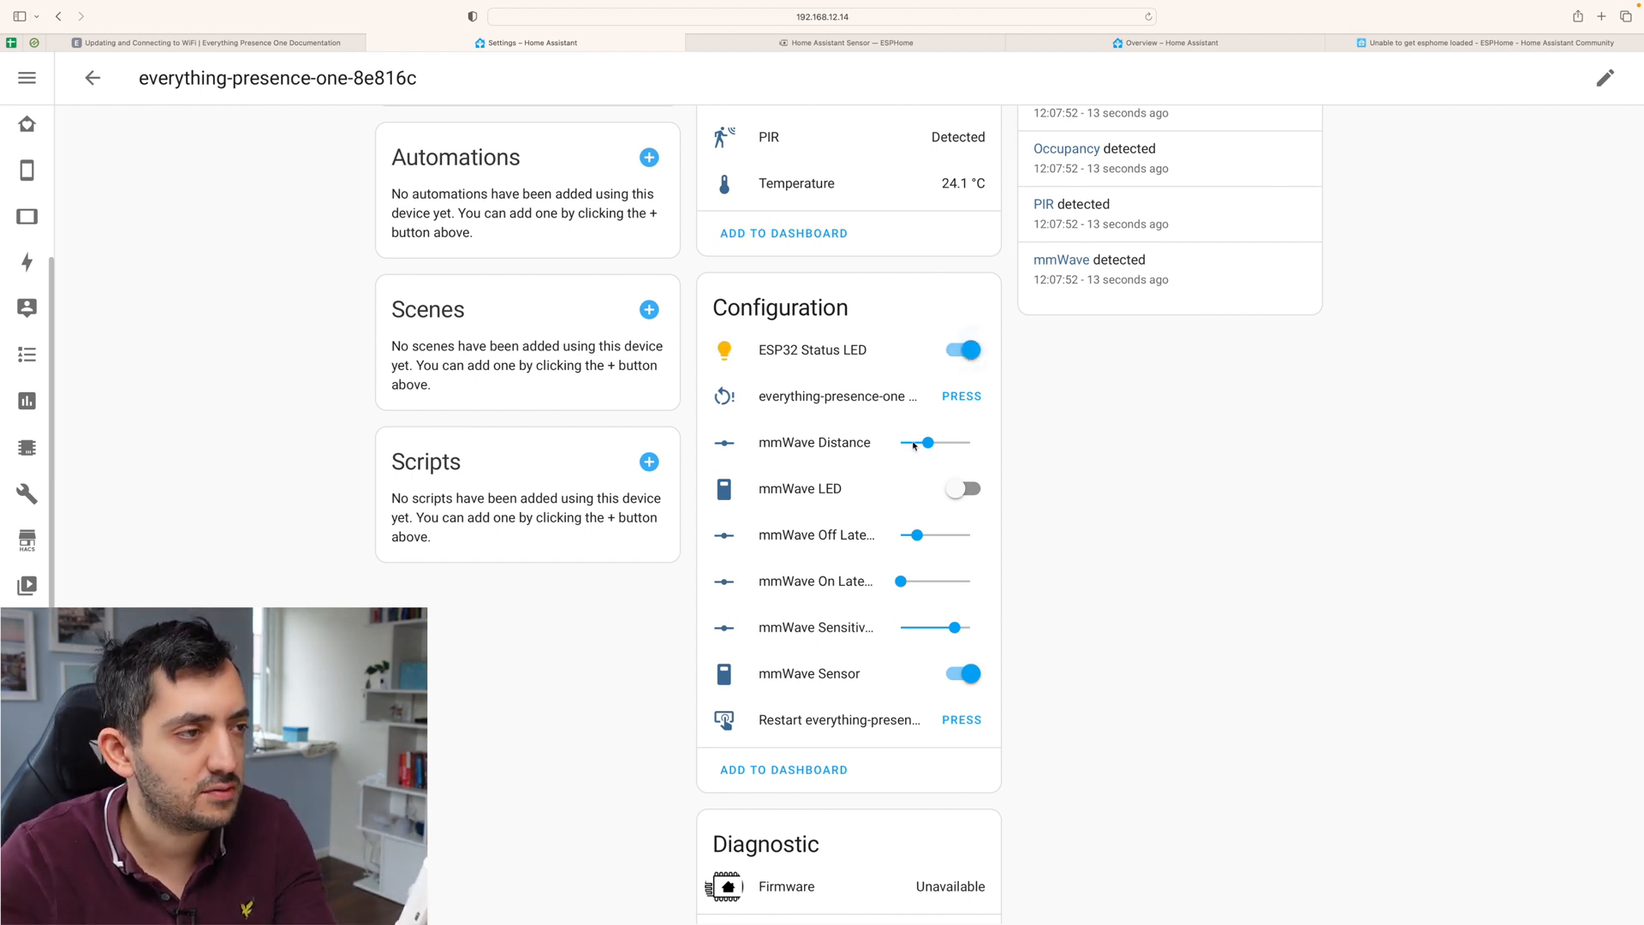
Toggle the mmWave LED on then off, and switch the mmWave Sensor off.
{"action": "left_click", "coordinate": [957, 489]}
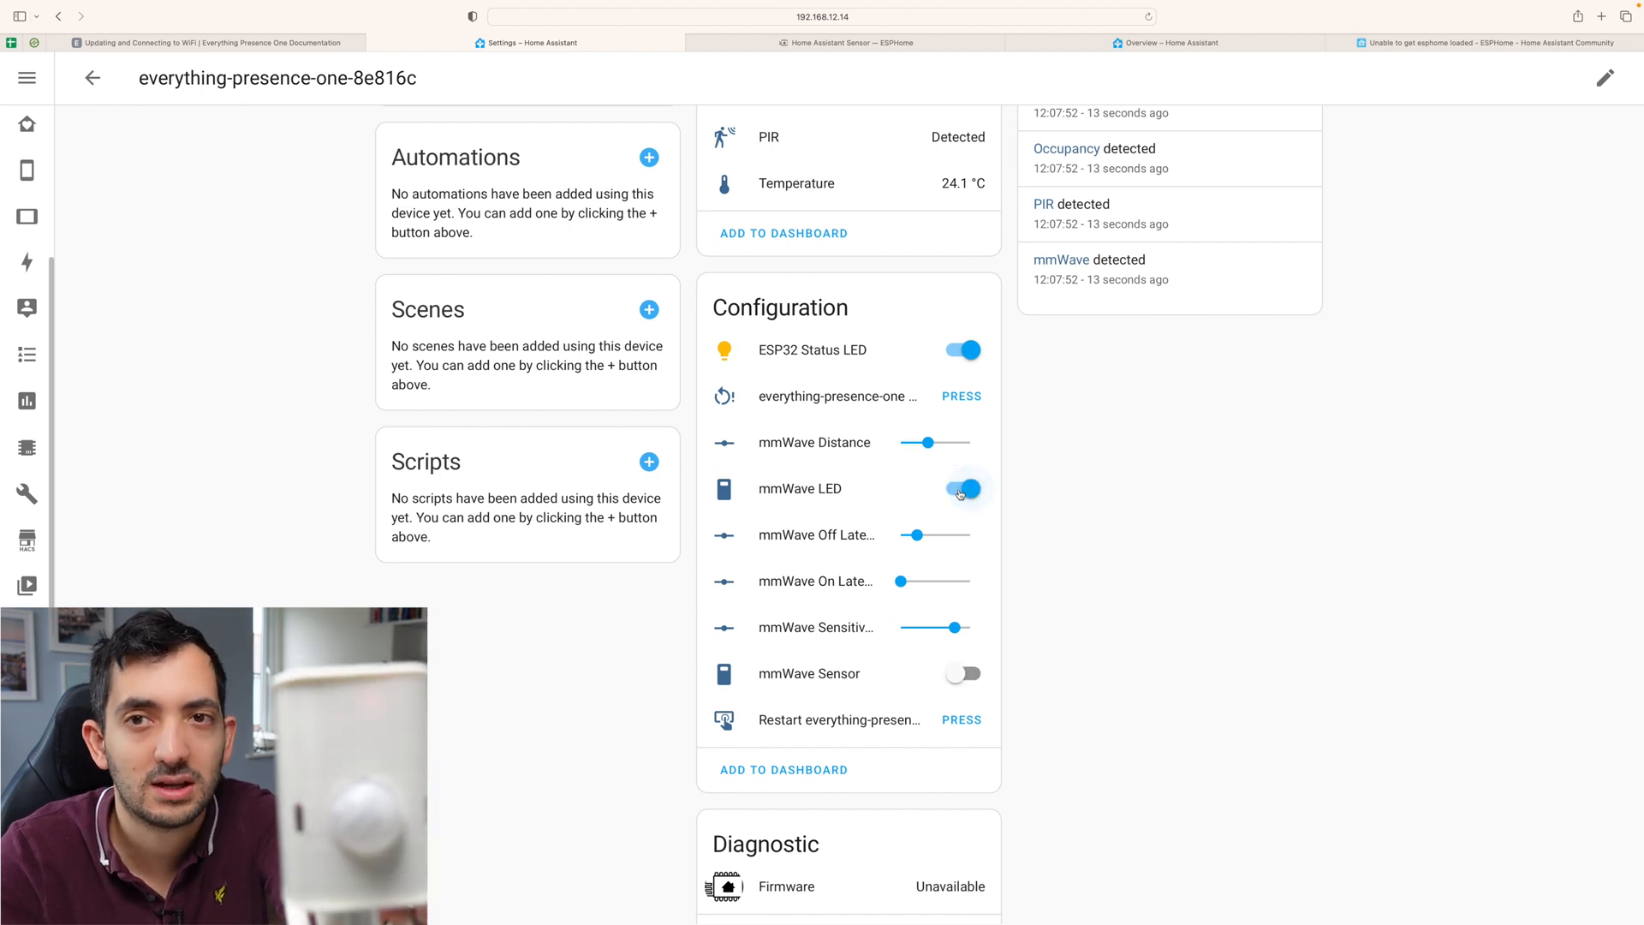
{"action": "left_click", "coordinate": [962, 489]}
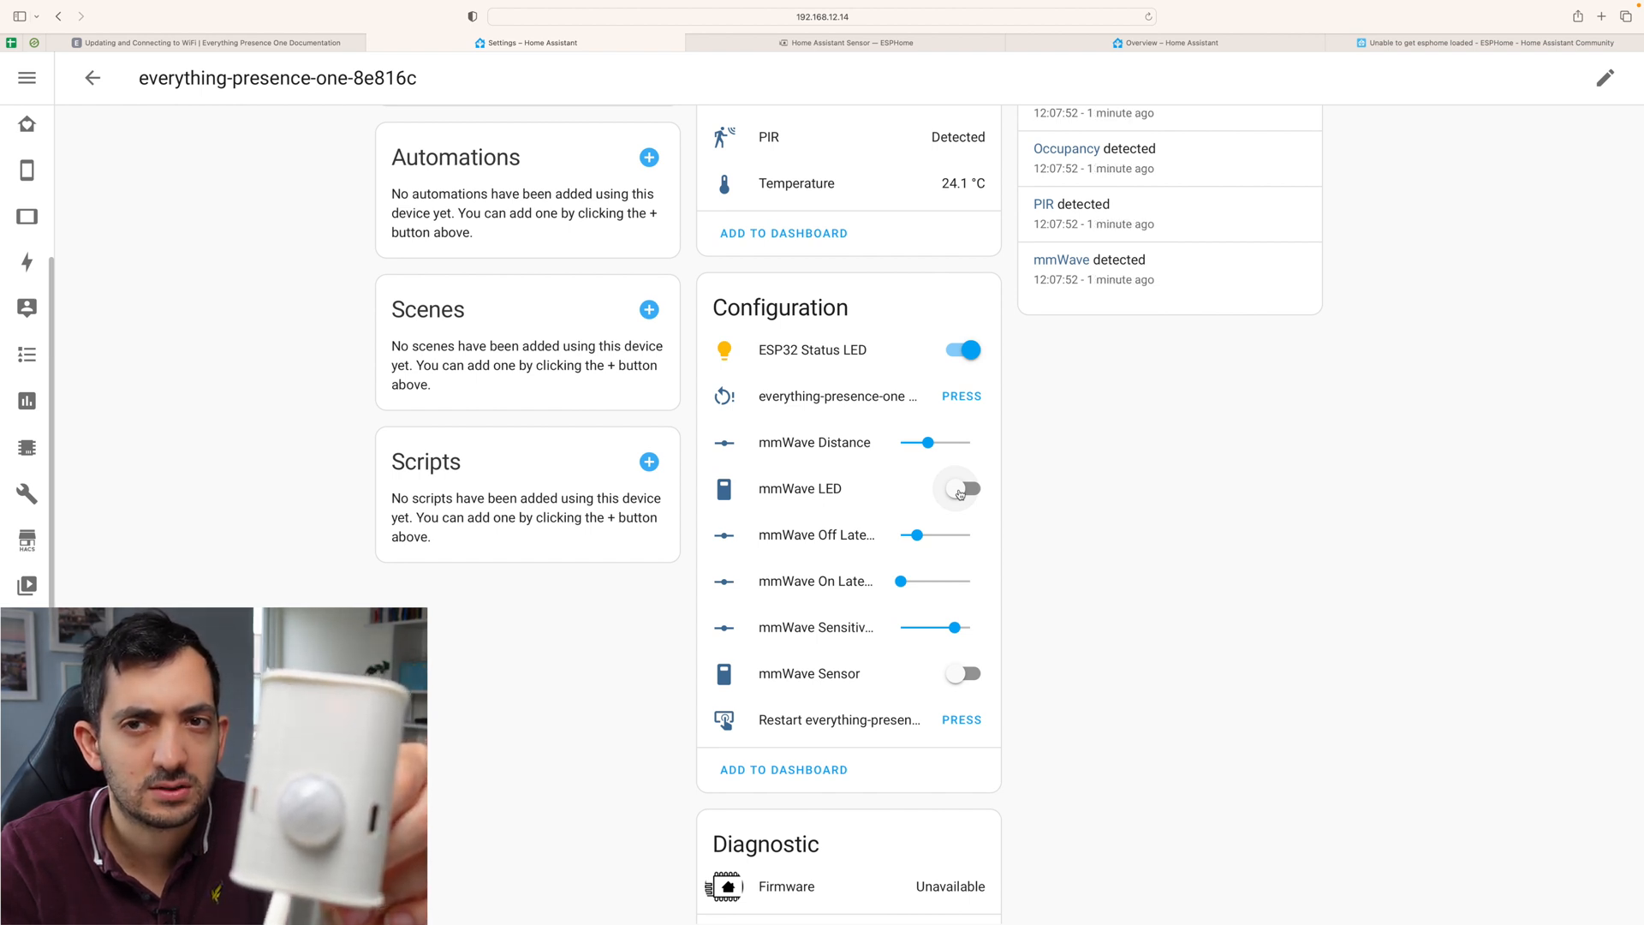
{"action": "left_click", "coordinate": [962, 673]}
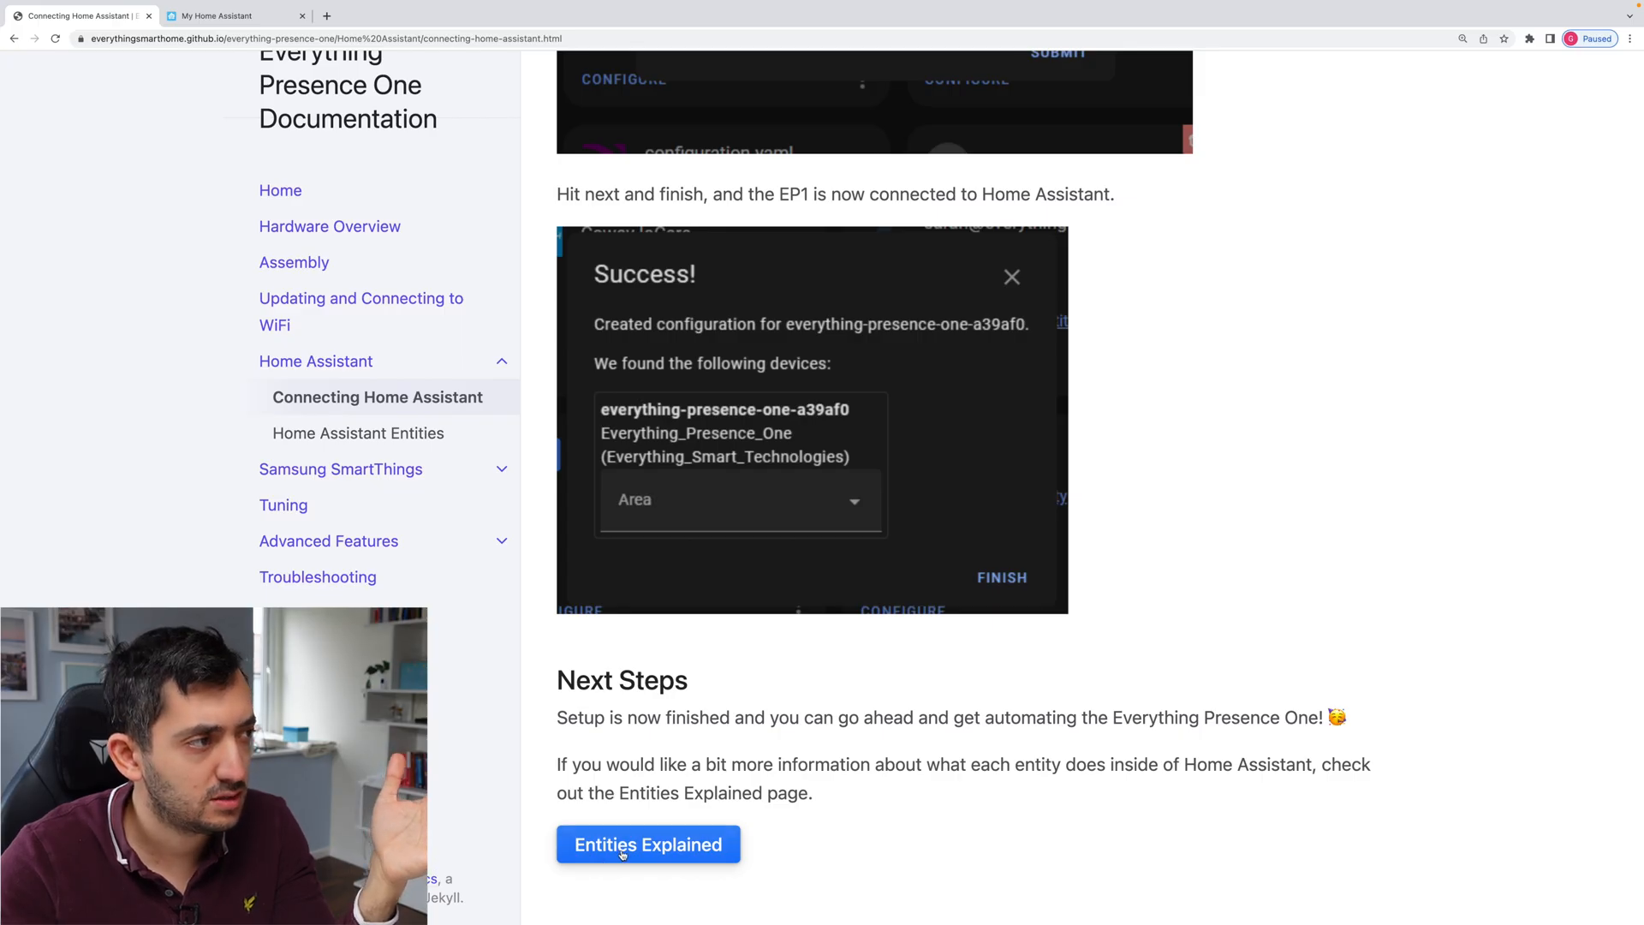
Read the Home Assistant Entities page down through the temperature section and mmWave blind time explanation.
{"action": "left_click", "coordinate": [648, 844]}
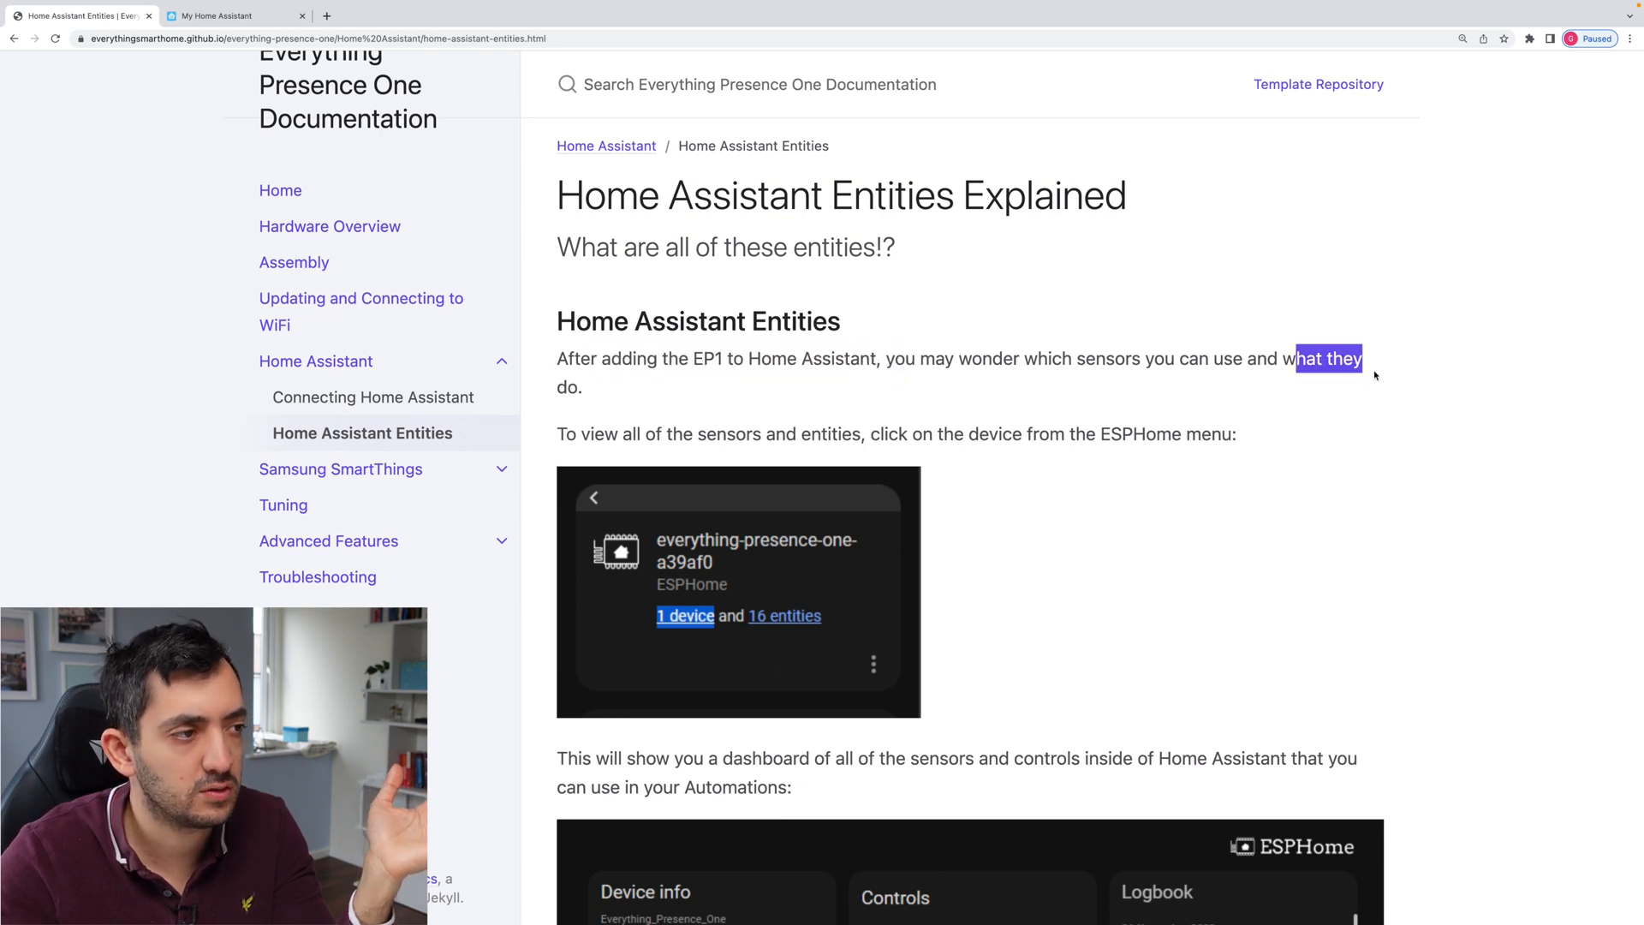
{"action": "scroll", "scroll_direction": "down", "scroll_amount": 3}
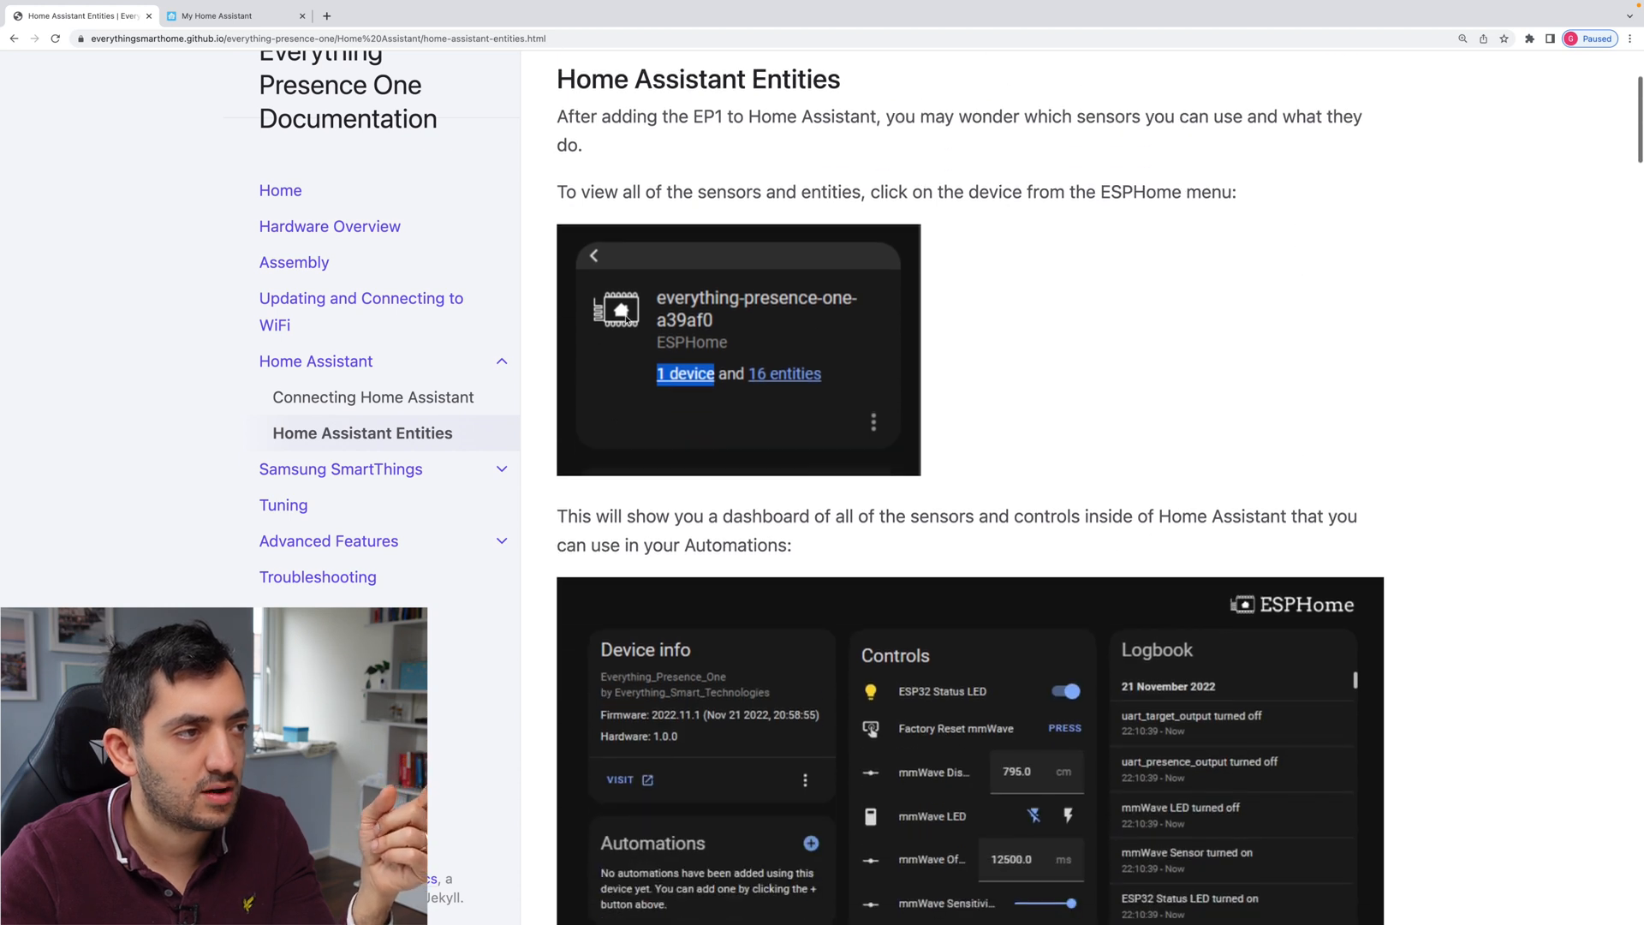
{"action": "scroll", "scroll_direction": "down", "scroll_amount": 3}
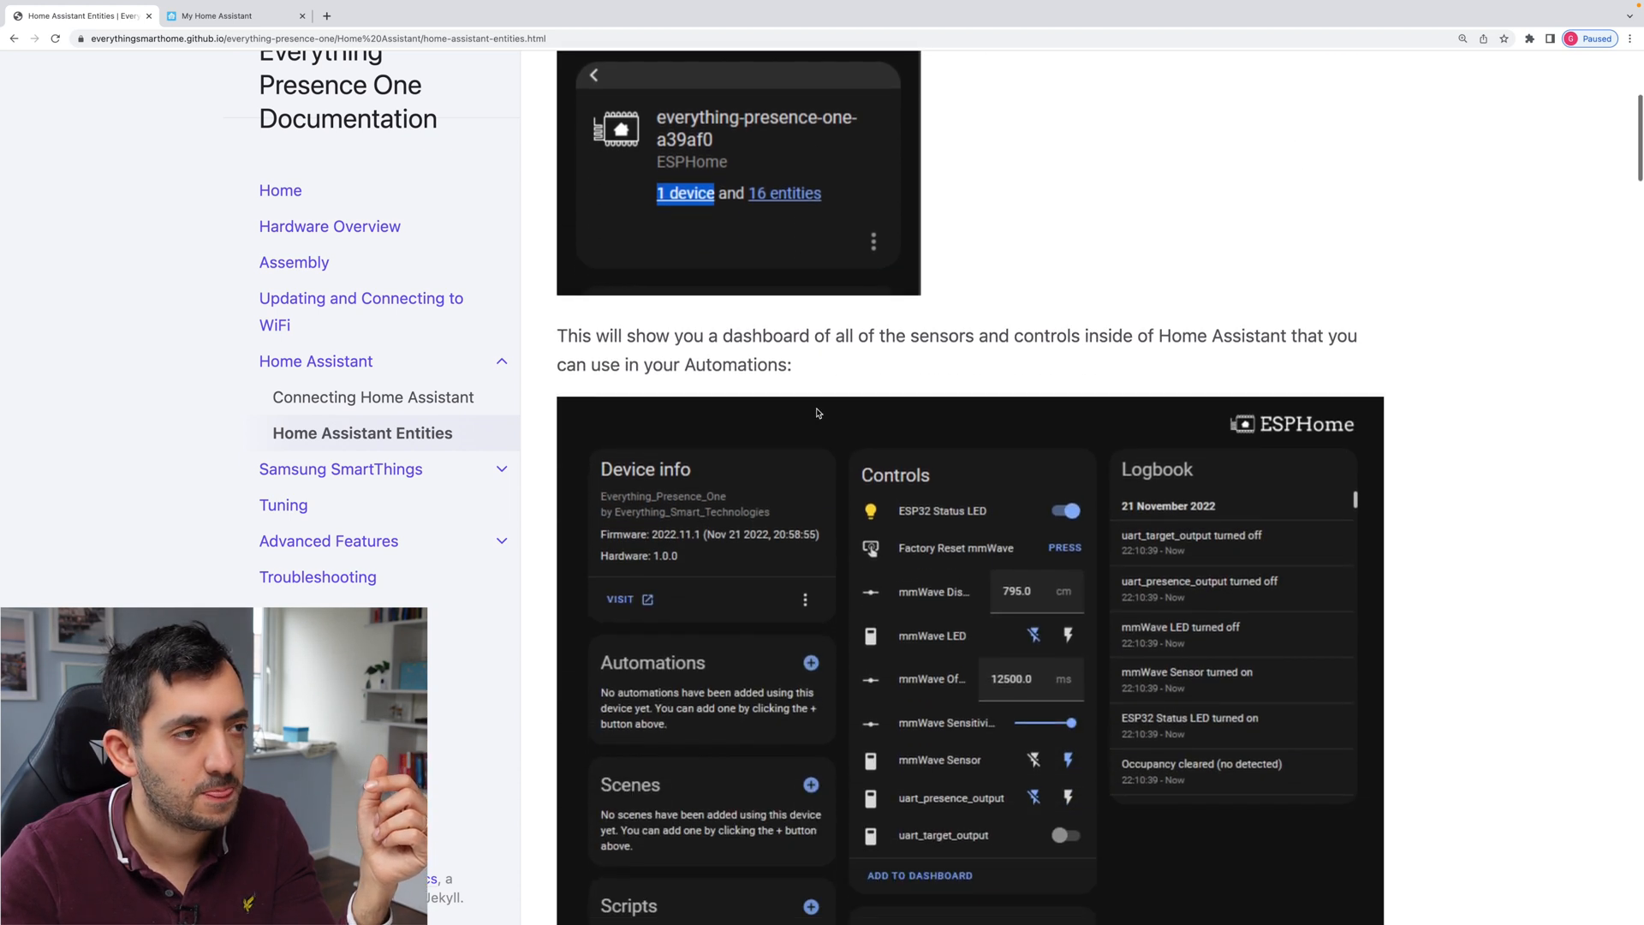
{"action": "scroll", "scroll_direction": "down", "scroll_amount": 3}
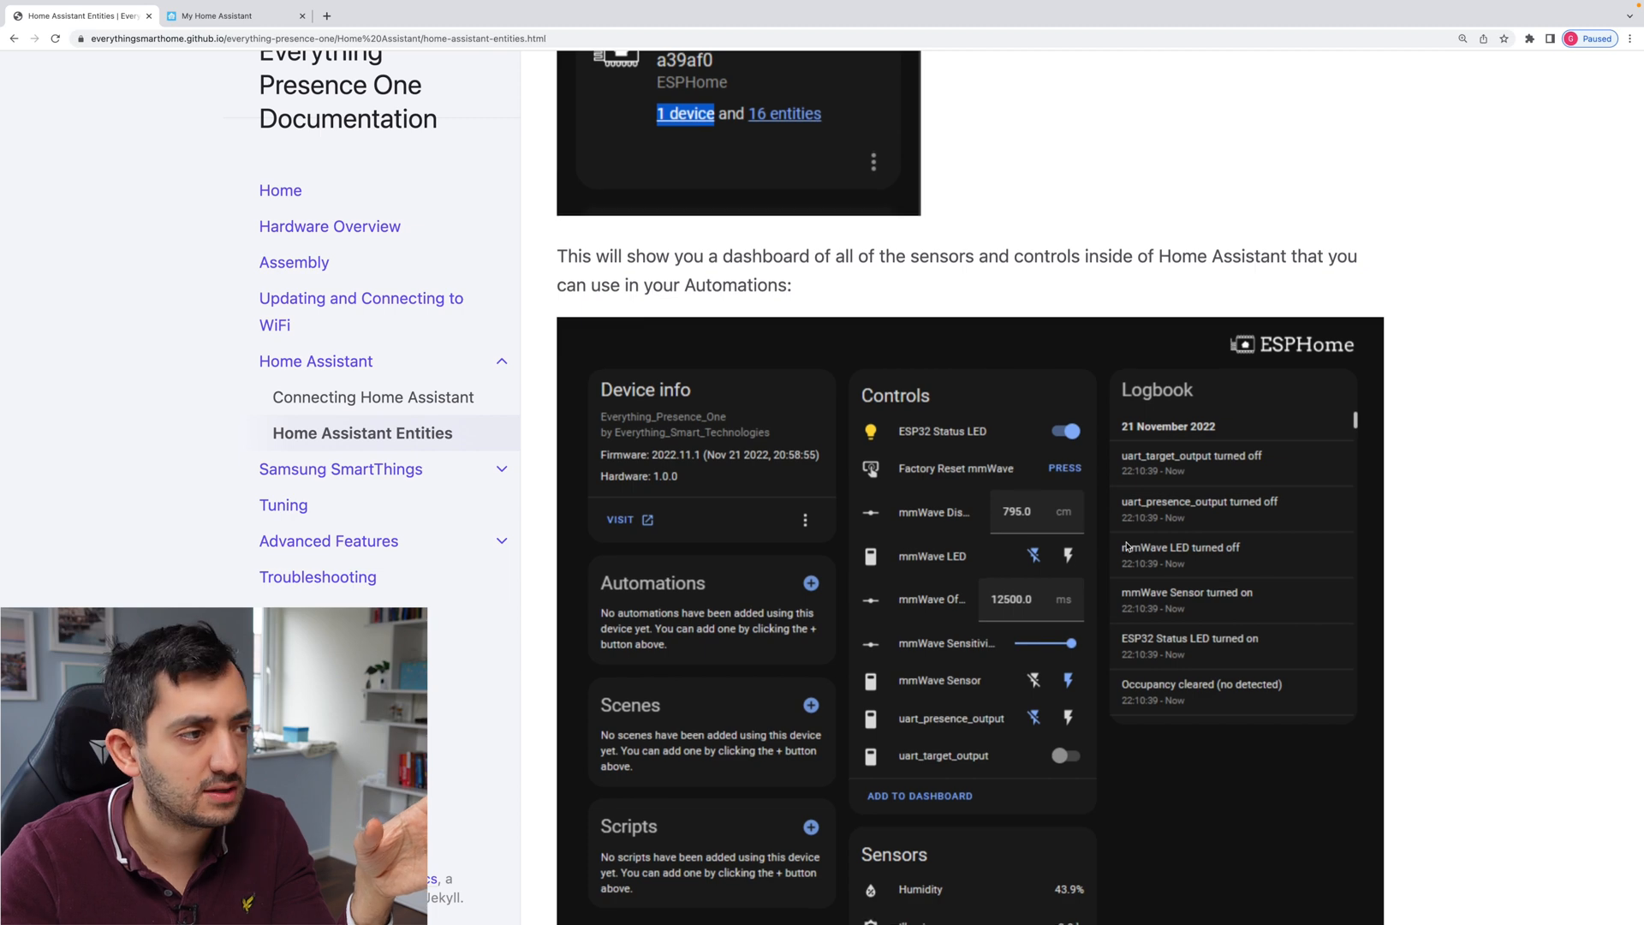
{"action": "scroll", "scroll_direction": "down", "scroll_amount": 3}
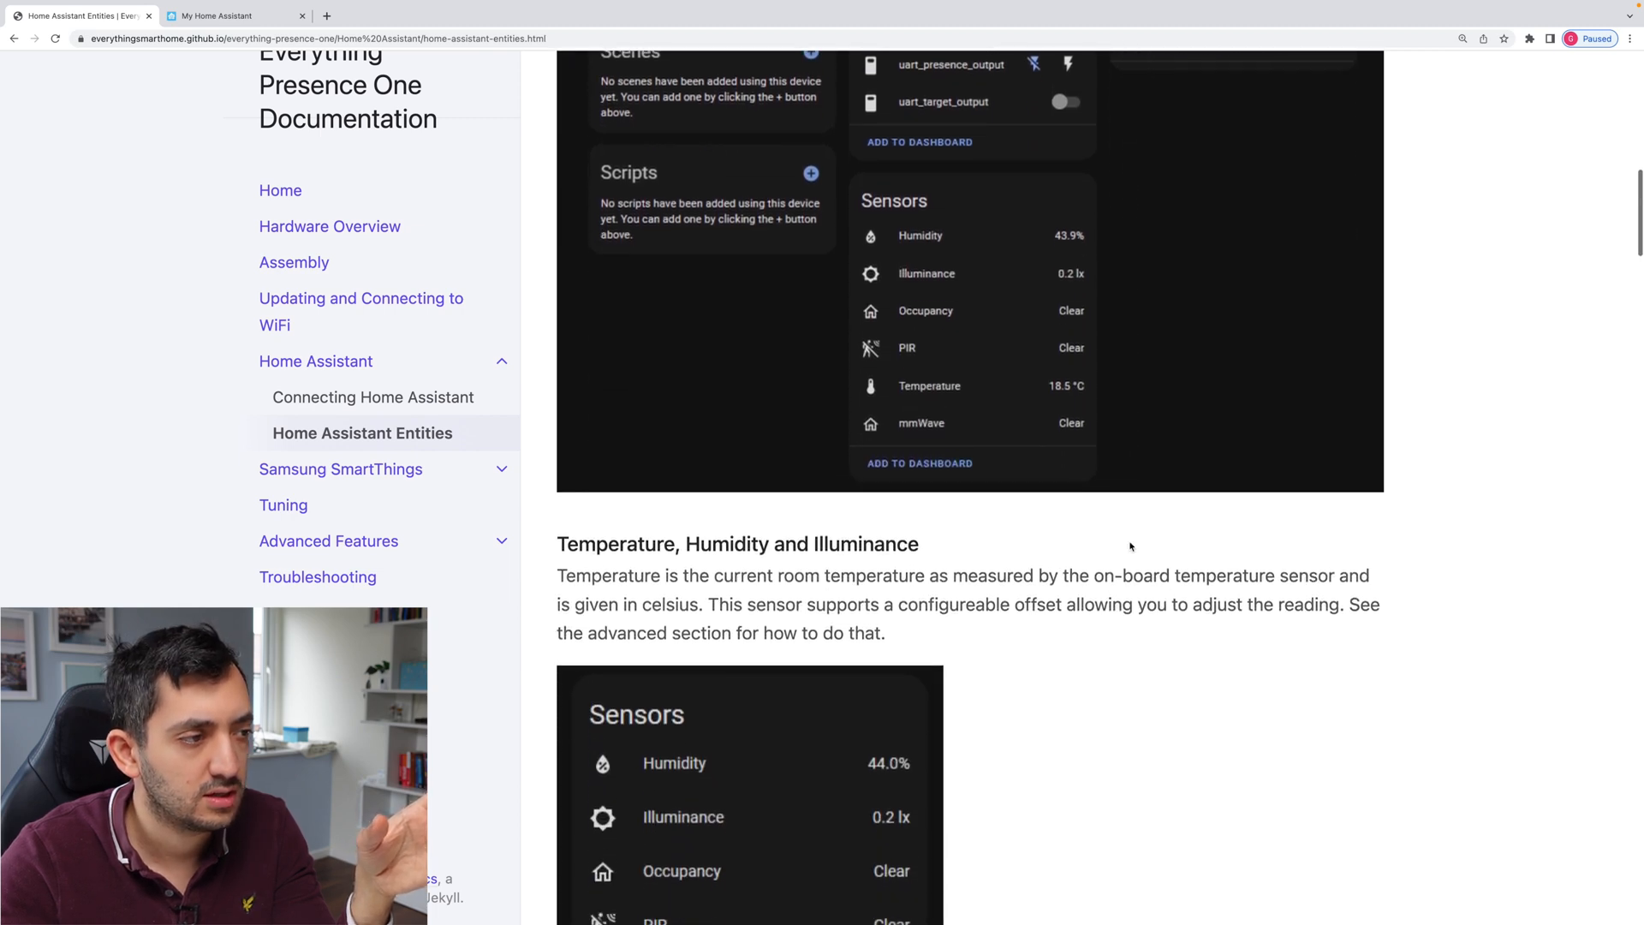
{"action": "scroll", "scroll_direction": "down", "scroll_amount": 3}
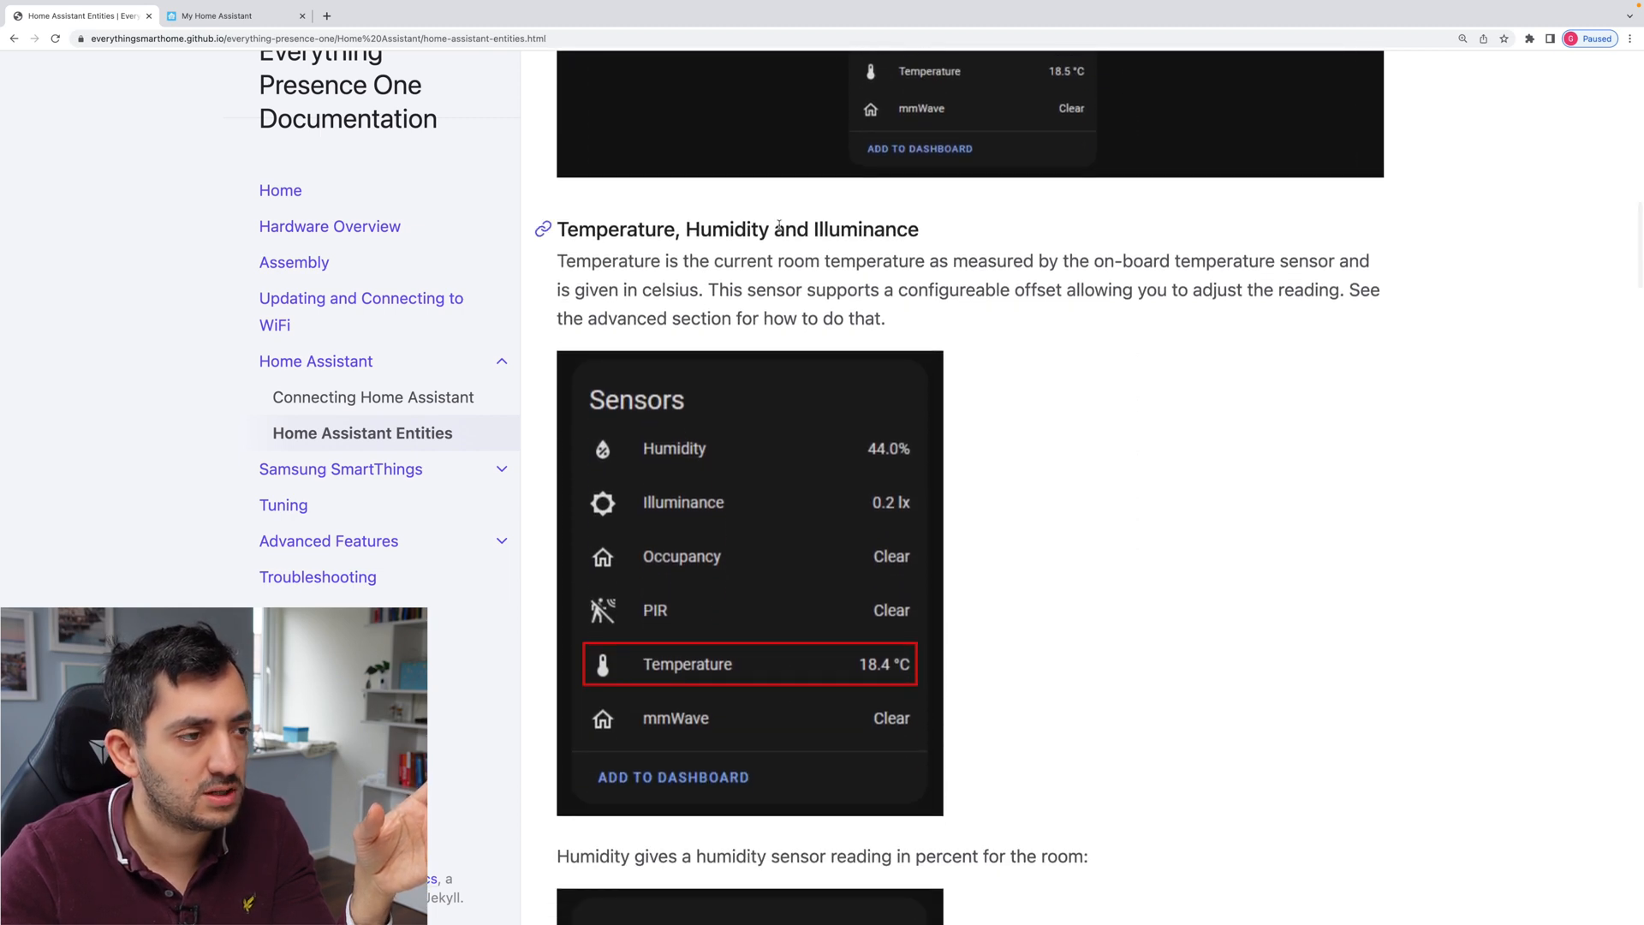
{"action": "mouse_move", "coordinate": [829, 529]}
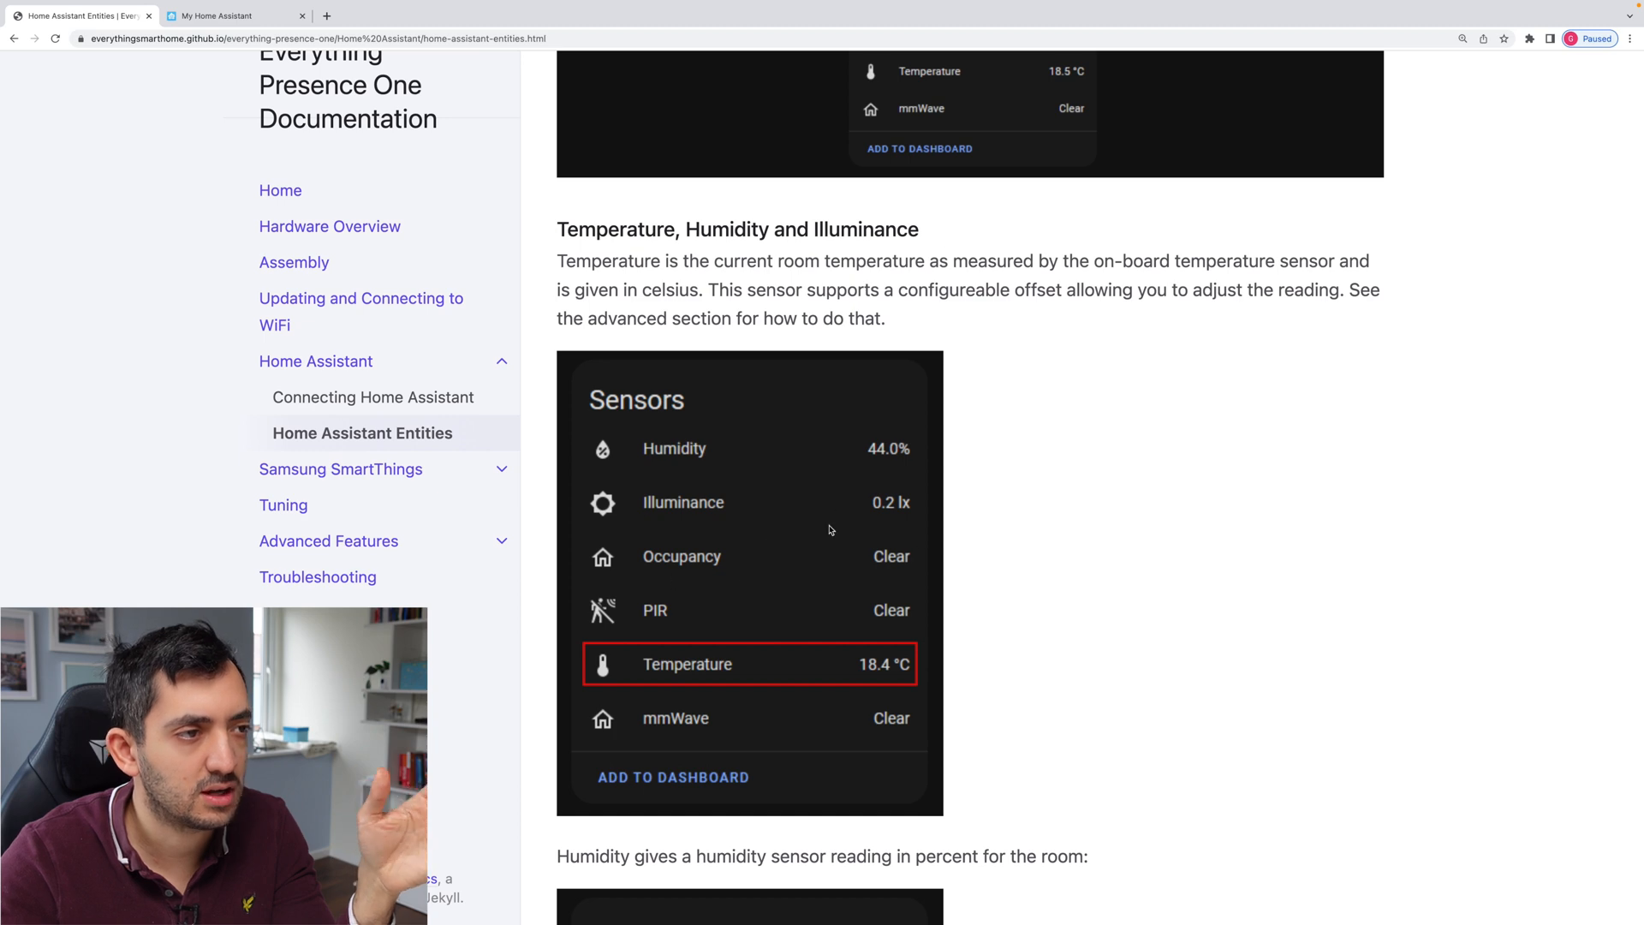
{"action": "scroll", "scroll_direction": "down", "scroll_amount": 3}
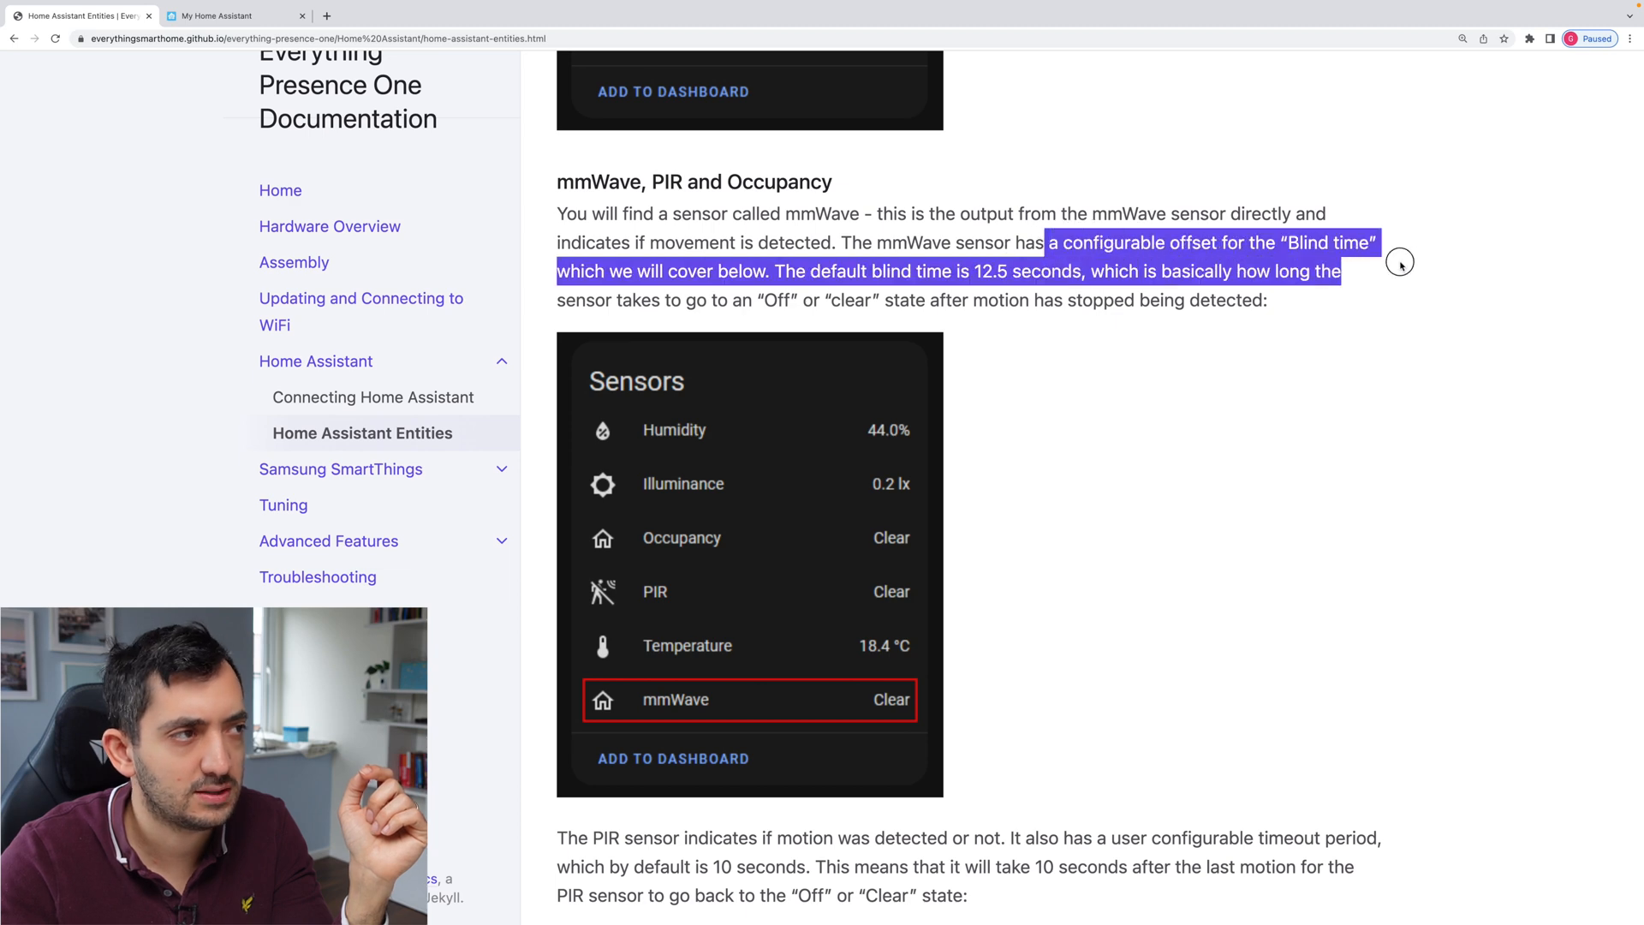
{"action": "left_click", "coordinate": [846, 271]}
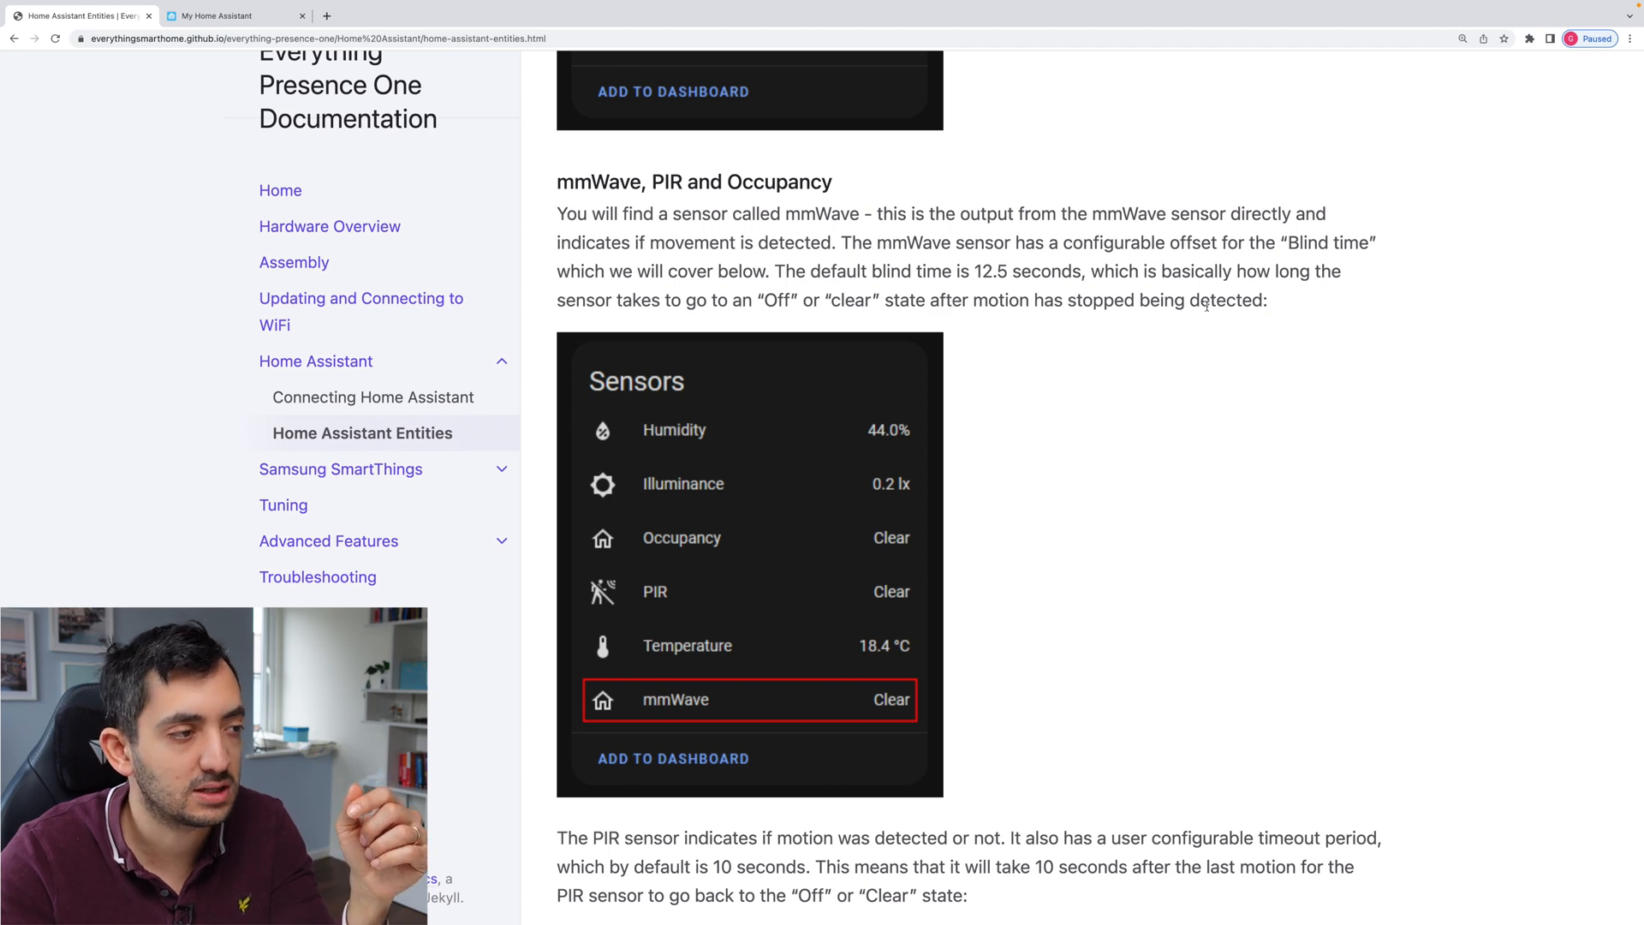
{"action": "scroll", "scroll_direction": "down", "scroll_amount": 3}
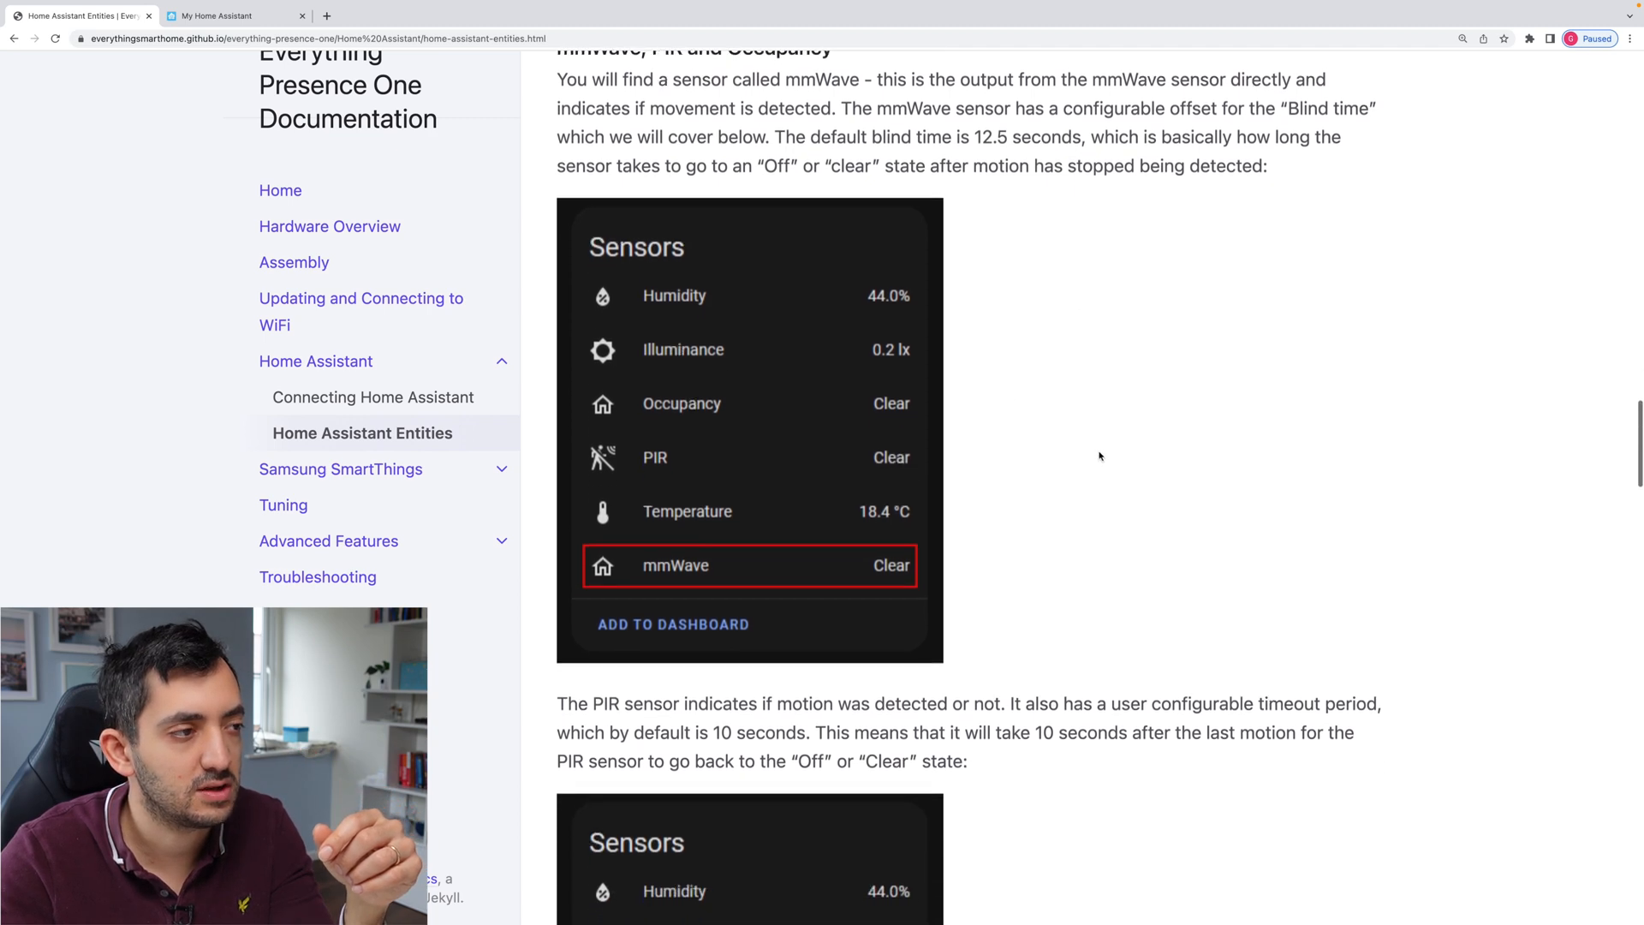
Read the PIR 10-second timeout and Occupancy paragraphs down to 'Offsets for mmWave, PIR and Occupancy'.
{"action": "scroll", "scroll_direction": "down", "scroll_amount": 3}
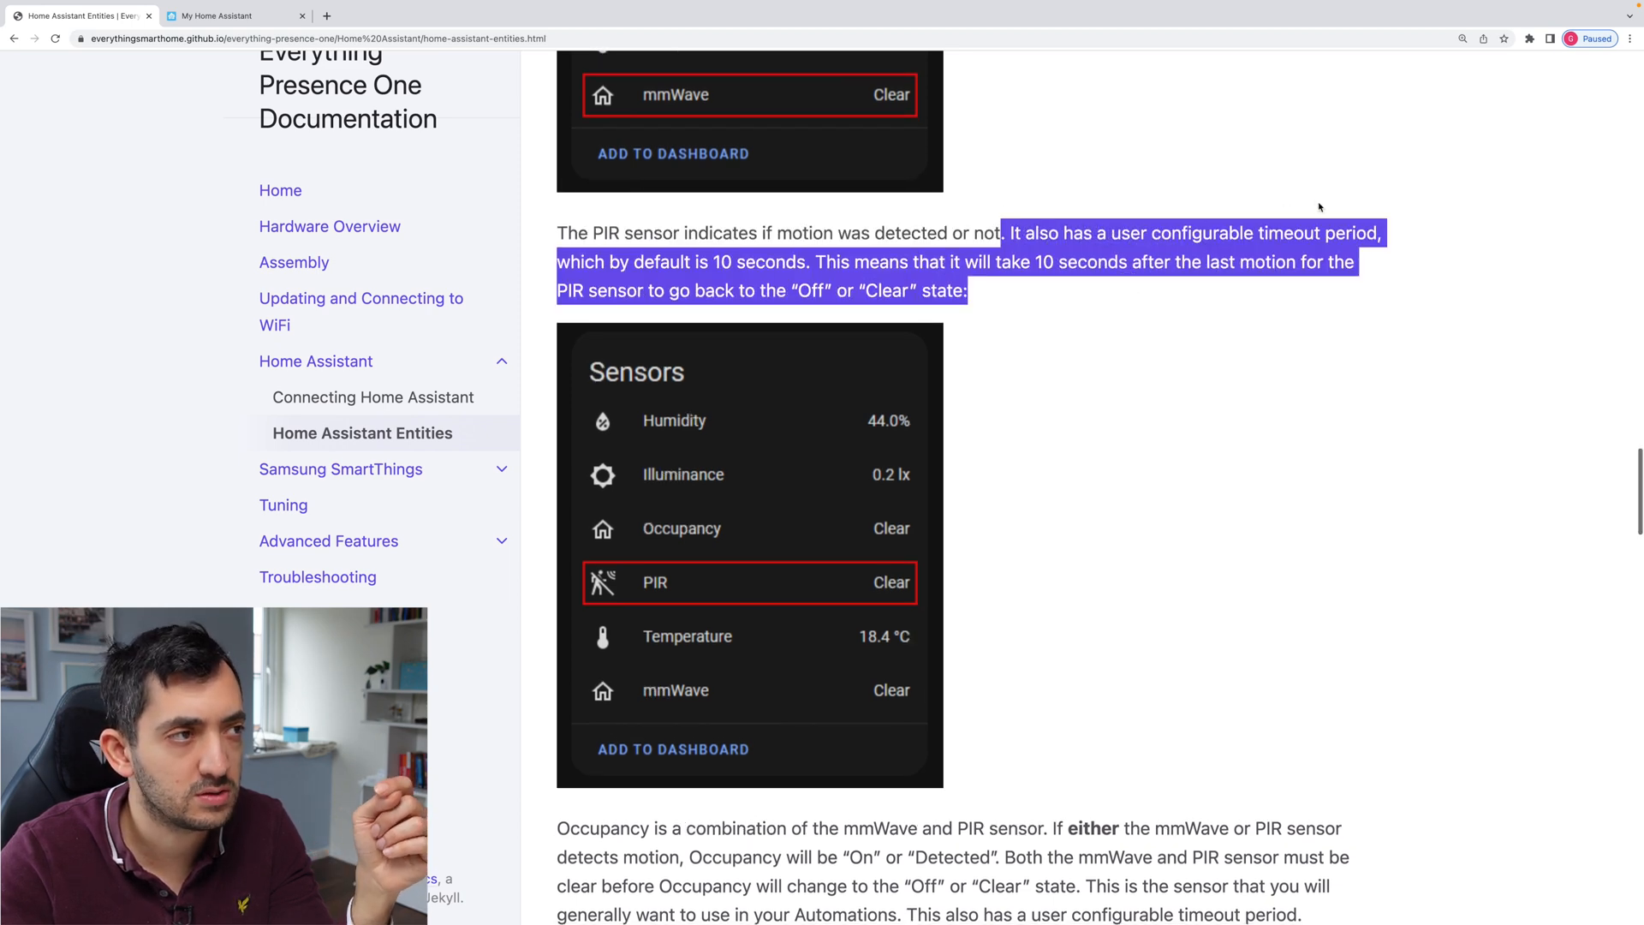
{"action": "left_click", "coordinate": [807, 260]}
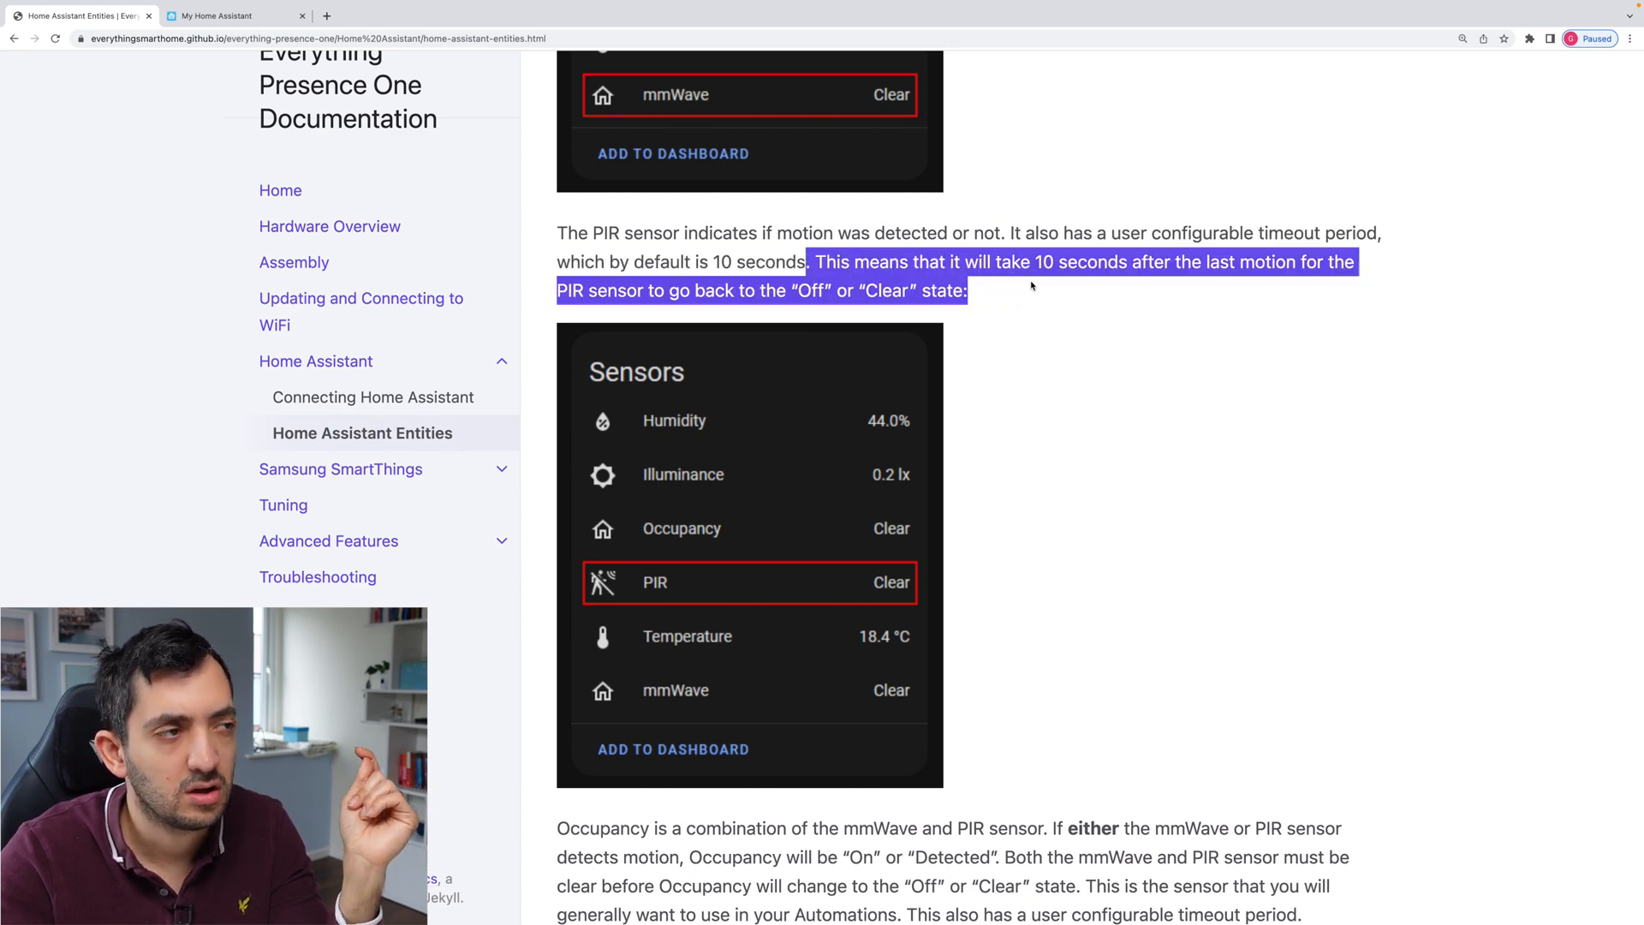
{"action": "scroll", "scroll_direction": "down", "scroll_amount": 3}
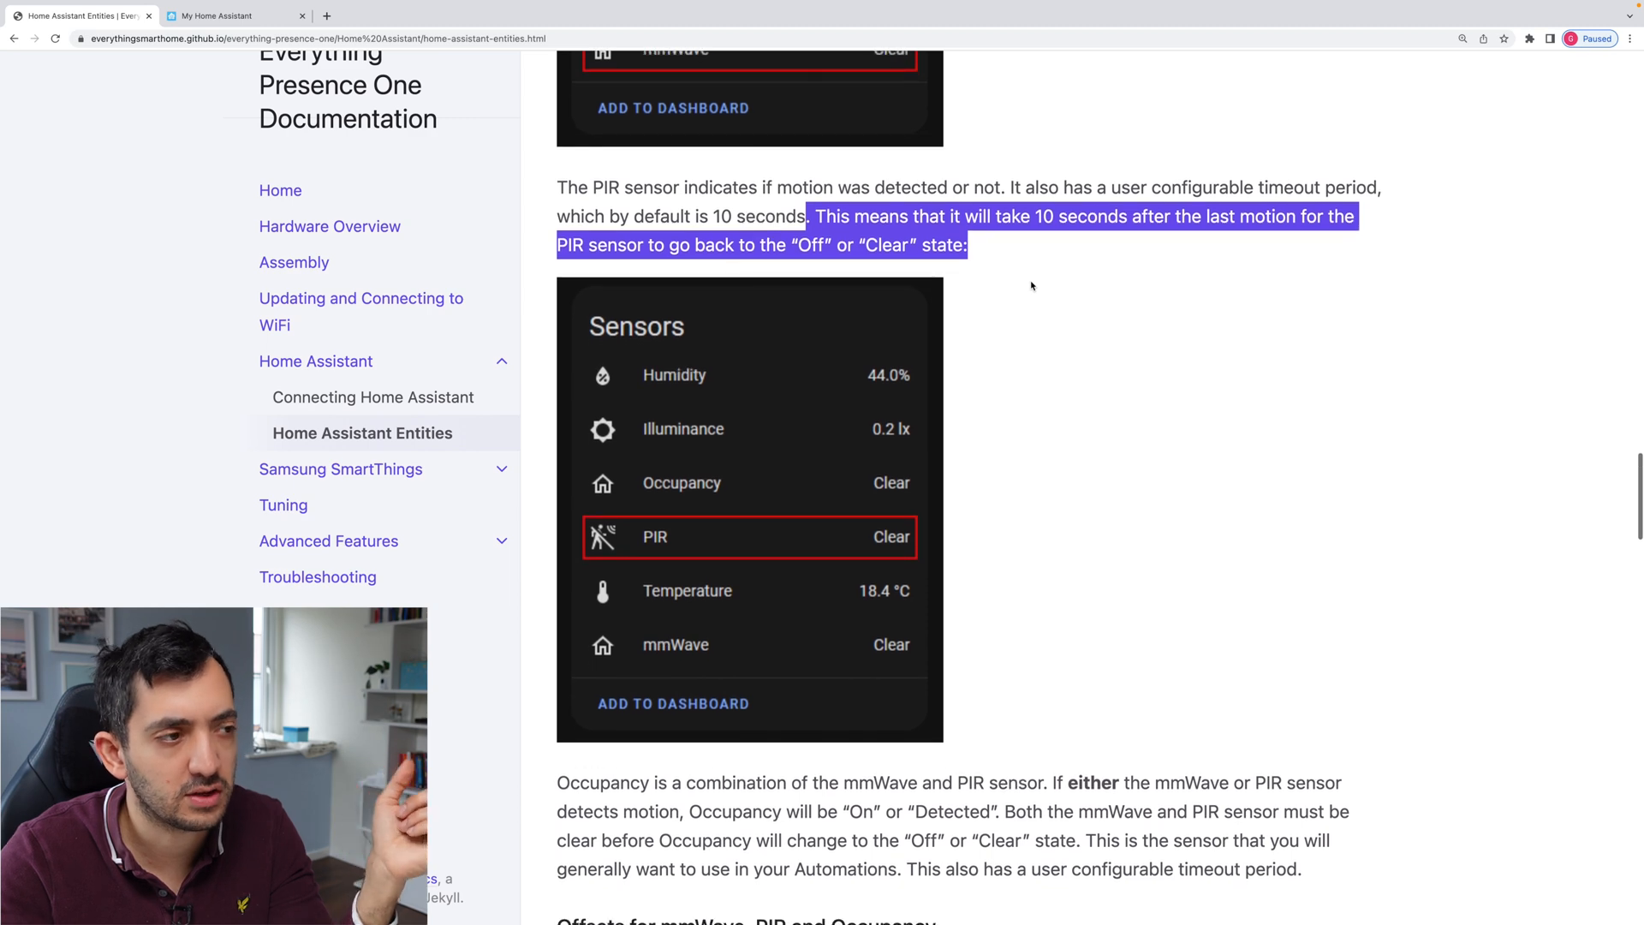
{"action": "scroll", "scroll_direction": "down", "scroll_amount": 3}
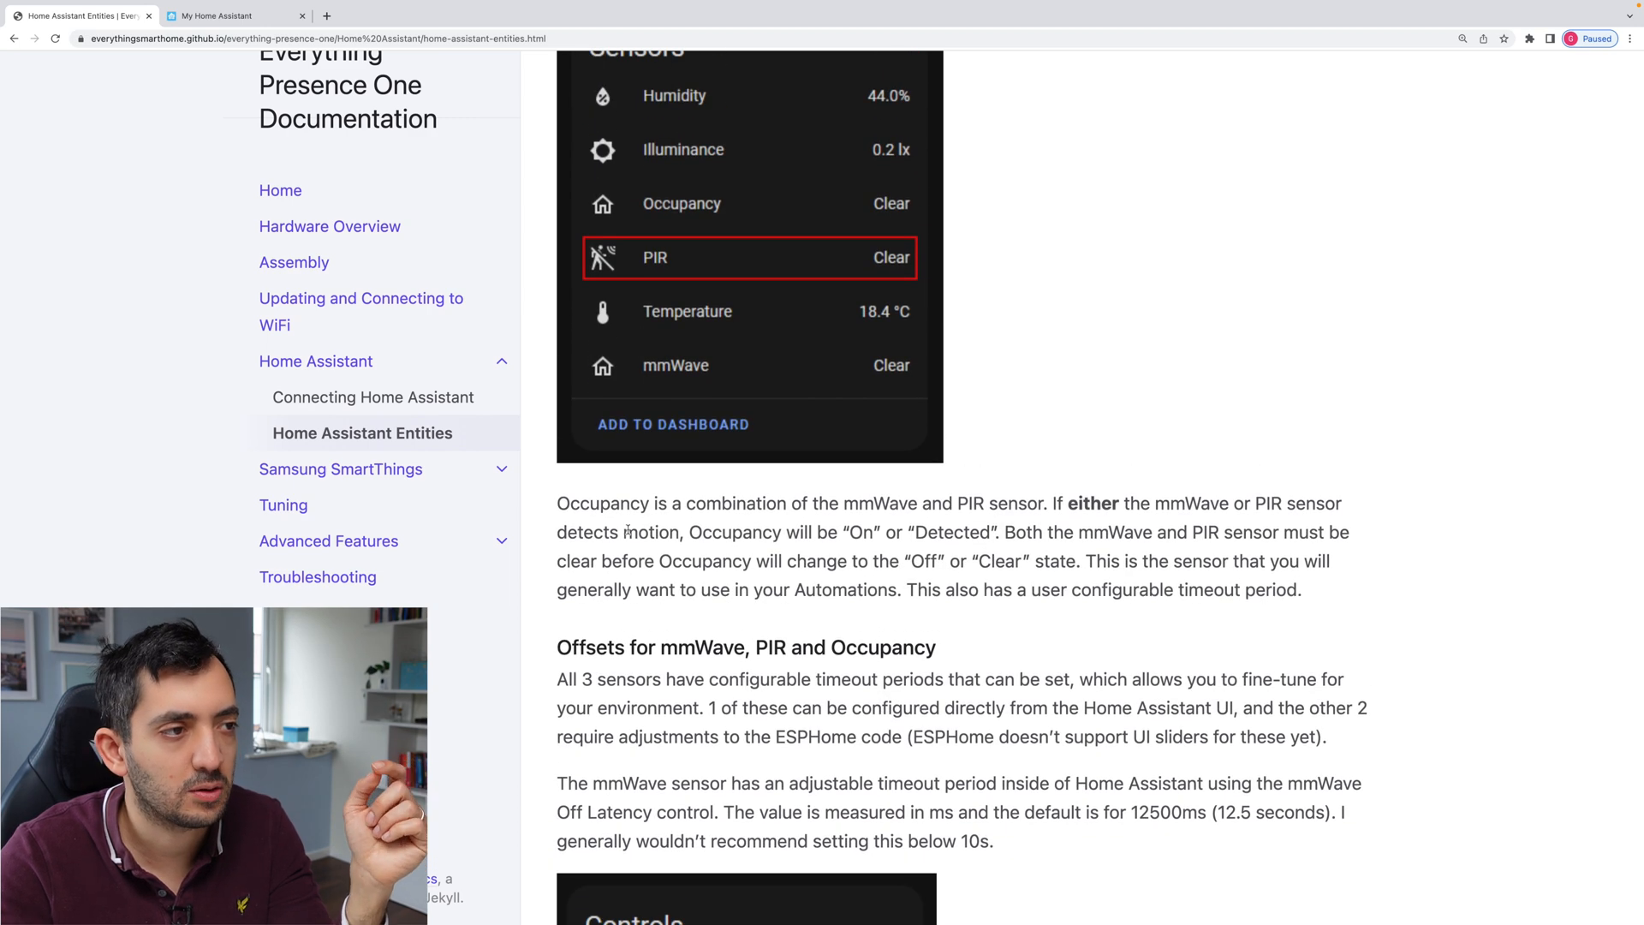
{"action": "scroll", "scroll_direction": "up", "scroll_amount": 3}
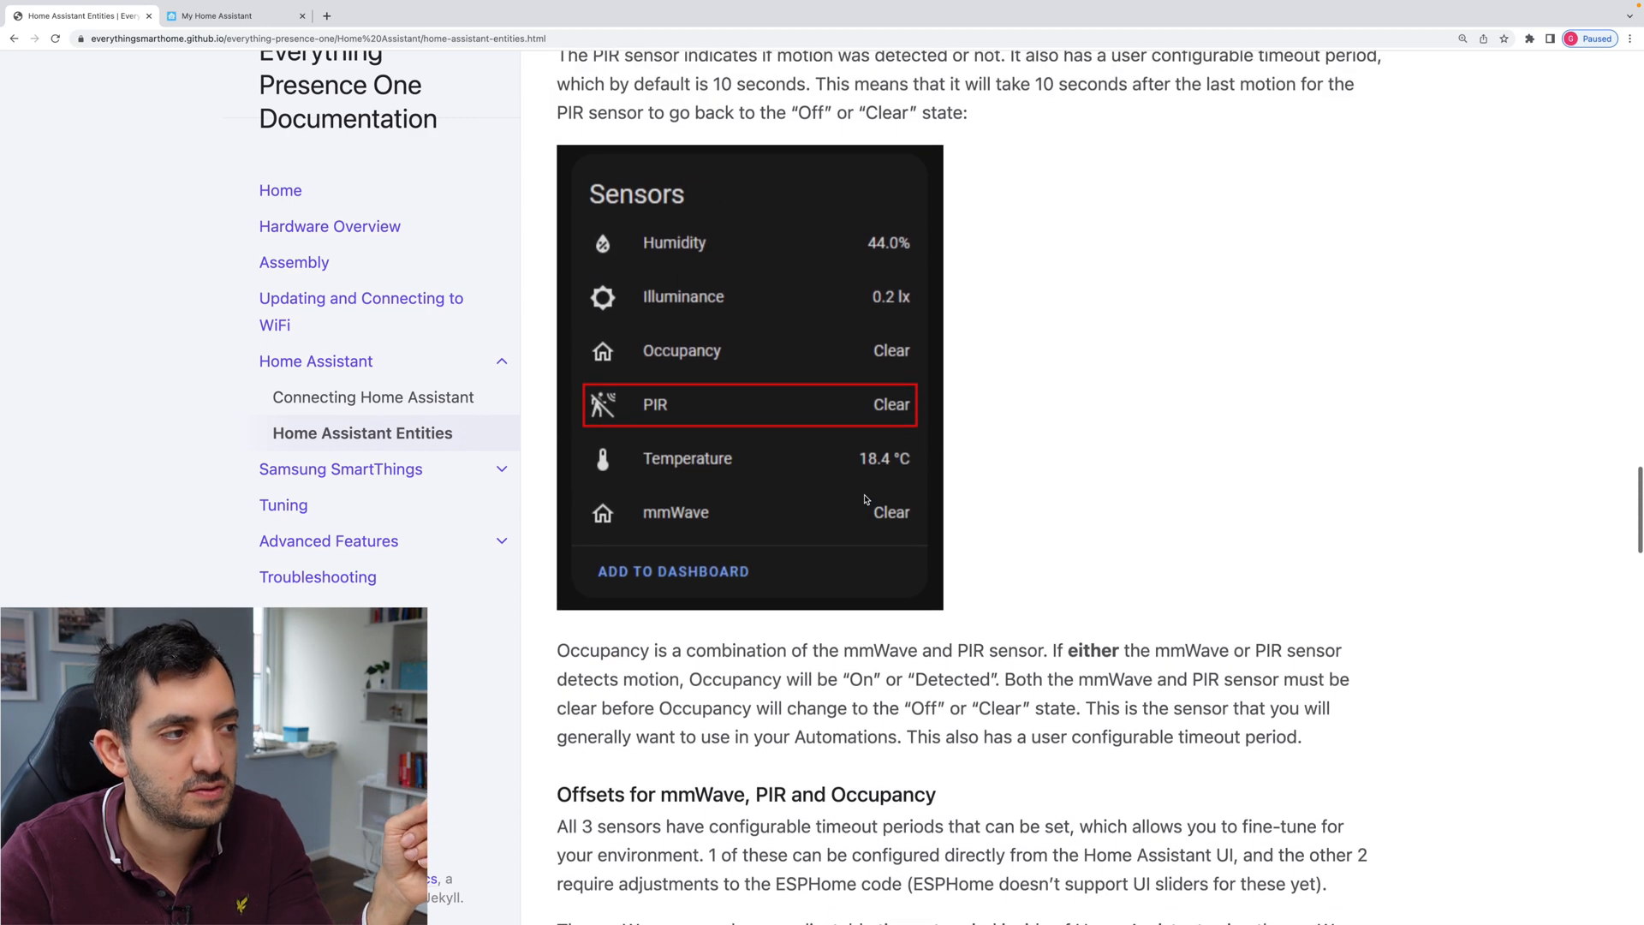
{"action": "scroll", "scroll_direction": "up", "scroll_amount": 3}
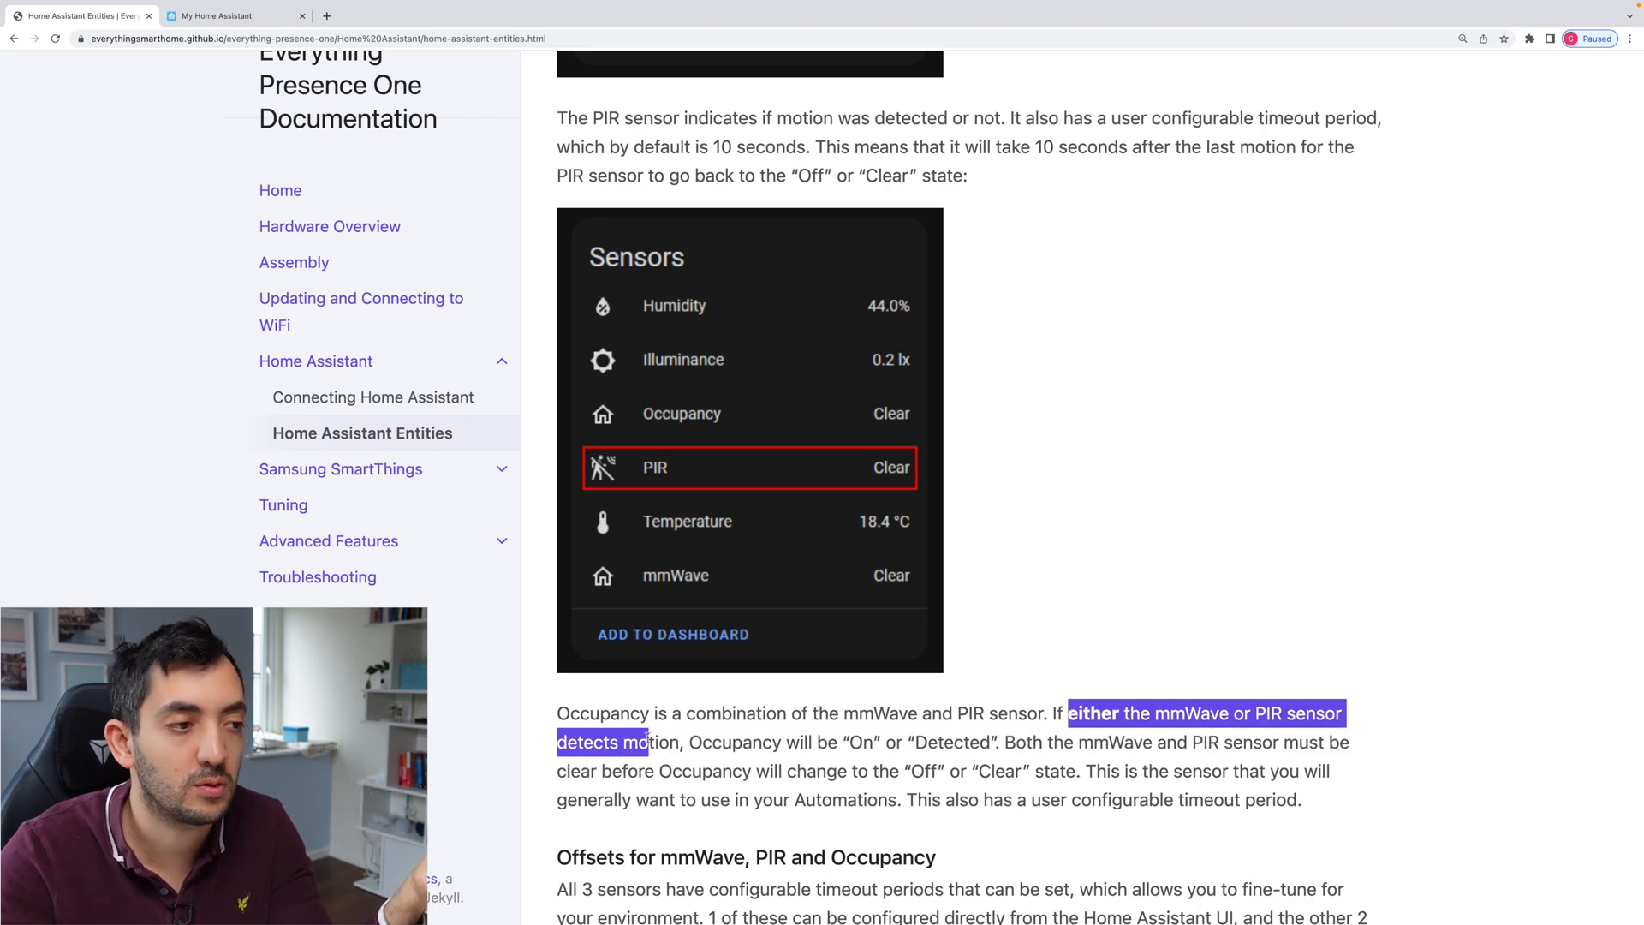
{"action": "scroll", "scroll_direction": "down", "scroll_amount": 3}
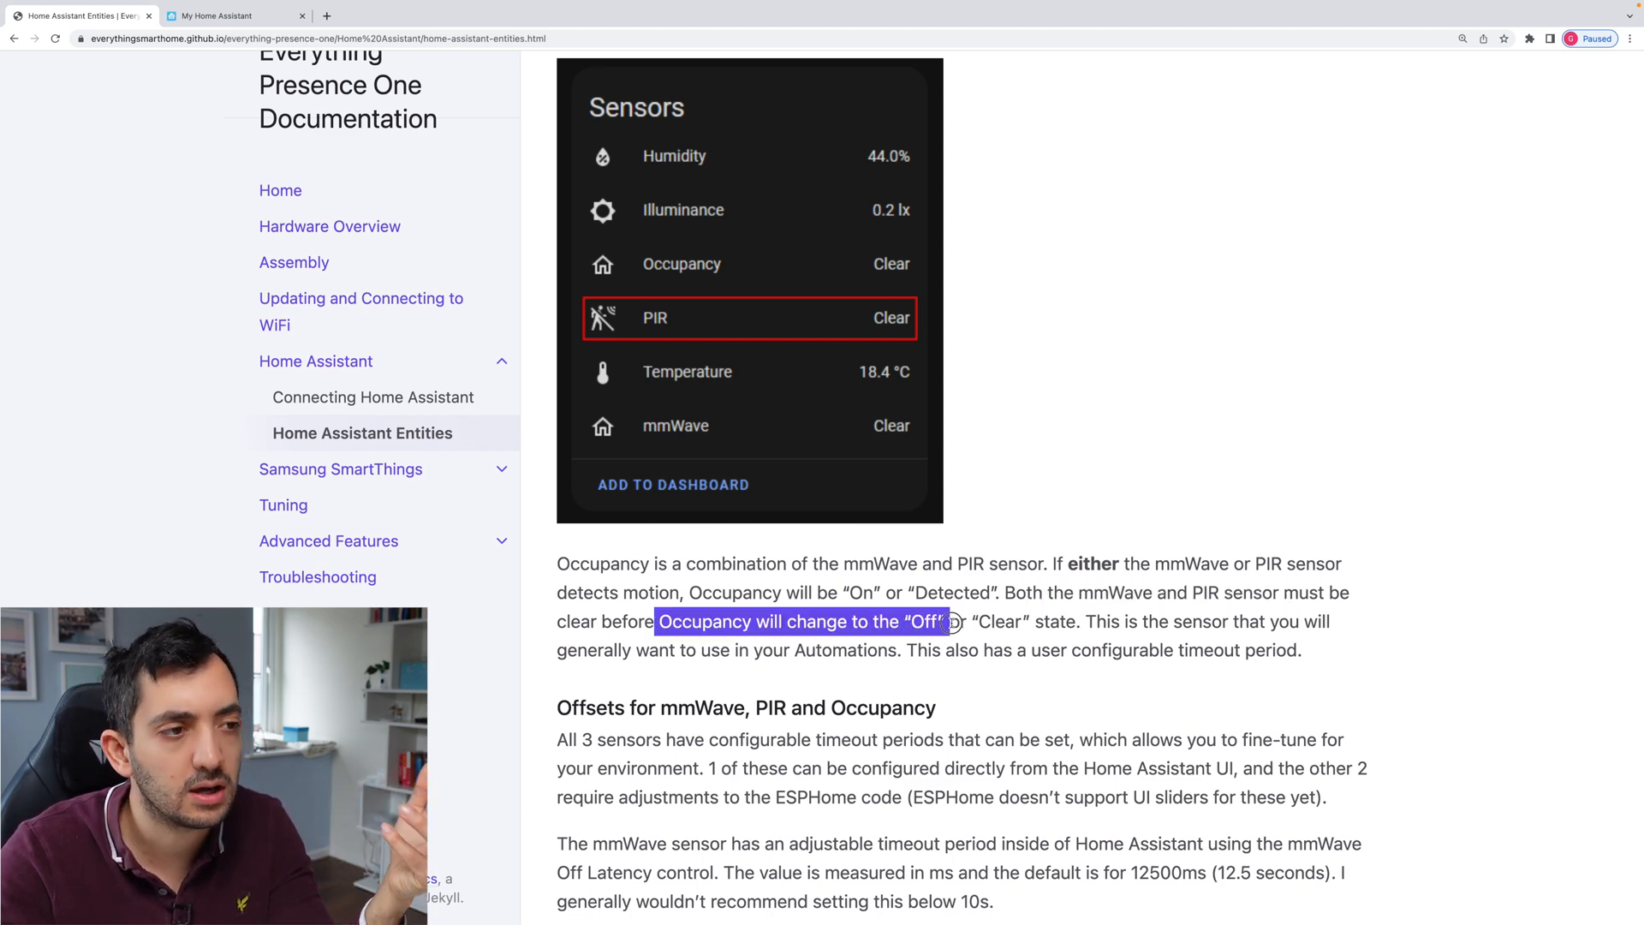
{"action": "scroll", "scroll_direction": "down", "scroll_amount": 3}
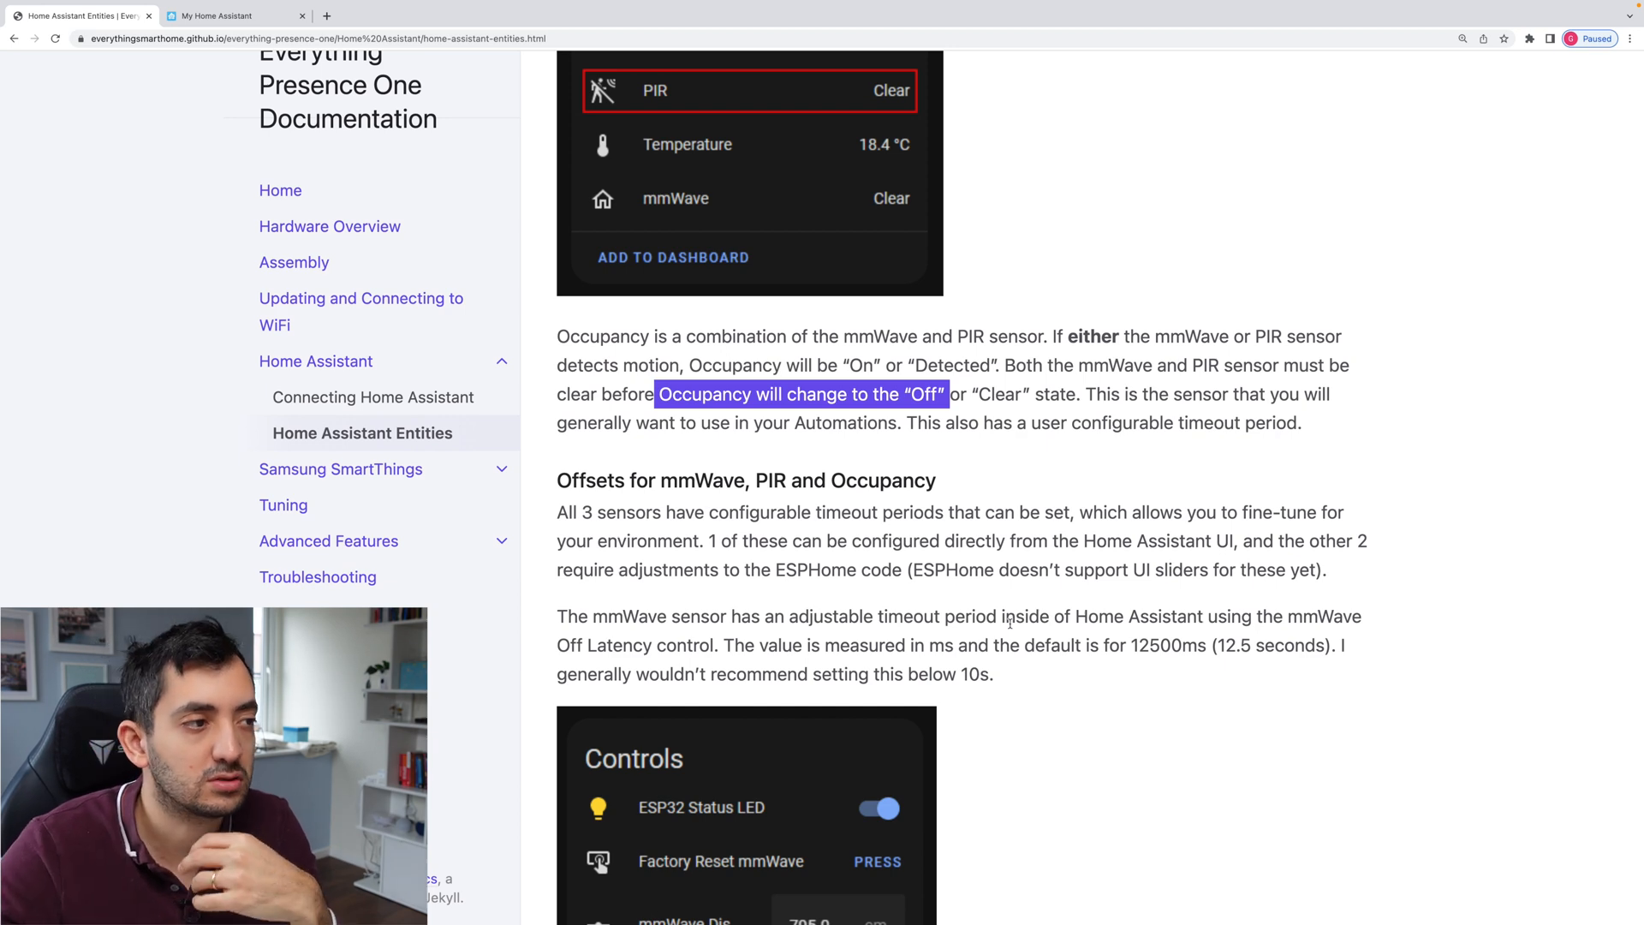
{"action": "scroll", "scroll_direction": "down", "scroll_amount": 3}
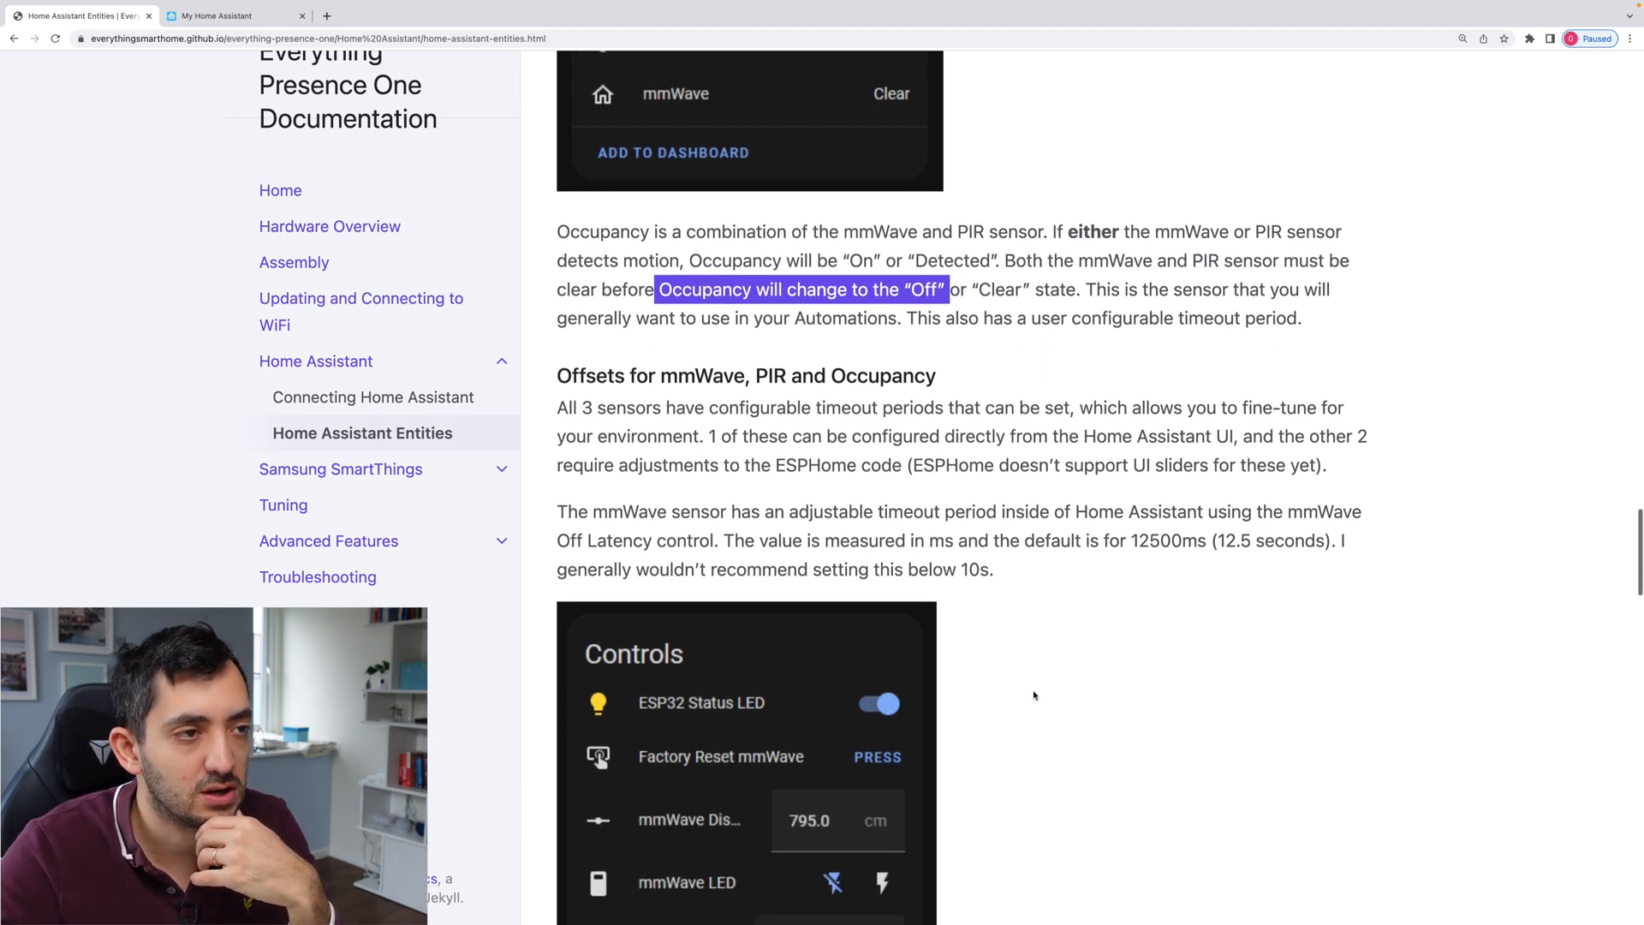
Read past the Controls screenshot and On Latency notes to the 'Distance and Sensitivity' heading.
{"action": "scroll", "scroll_direction": "down", "scroll_amount": 3}
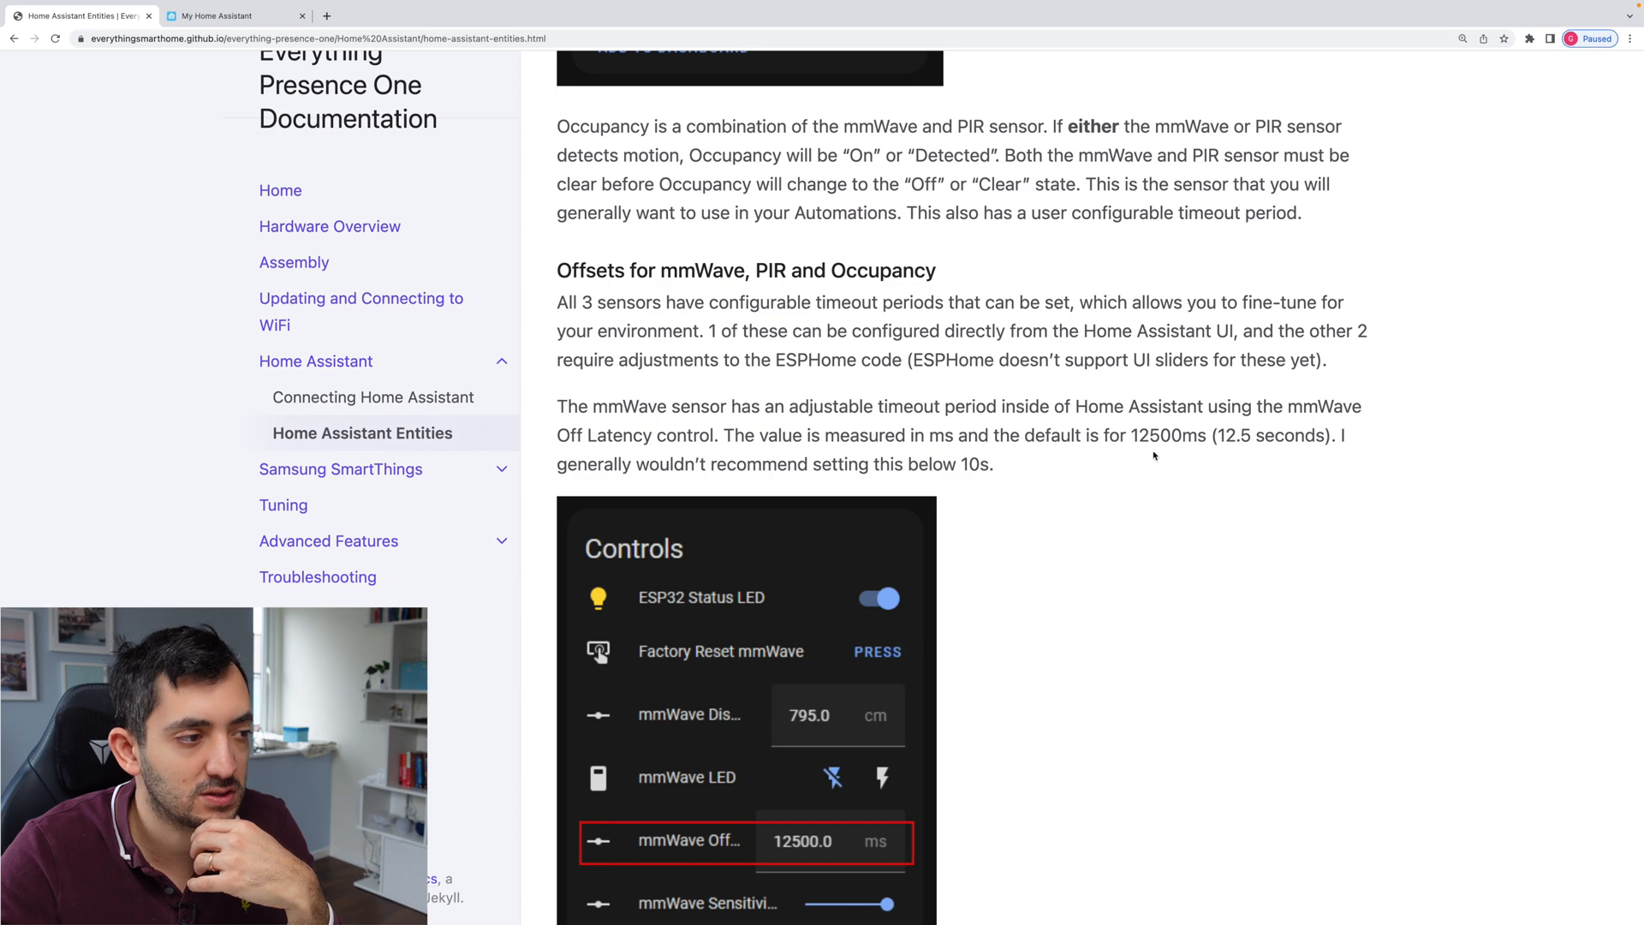
{"action": "scroll", "scroll_direction": "down", "scroll_amount": 3}
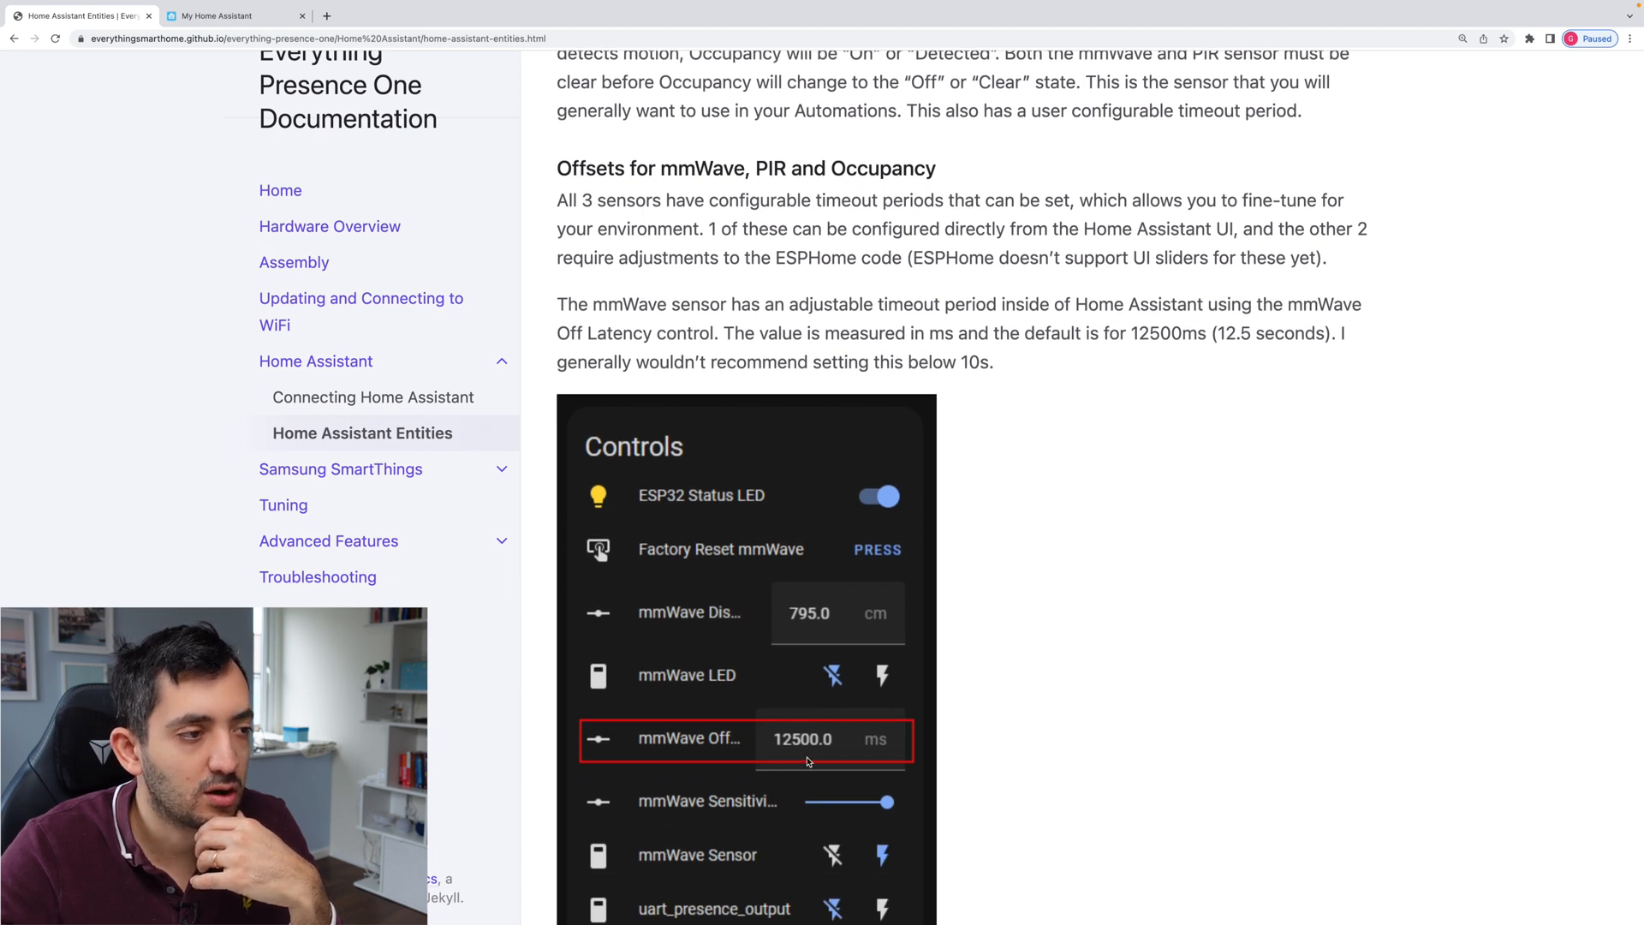
{"action": "mouse_move", "coordinate": [1033, 598]}
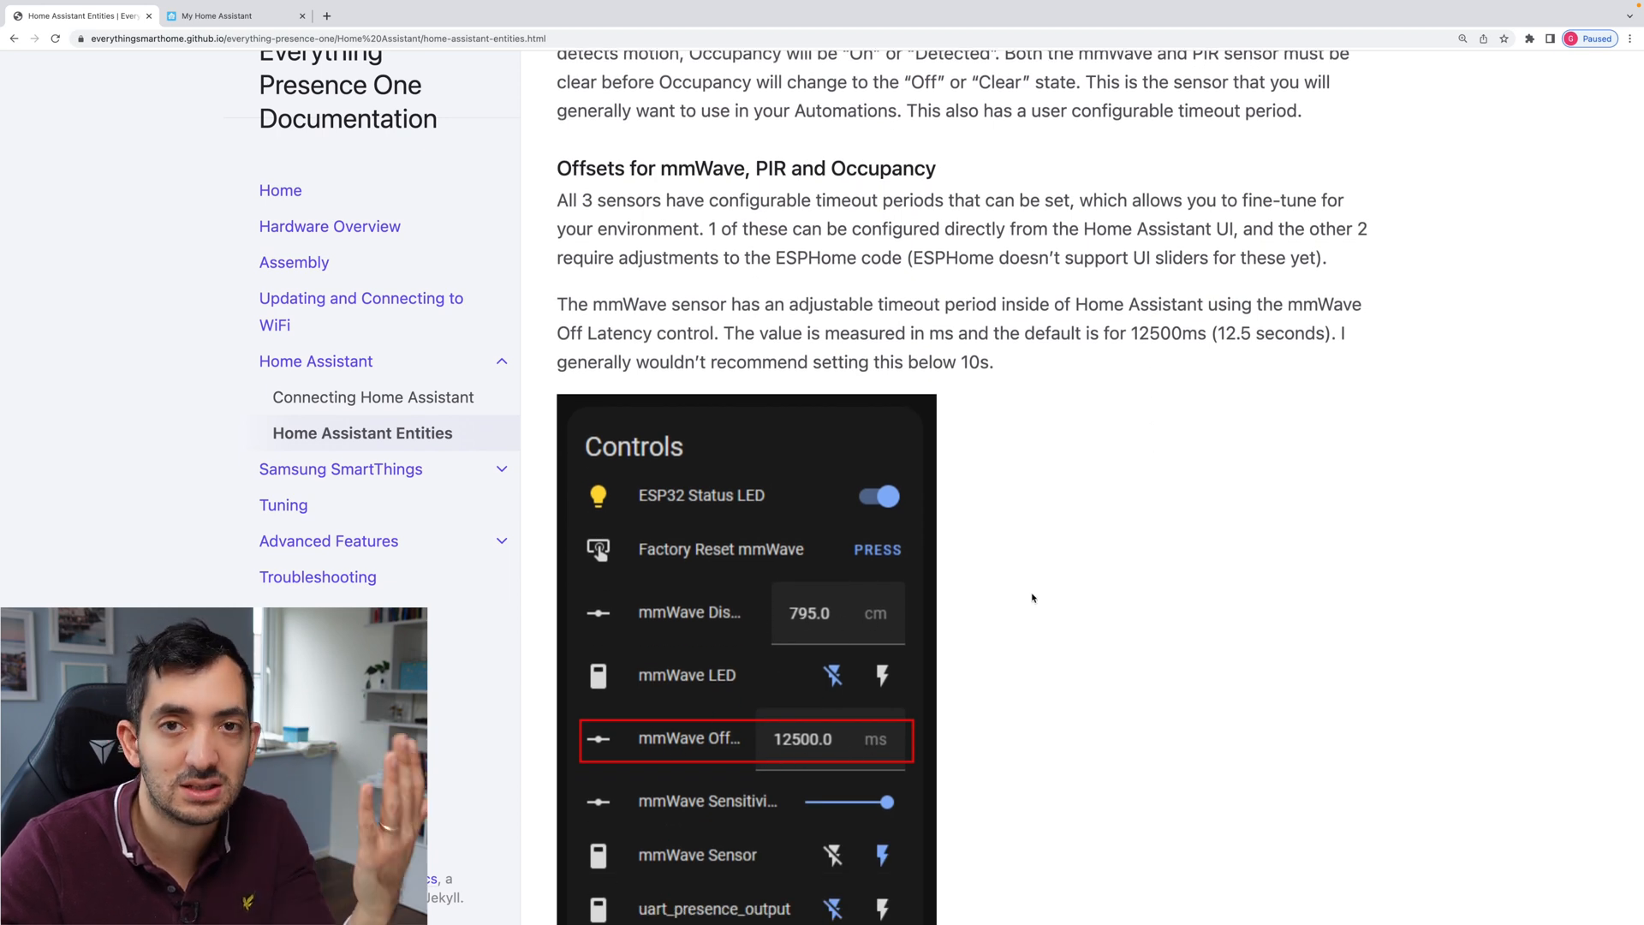
{"action": "scroll", "scroll_direction": "down", "scroll_amount": 3}
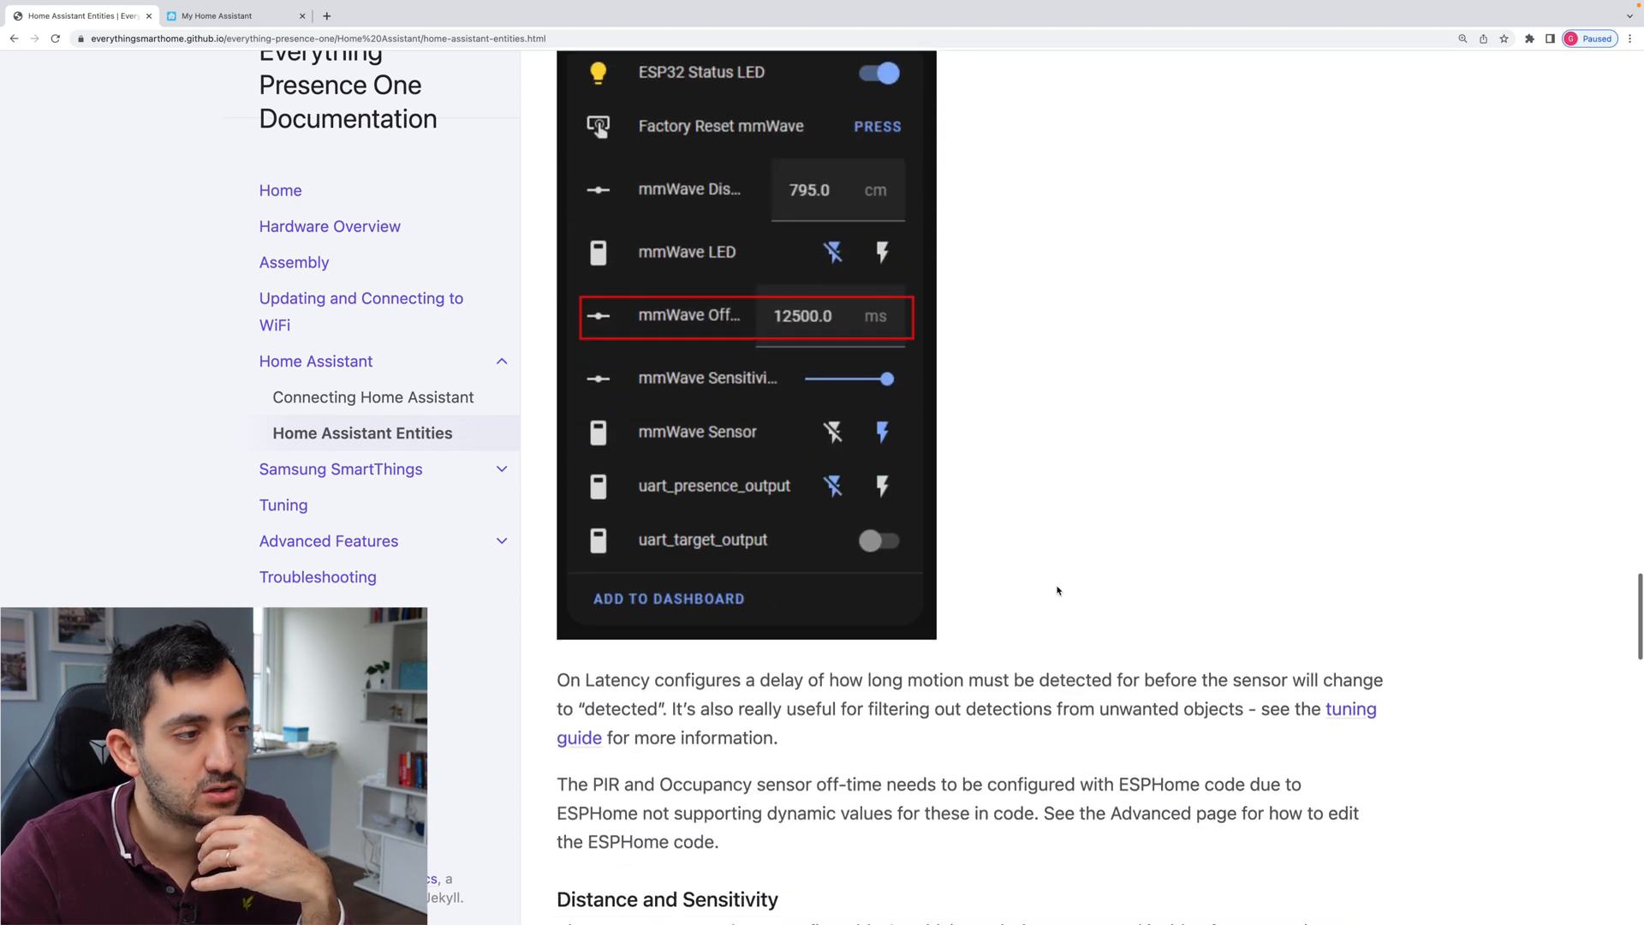
{"action": "scroll", "scroll_direction": "down", "scroll_amount": 3}
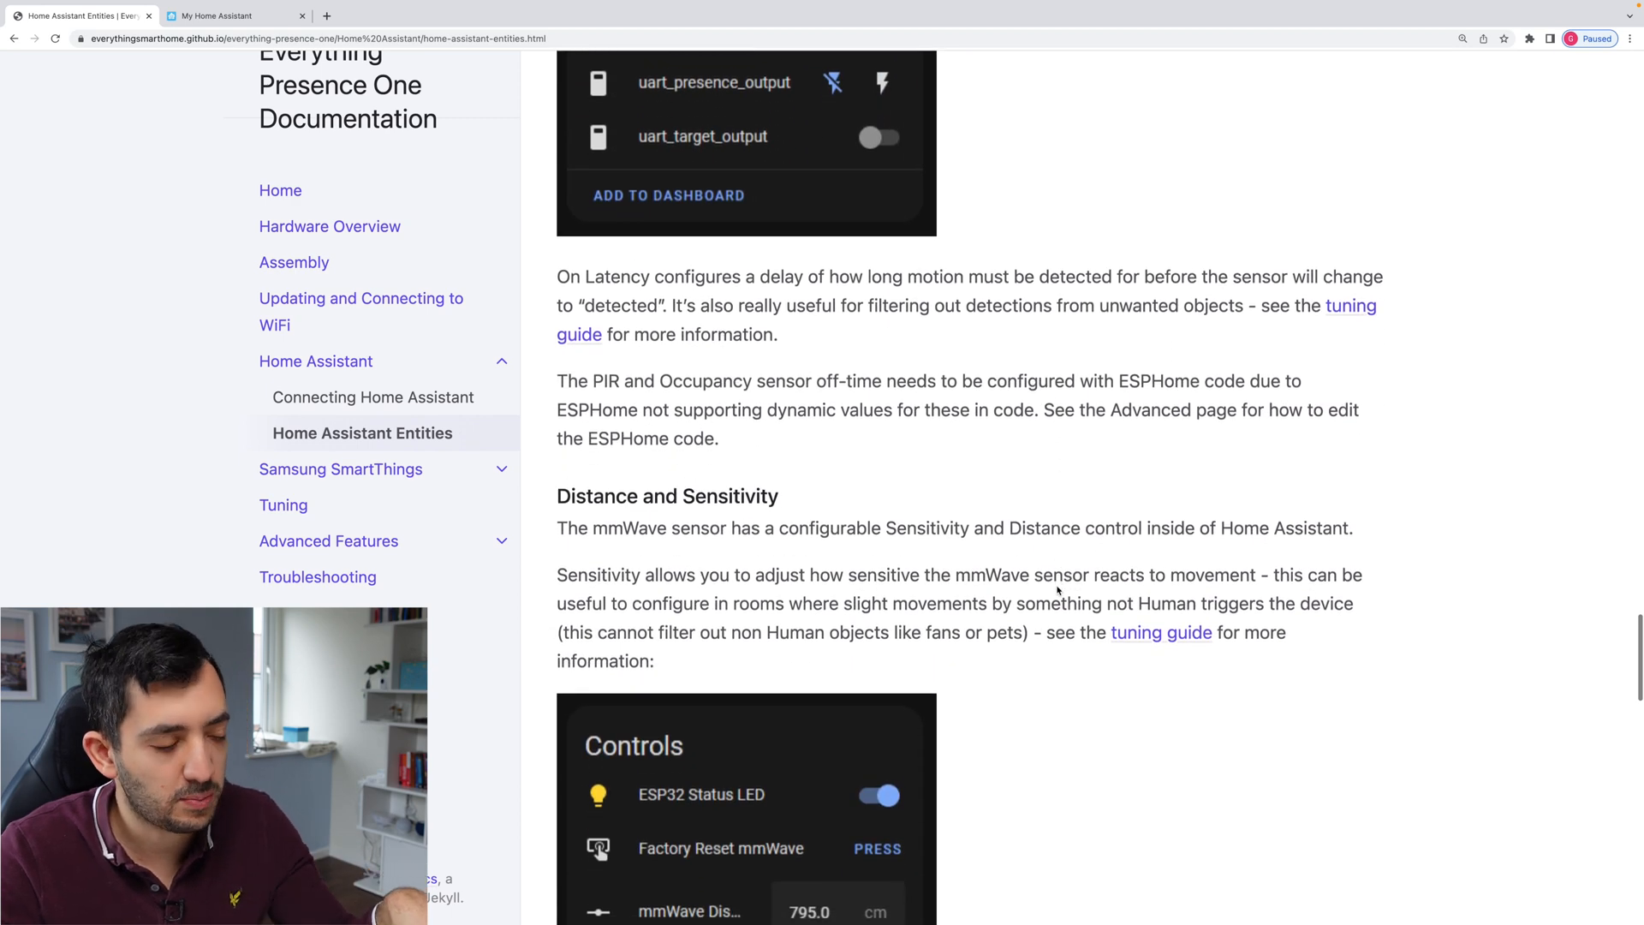